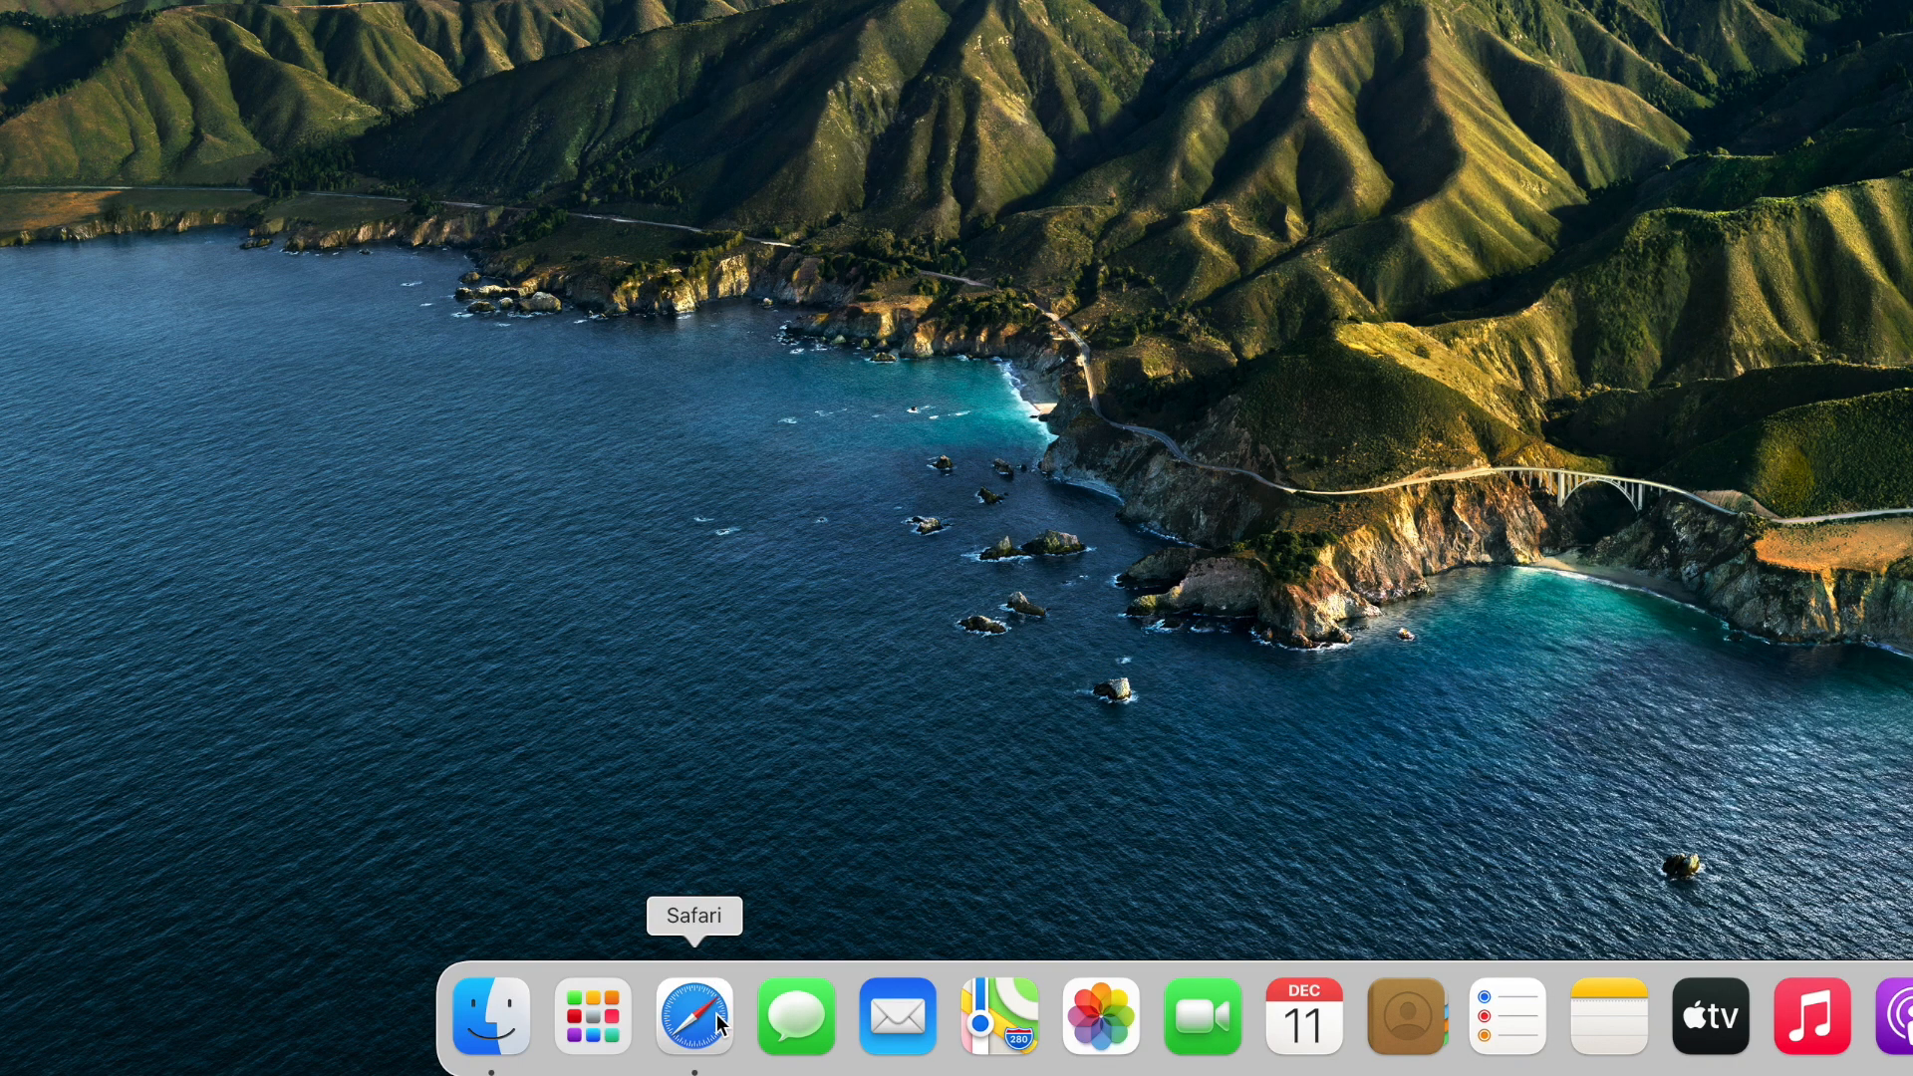
Launch Safari and start entering 'central' in the address bar
click(694, 1014)
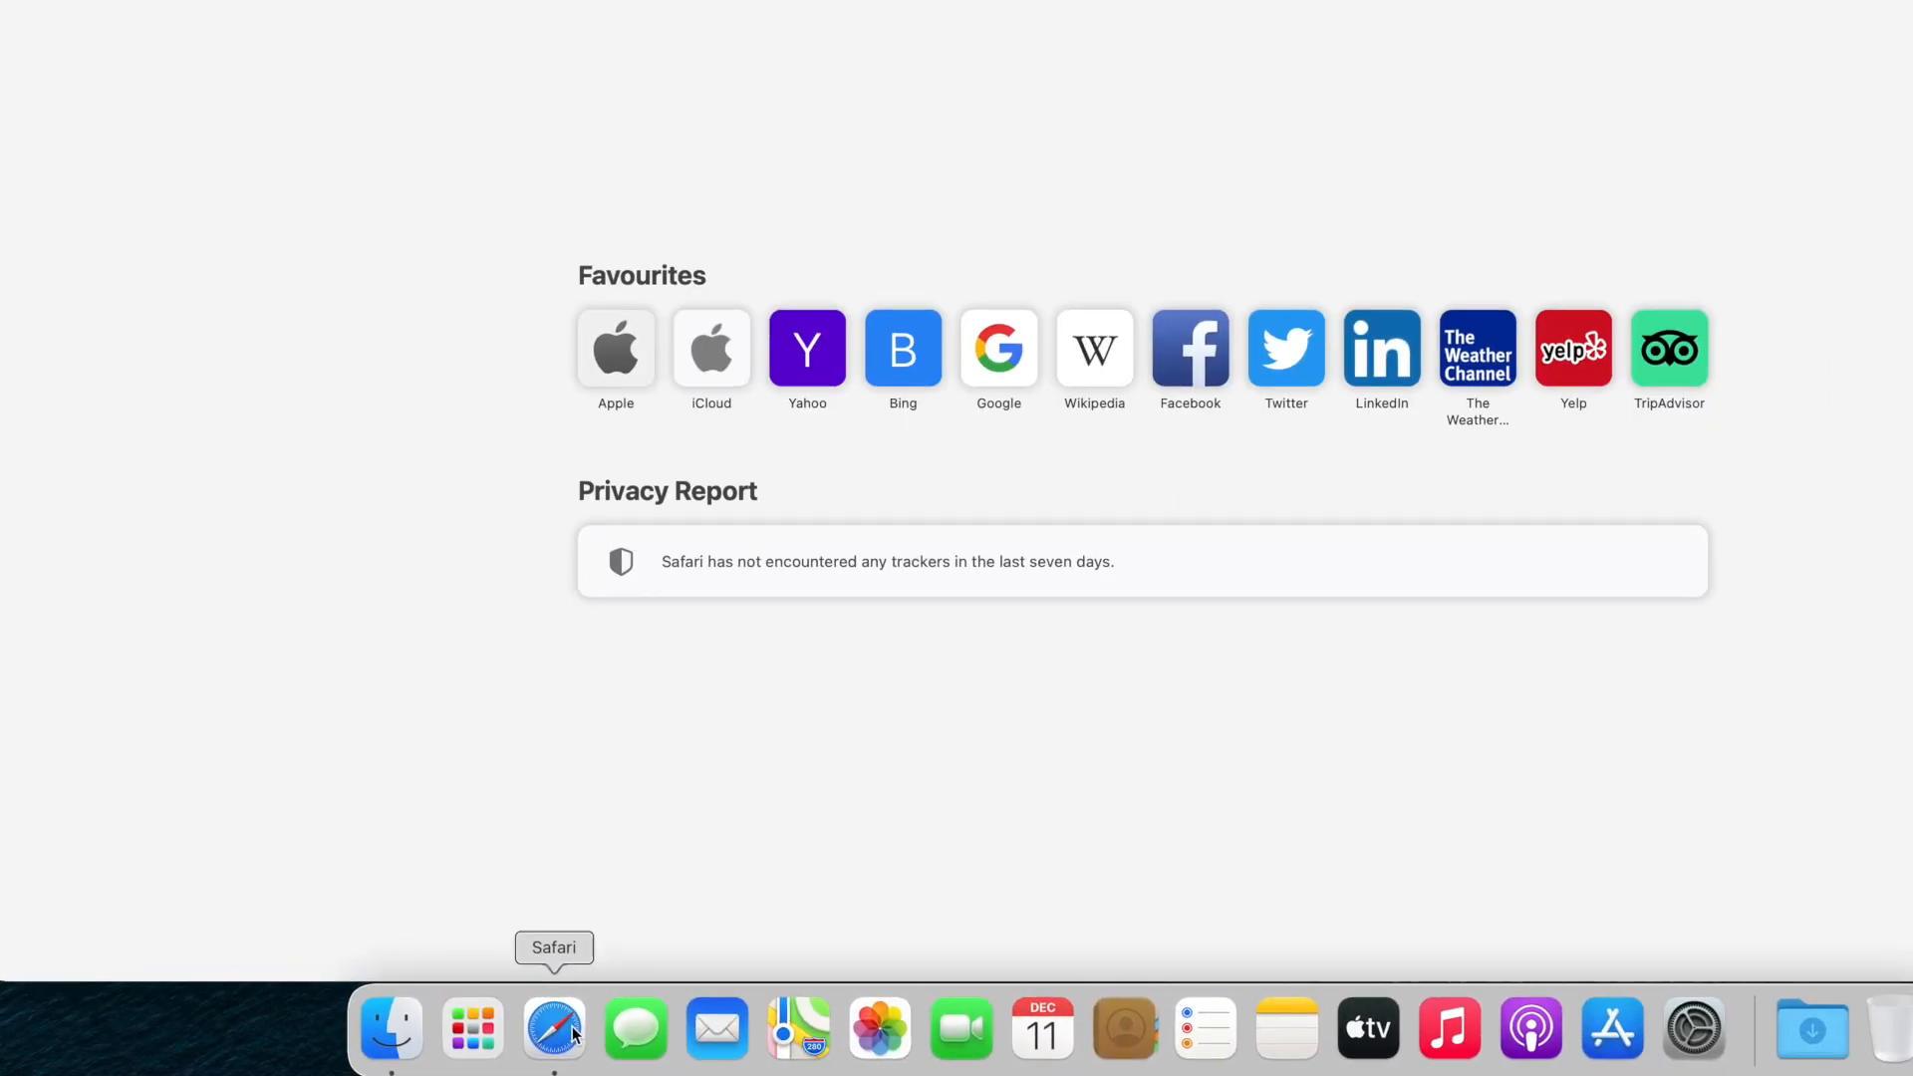
click(554, 1028)
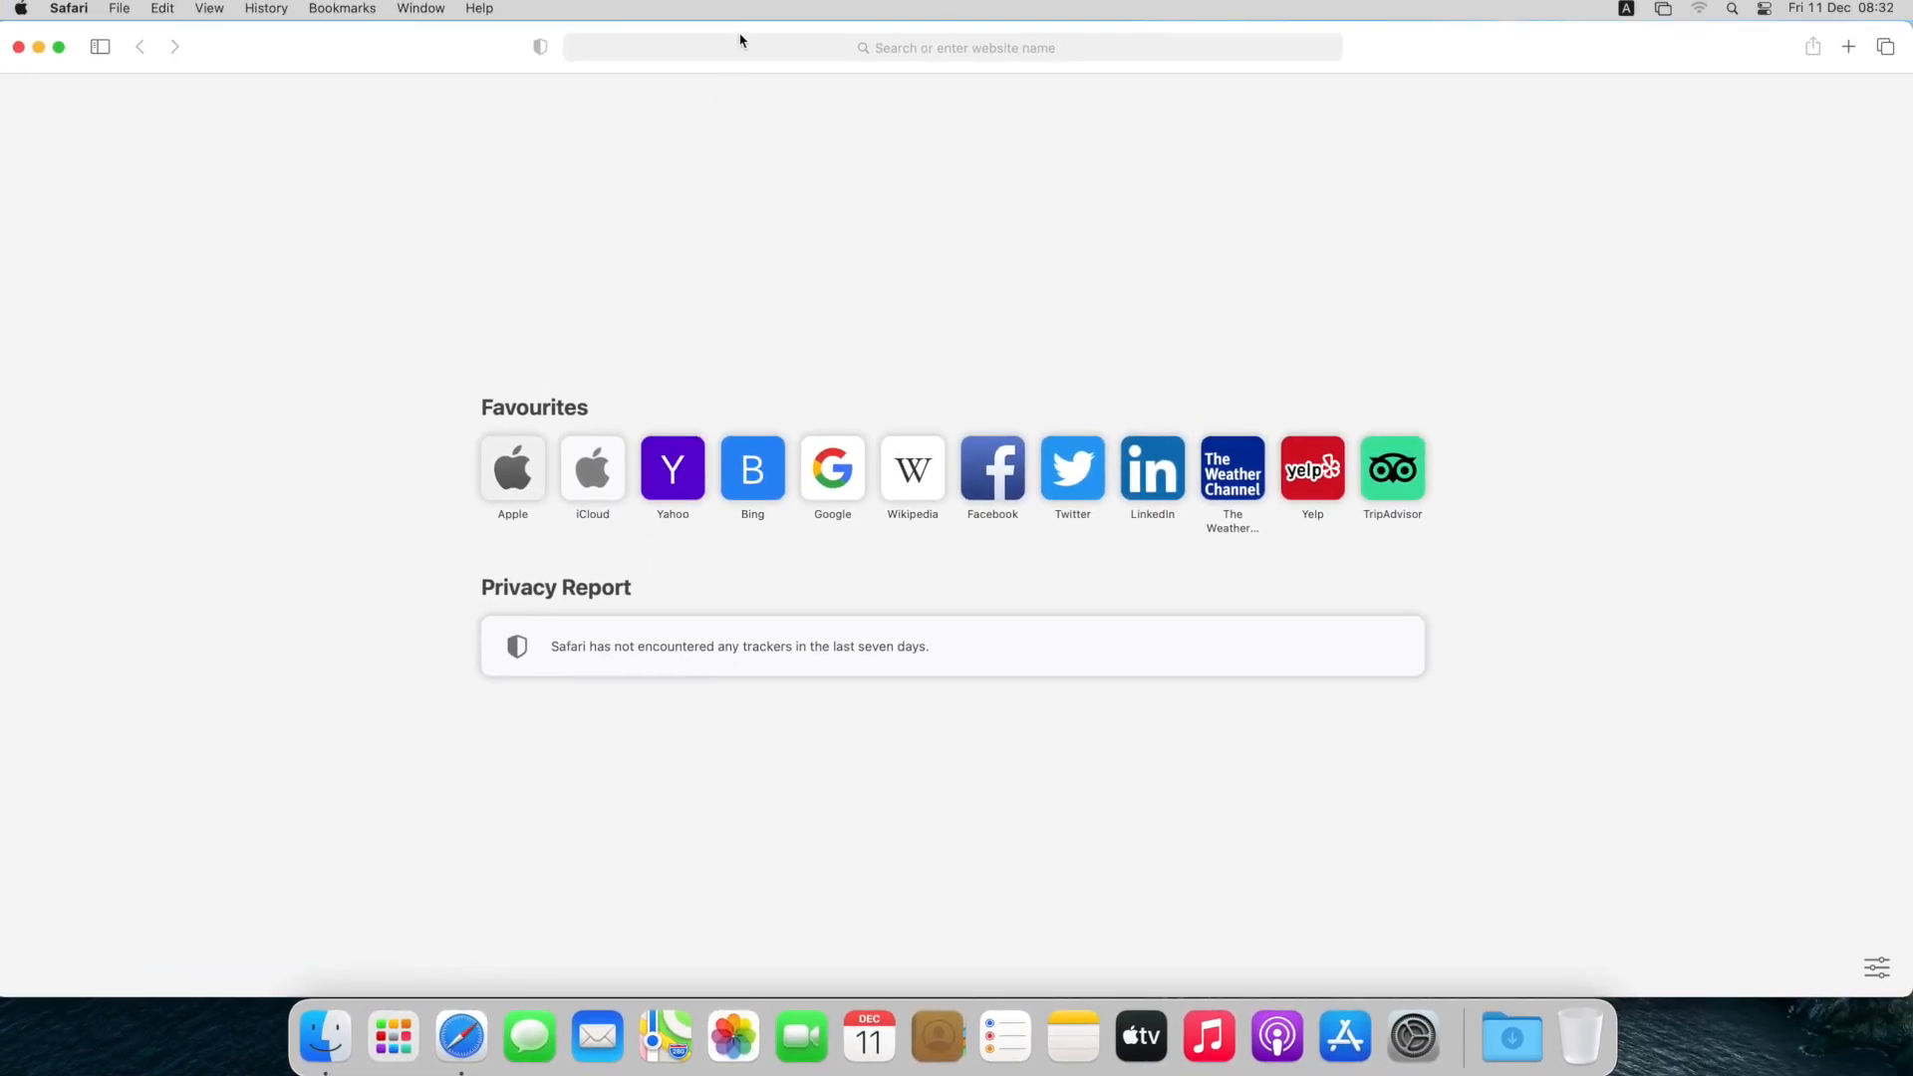
text(central)
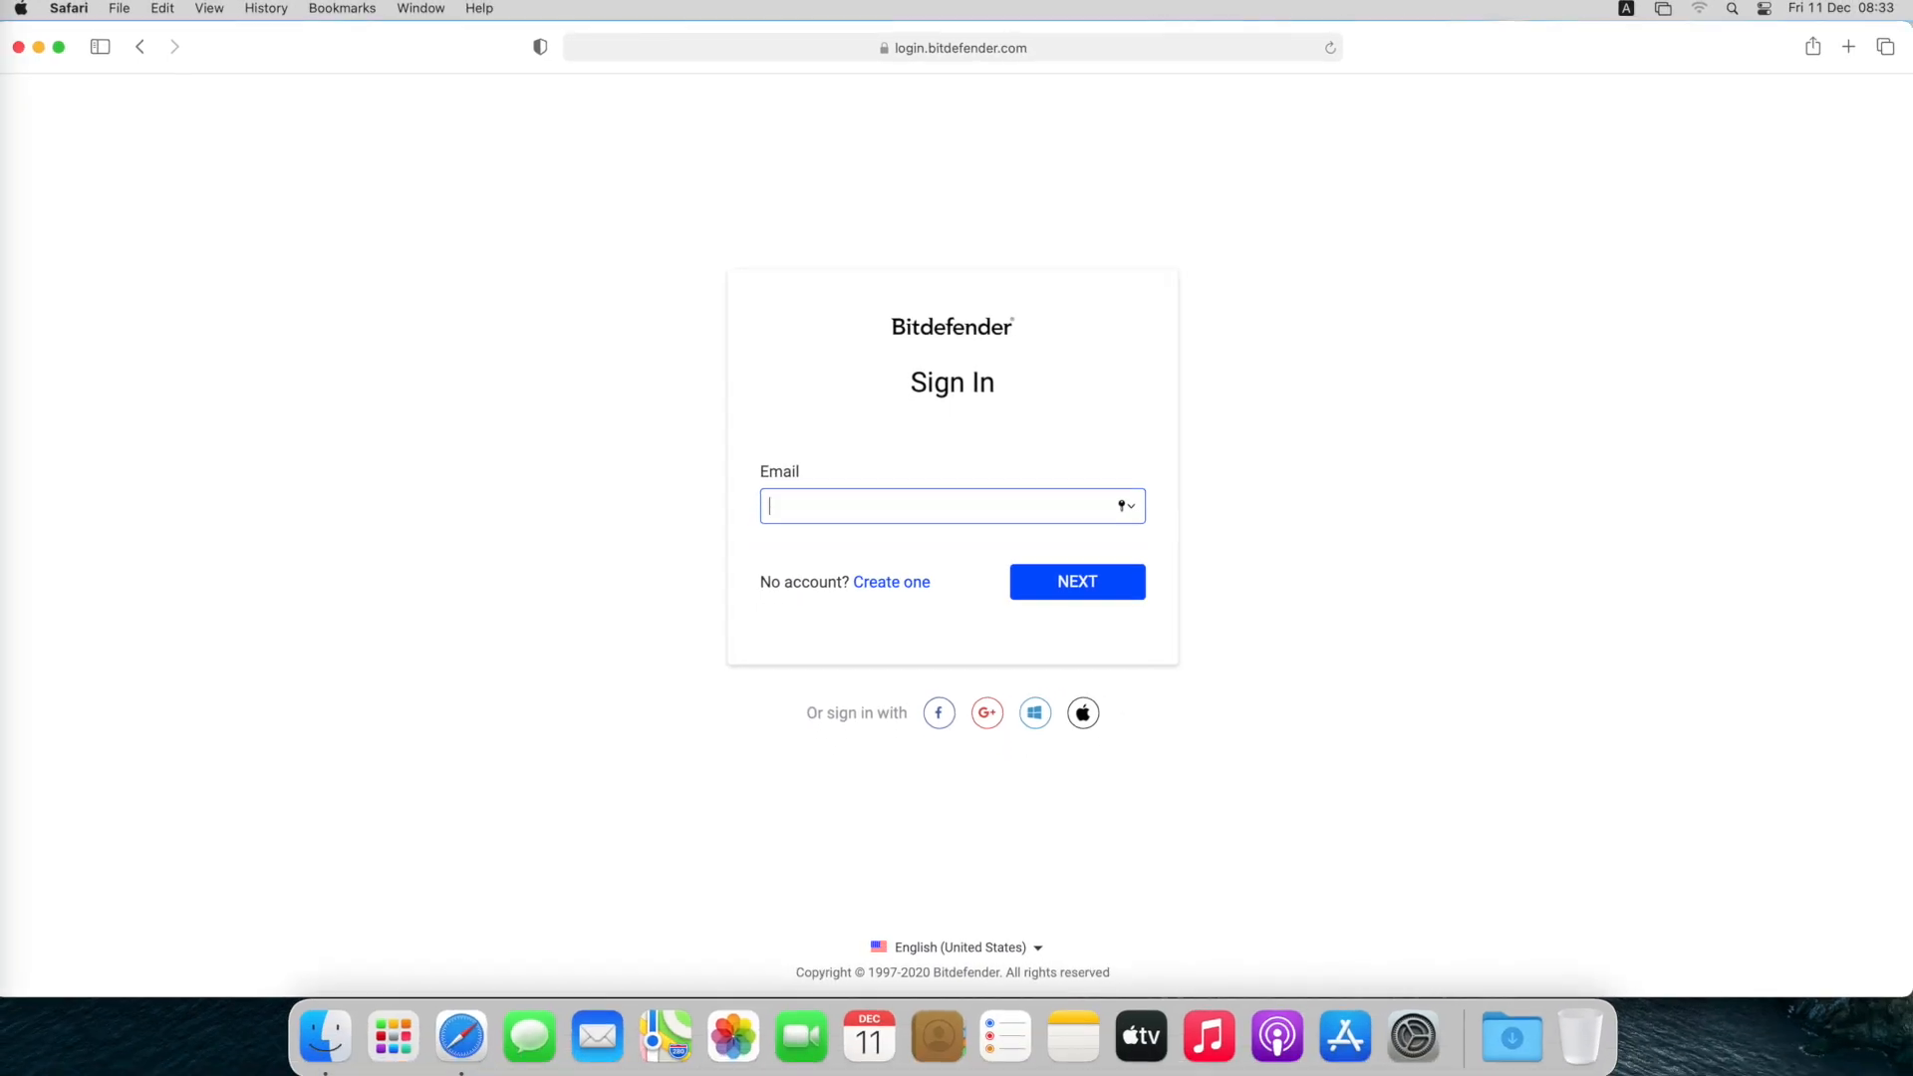
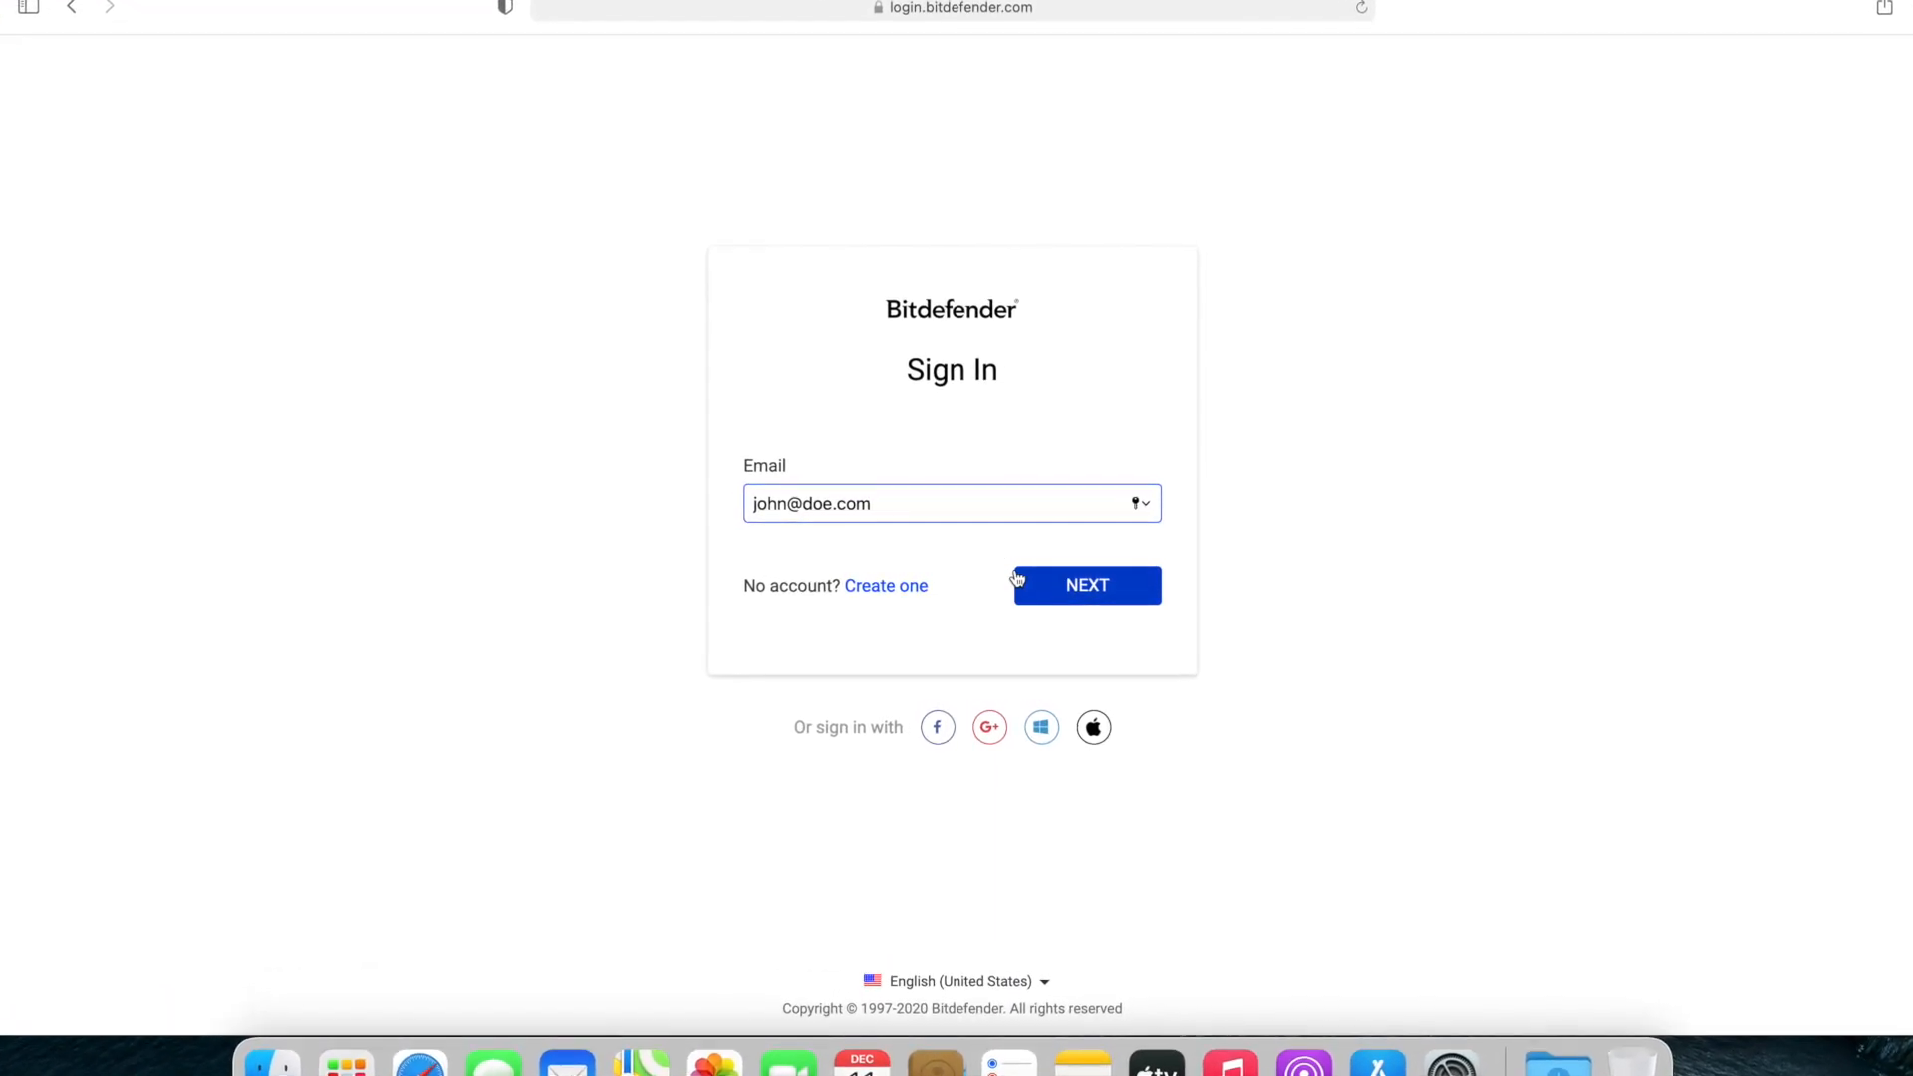
click(1085, 585)
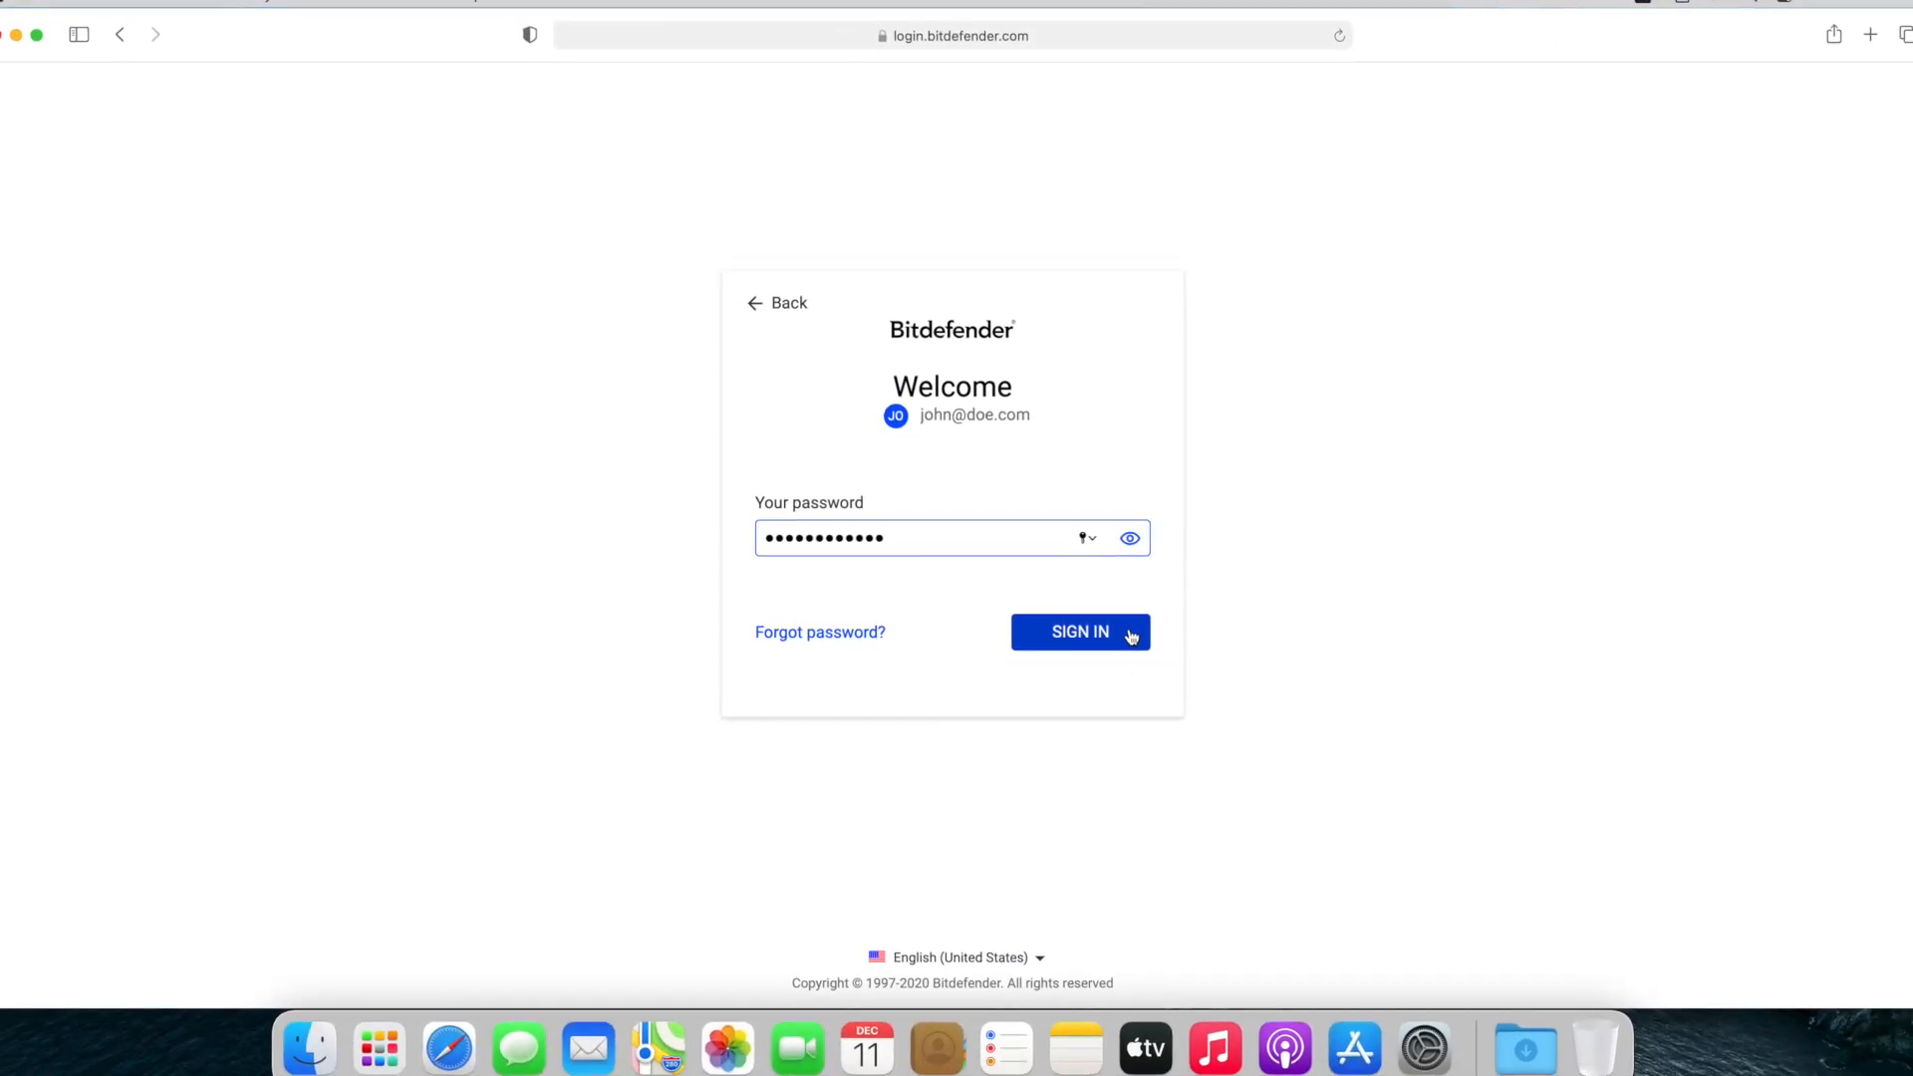
click(1078, 631)
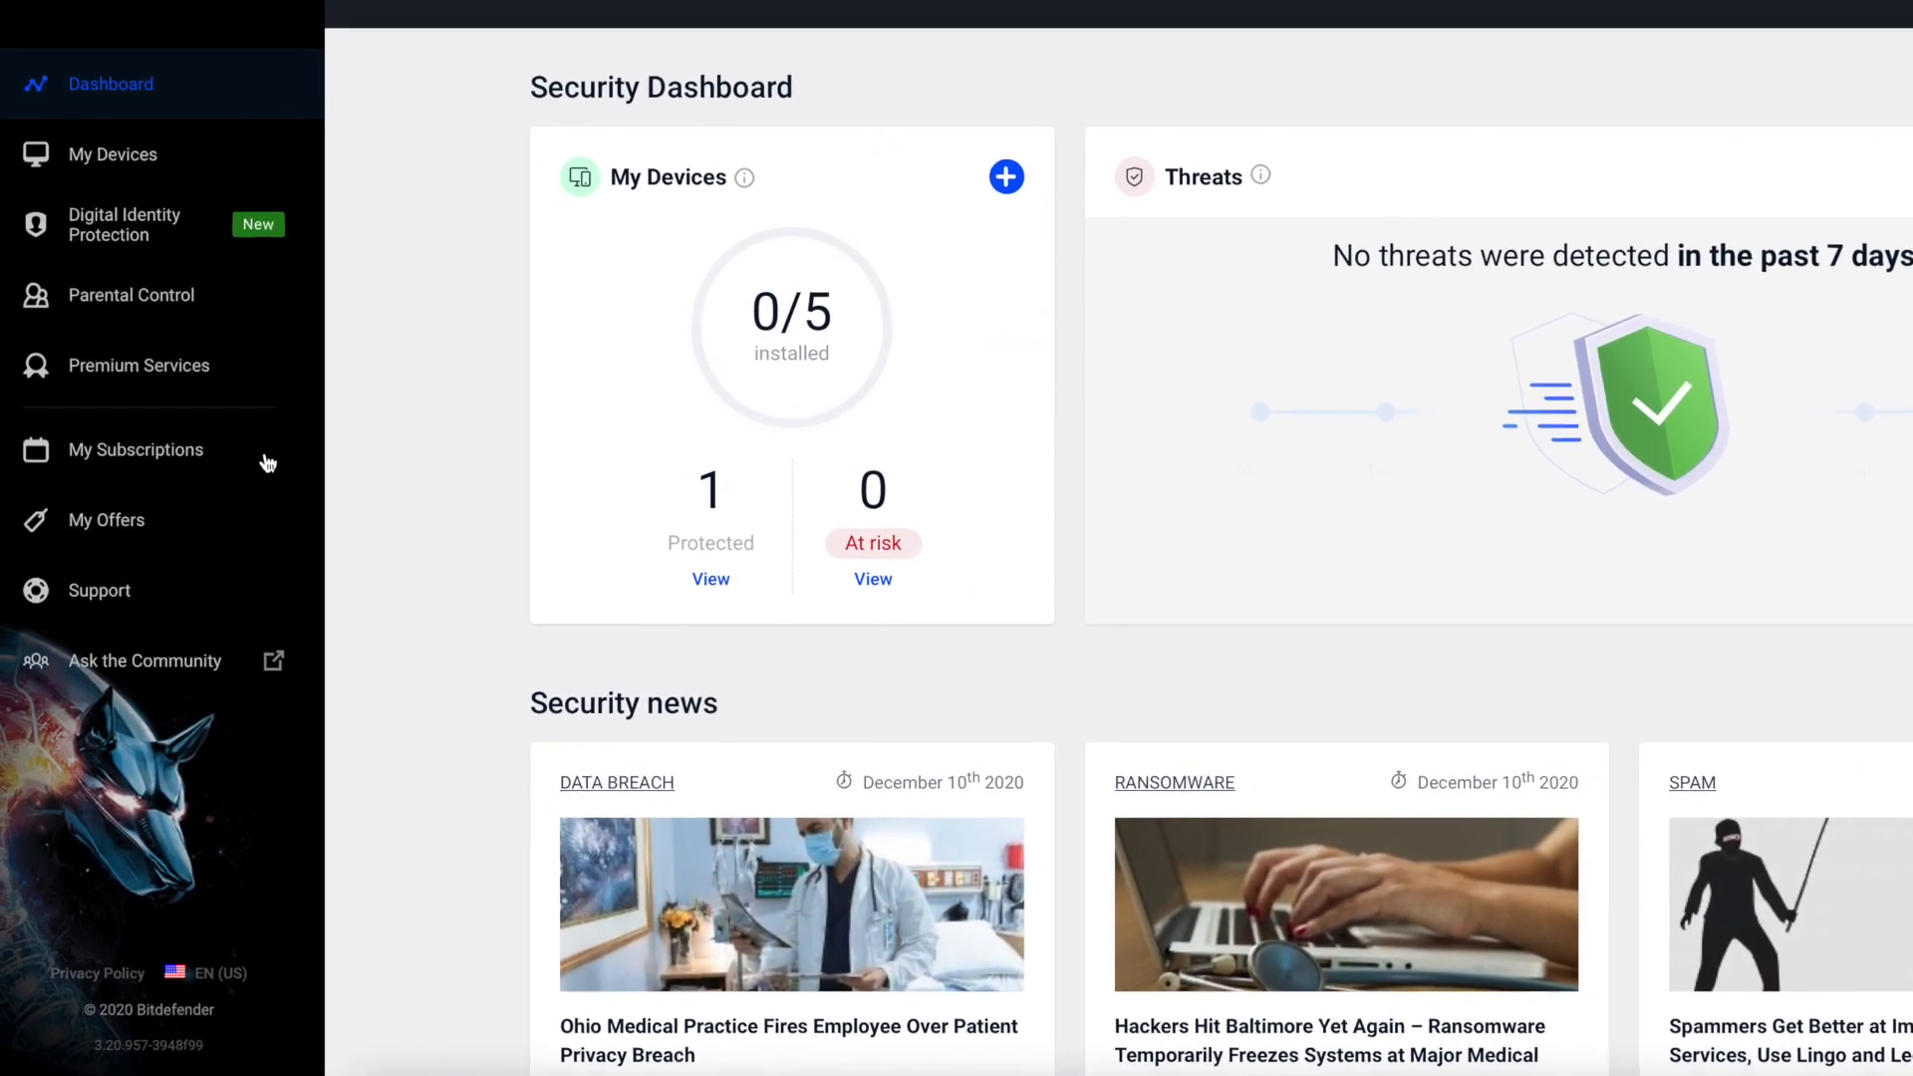
Review the account's subscriptions, then switch to the My Devices page
click(137, 450)
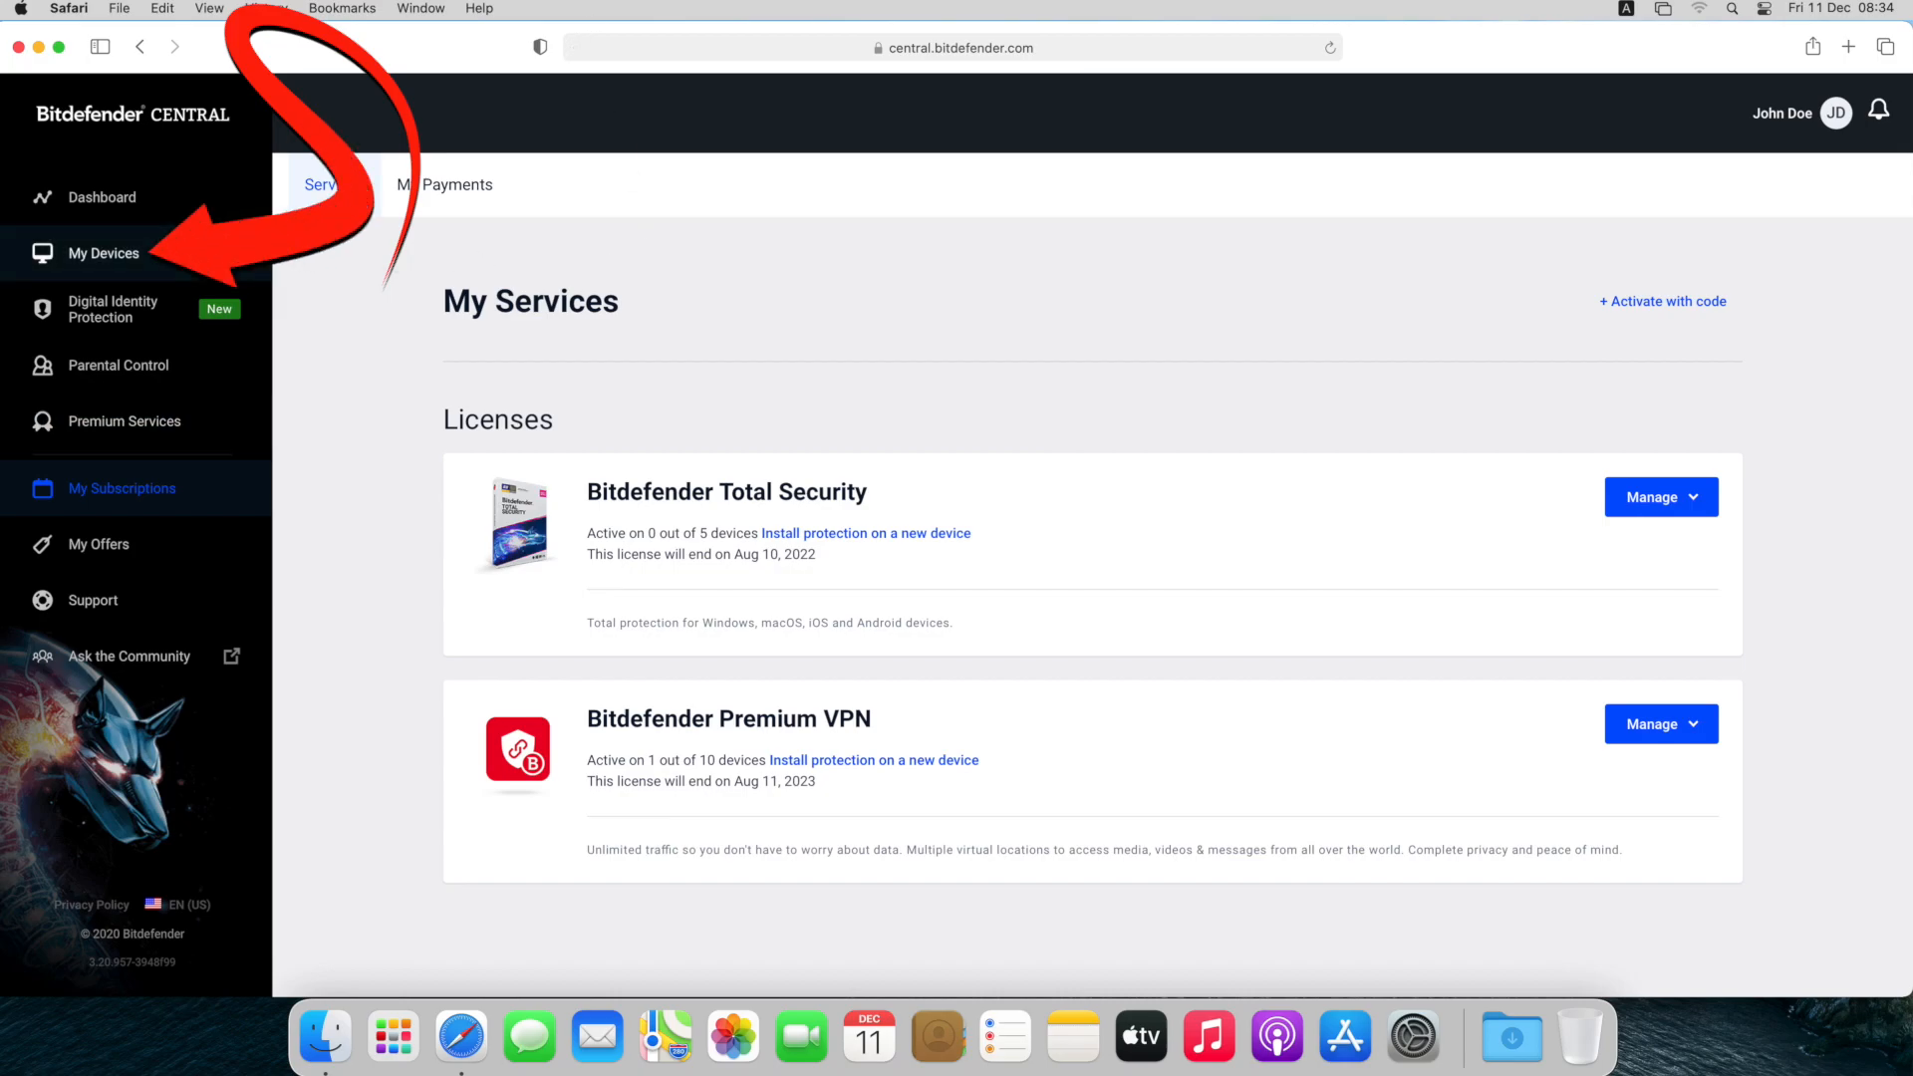
click(104, 252)
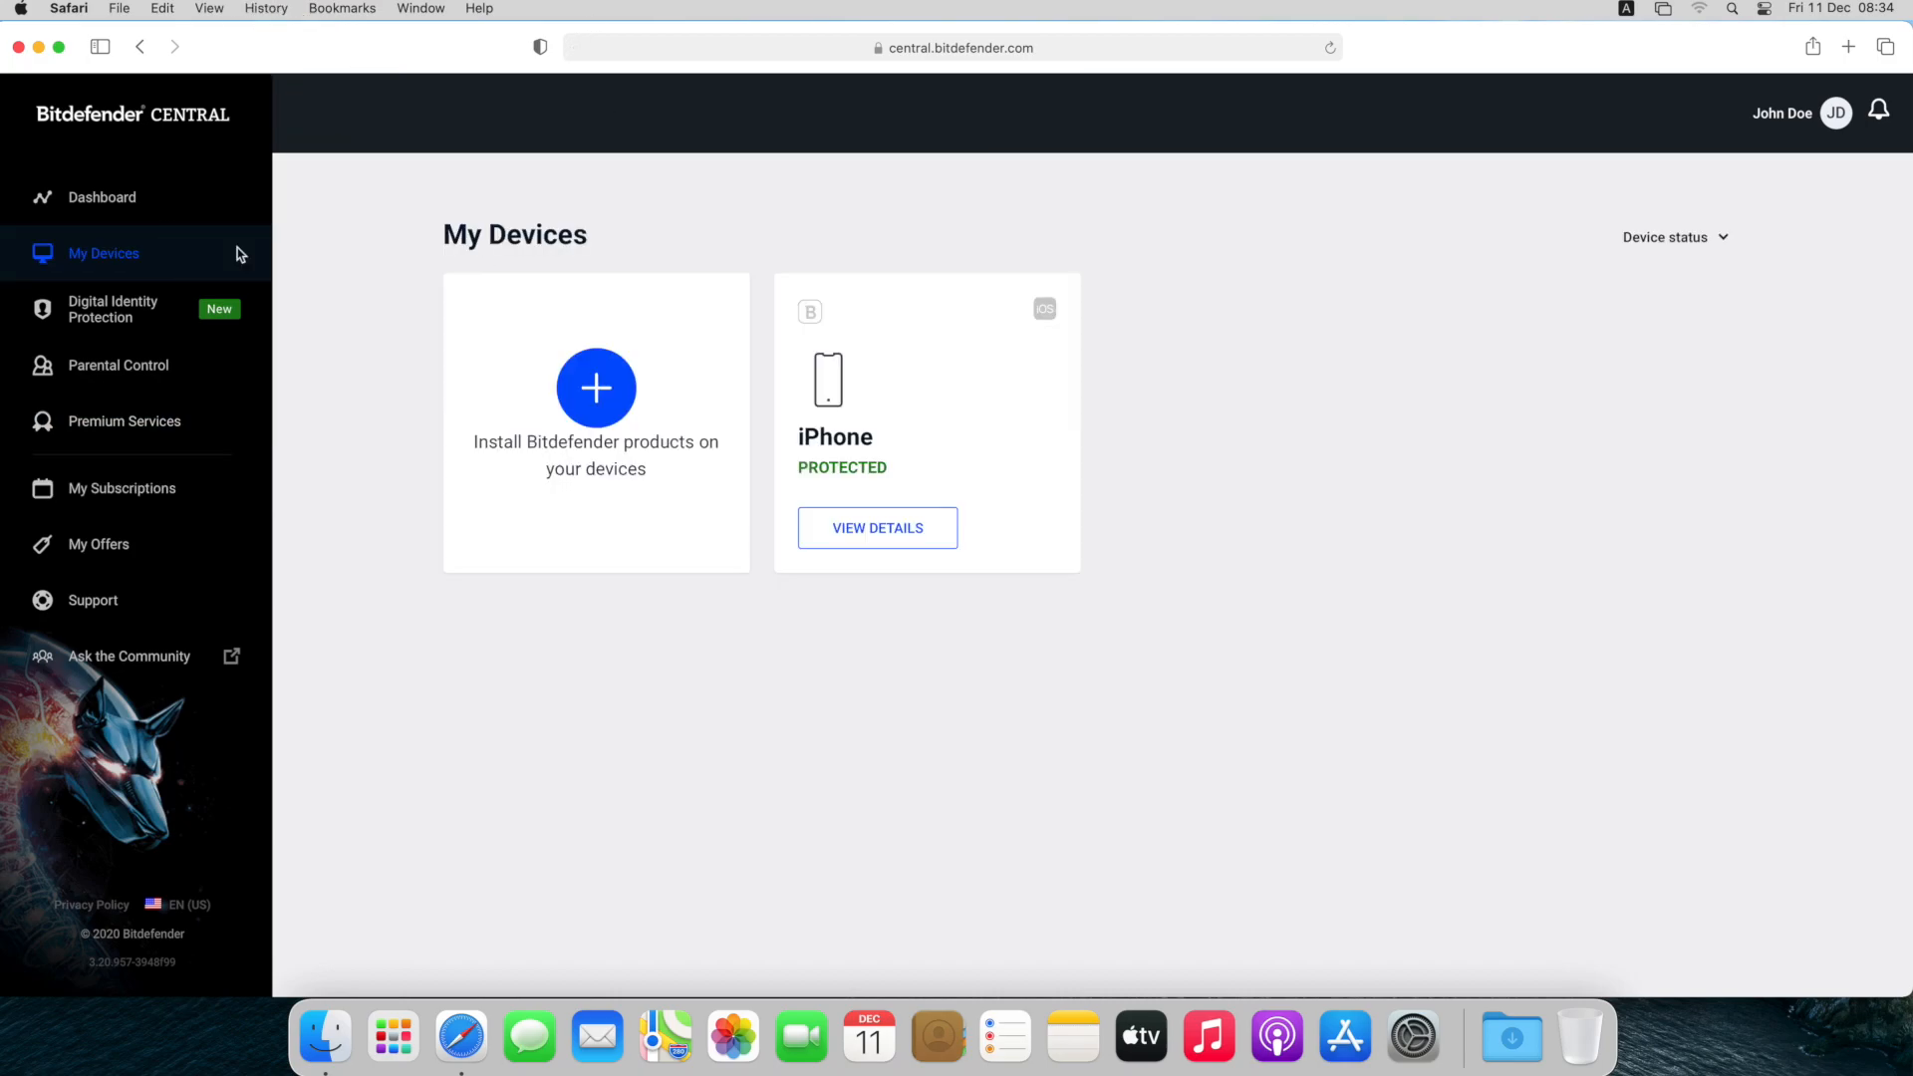
mouse_move(395, 382)
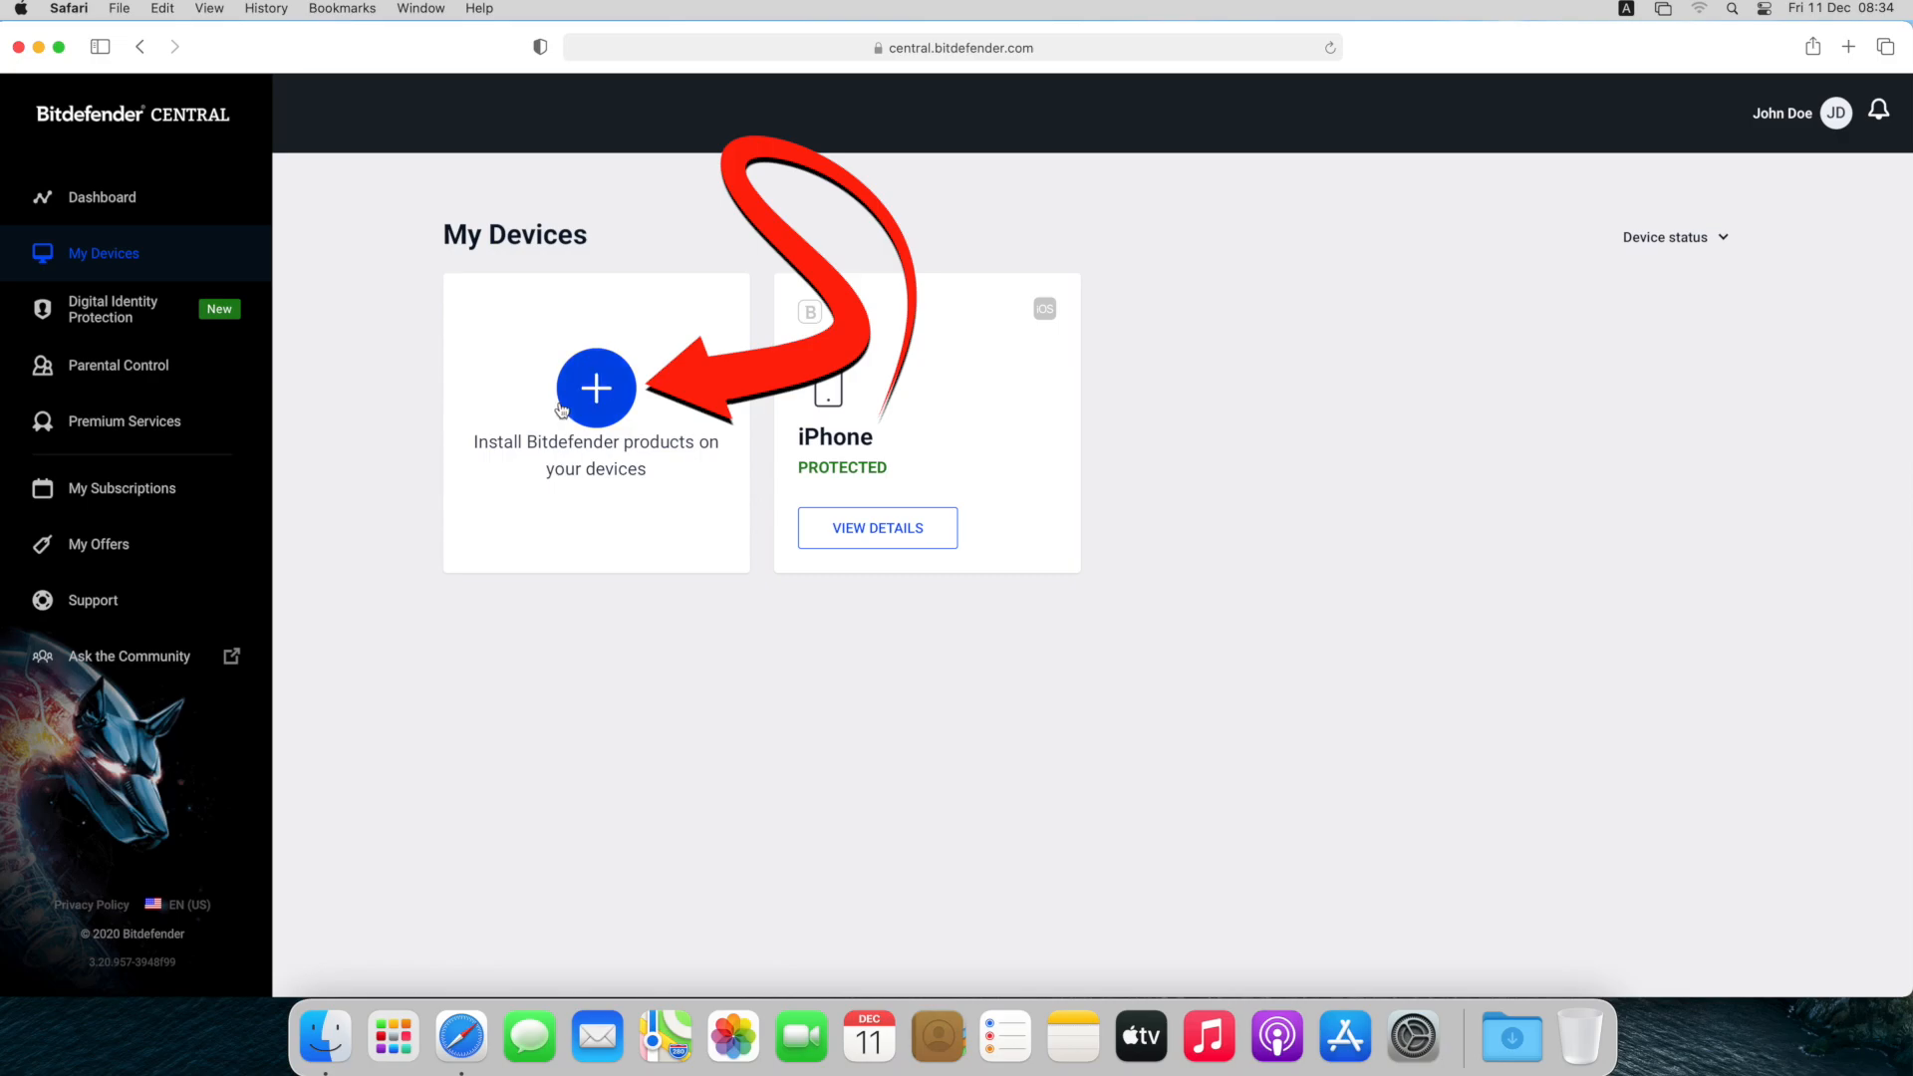
Download Bitdefender Security for this Mac, allowing site downloads, and close Safari
click(597, 388)
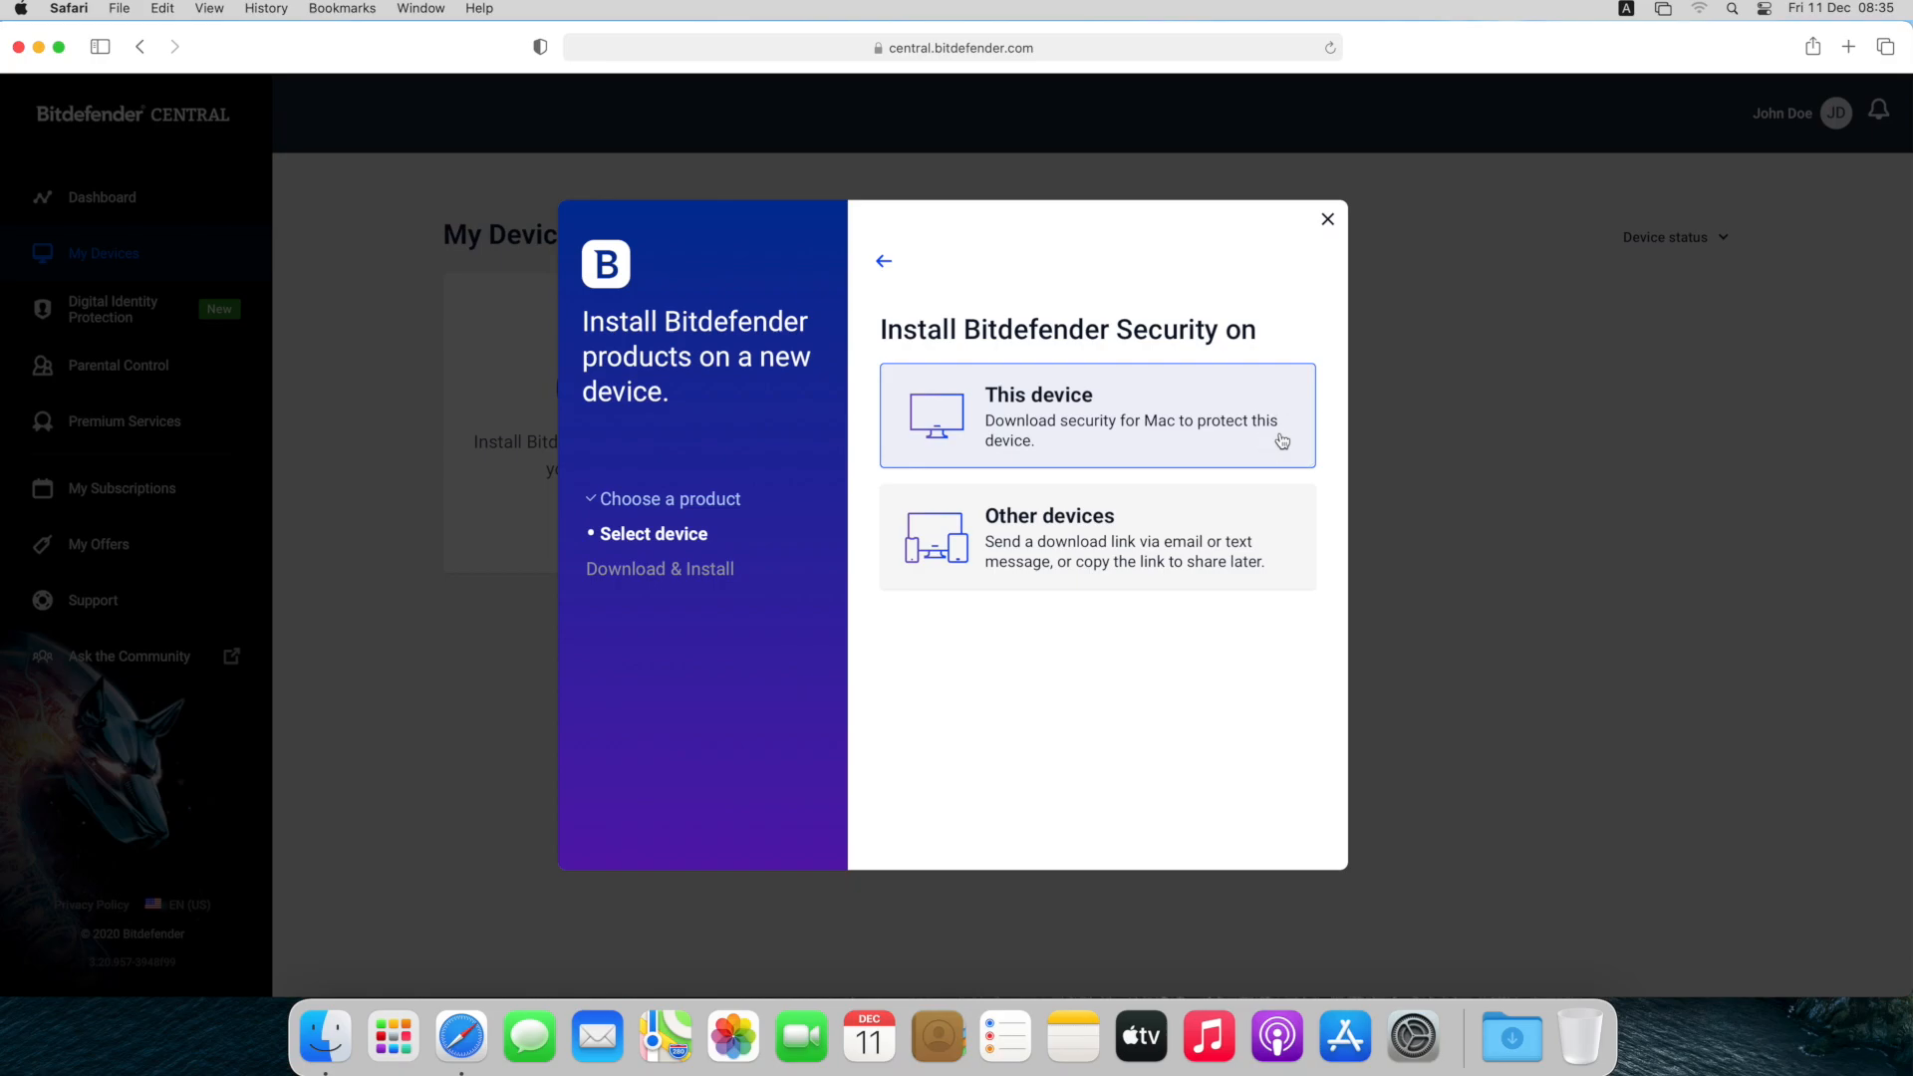
click(1095, 414)
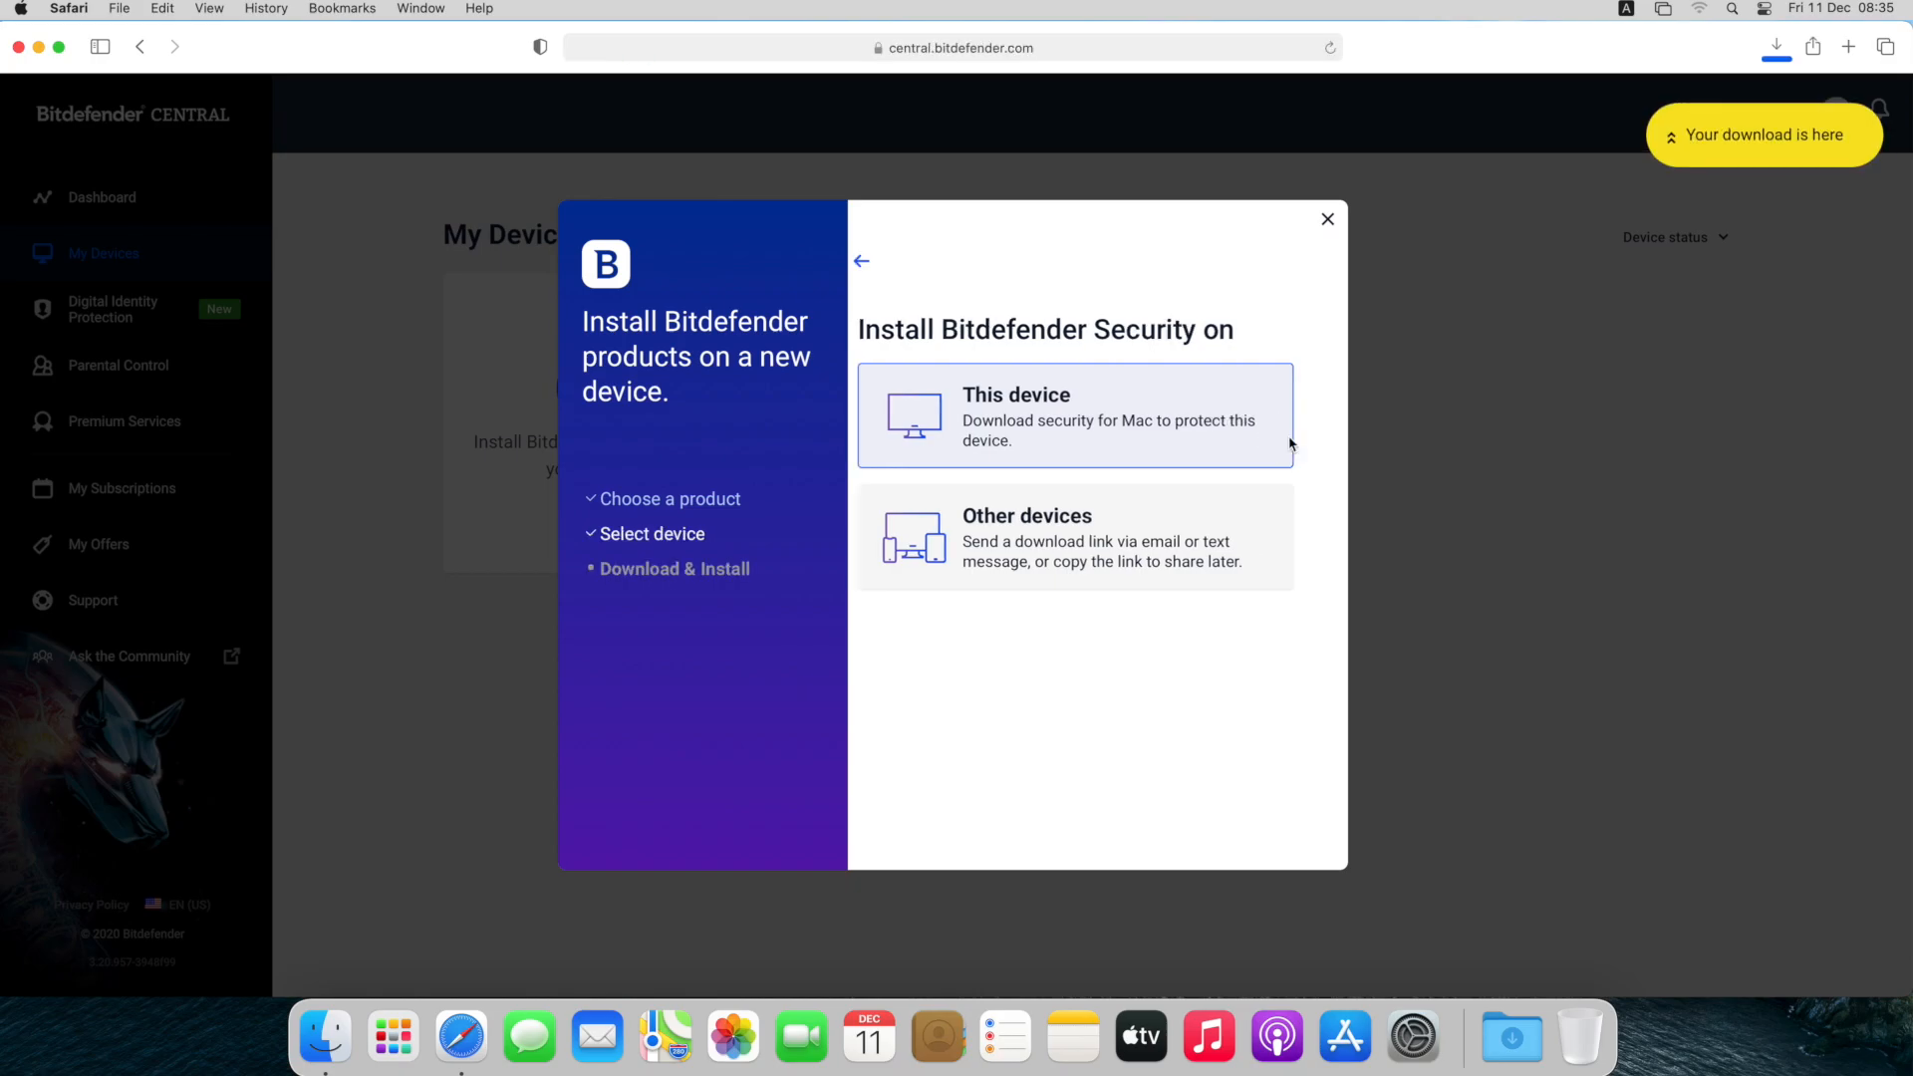
click(1074, 414)
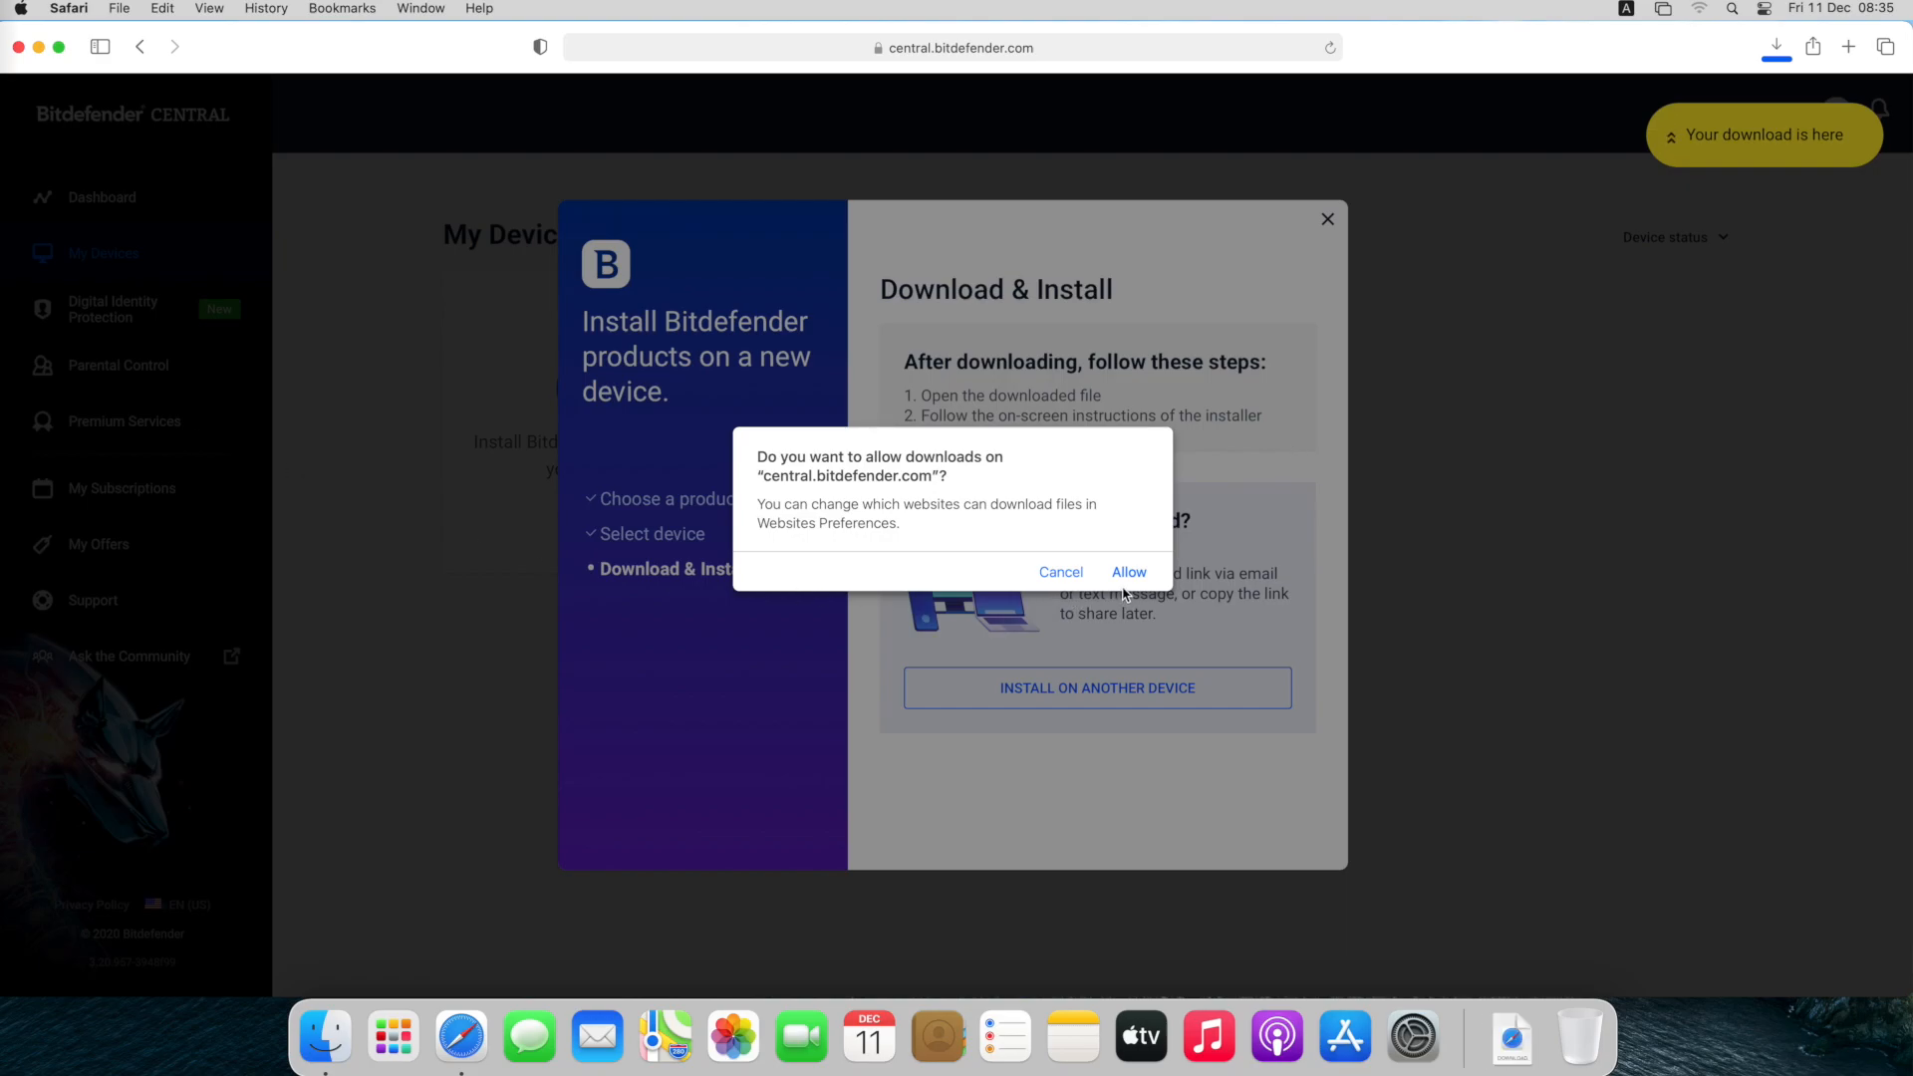
click(1129, 571)
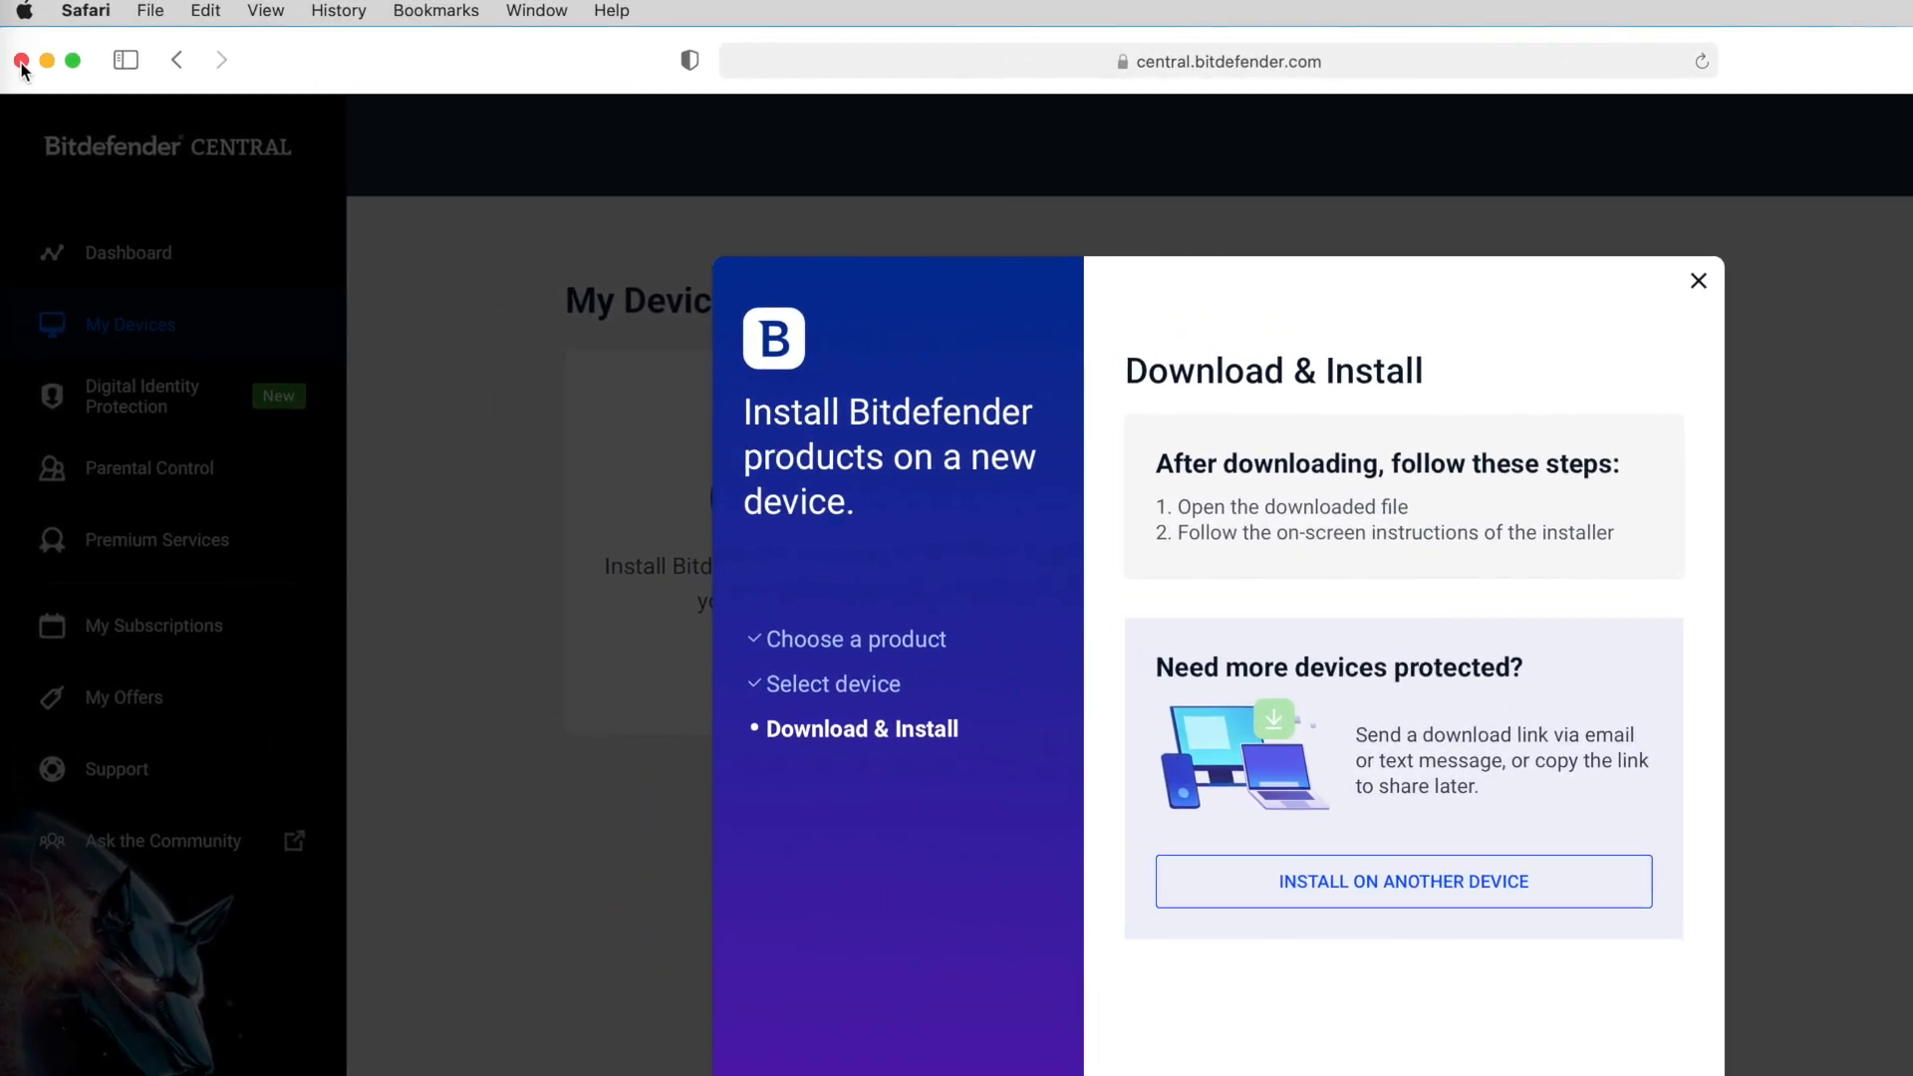
click(21, 60)
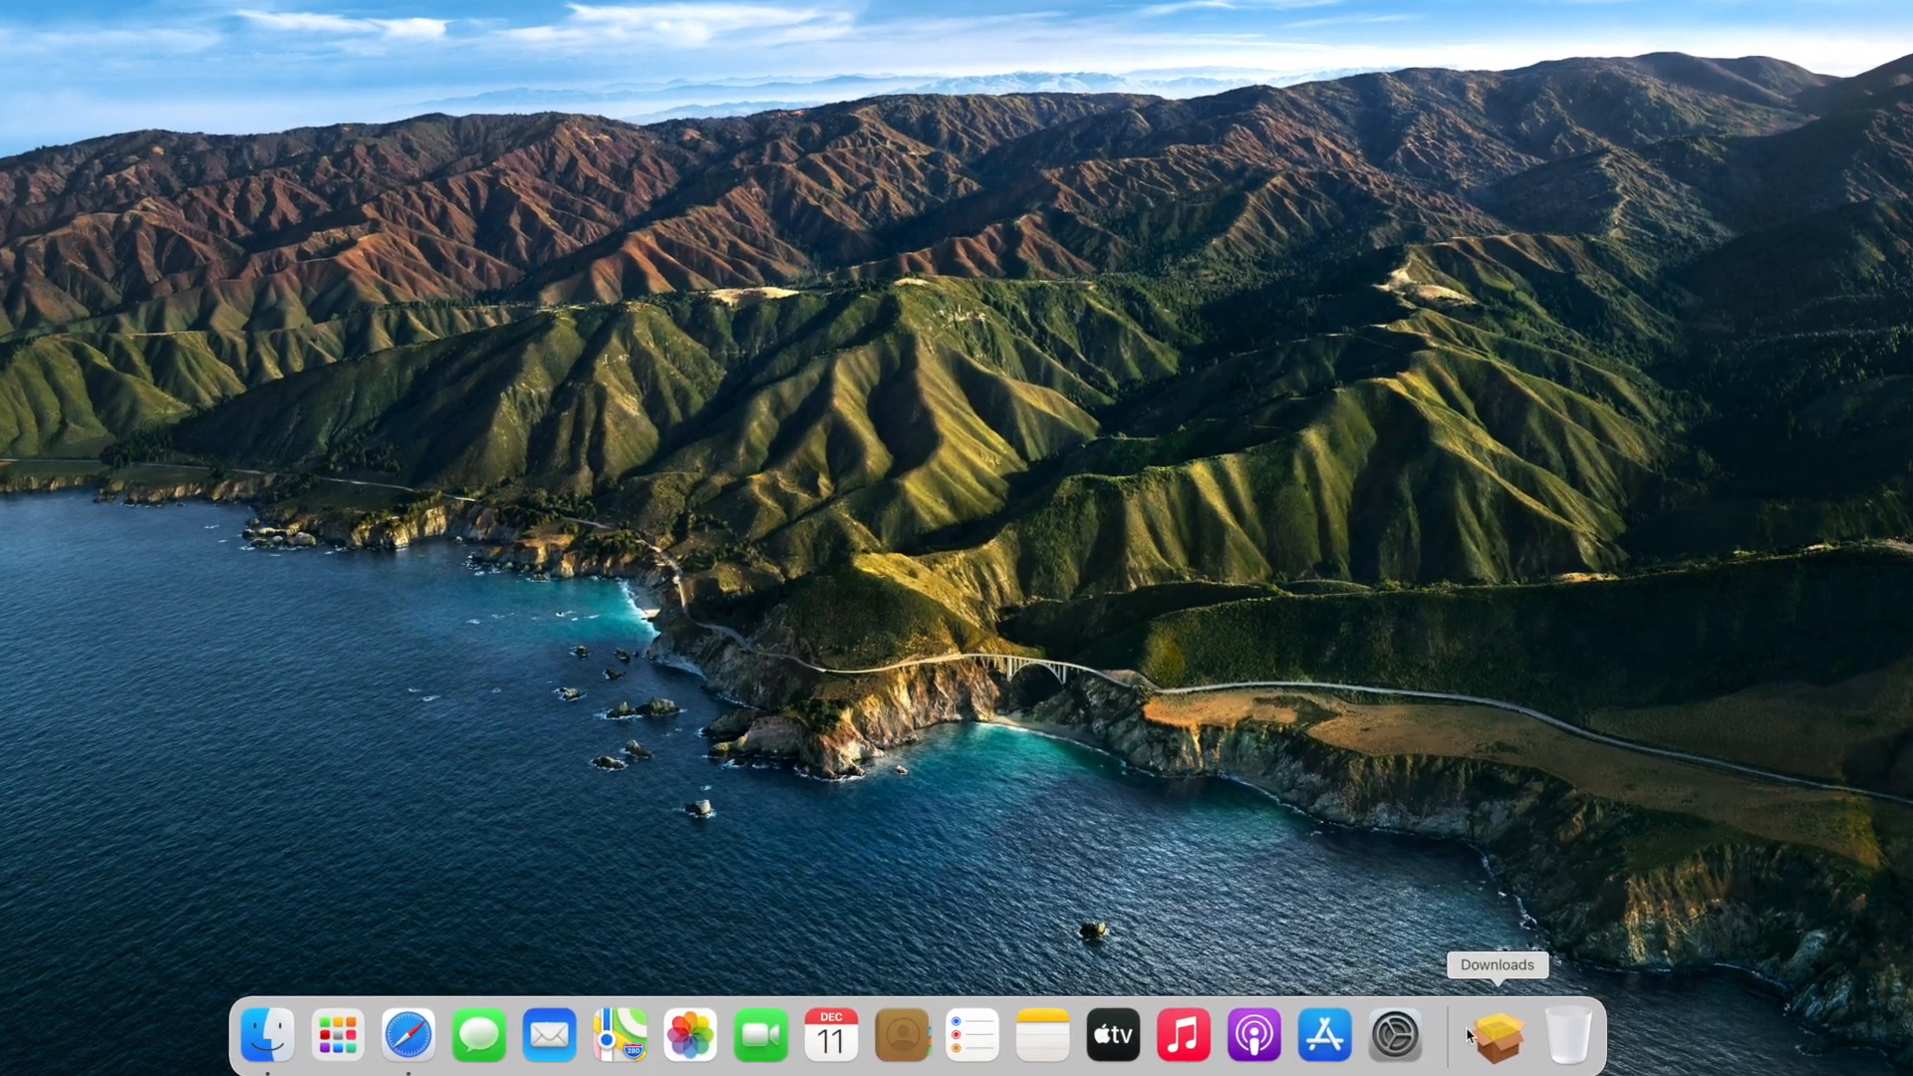
Launch the Bitdefender package from Downloads and allow its installation check
click(1491, 1033)
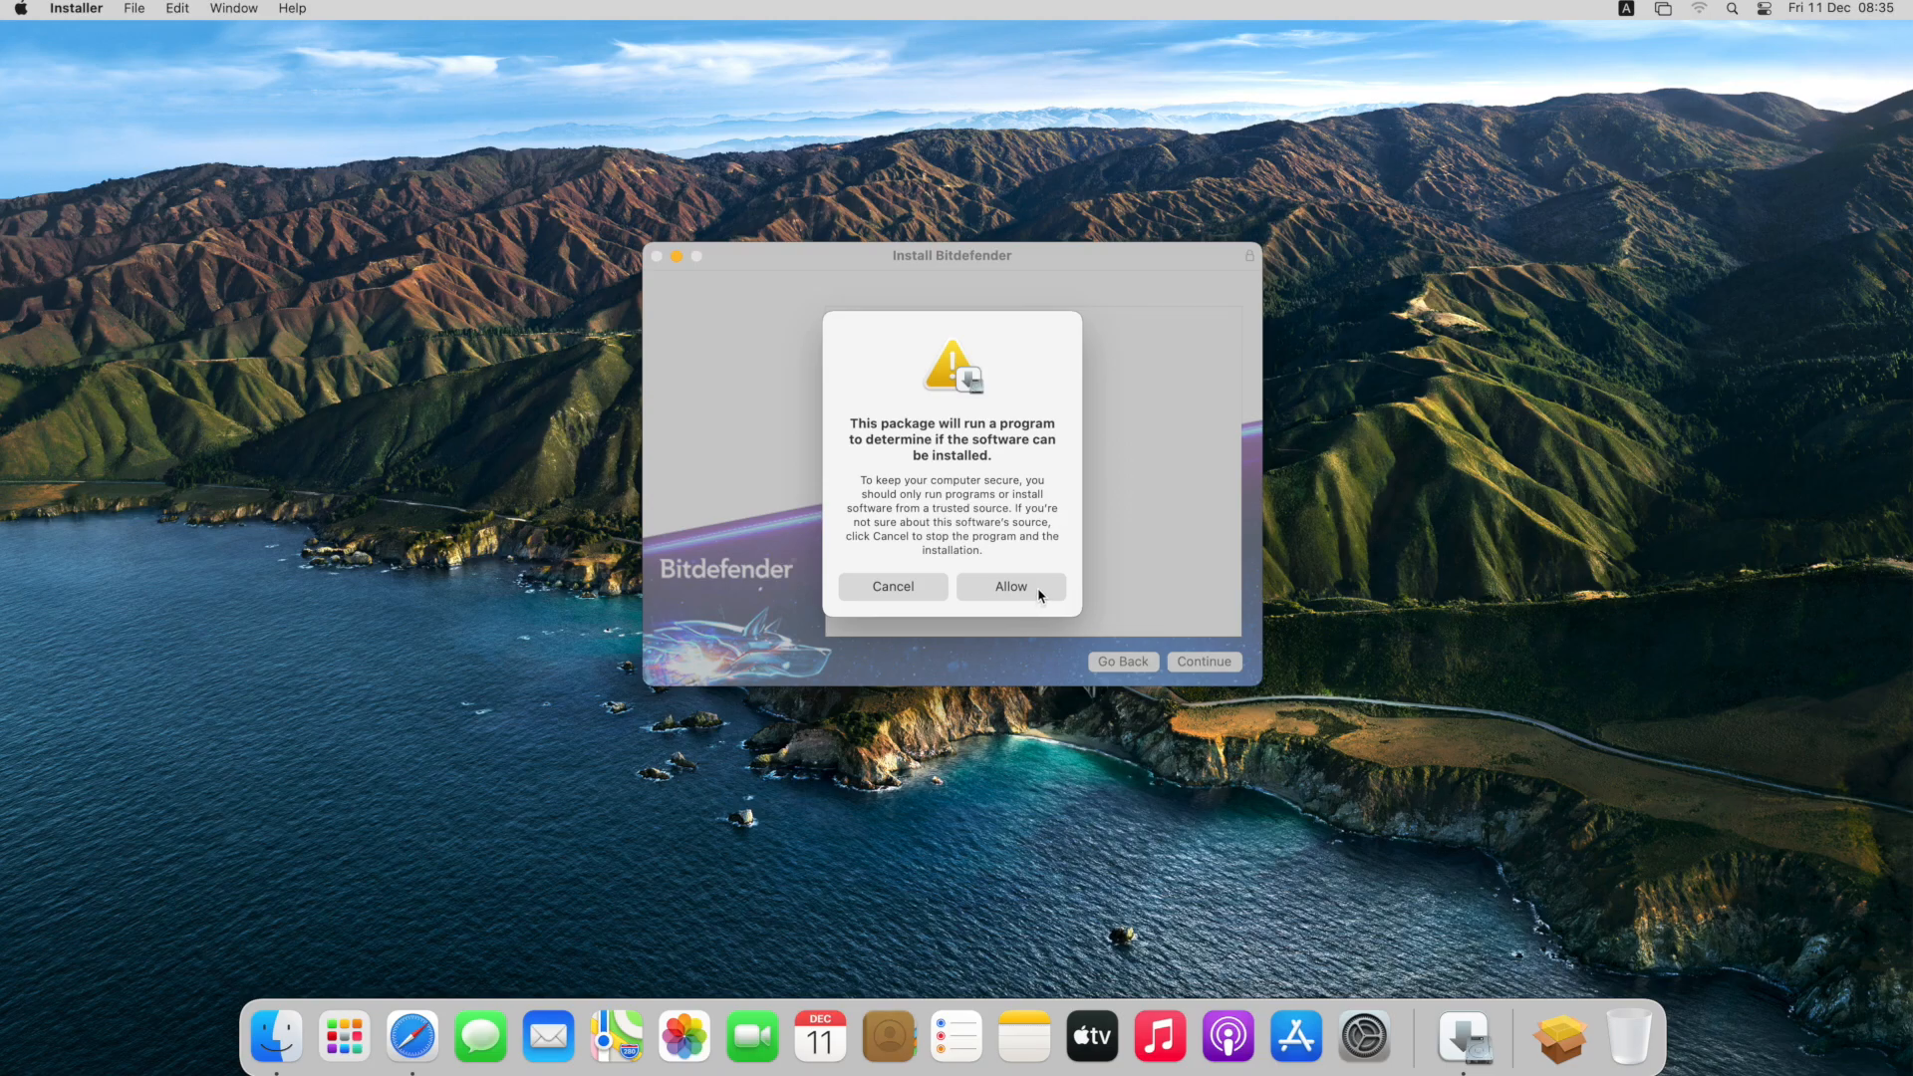
click(1010, 586)
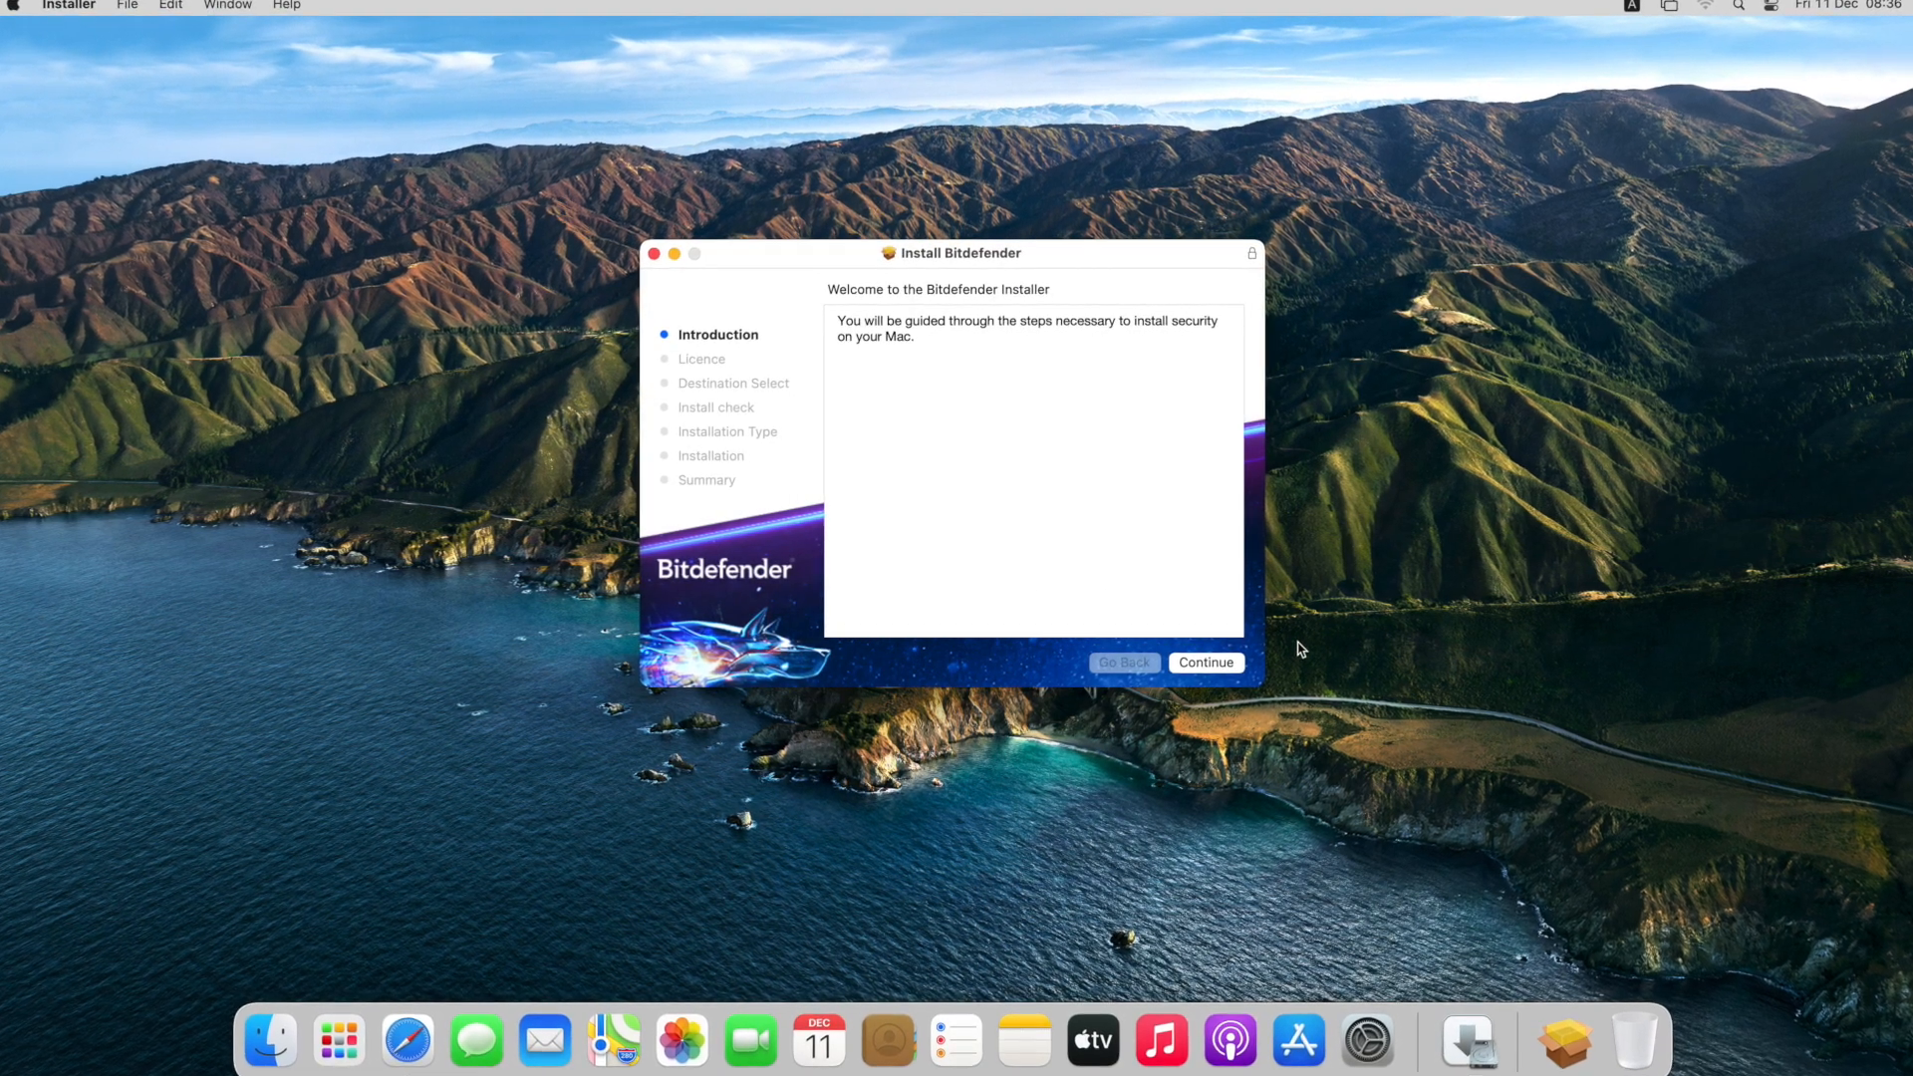
Accept the licence and run the standard install on Macintosh HD with admin password
click(1204, 662)
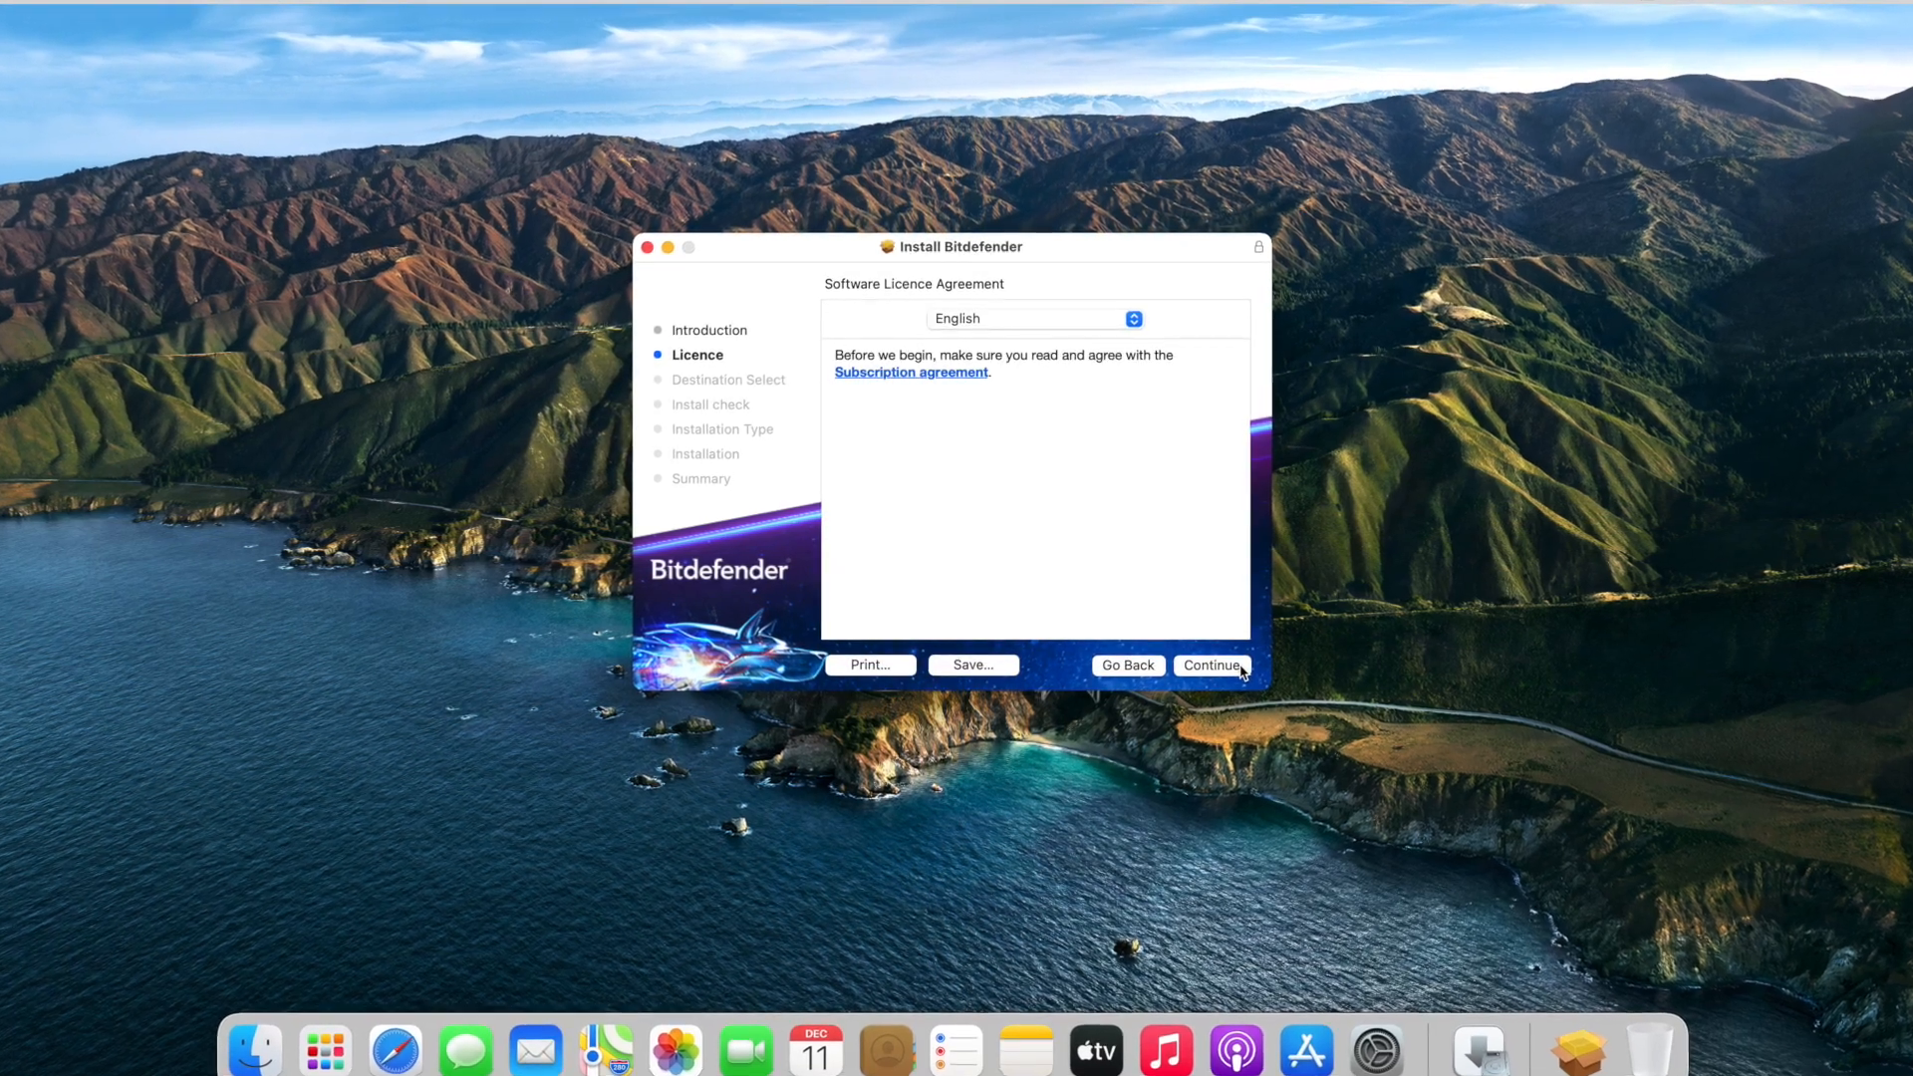
click(1211, 664)
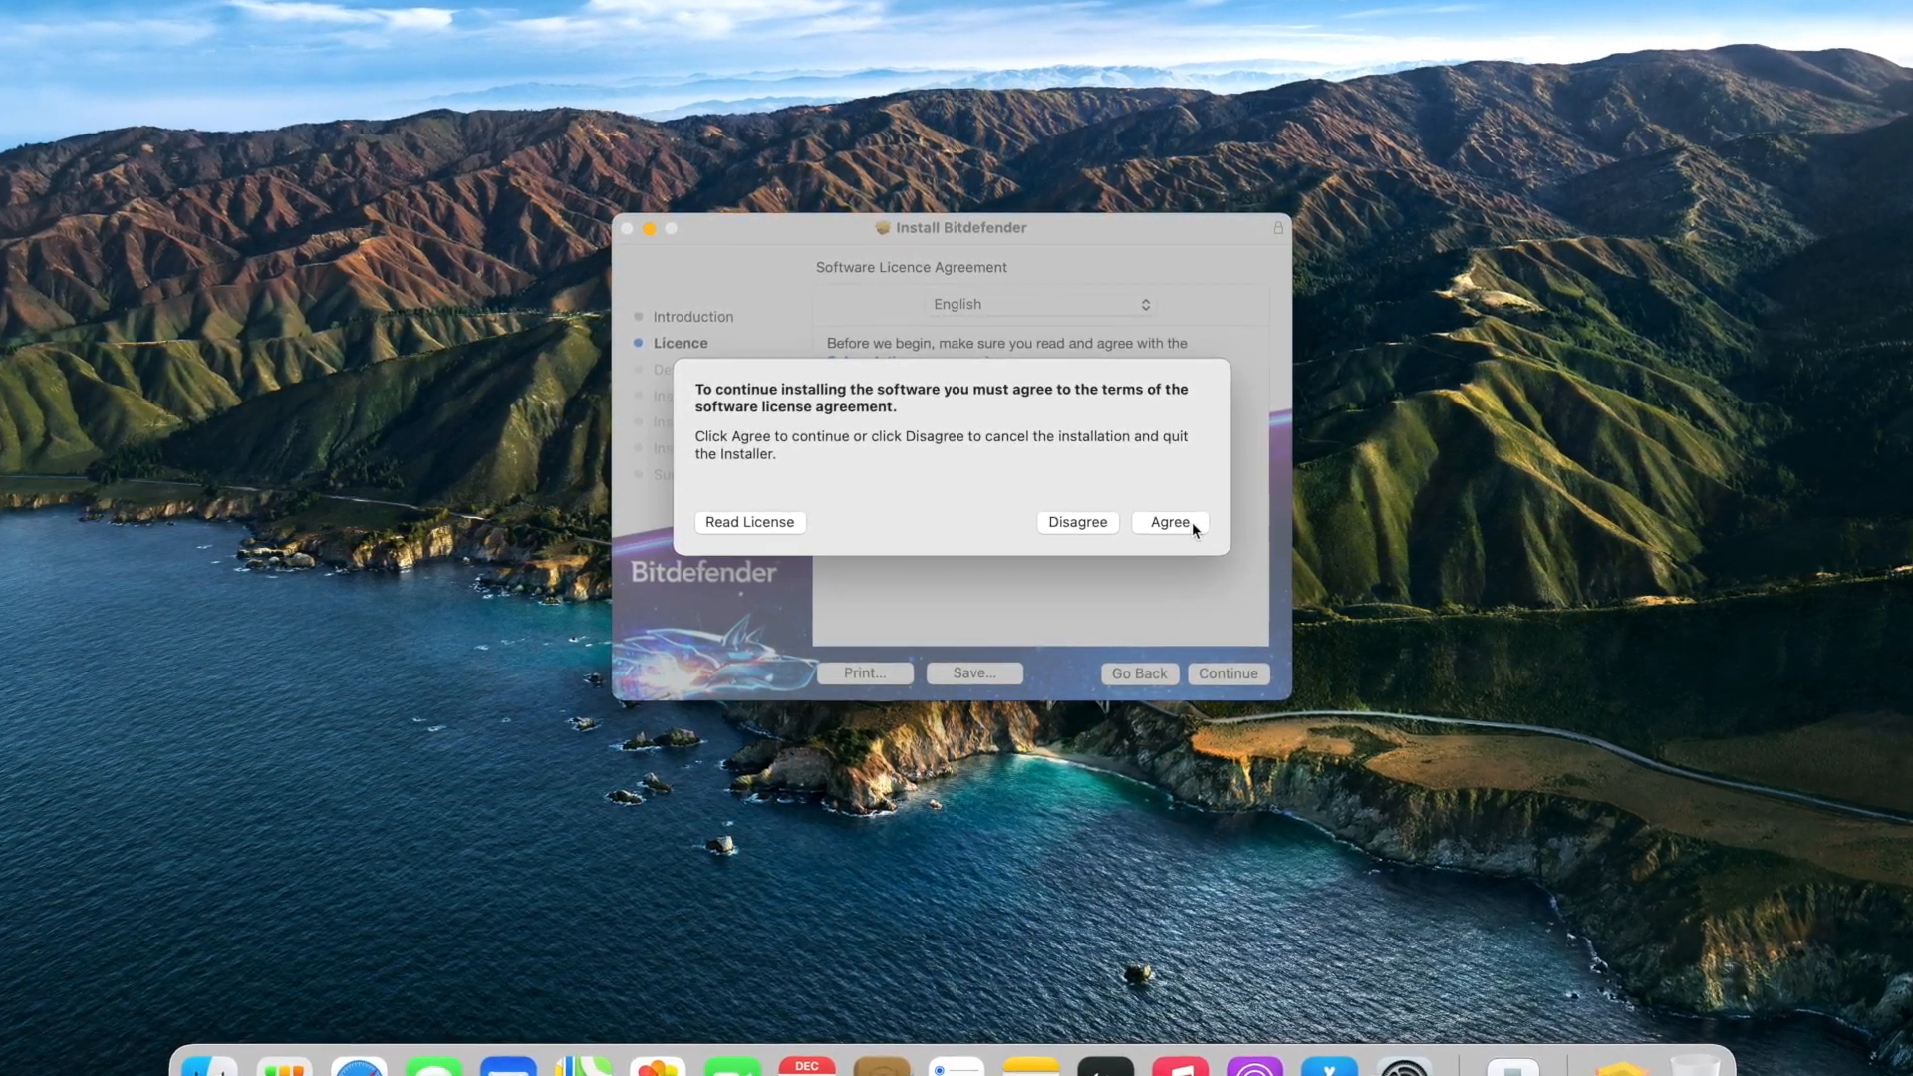
click(1167, 522)
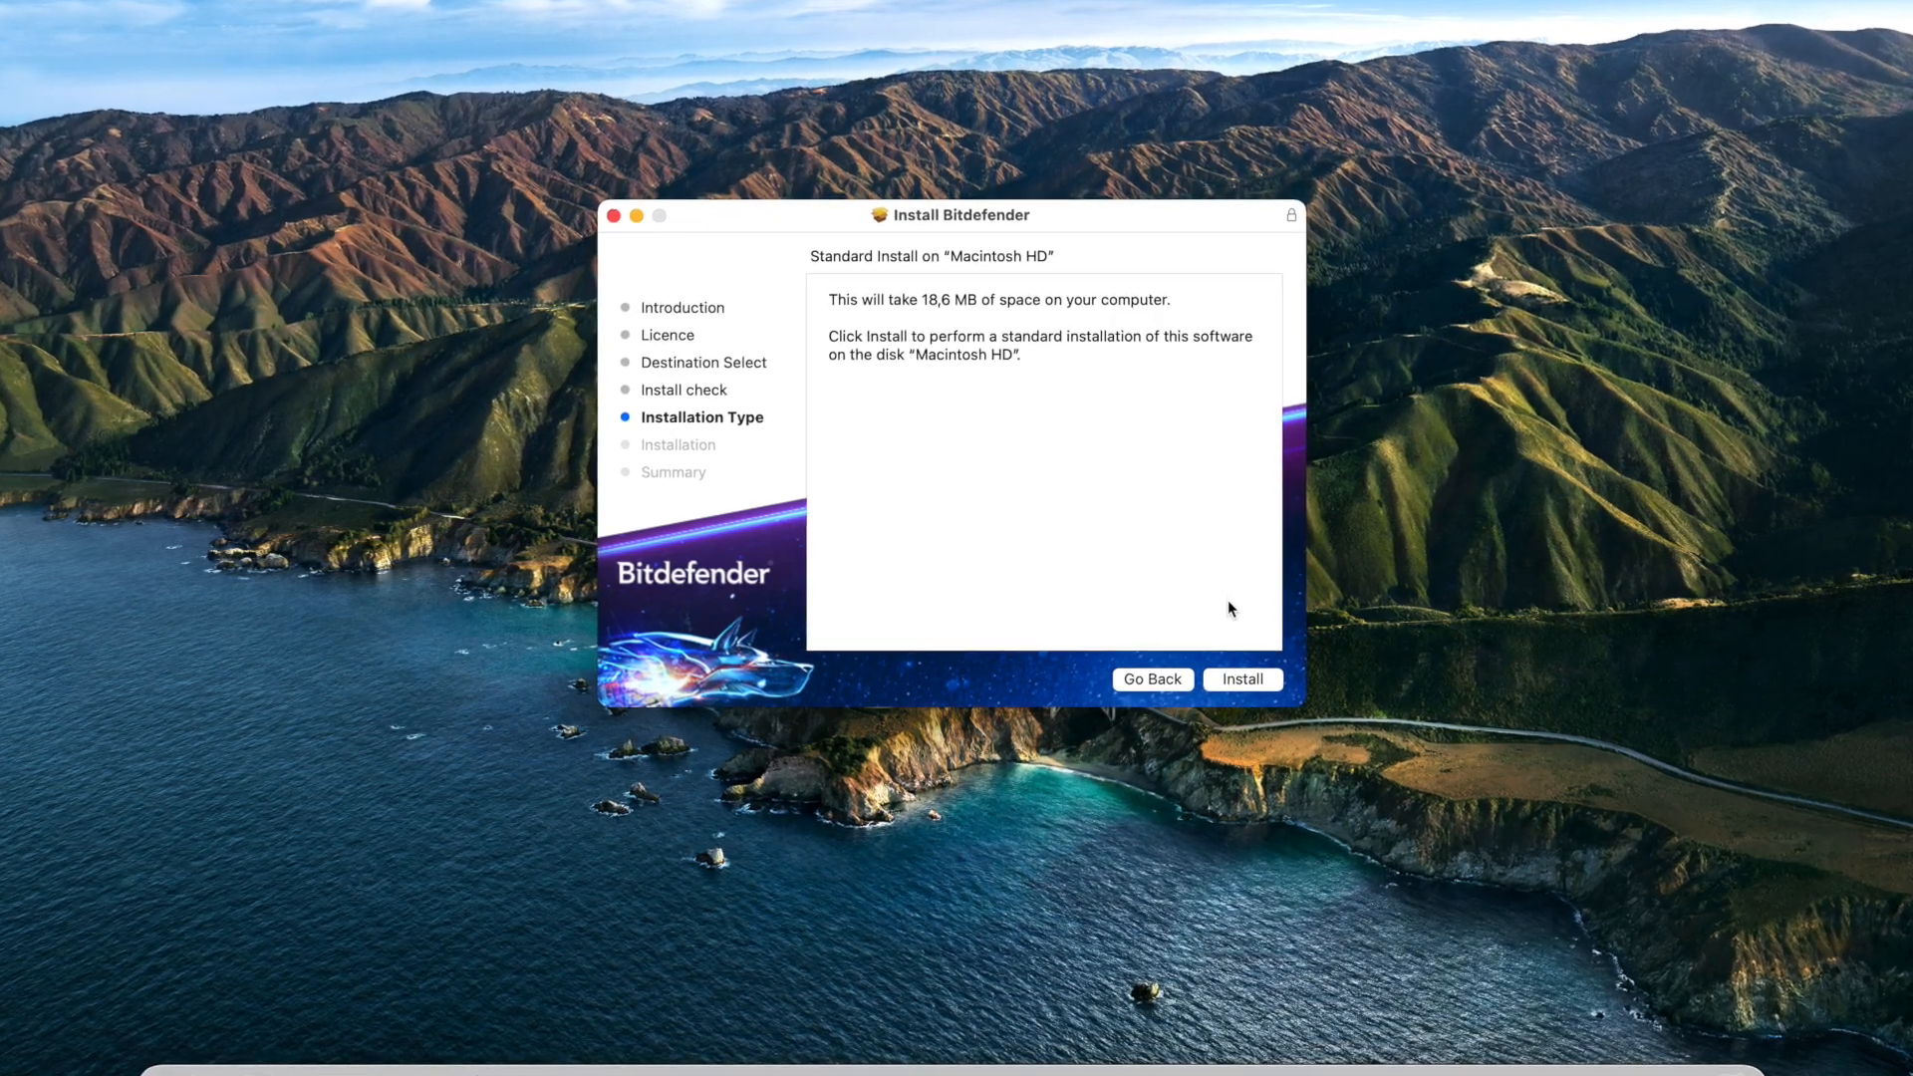
click(1242, 679)
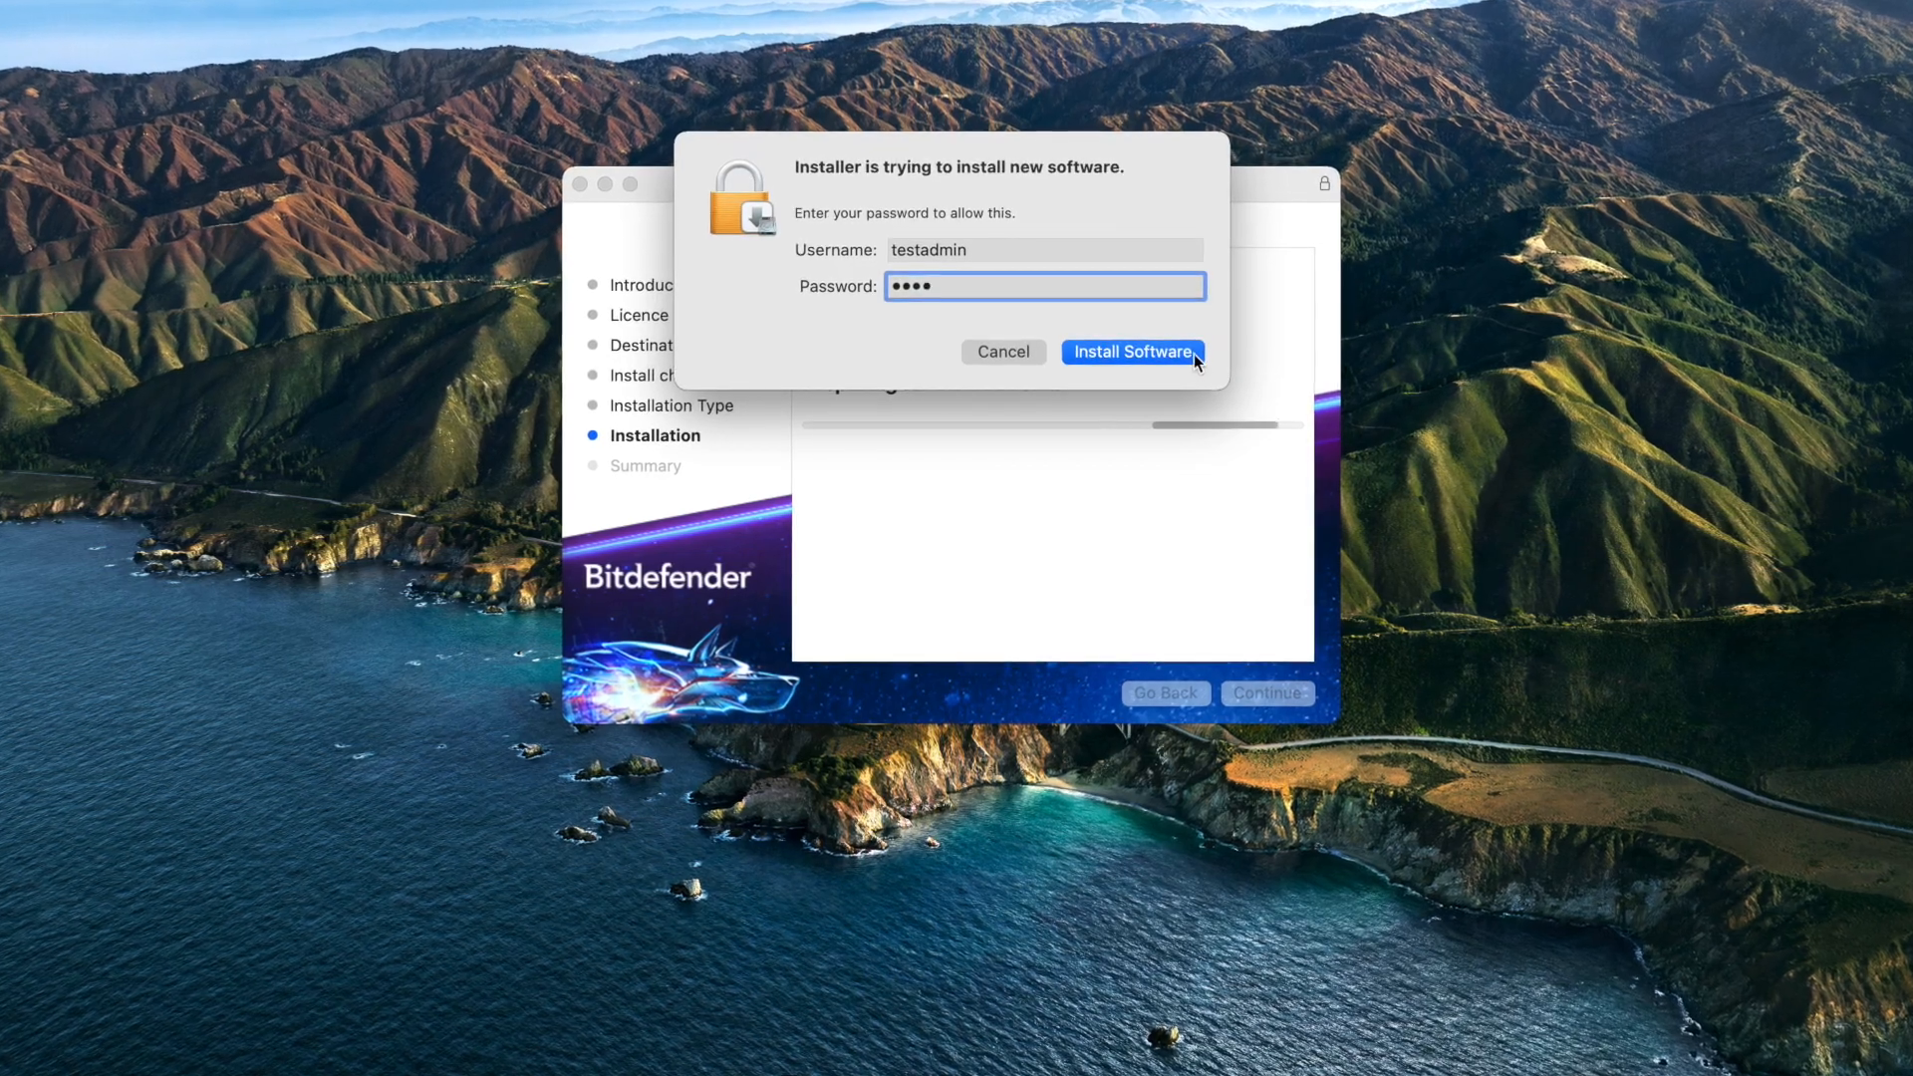
click(1131, 352)
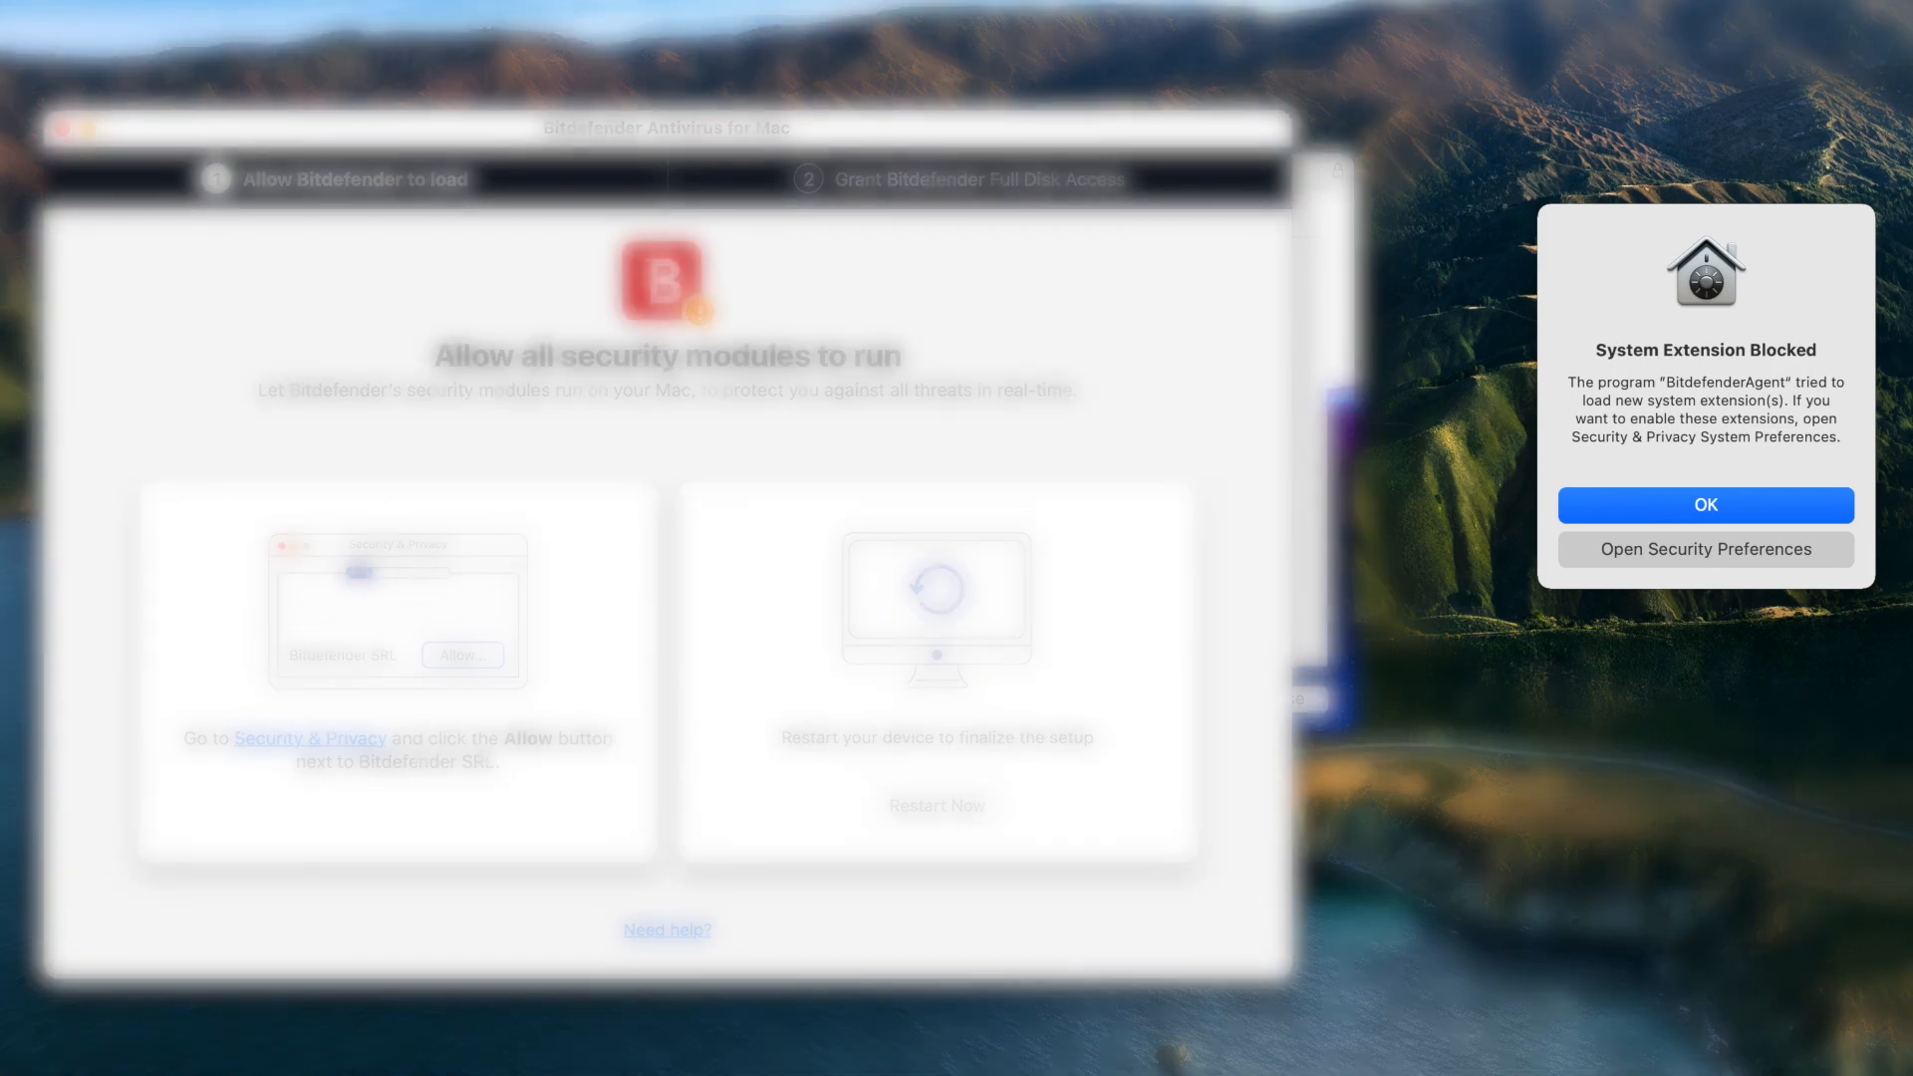
Dismiss the System Extension Blocked alert with OK
click(1704, 504)
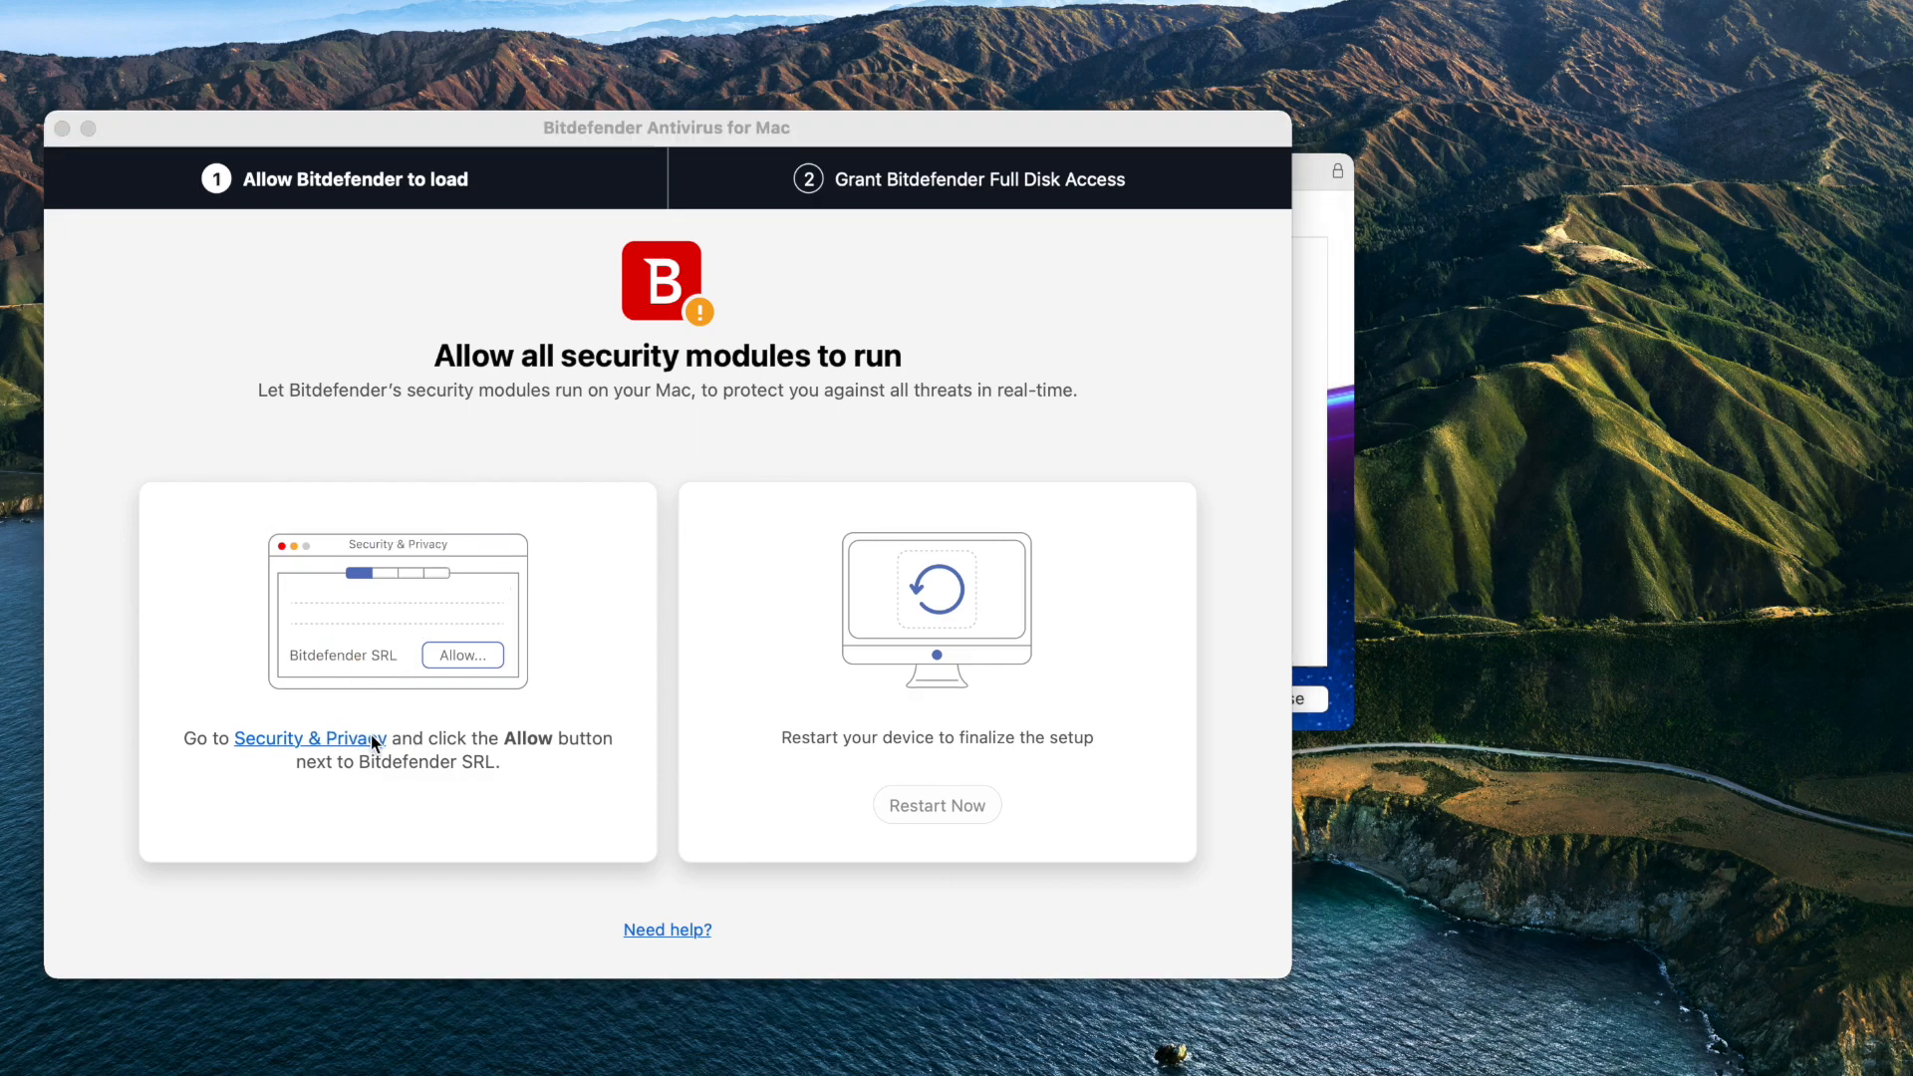
Unlock Security & Privacy with the admin password and allow Bitdefender AGENT software
click(308, 738)
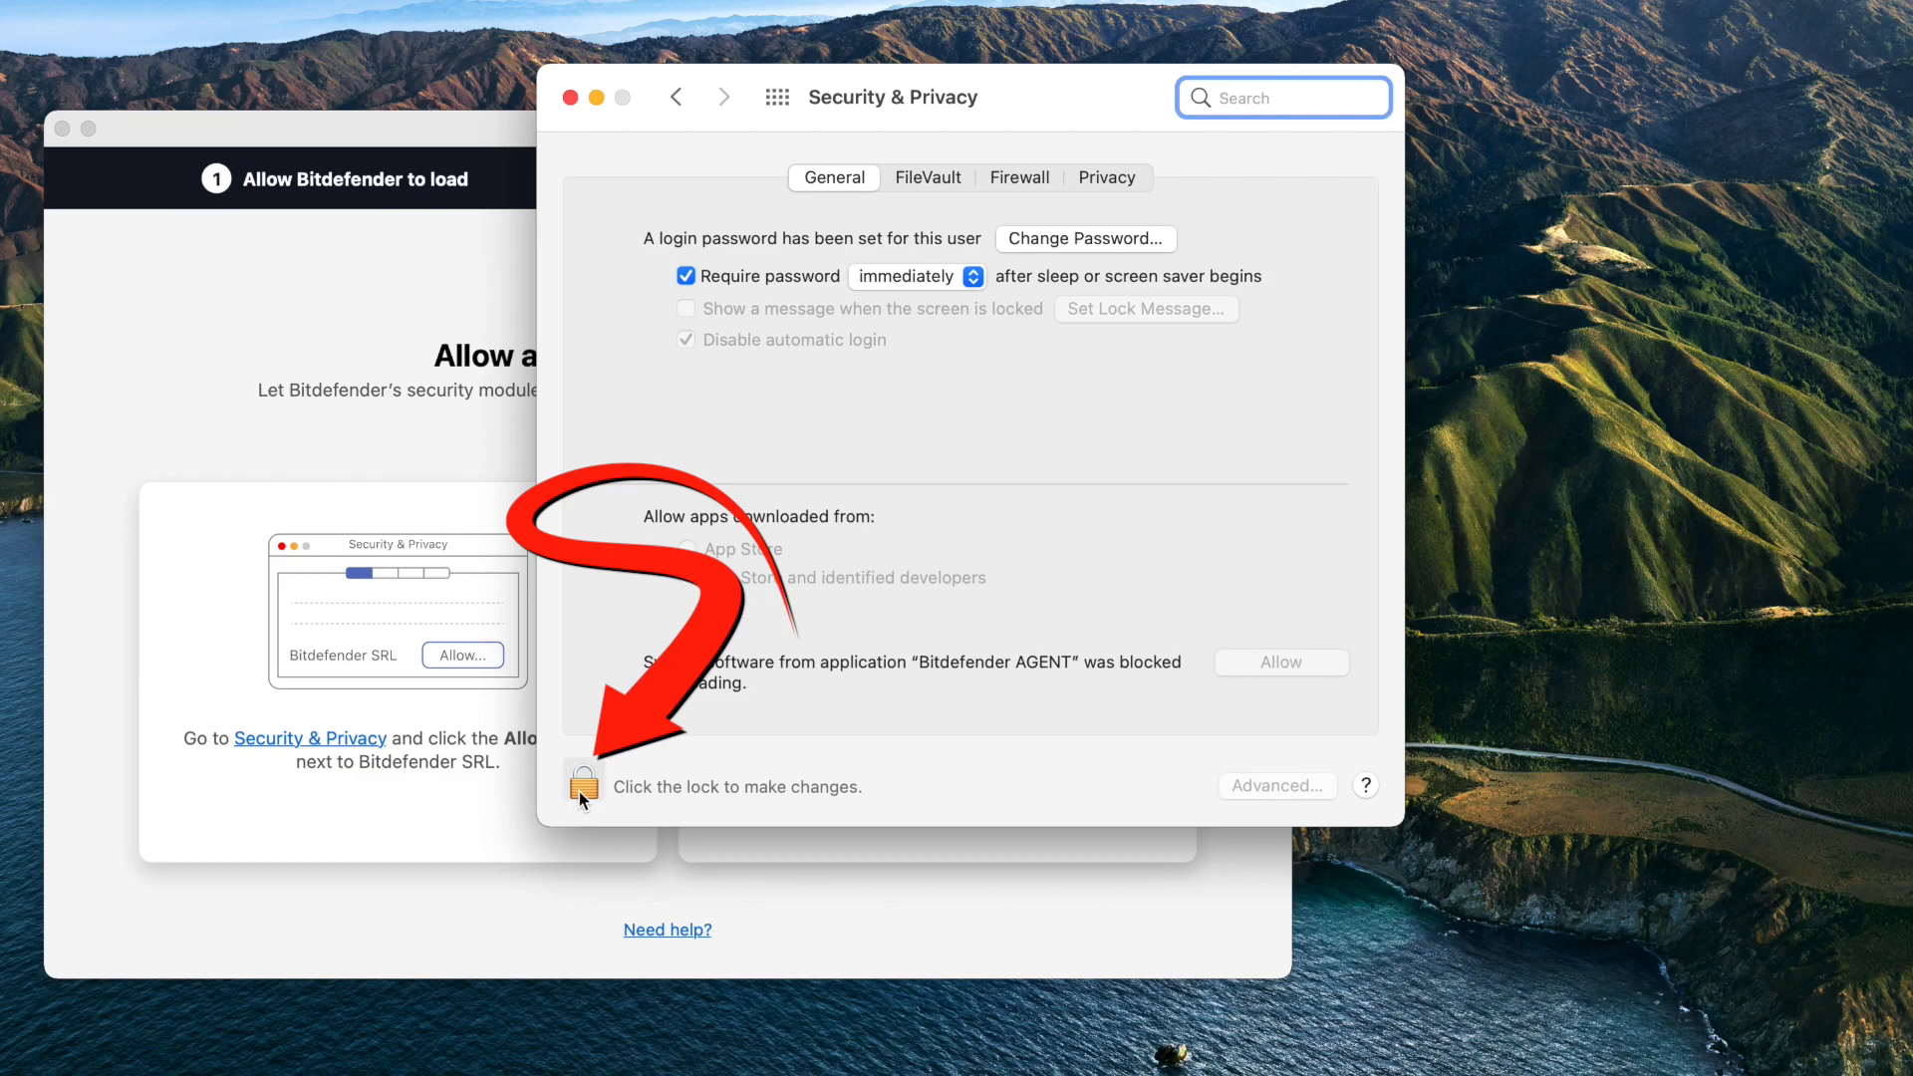
click(583, 783)
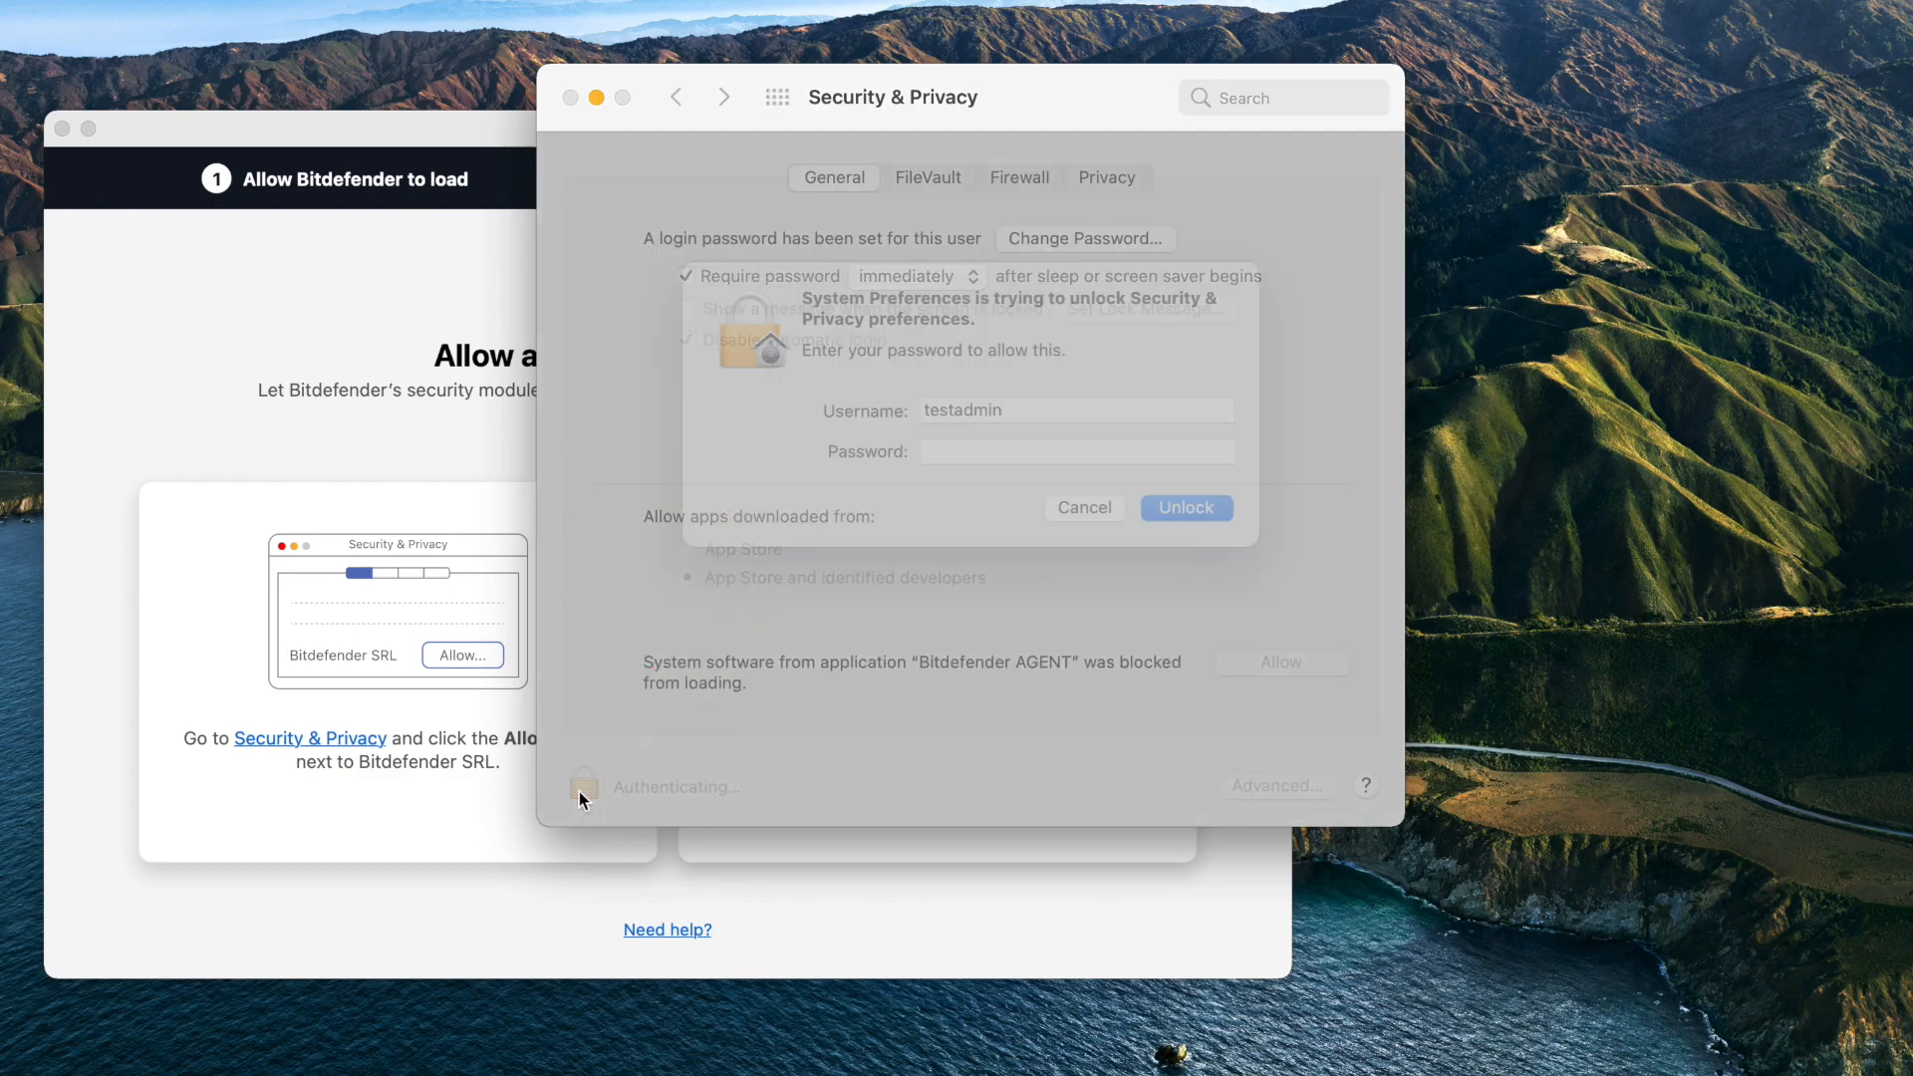
text(••••)
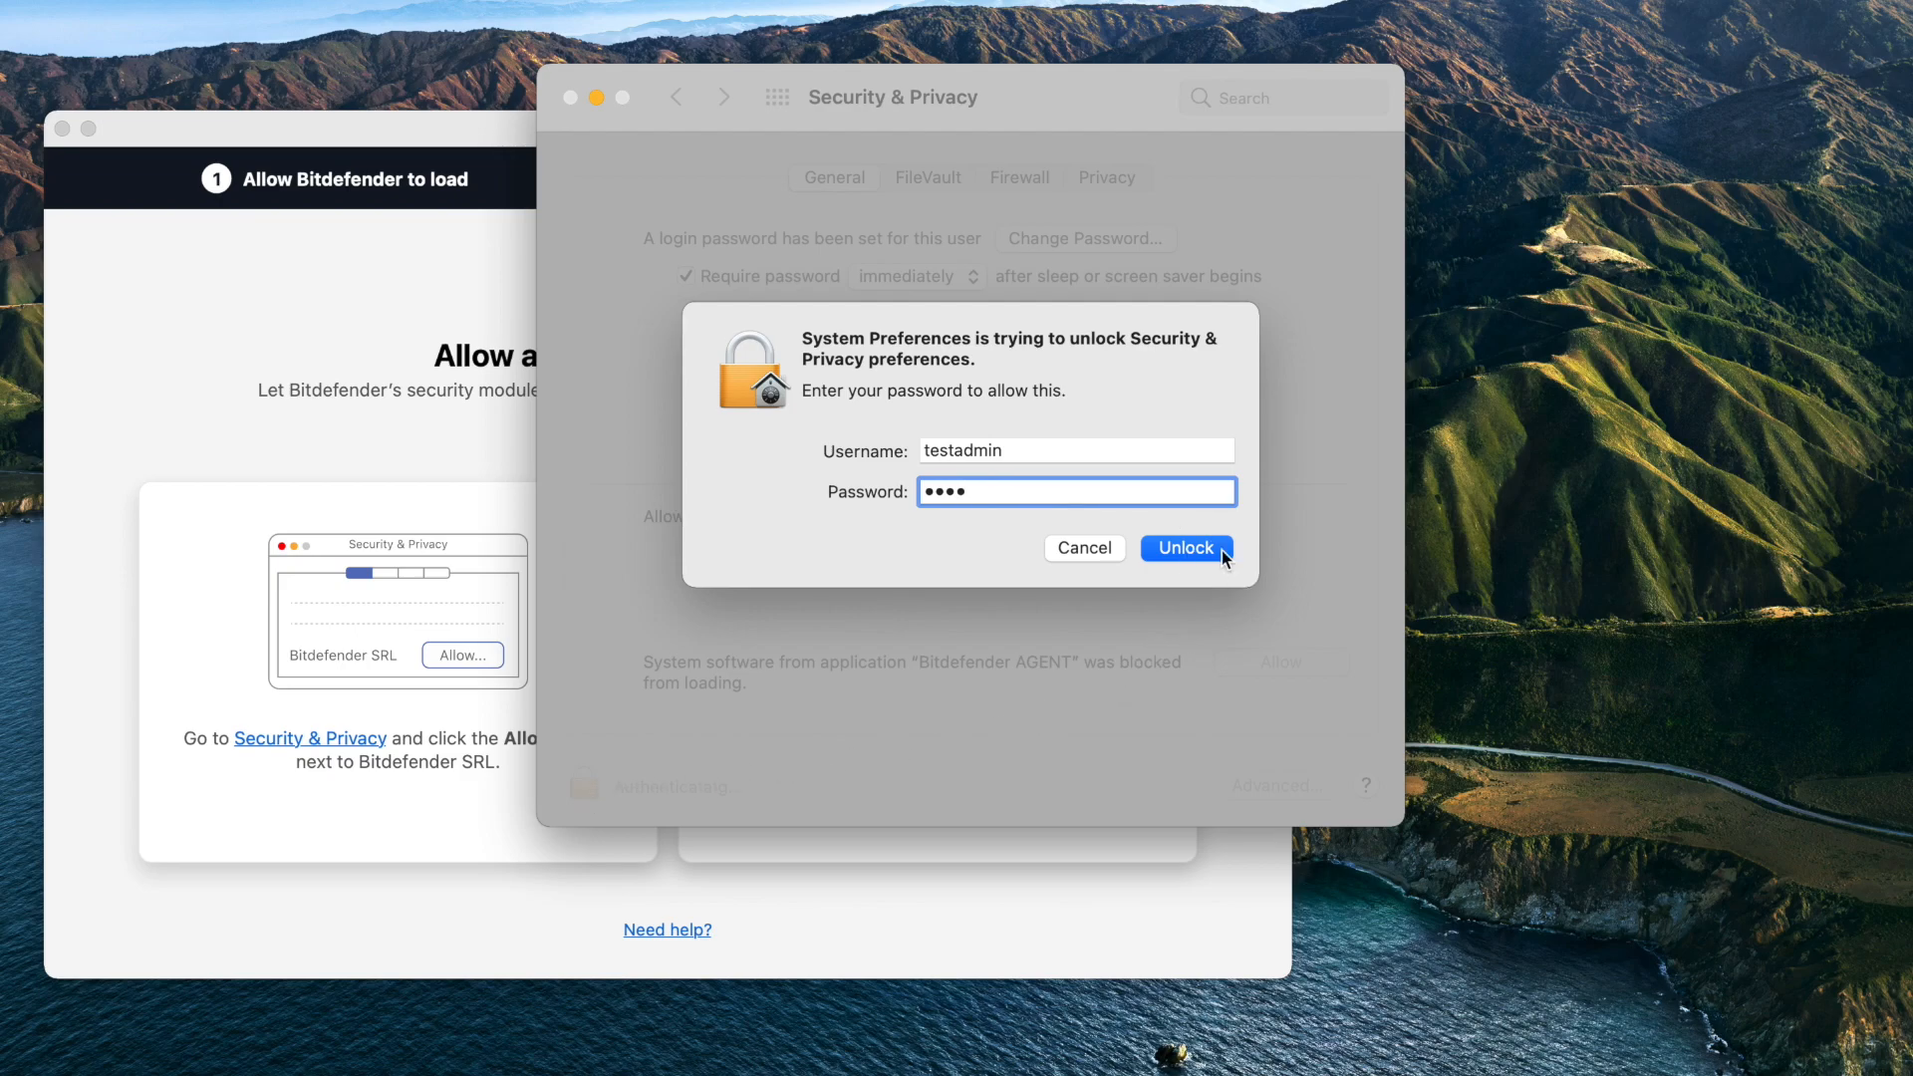
click(1185, 547)
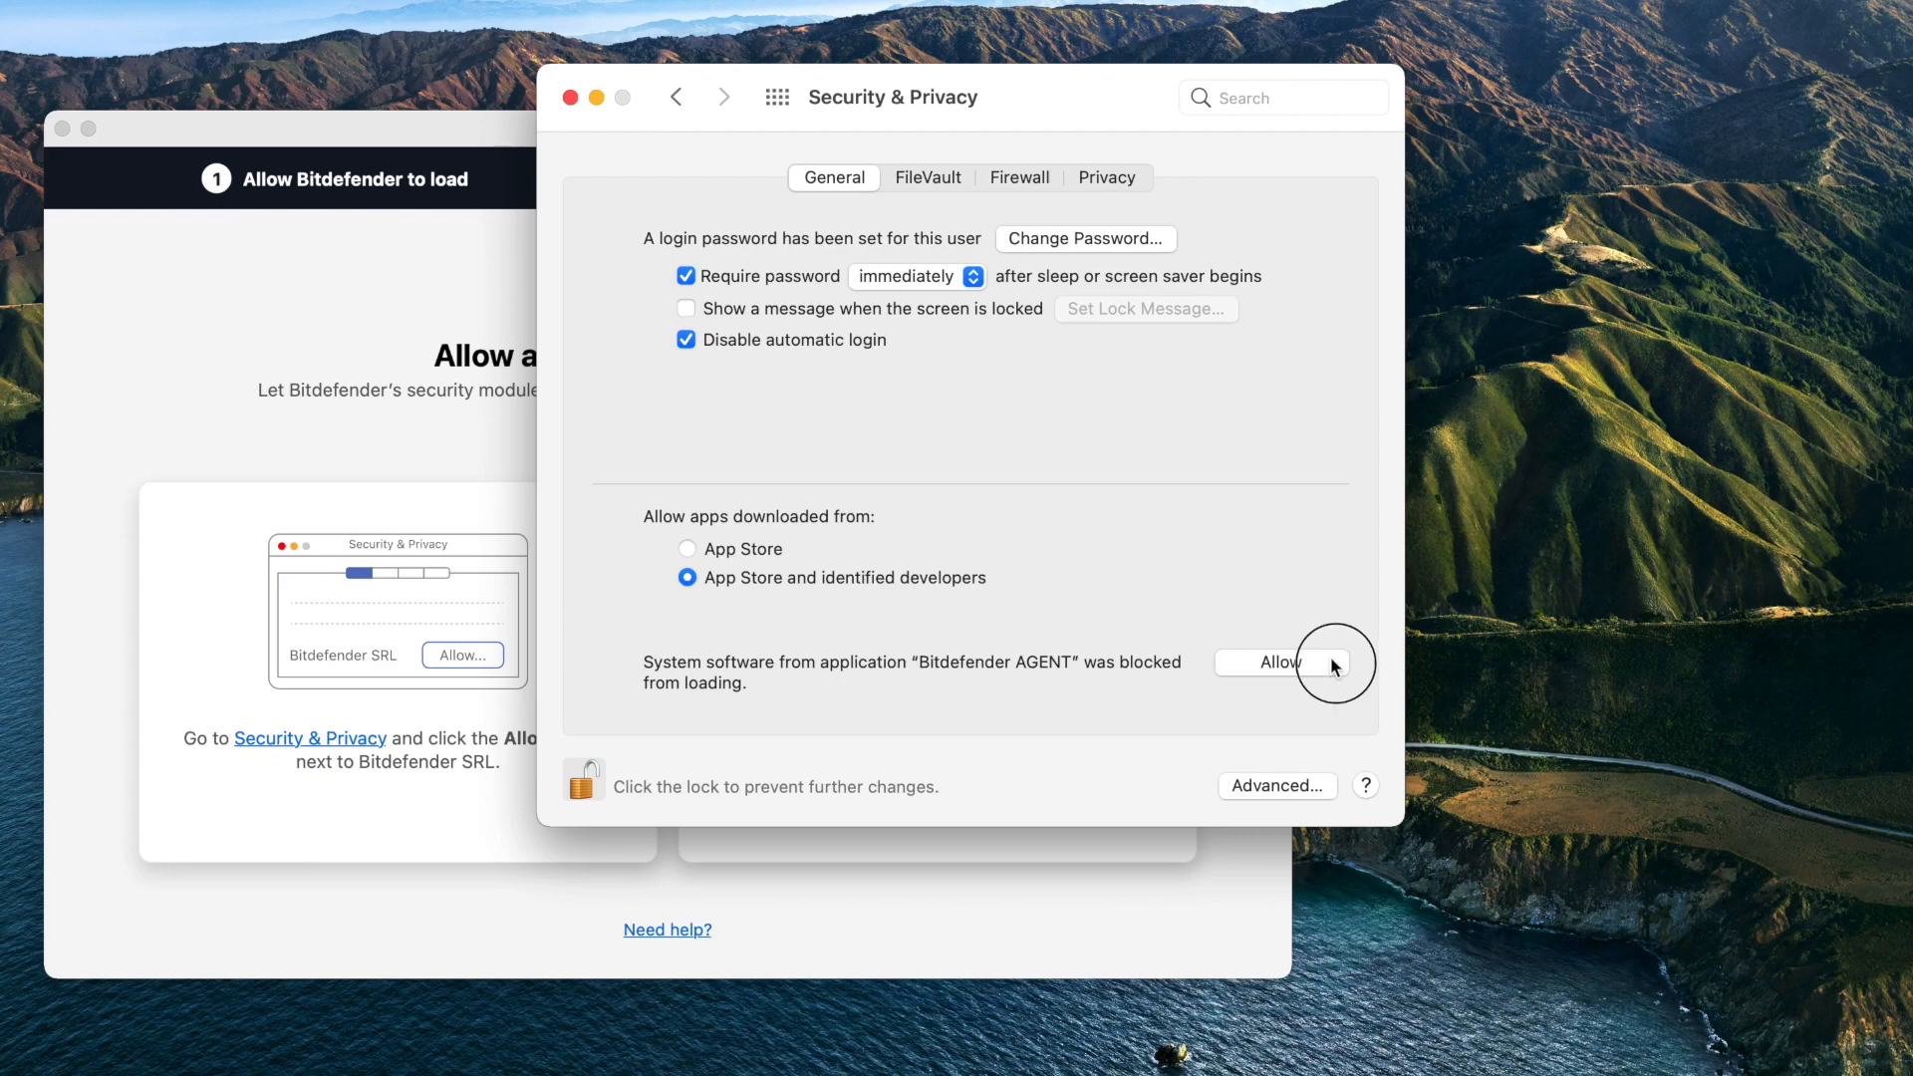
click(1270, 662)
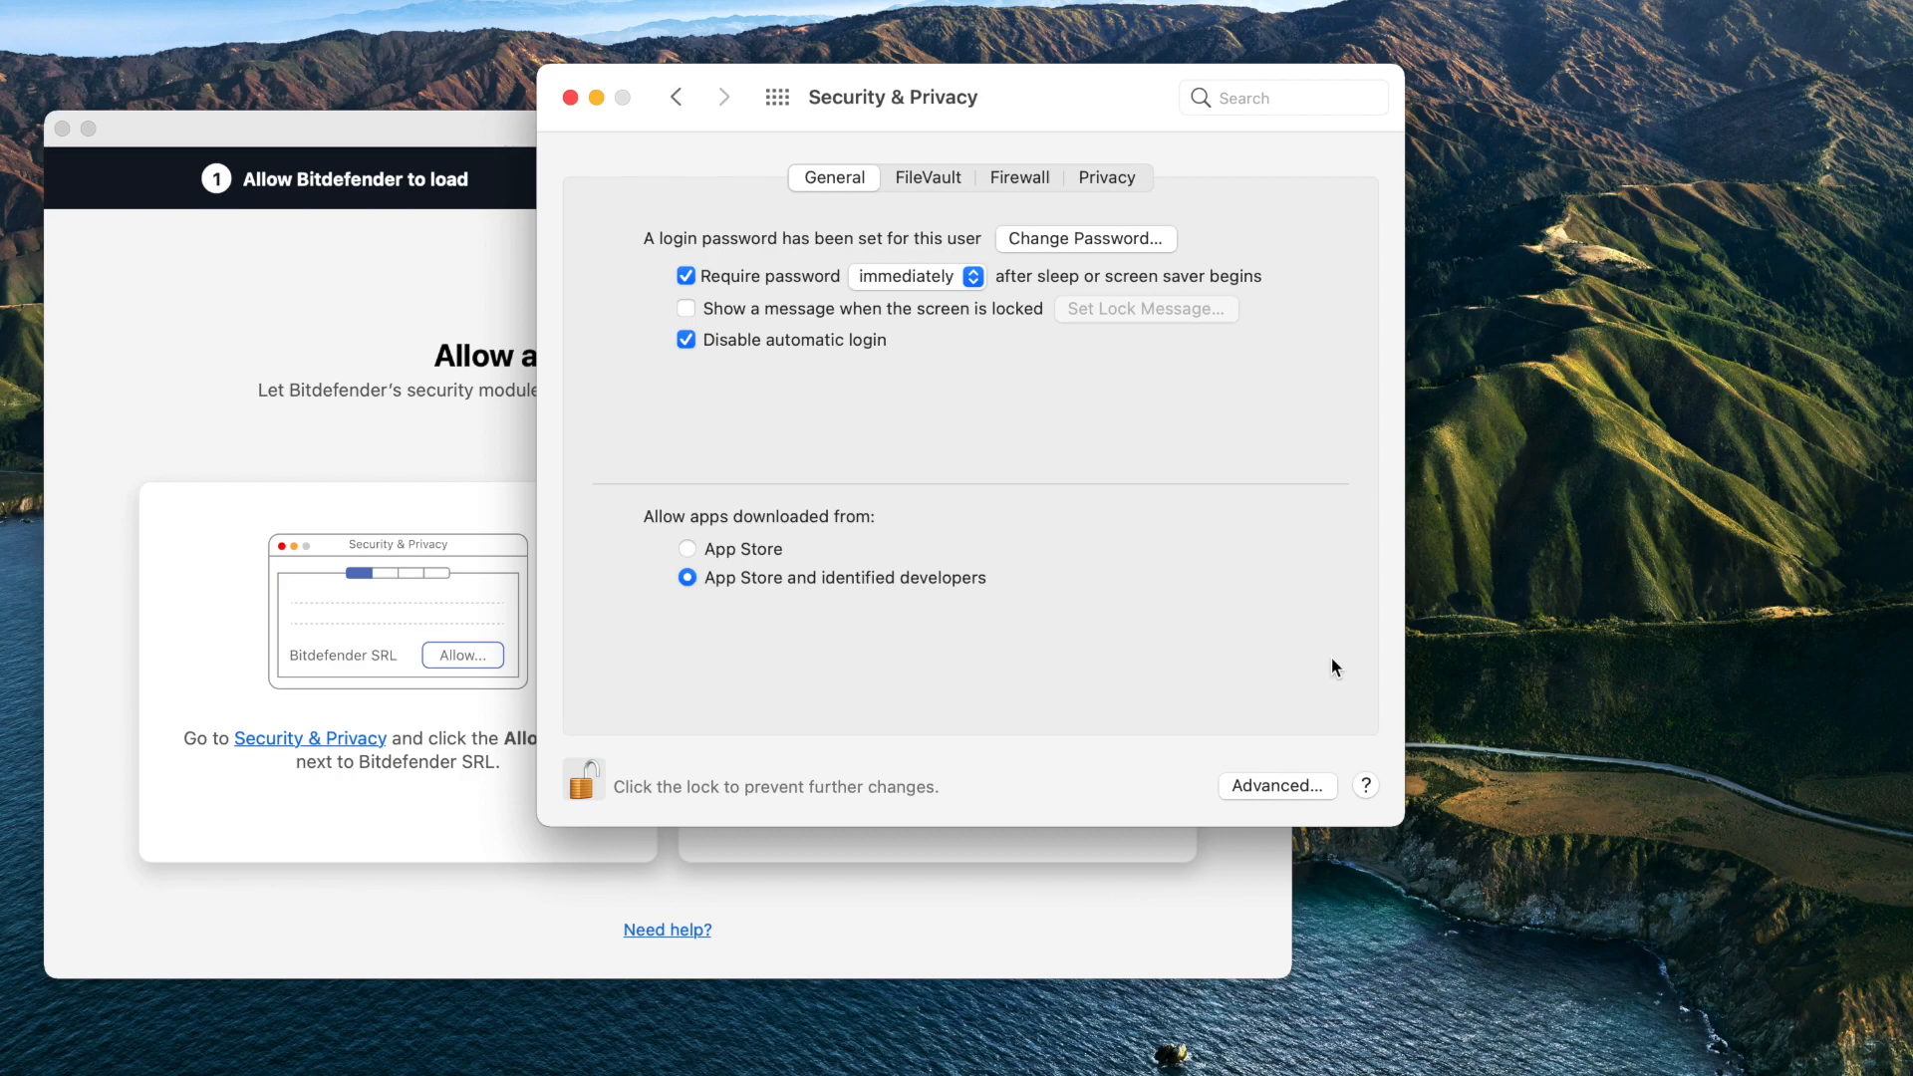
mouse_move(1260, 515)
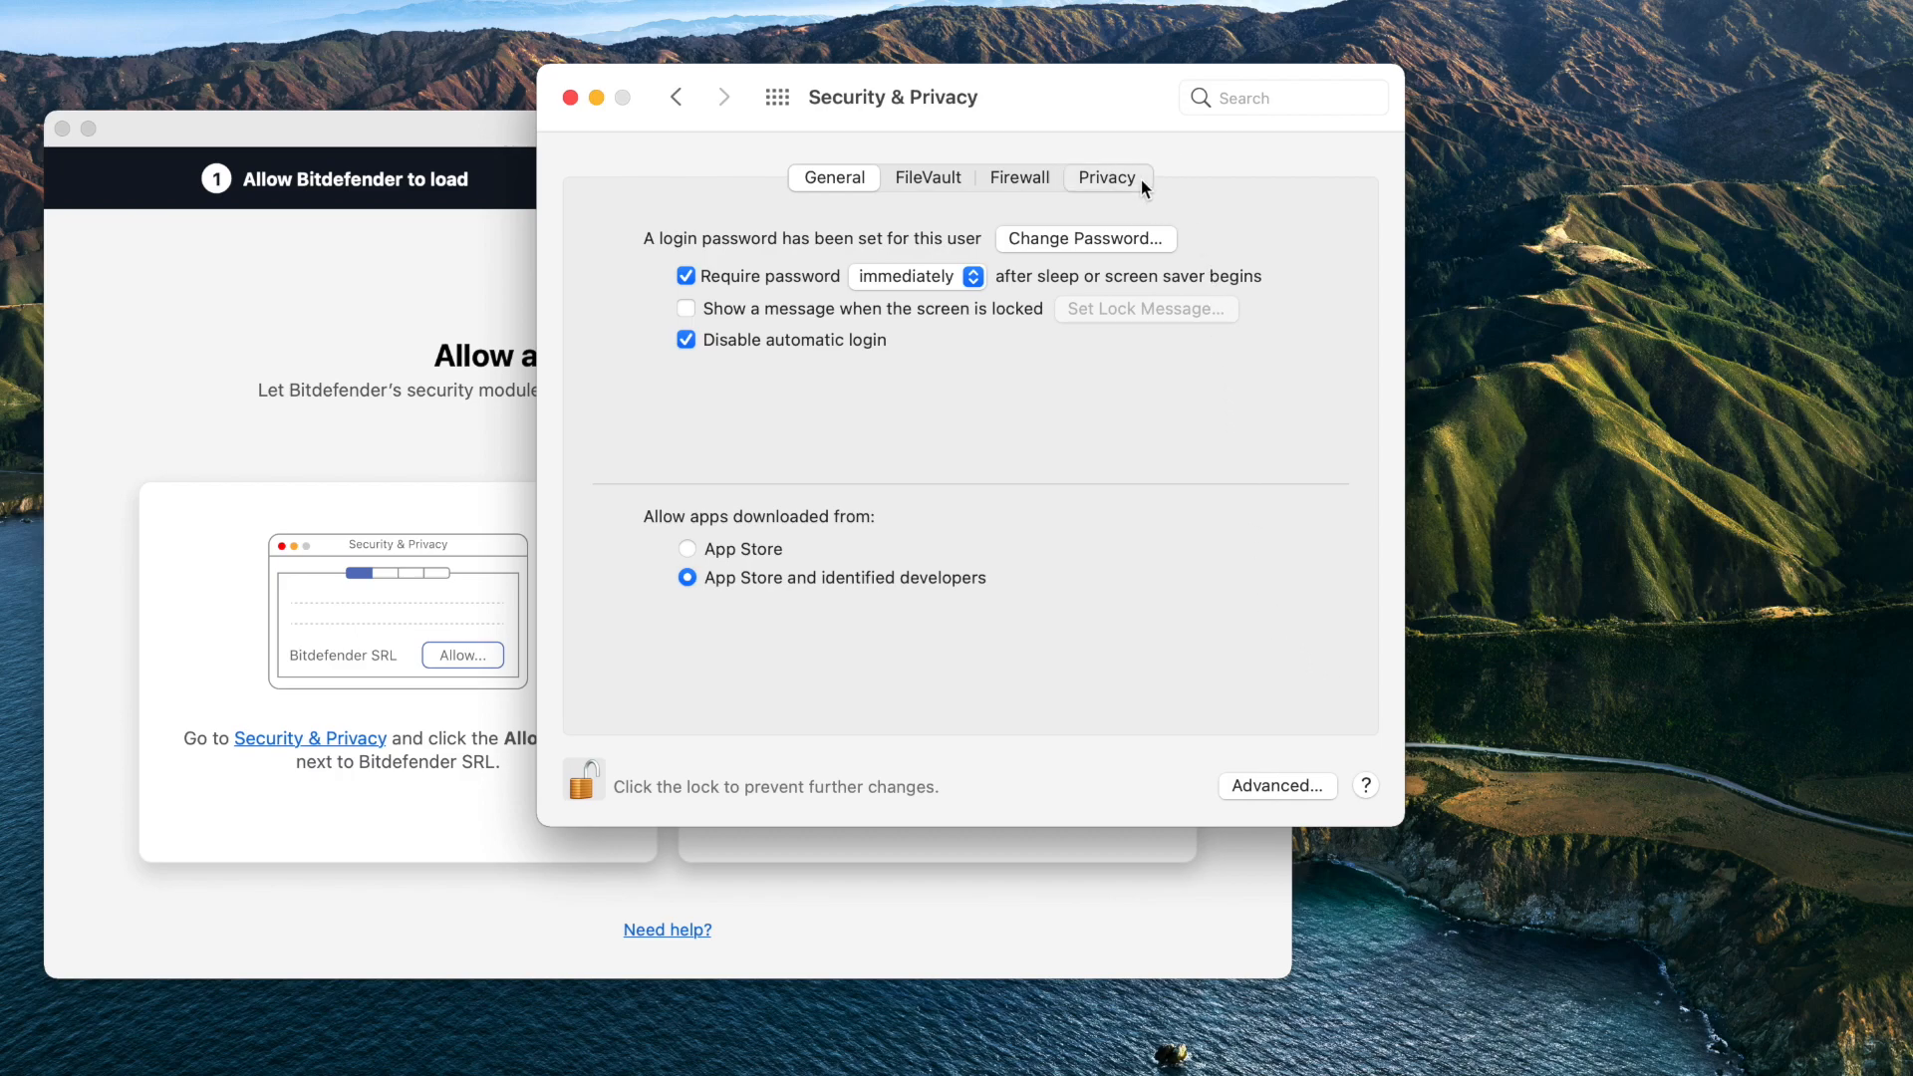
Grant Full Disk Access to Bitdefender.SPSE and Antivirus for Mac
click(1105, 177)
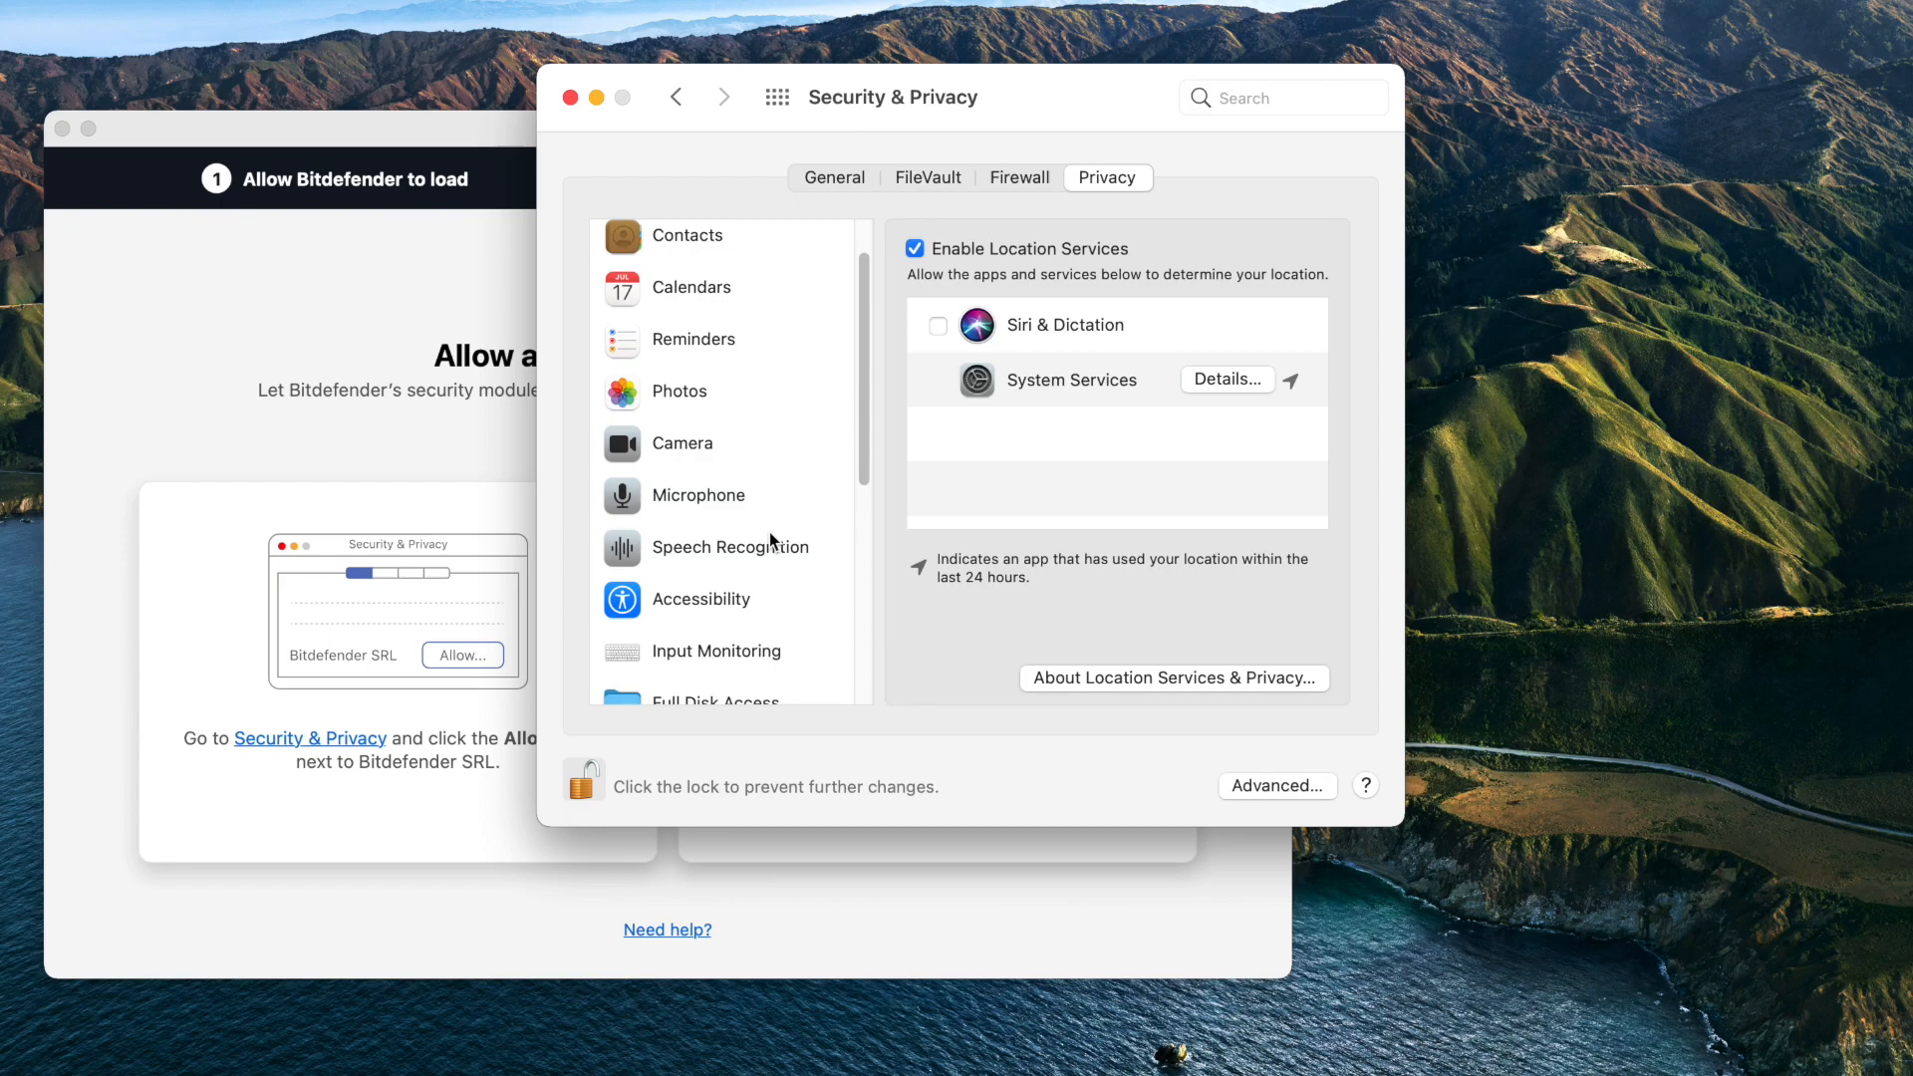
scroll(down, 3)
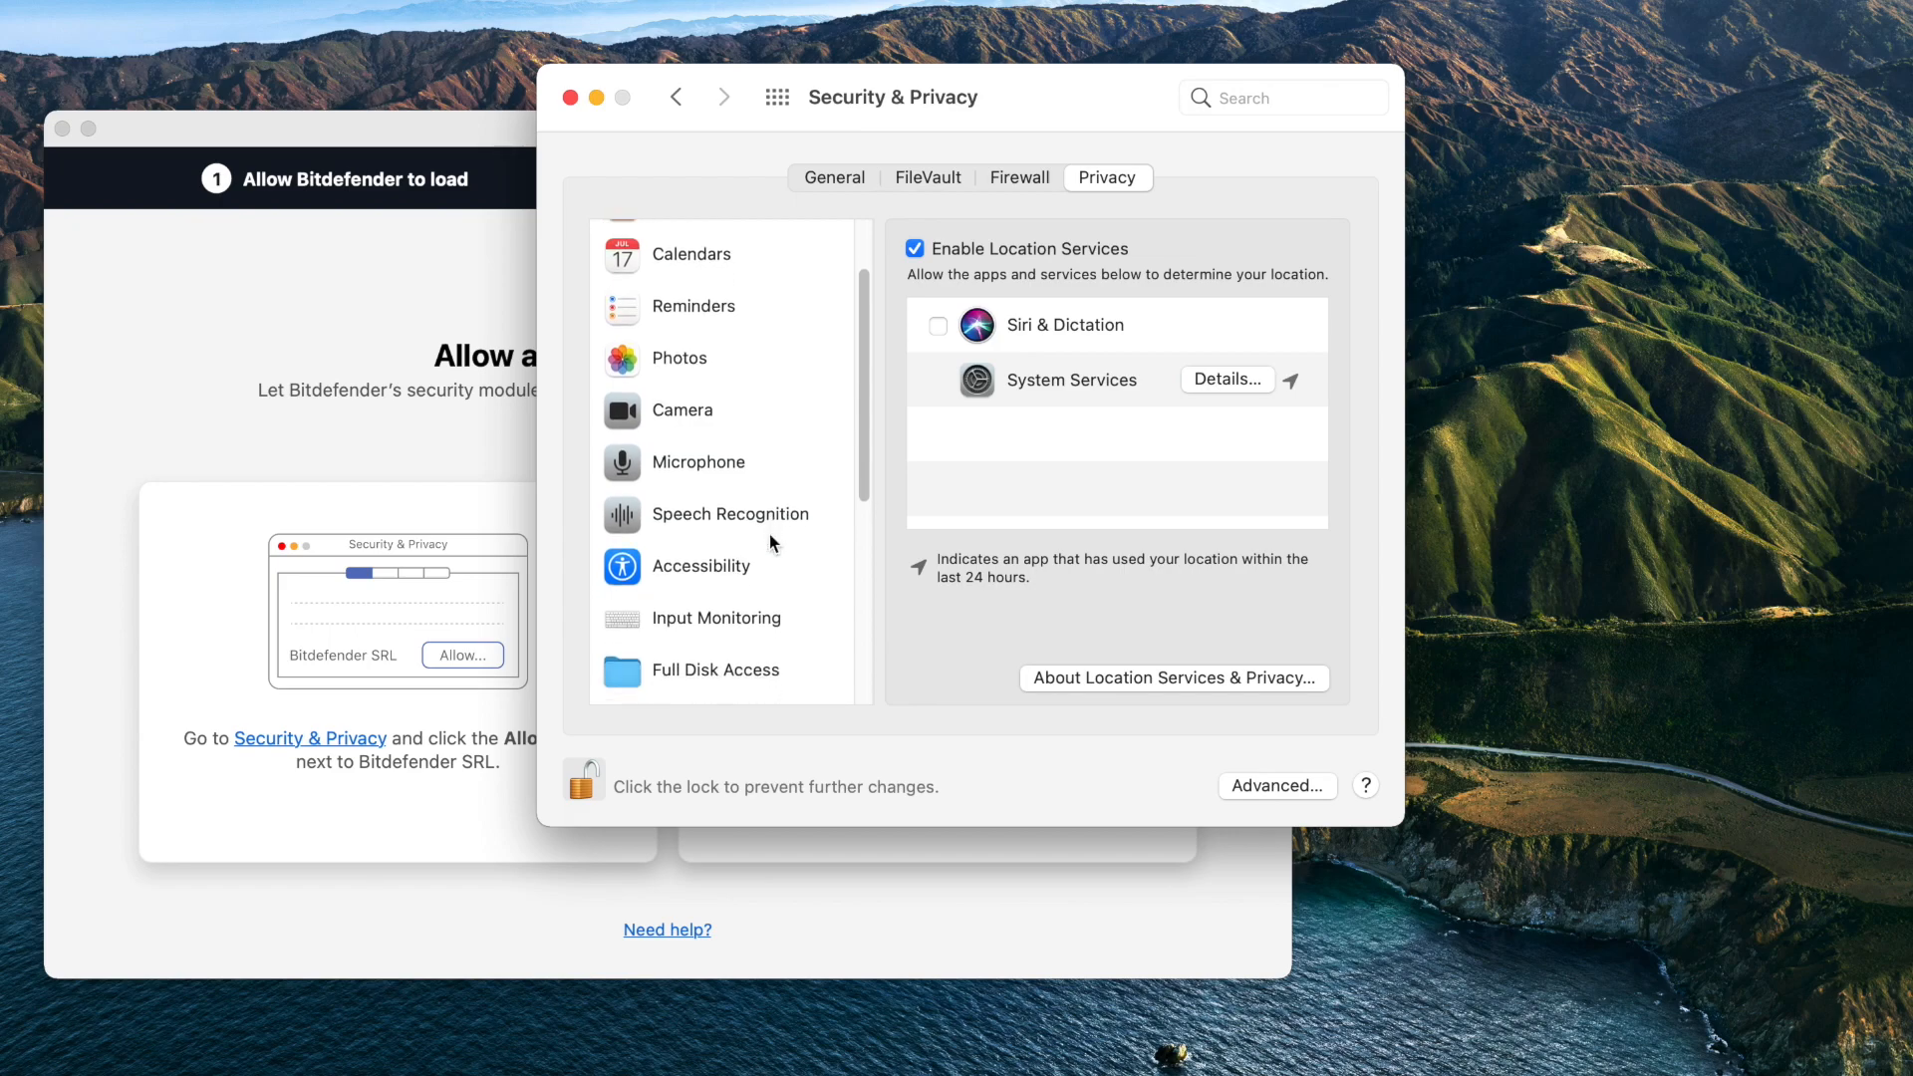
click(719, 670)
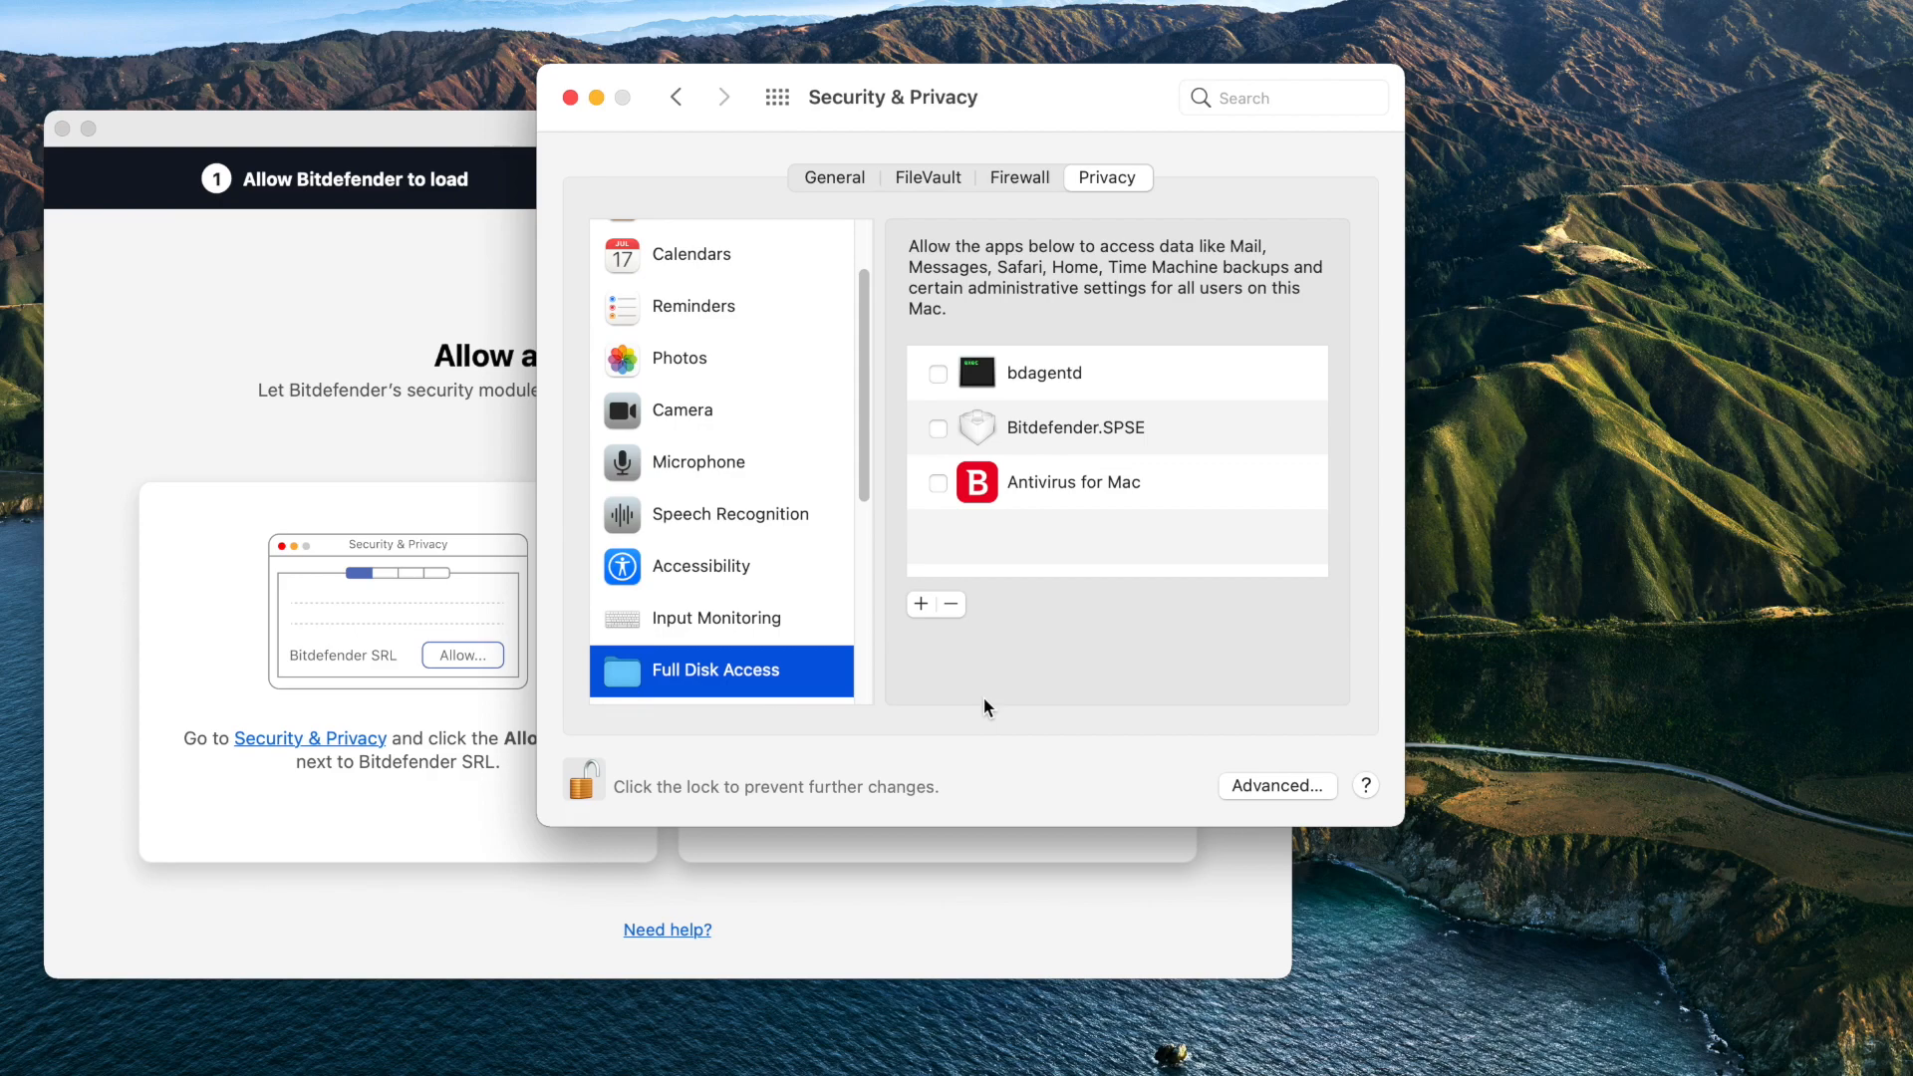
mouse_move(894, 420)
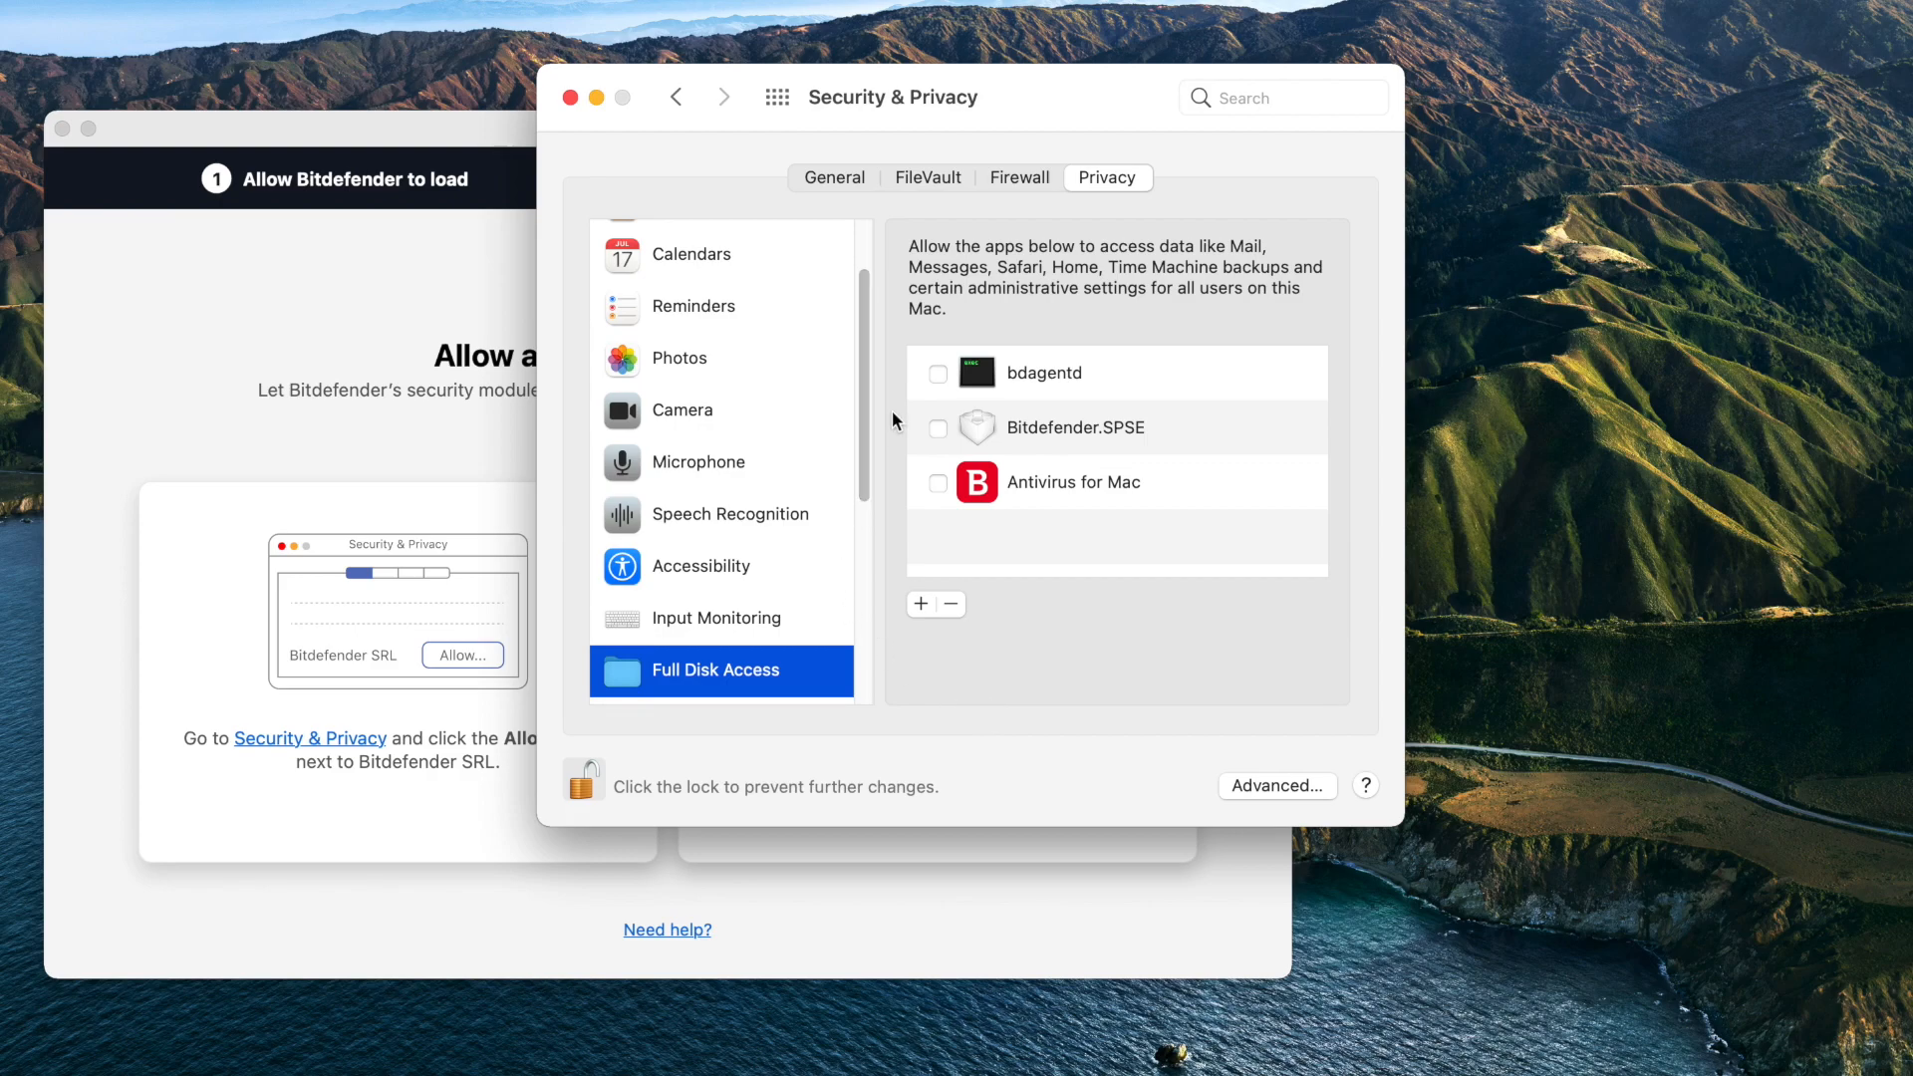
click(936, 428)
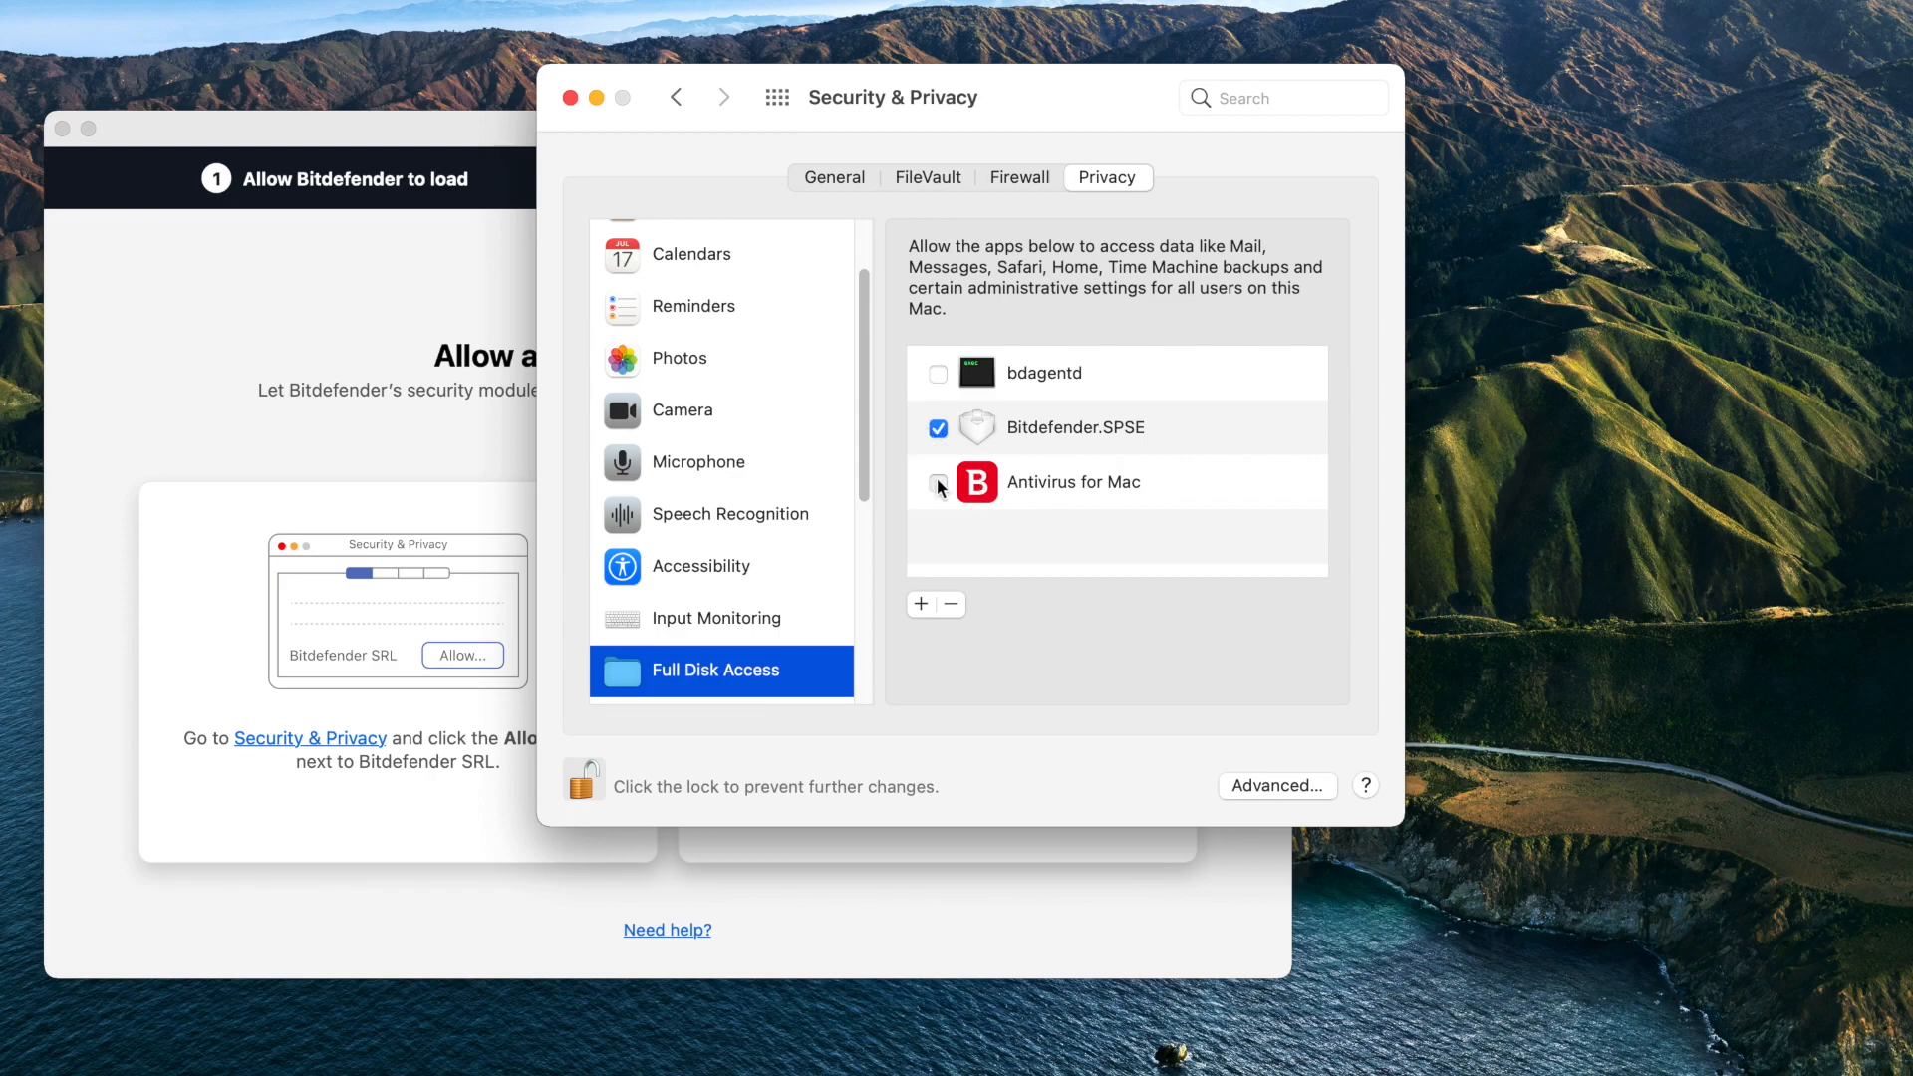
click(938, 480)
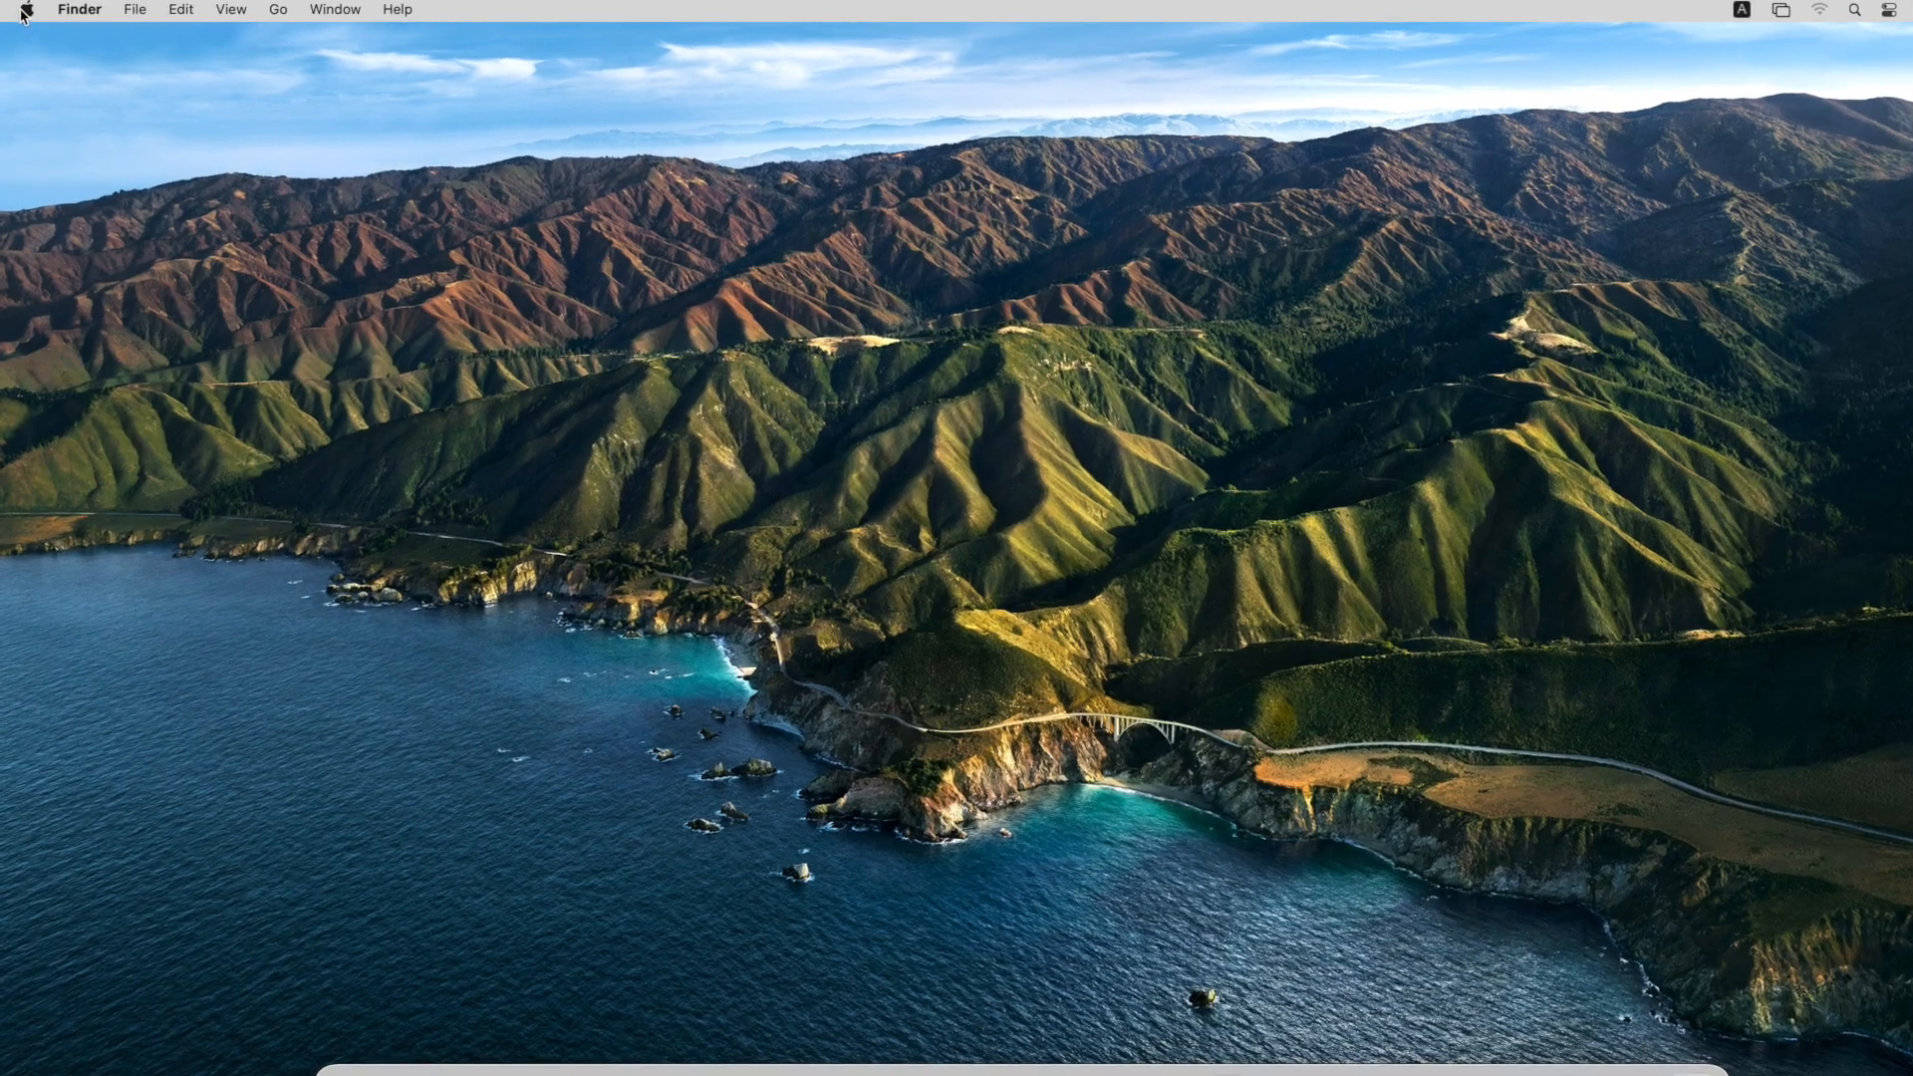
click(24, 12)
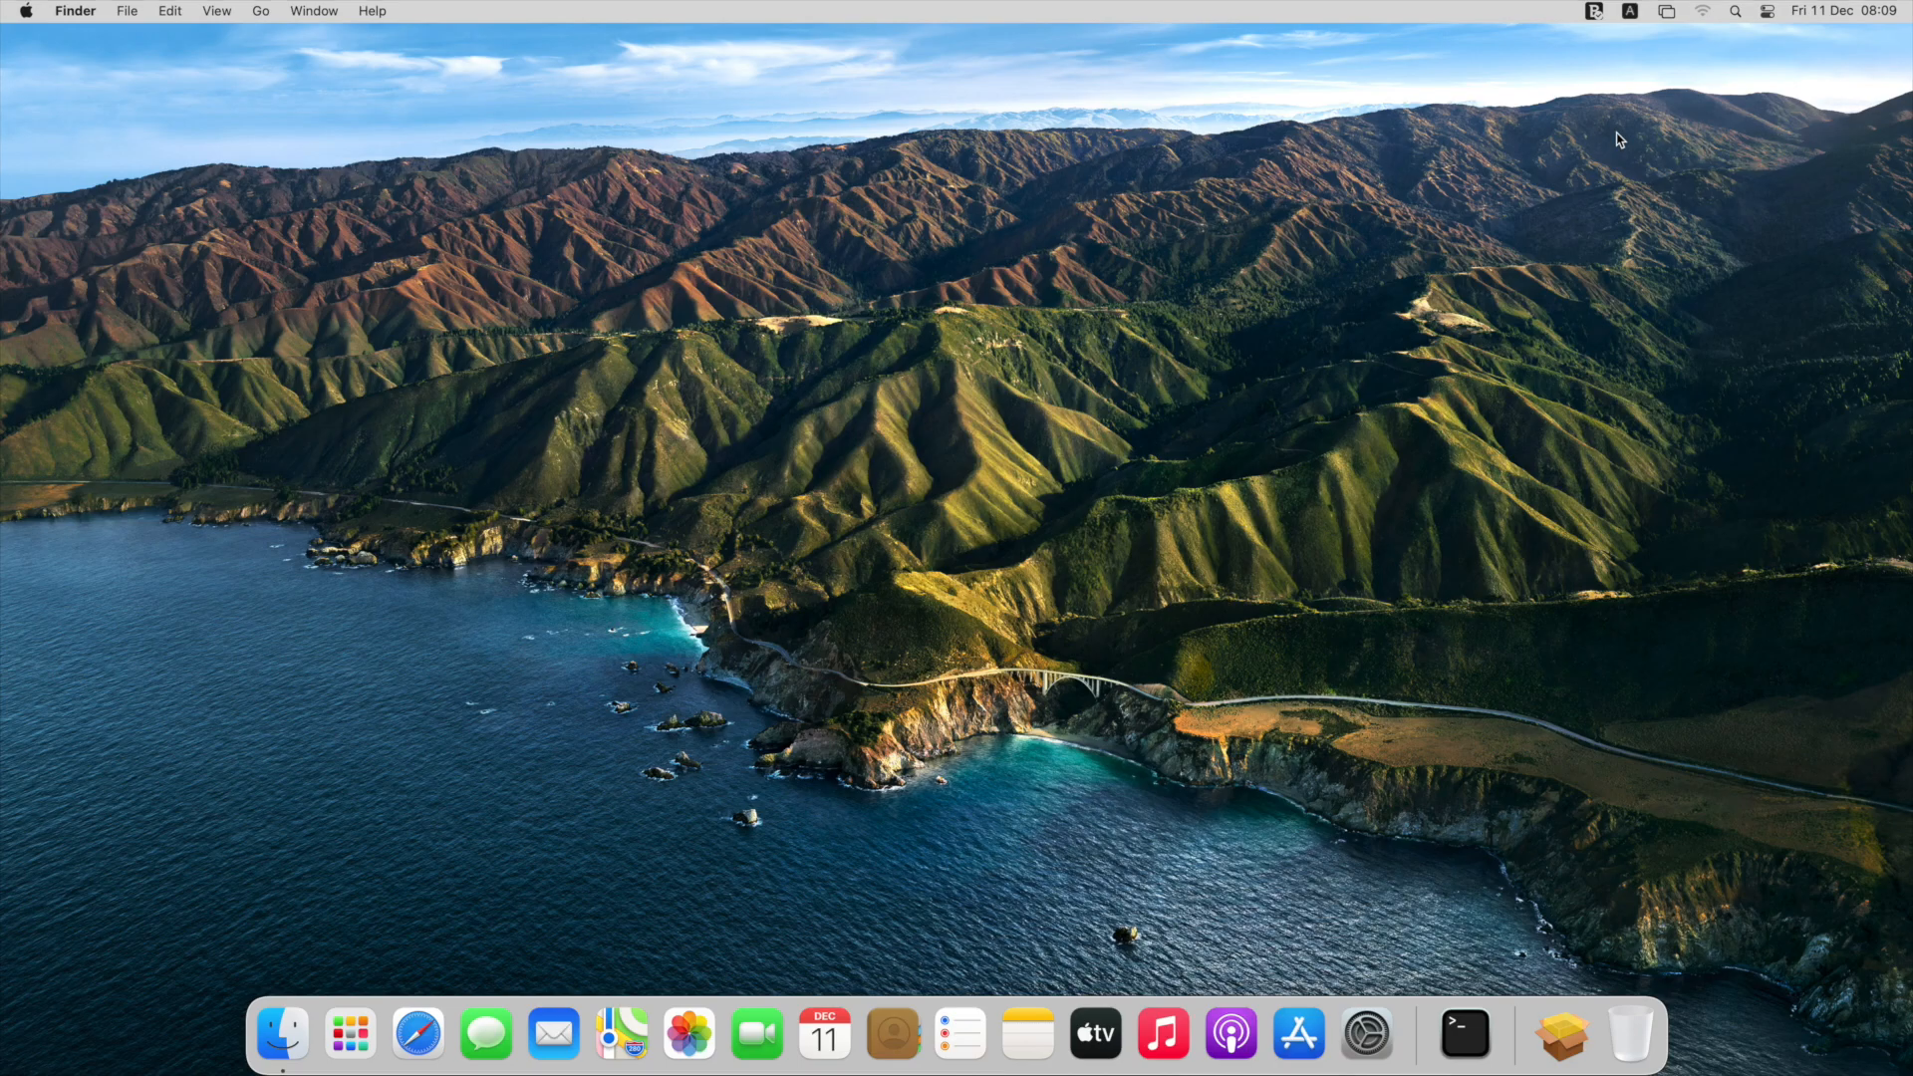
Open Bitdefender's main window from its menu bar icon
click(1594, 11)
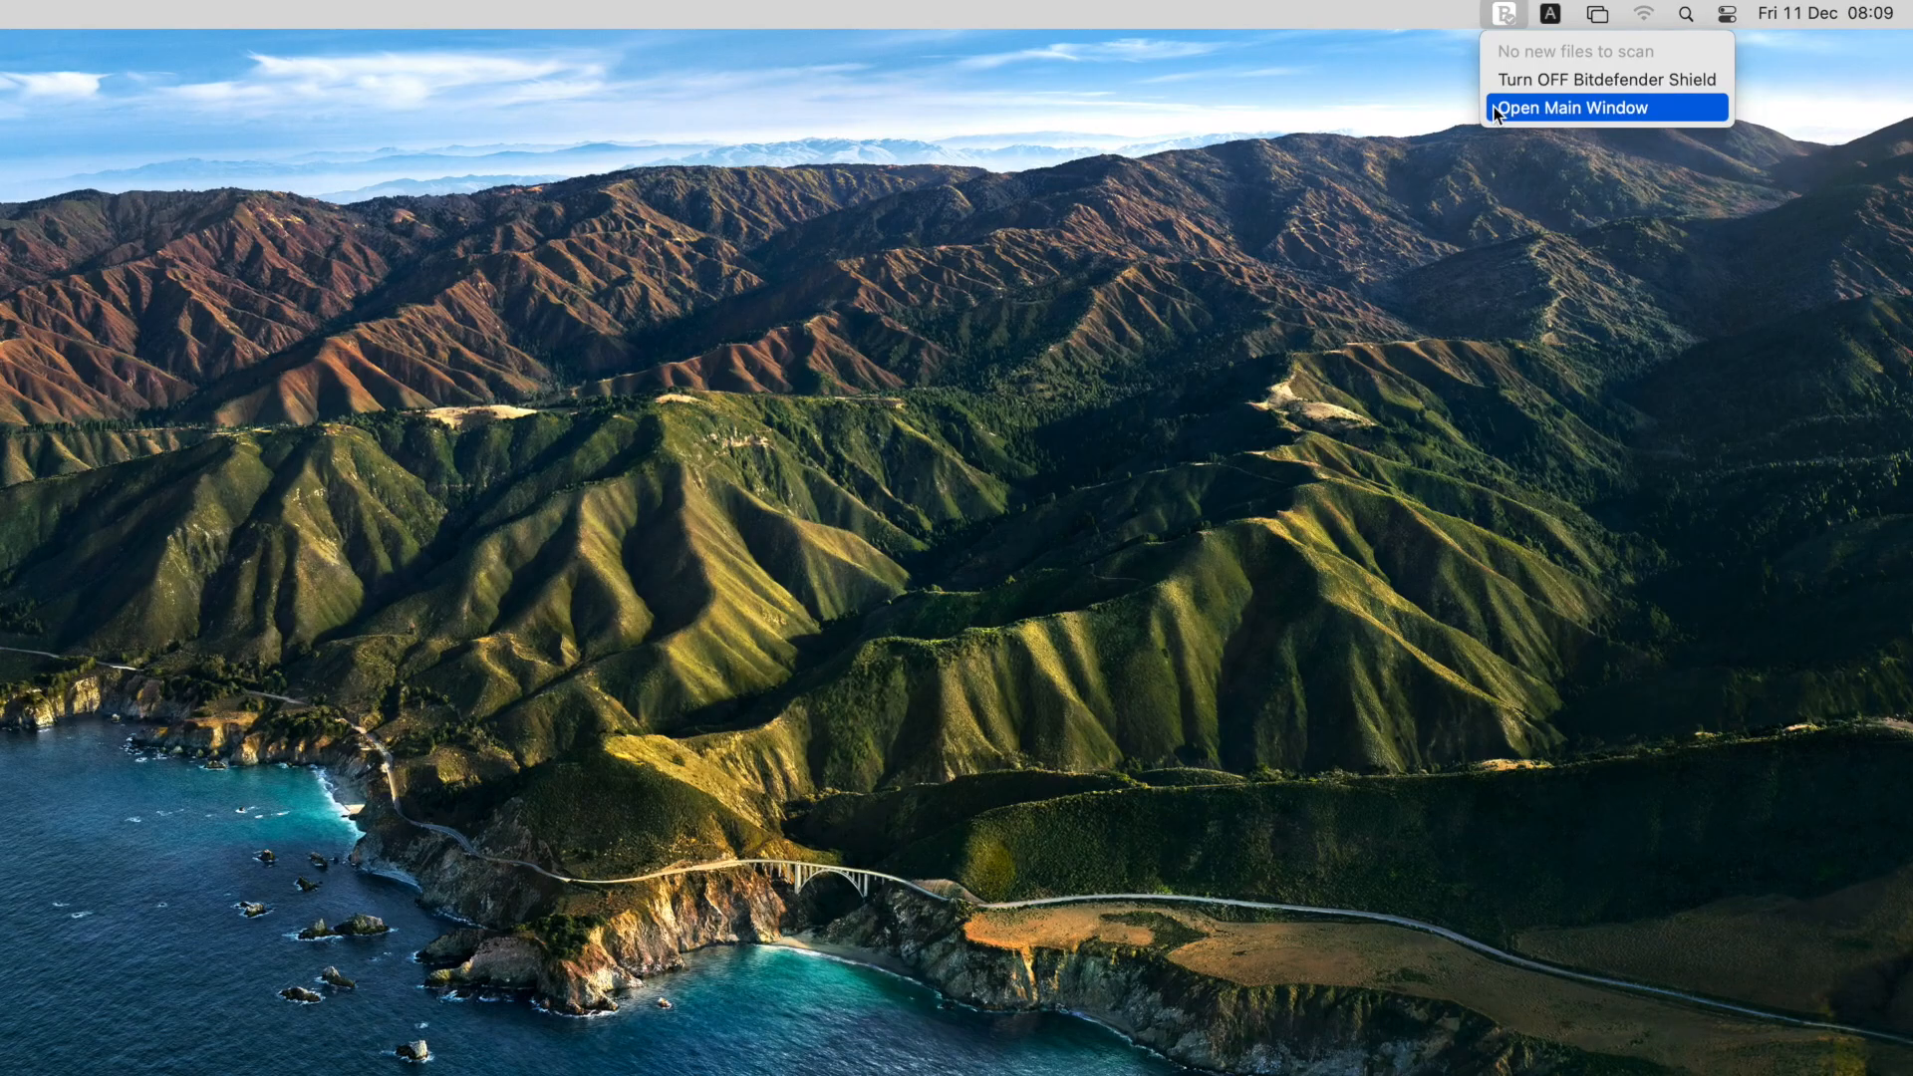
click(1571, 107)
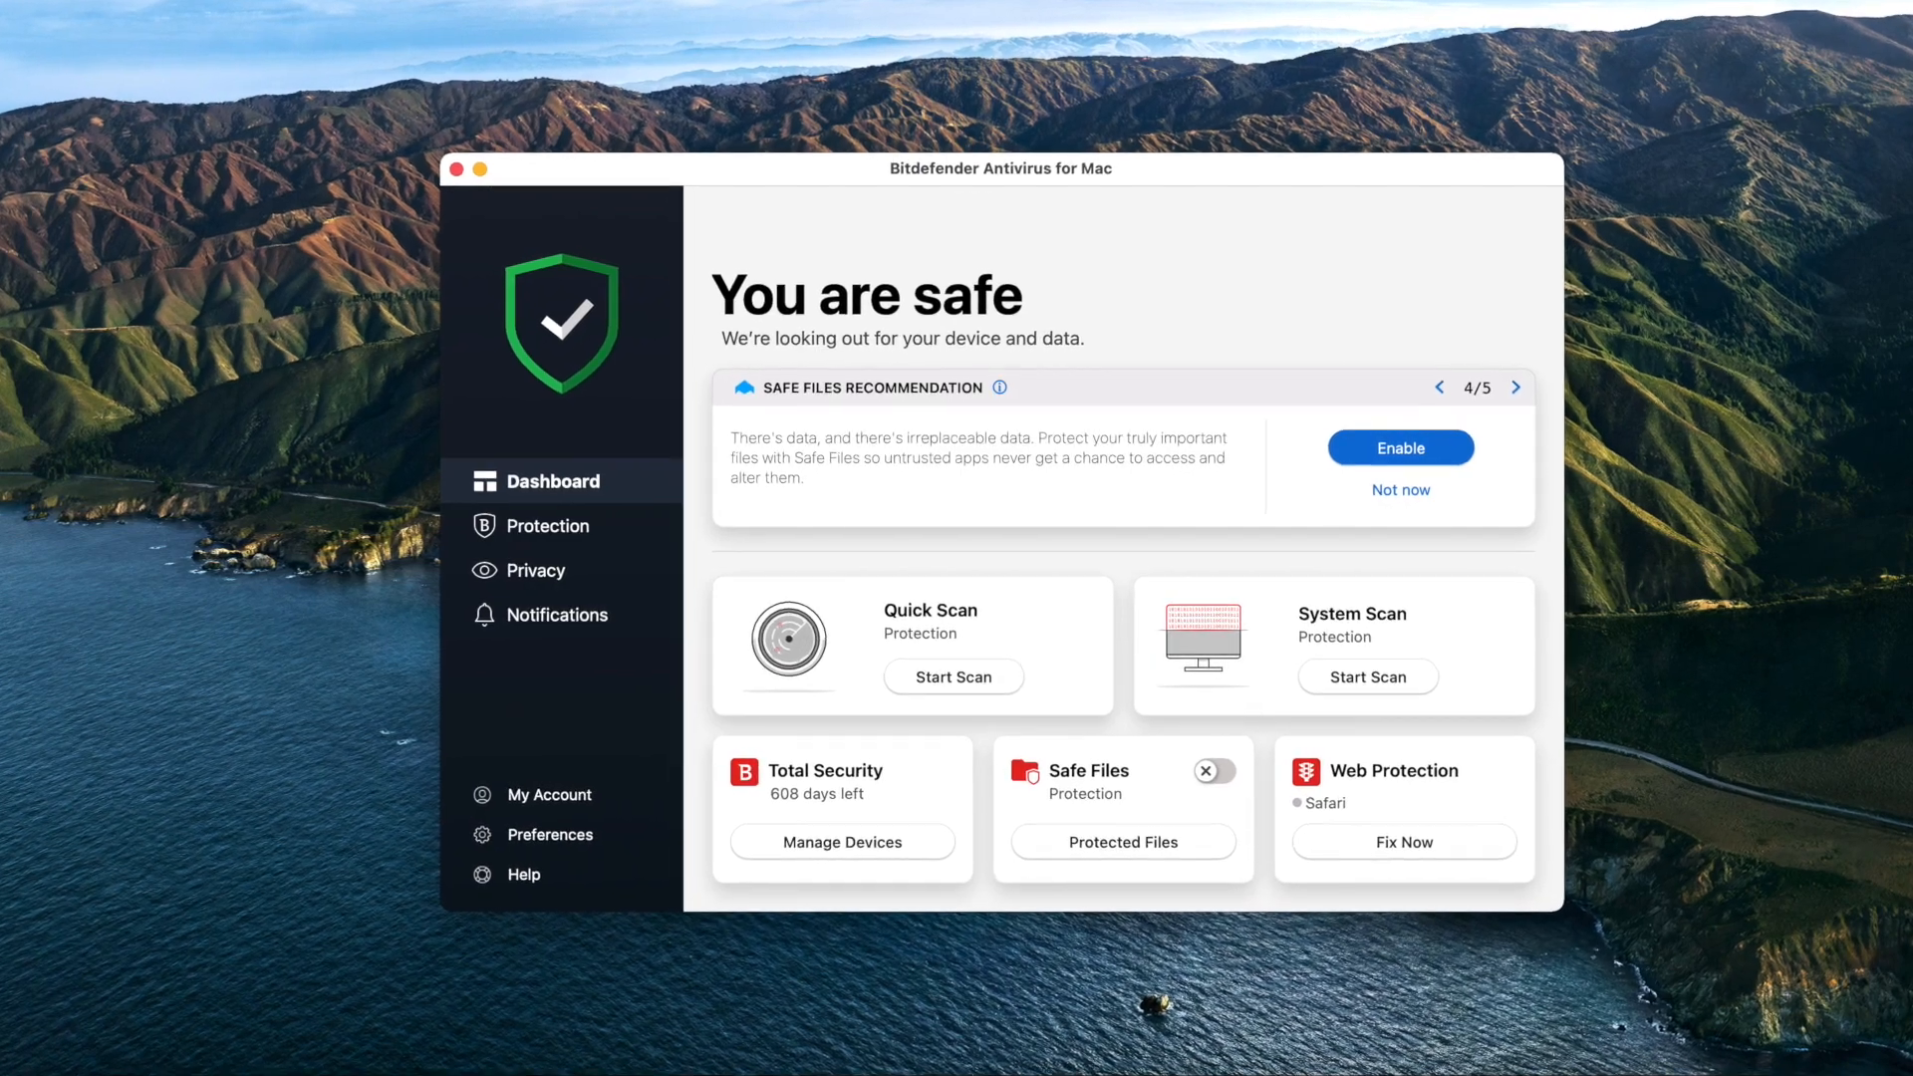
Browse Protection's Web Protection and Anti-Ransomware tabs, showing Safe Files off, Time Machine on
click(546, 525)
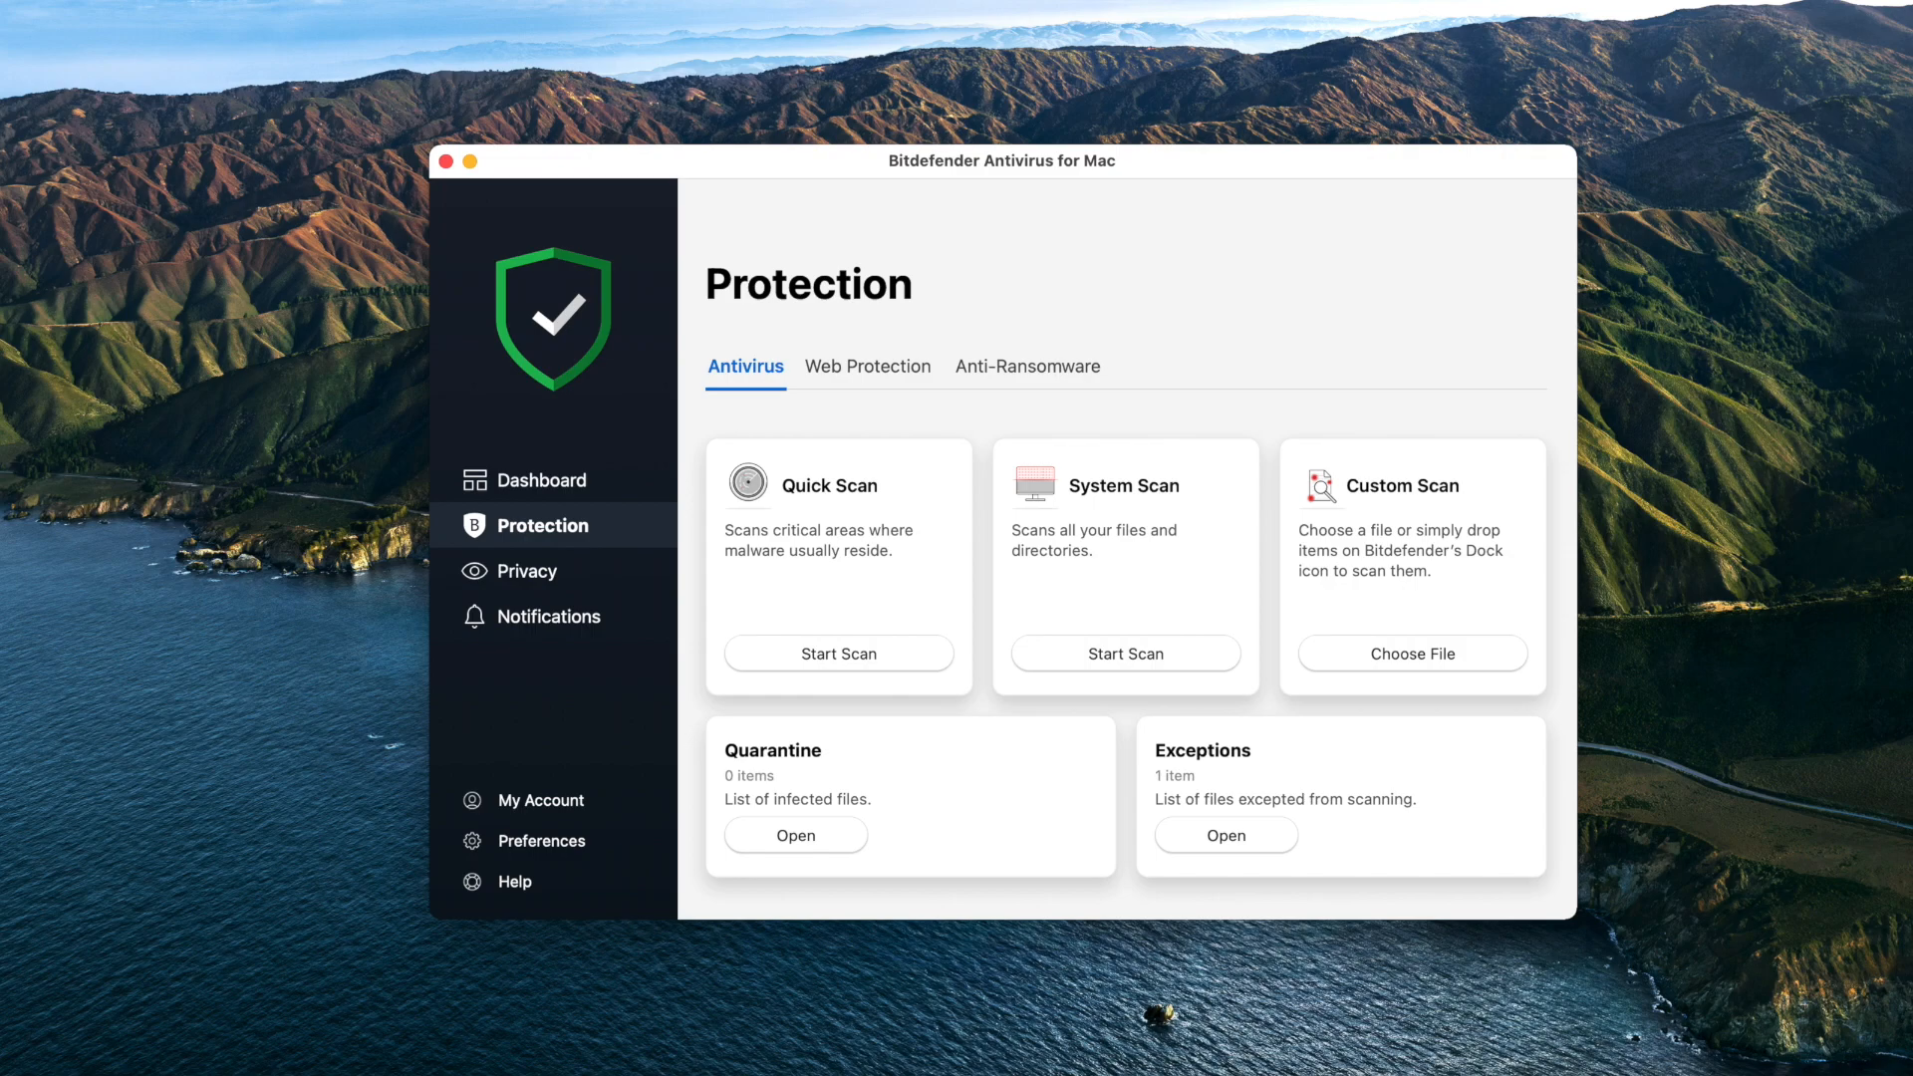
mouse_move(123, 582)
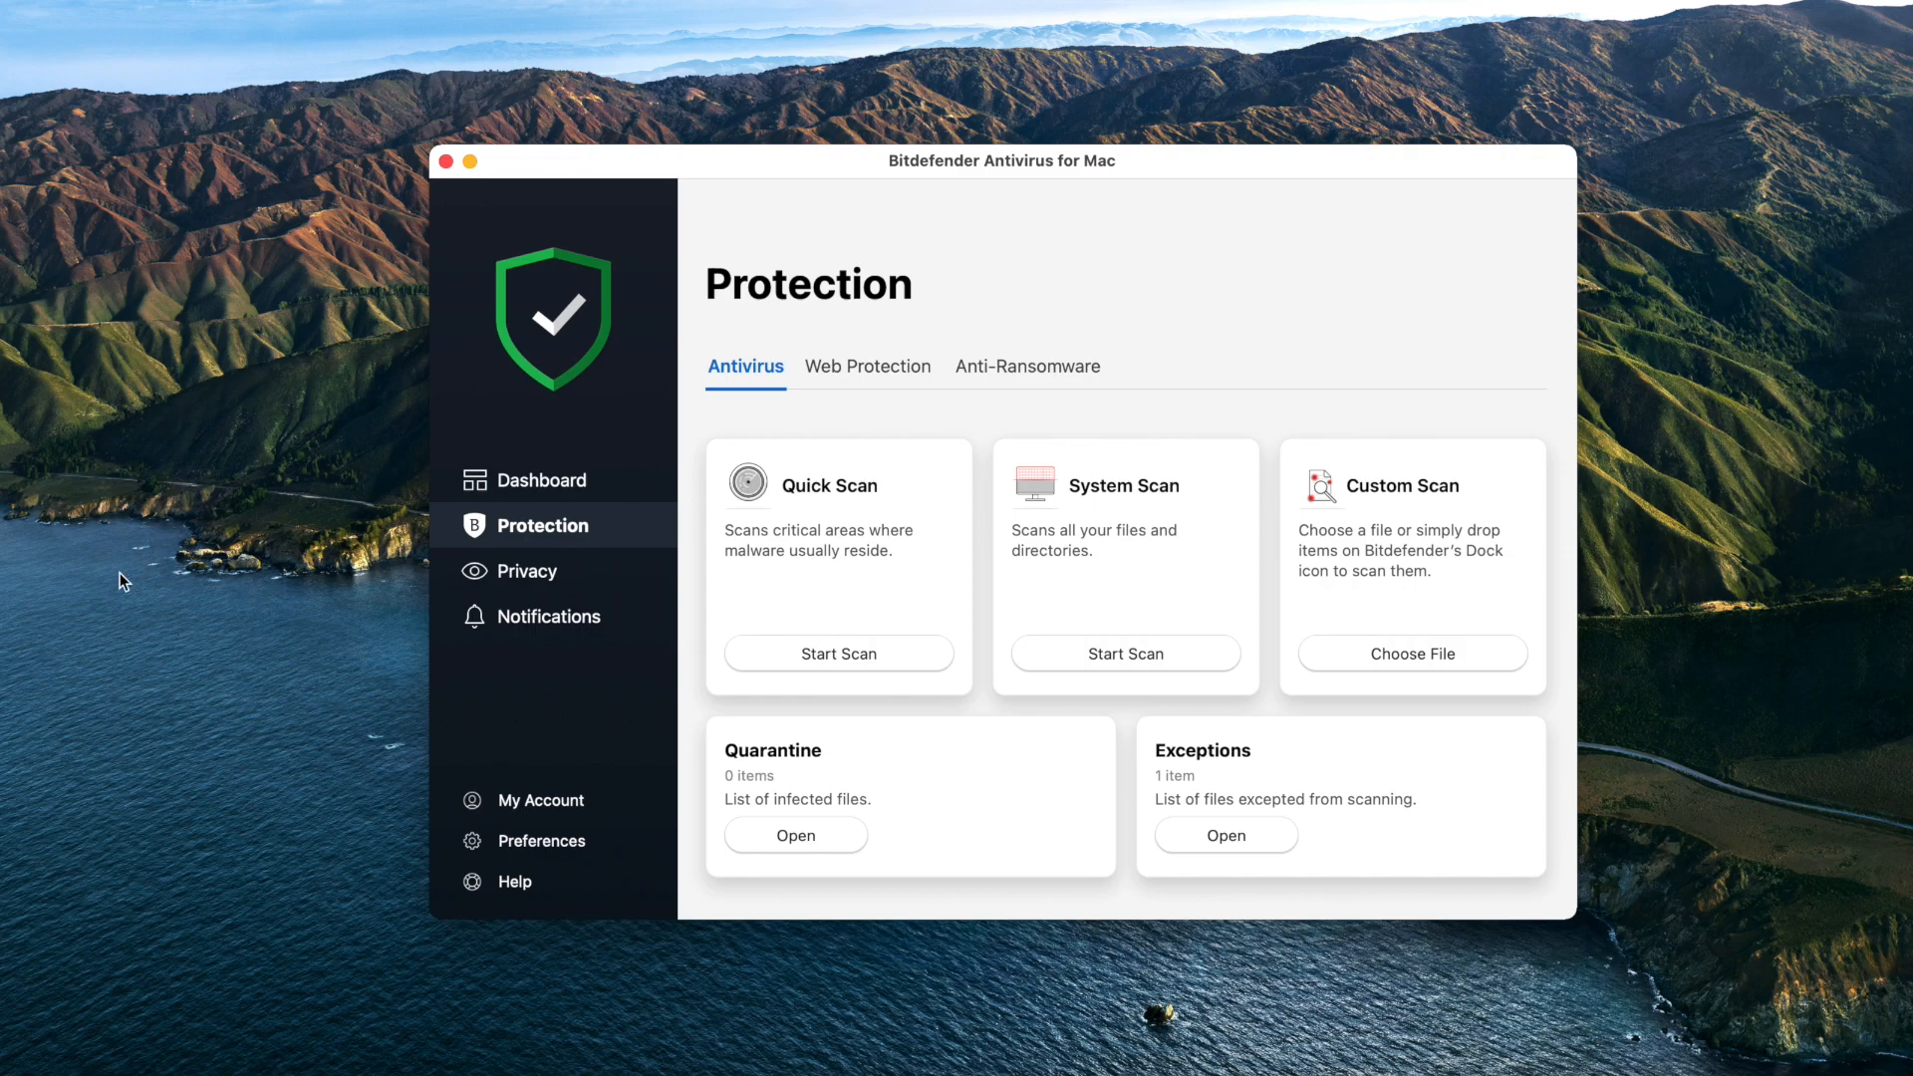
click(868, 366)
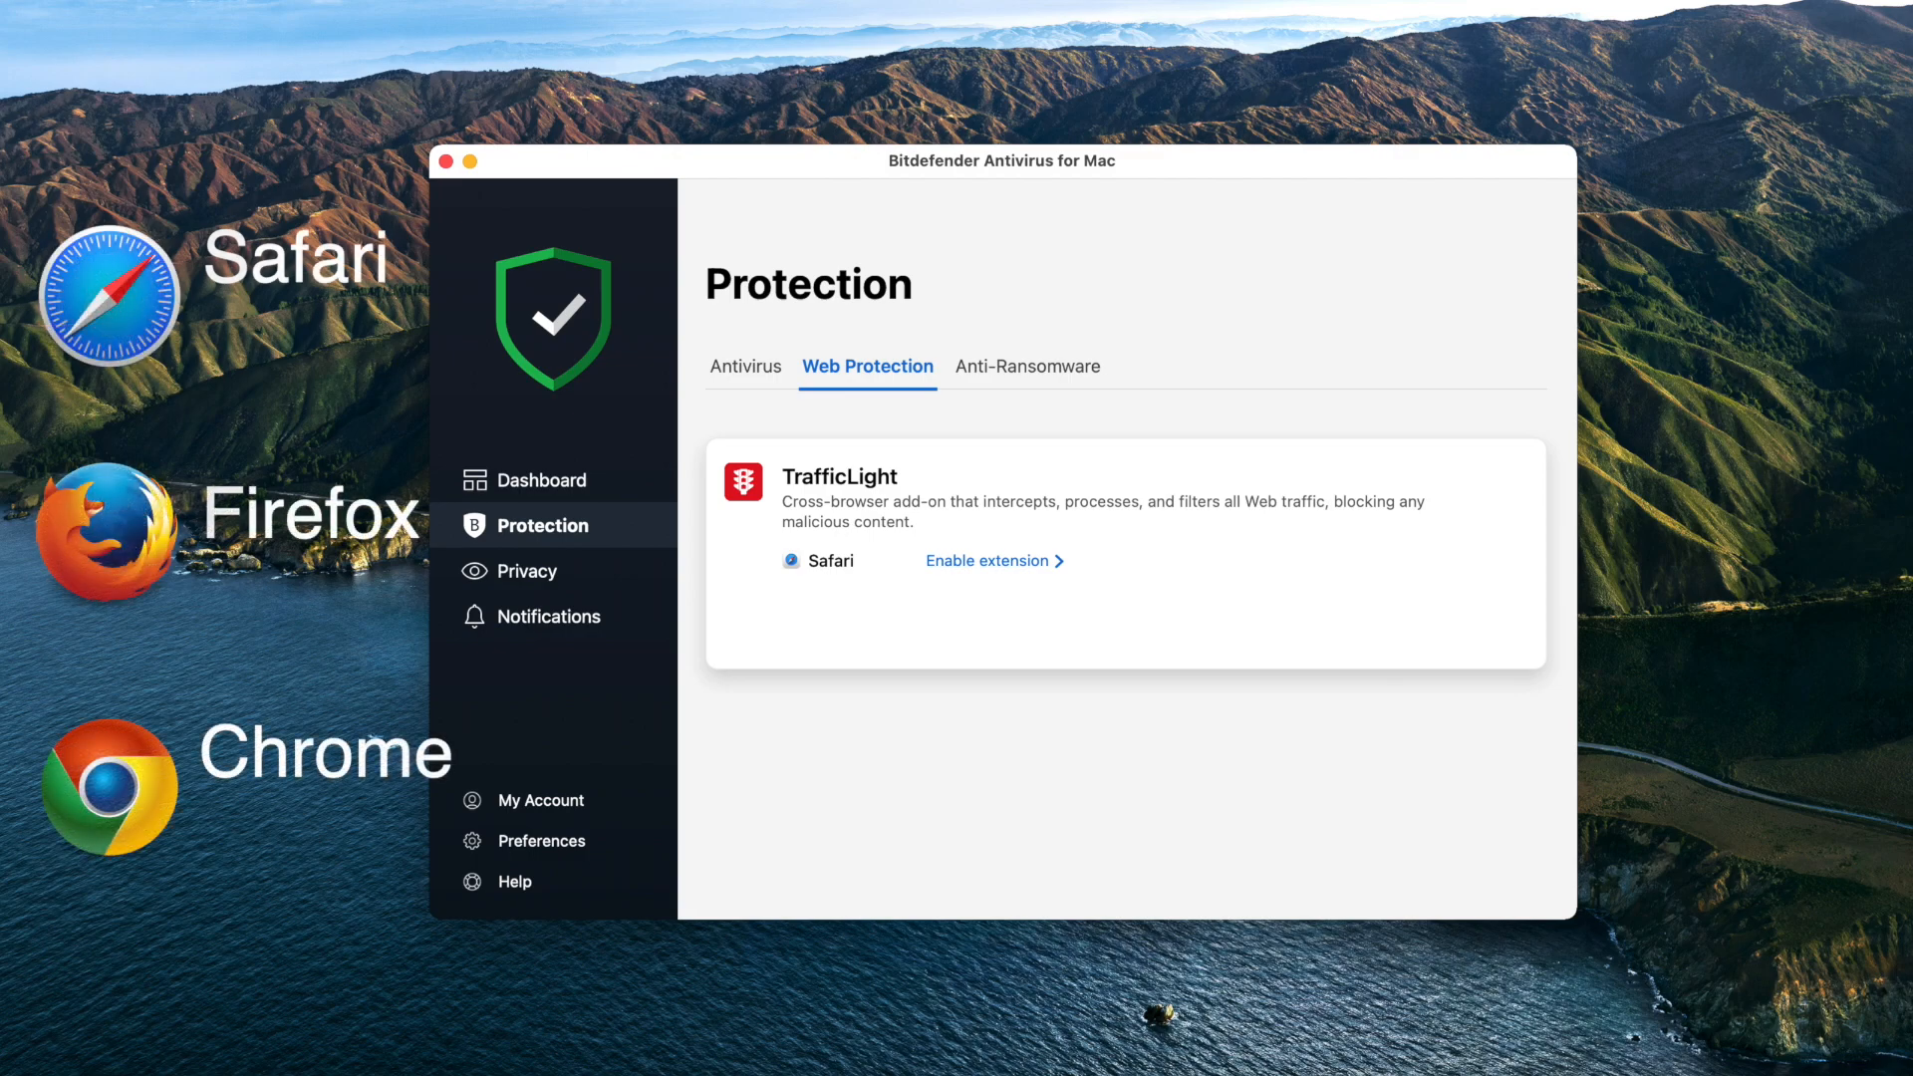
click(1027, 365)
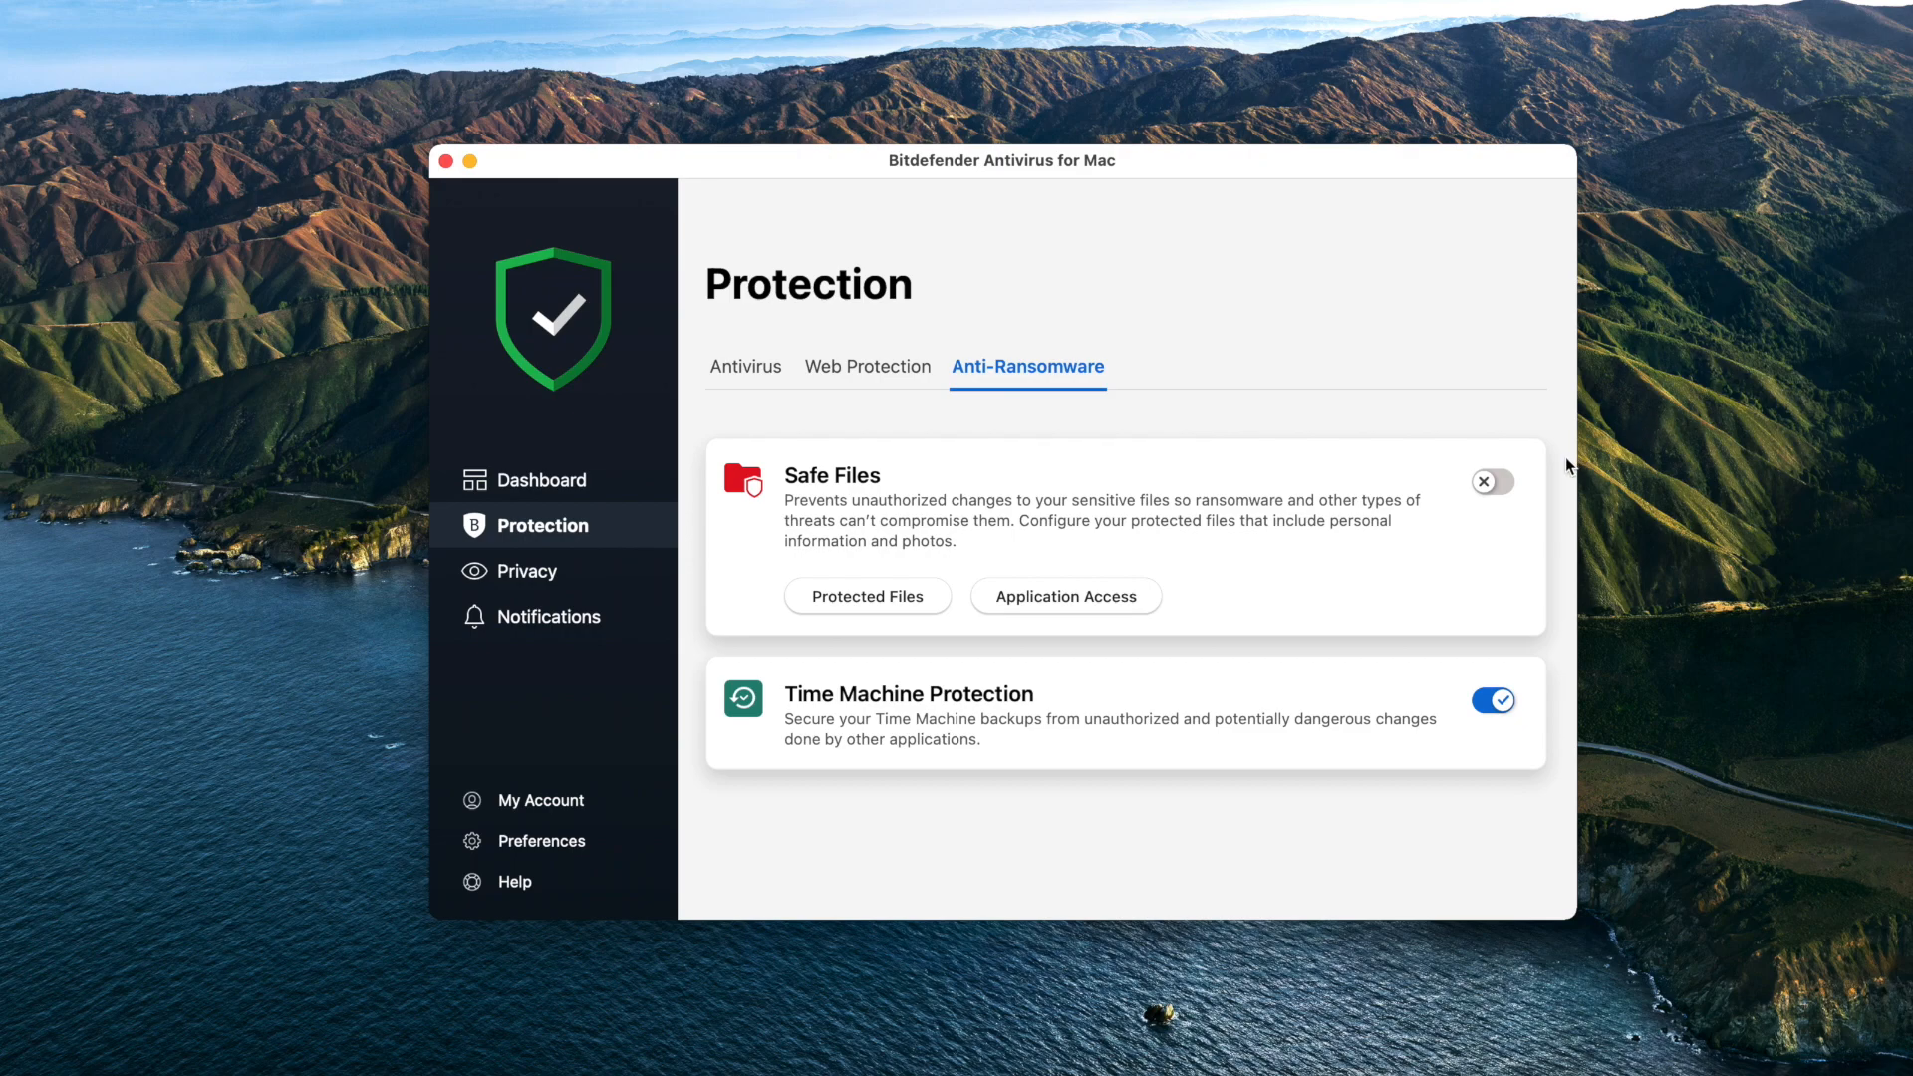
Turn on Safe Files, confirming with the admin password, then return to the Dashboard
click(1492, 480)
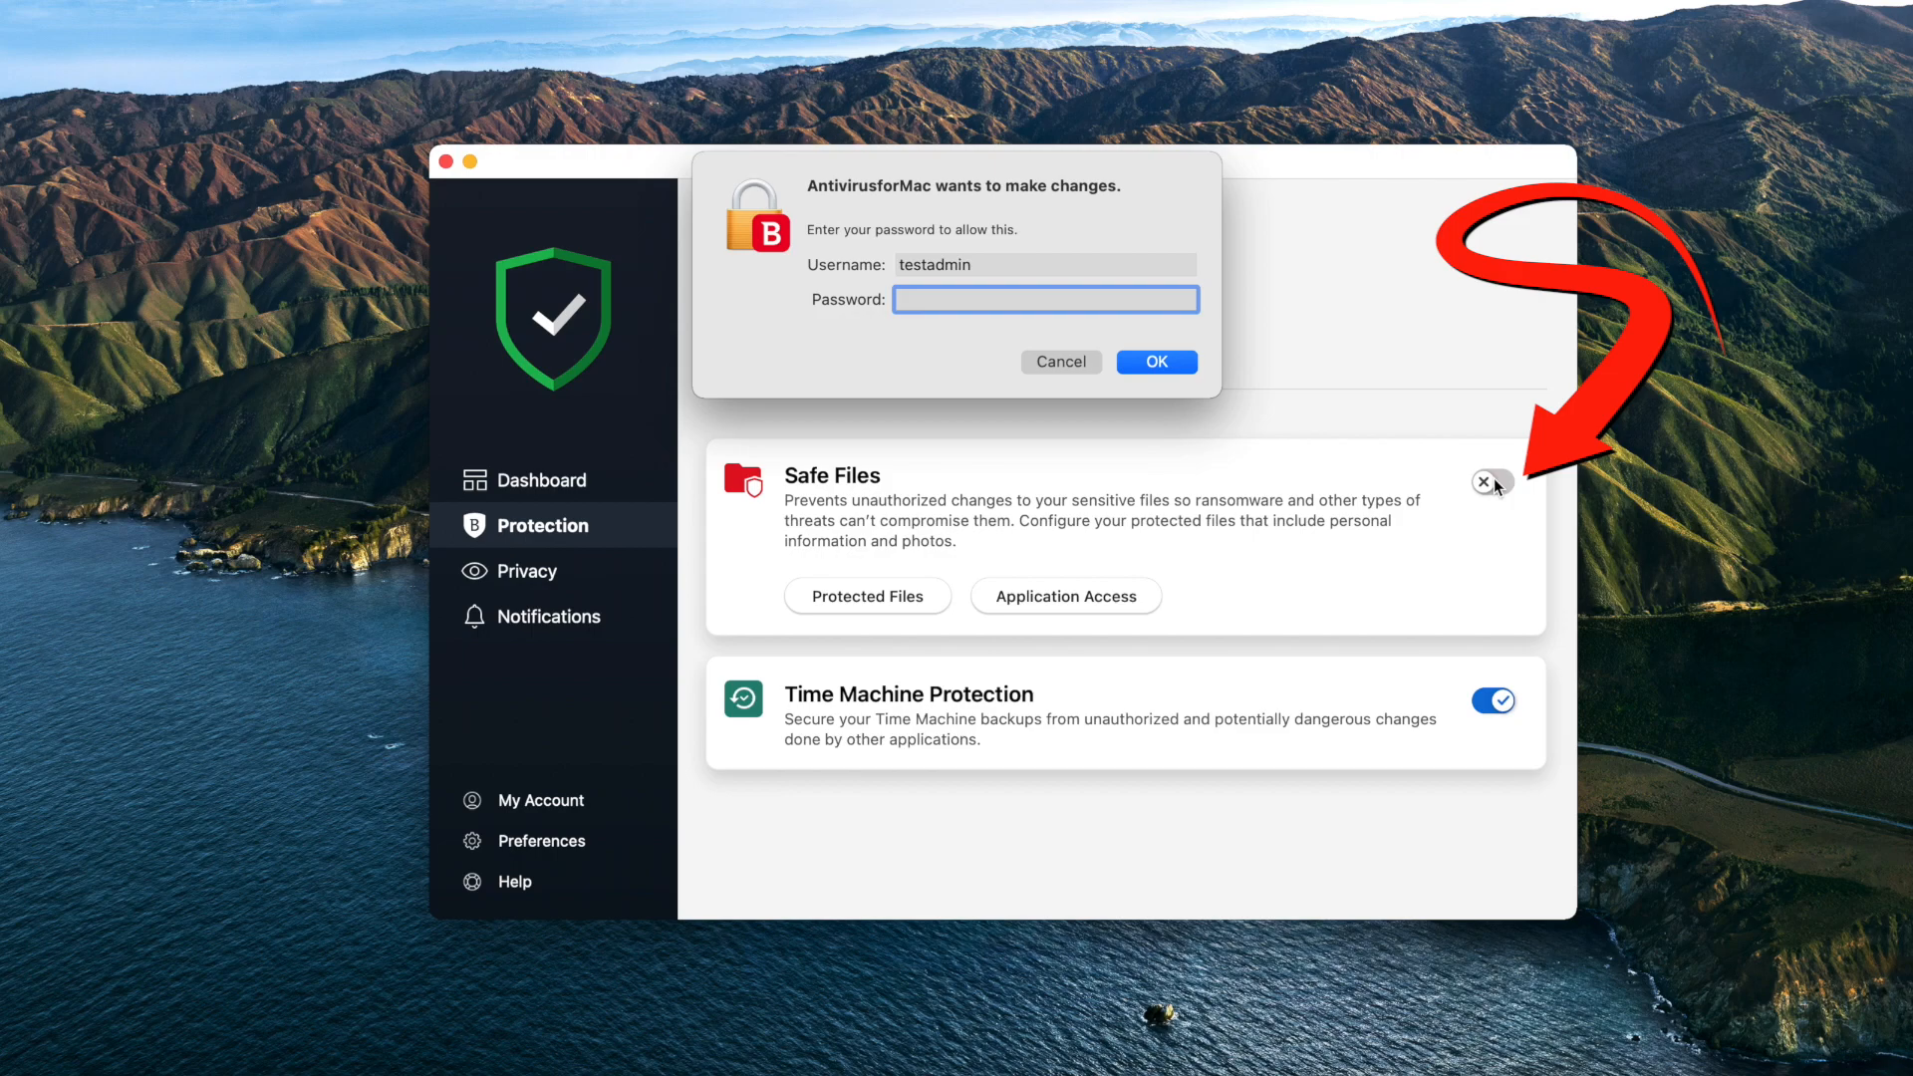
text(•)
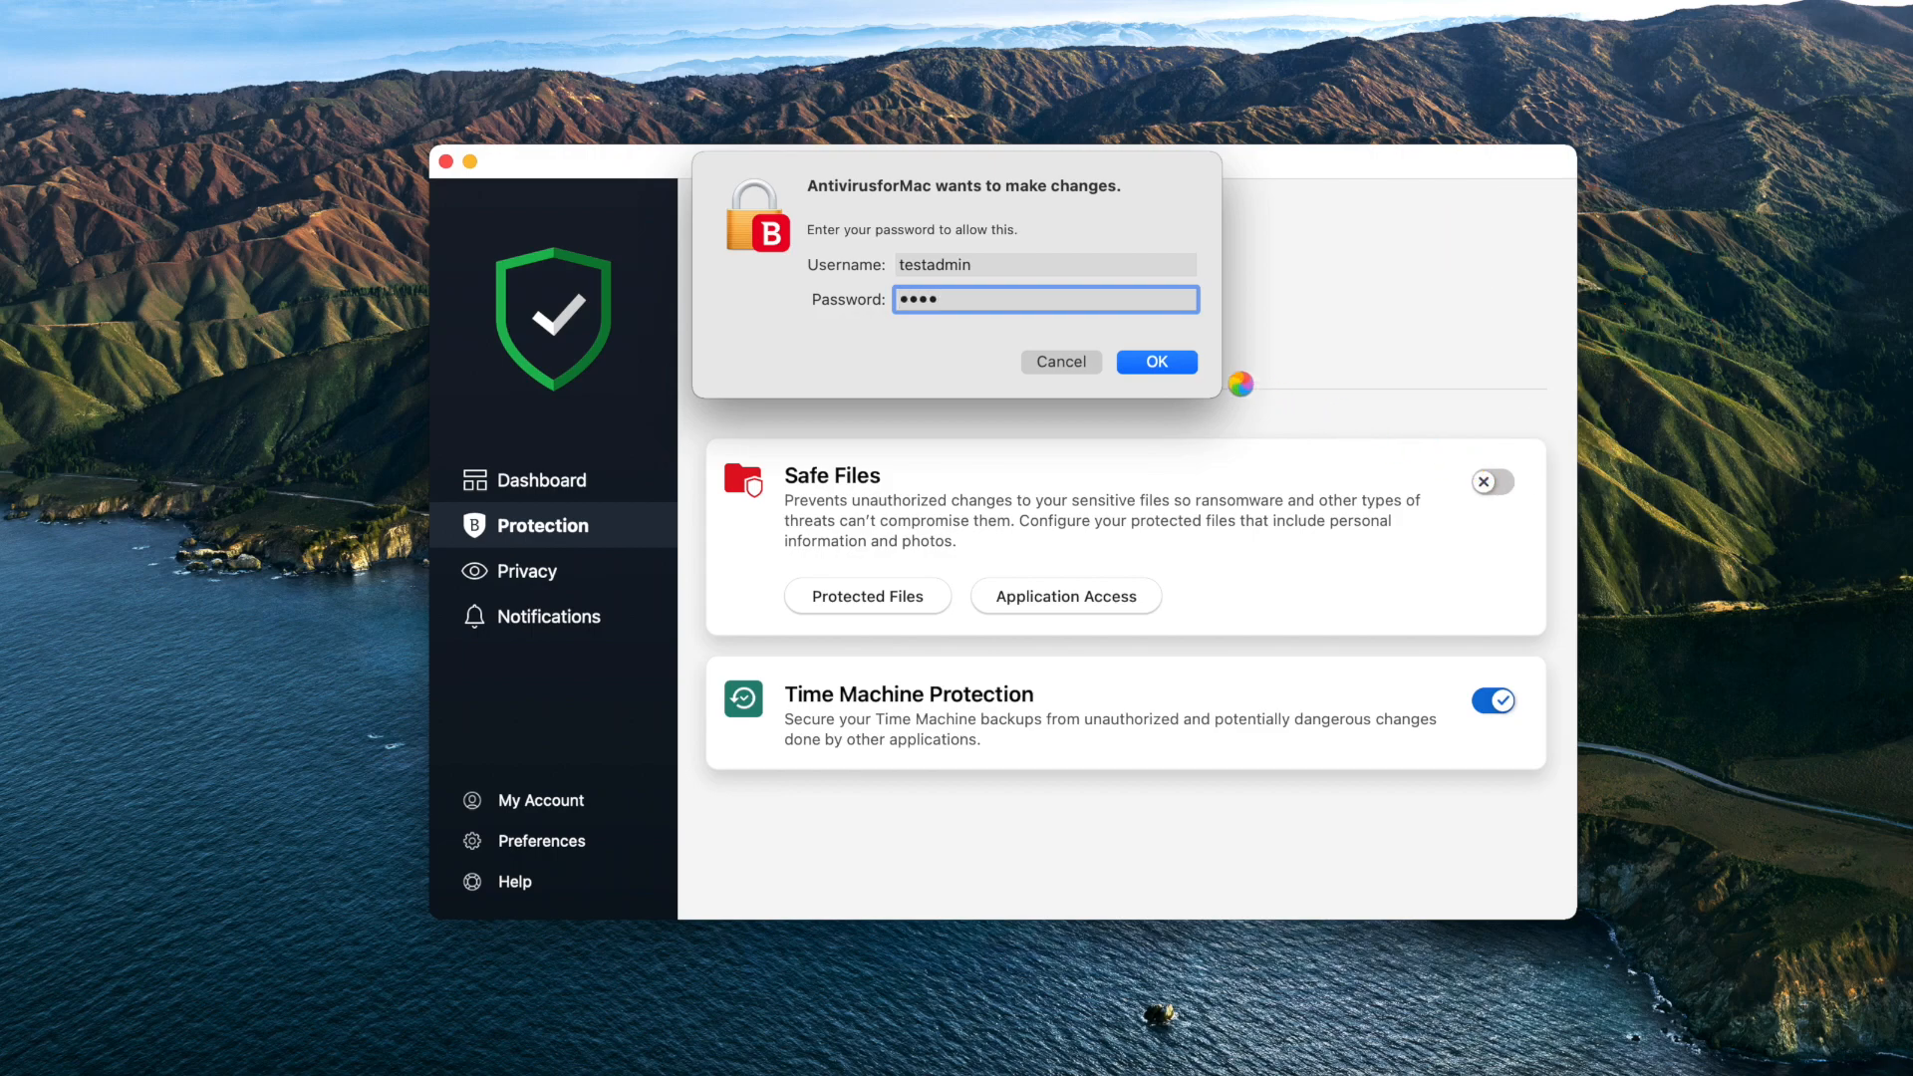
click(1153, 361)
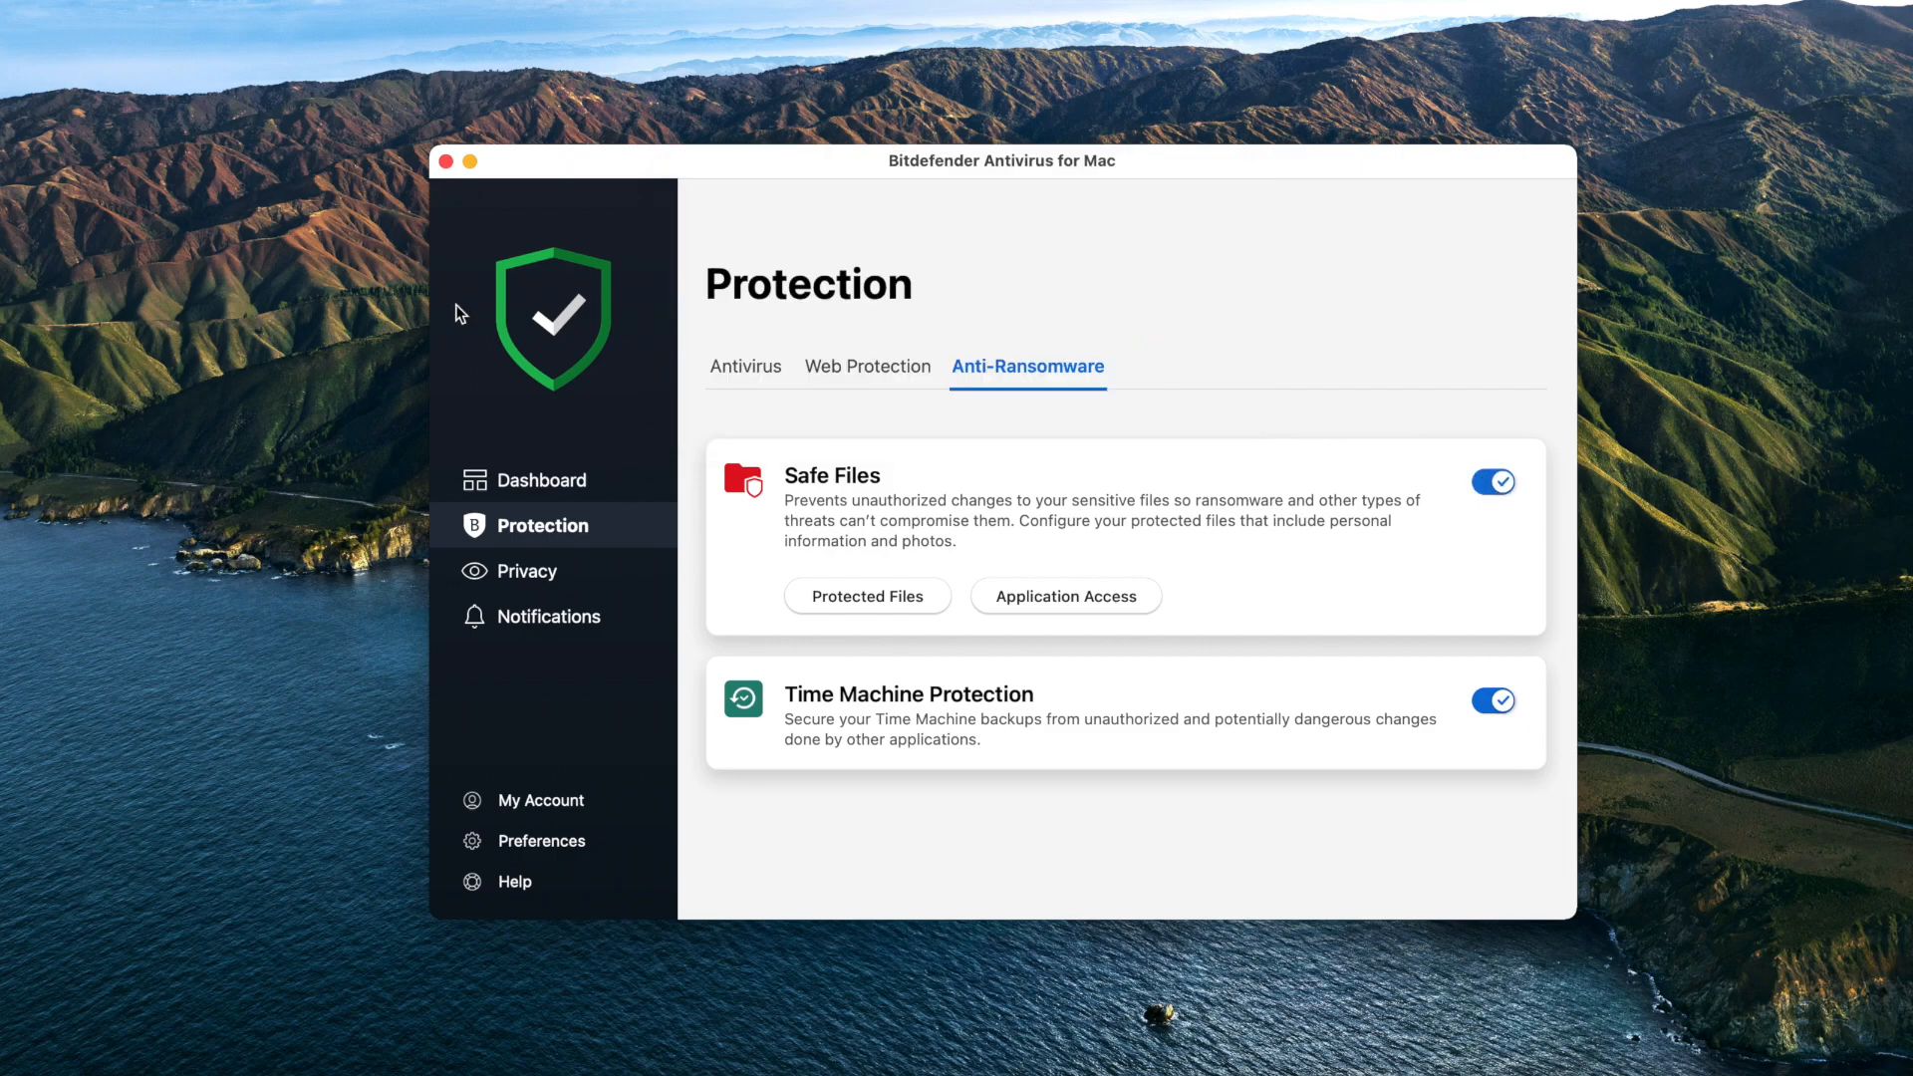
click(540, 479)
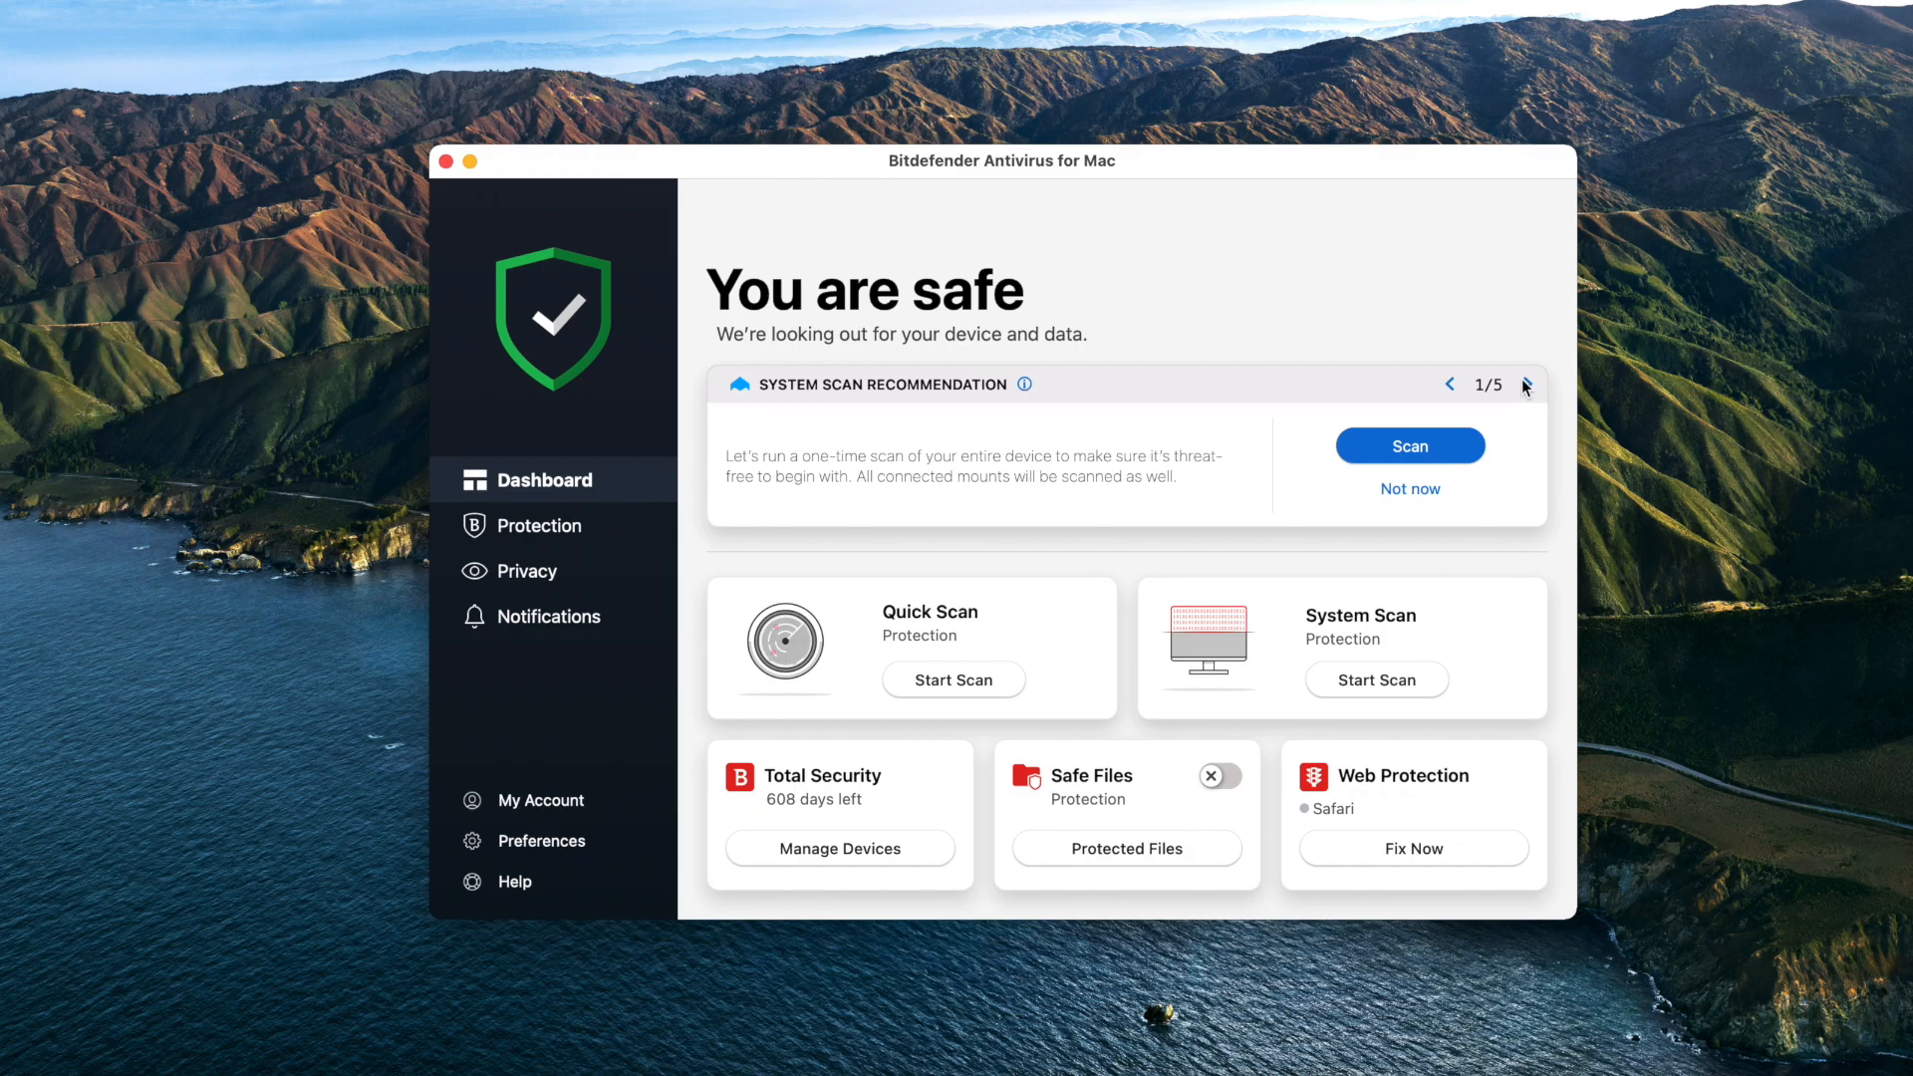
View the next dashboard recommendation, then go to Protection's Web Protection tab for TrafficLight
click(1525, 384)
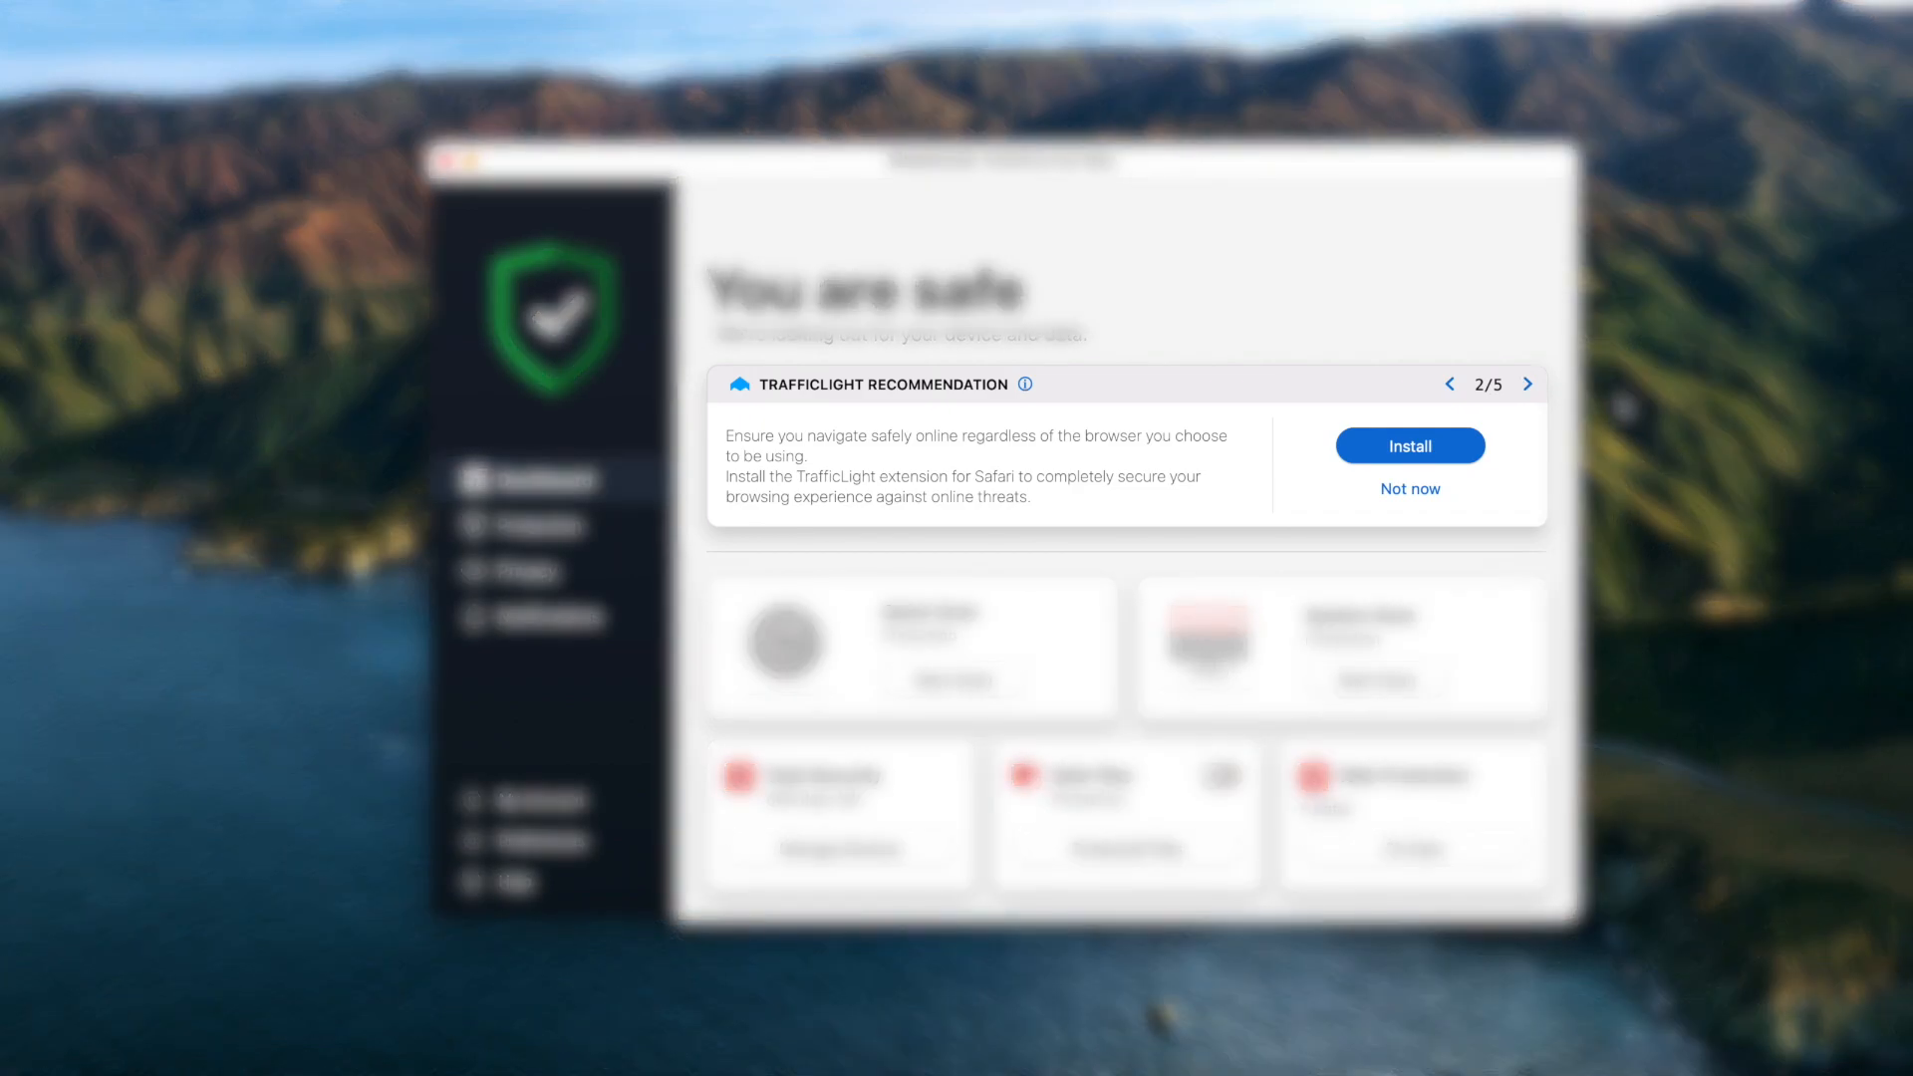
mouse_move(1510, 463)
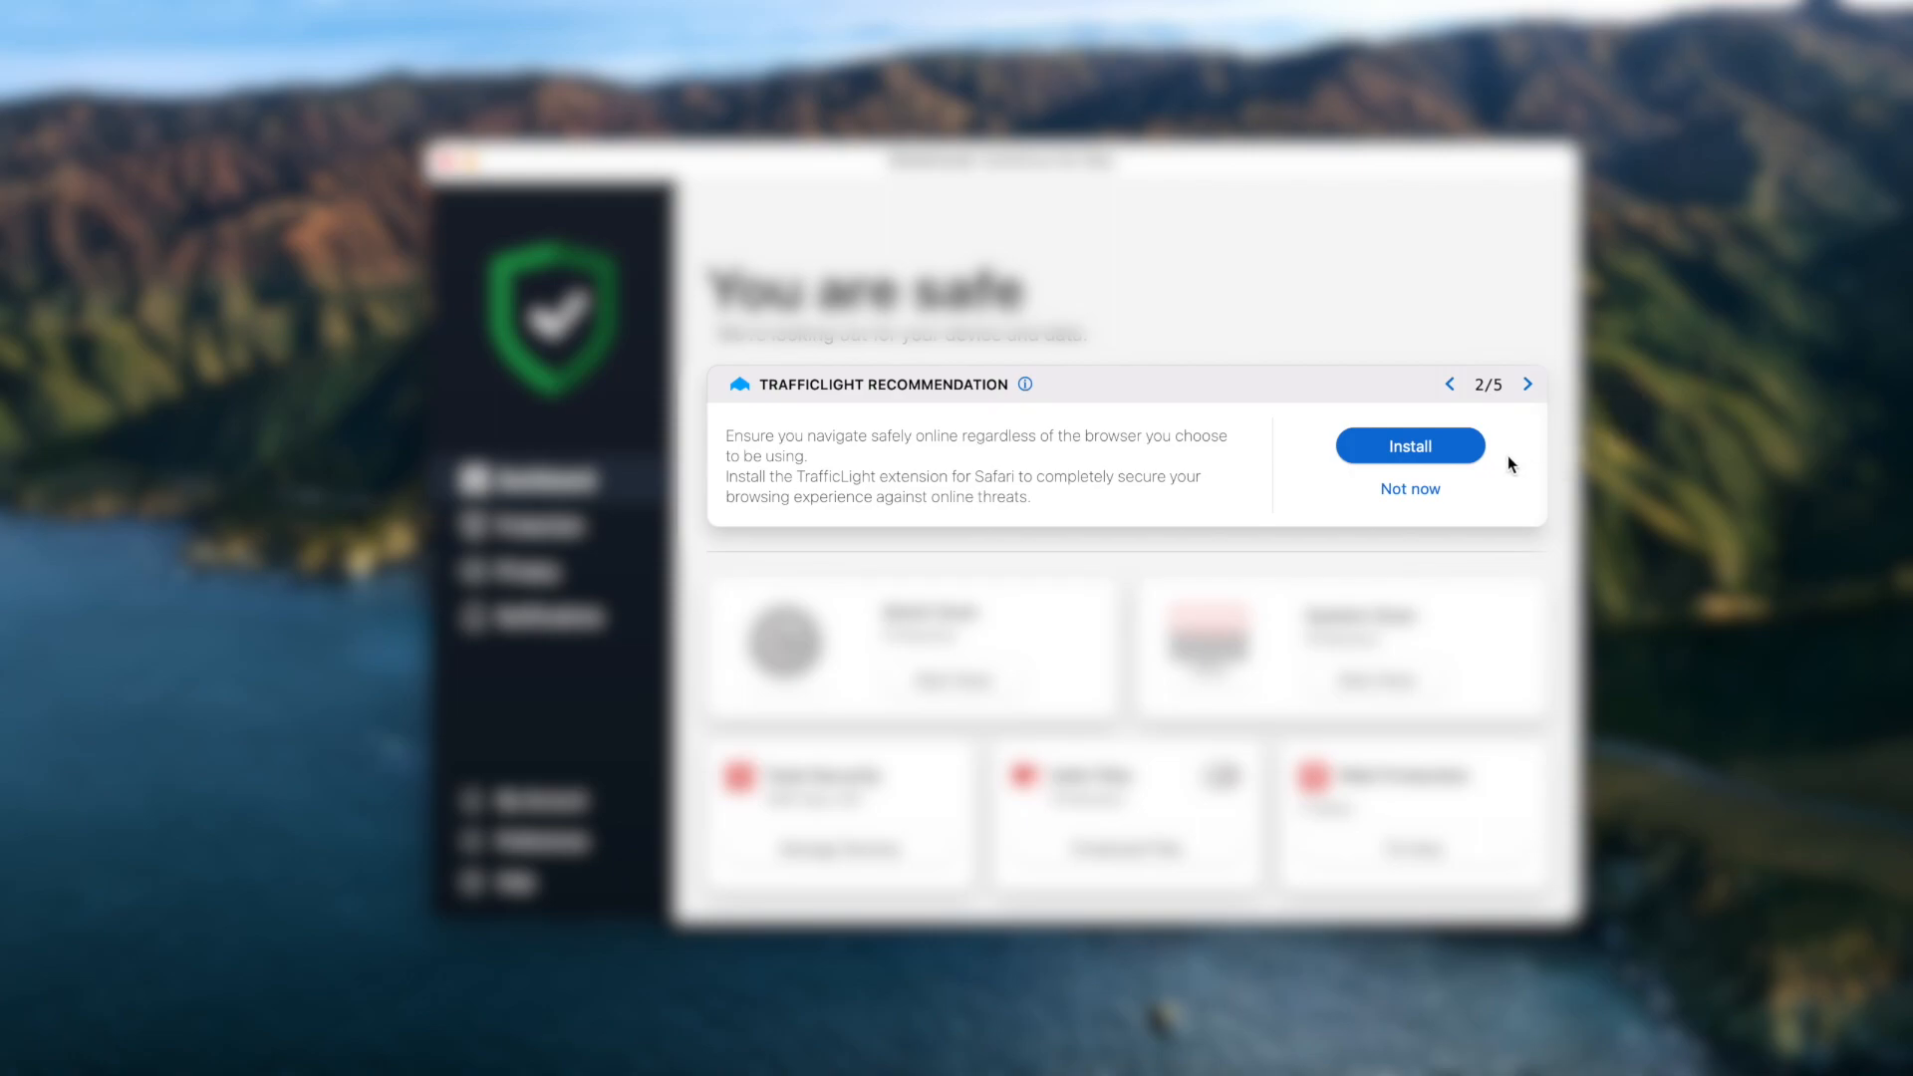
mouse_move(1463, 457)
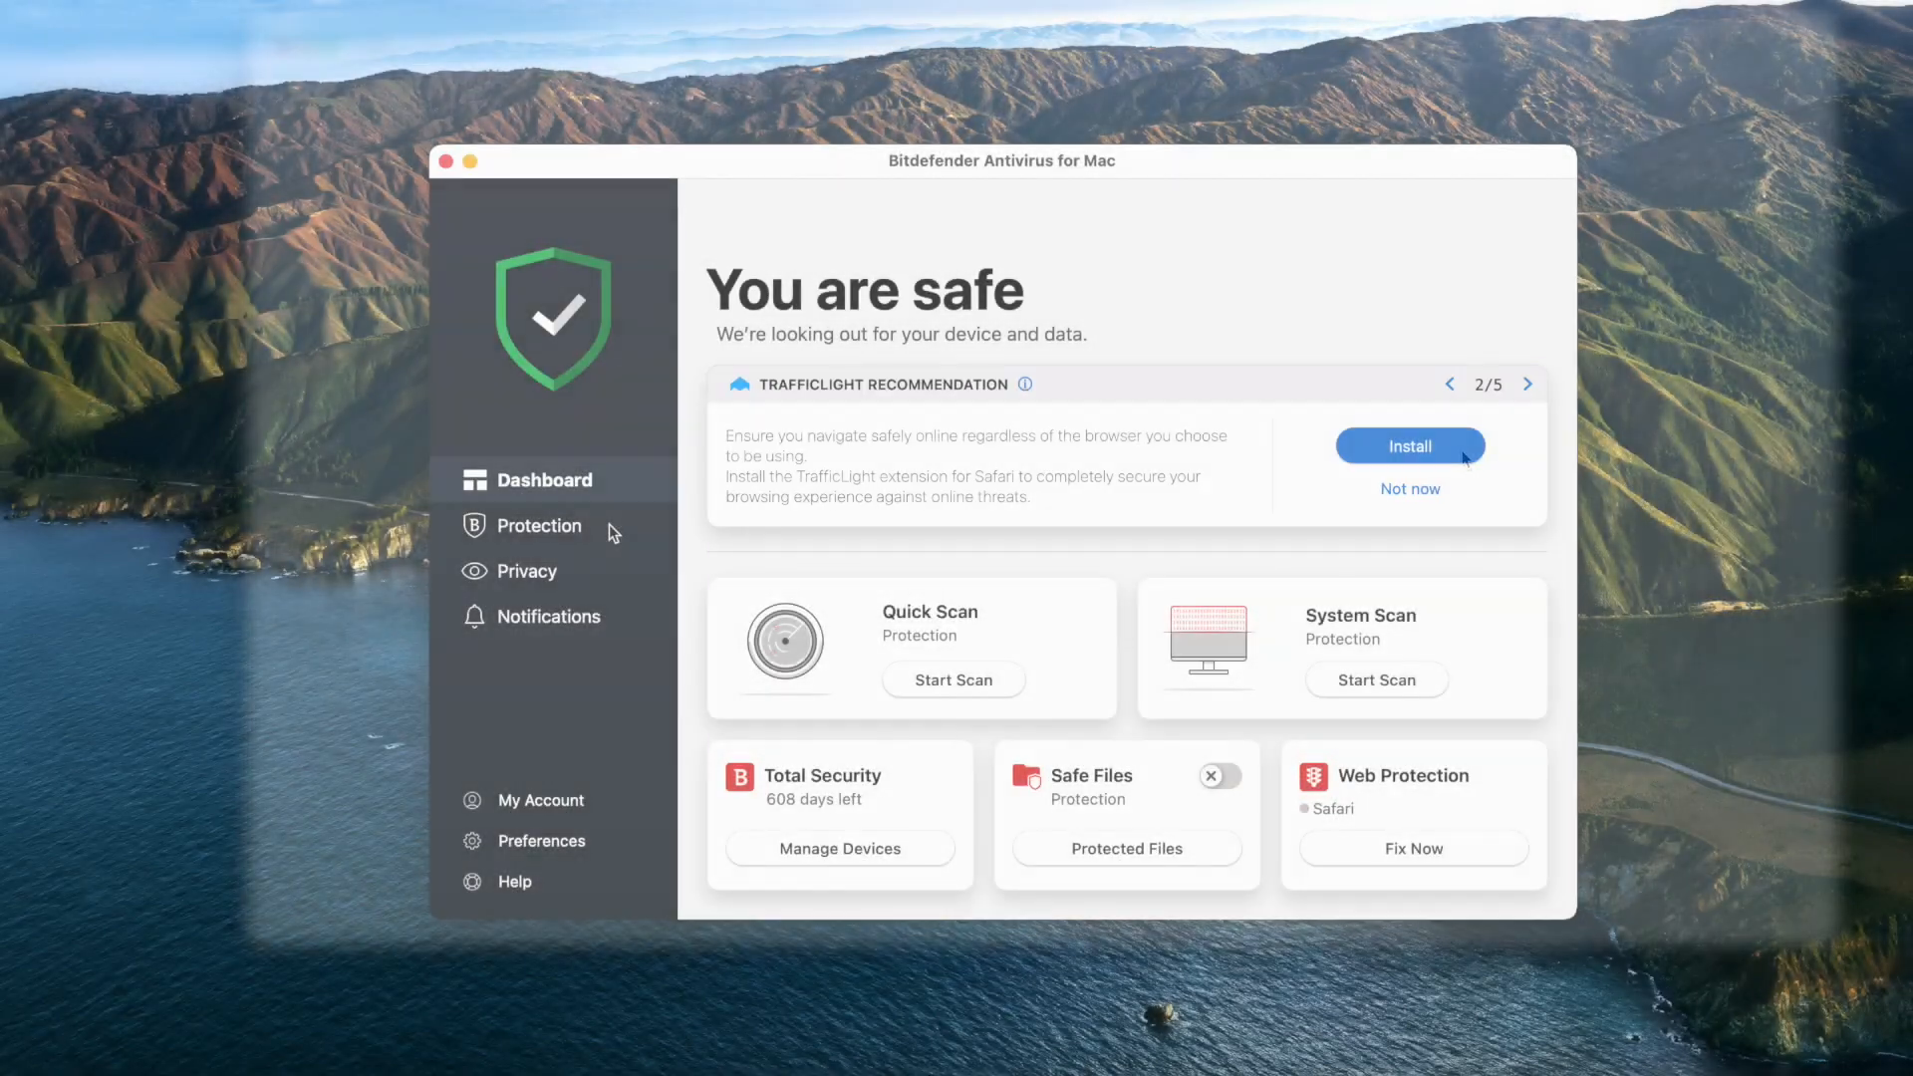
click(541, 525)
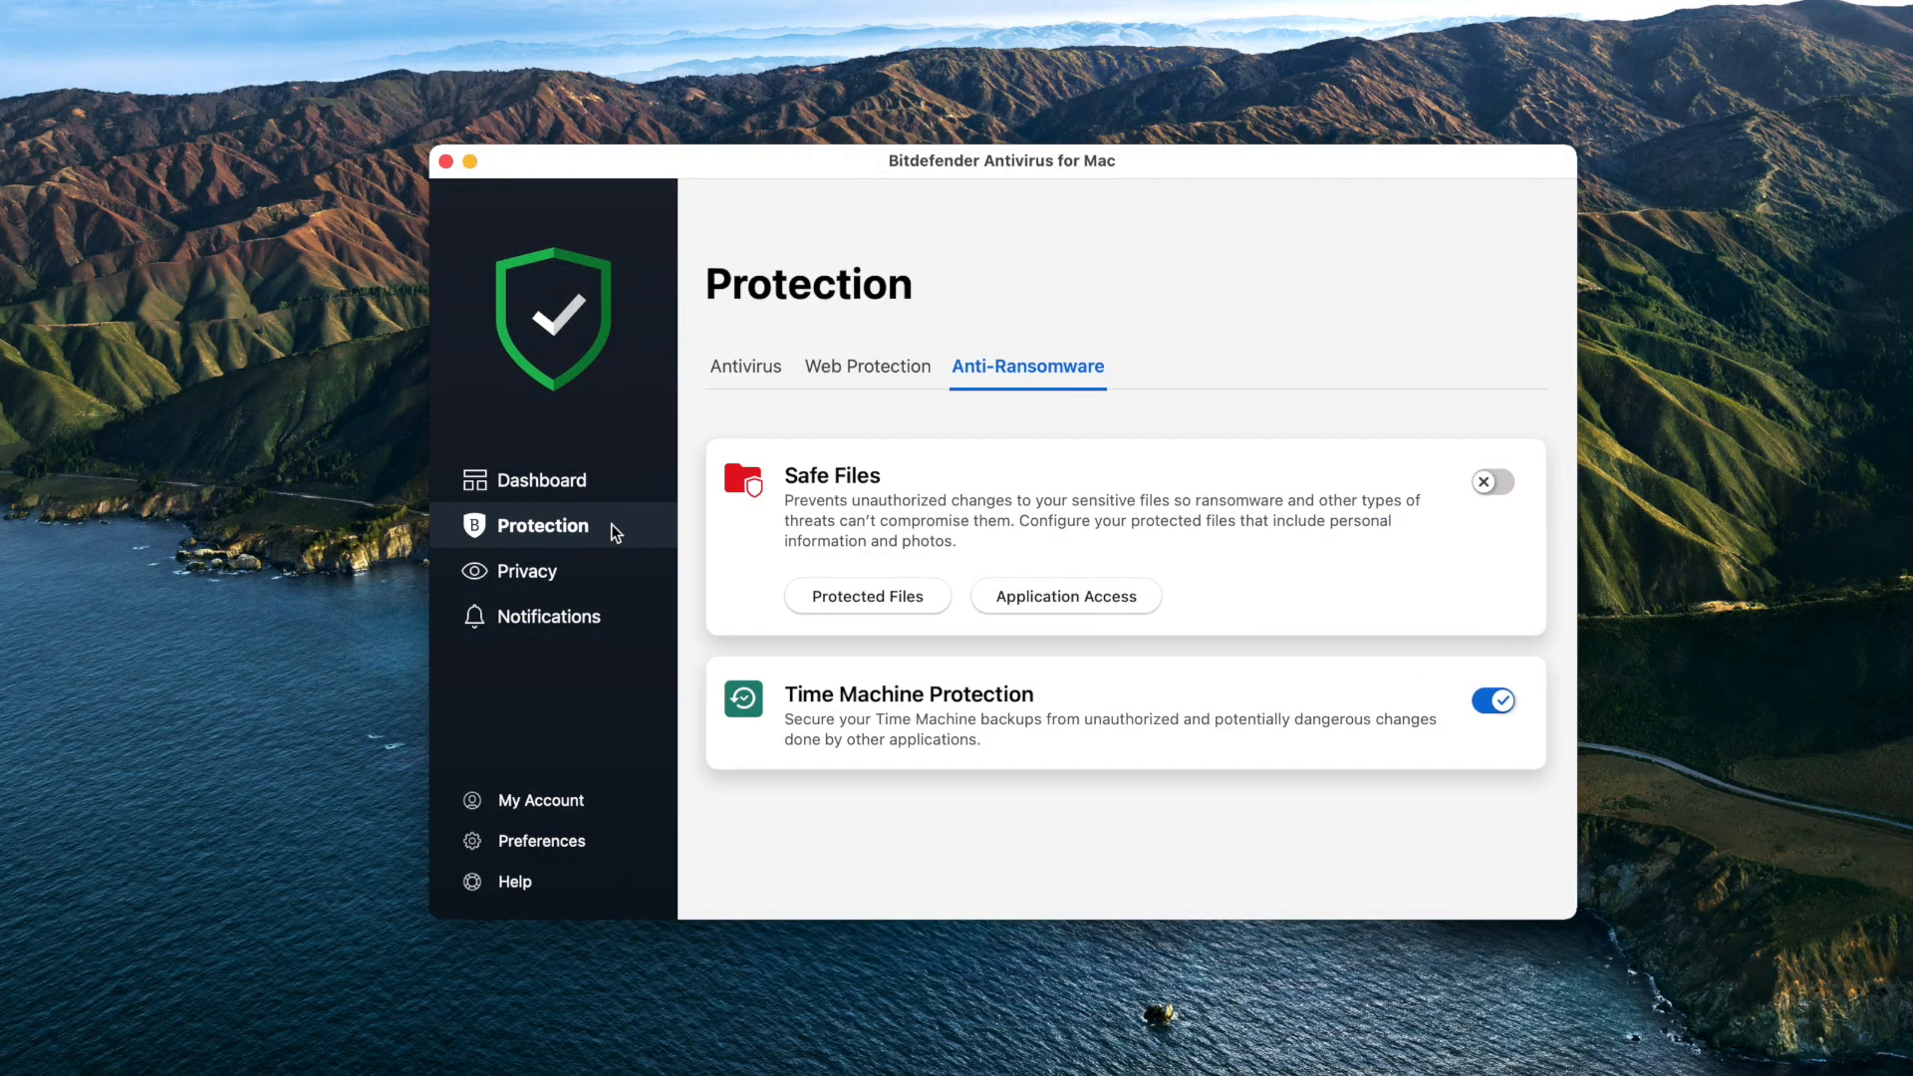
mouse_move(869, 385)
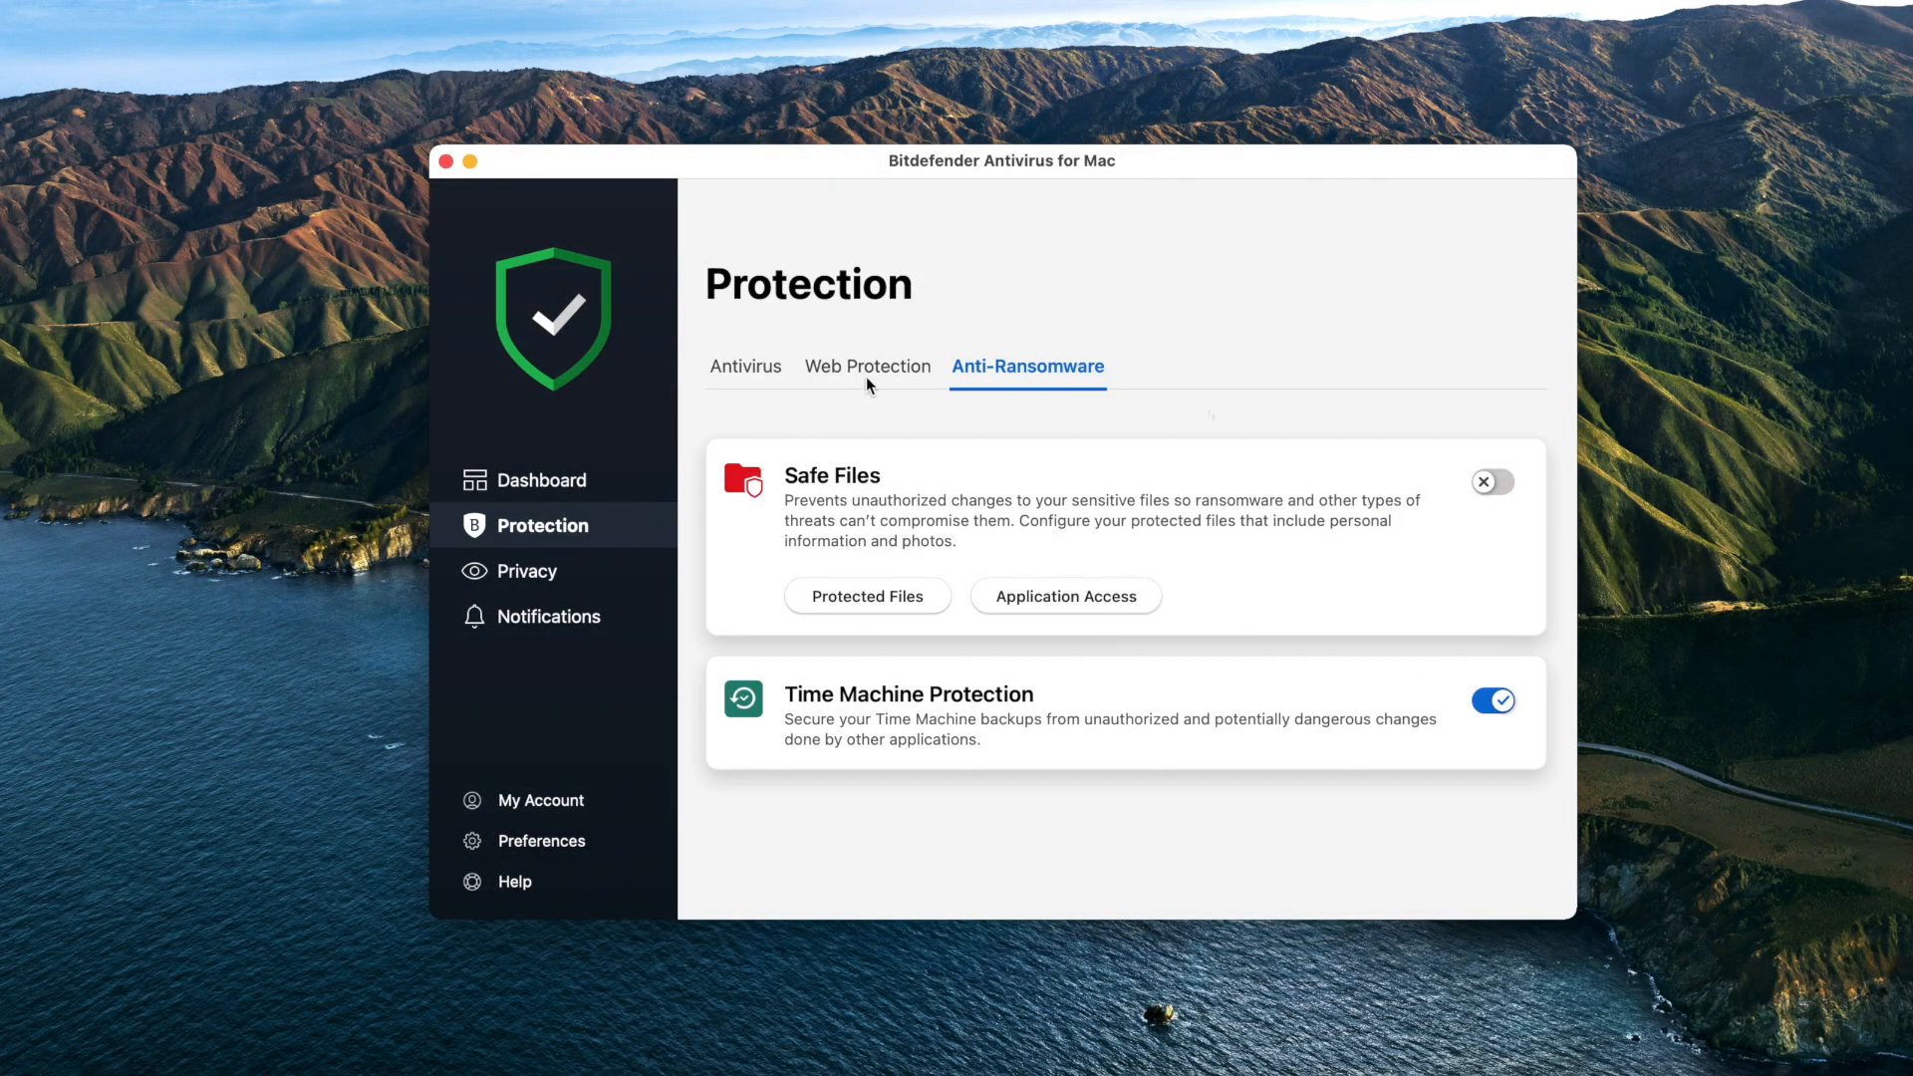
click(867, 365)
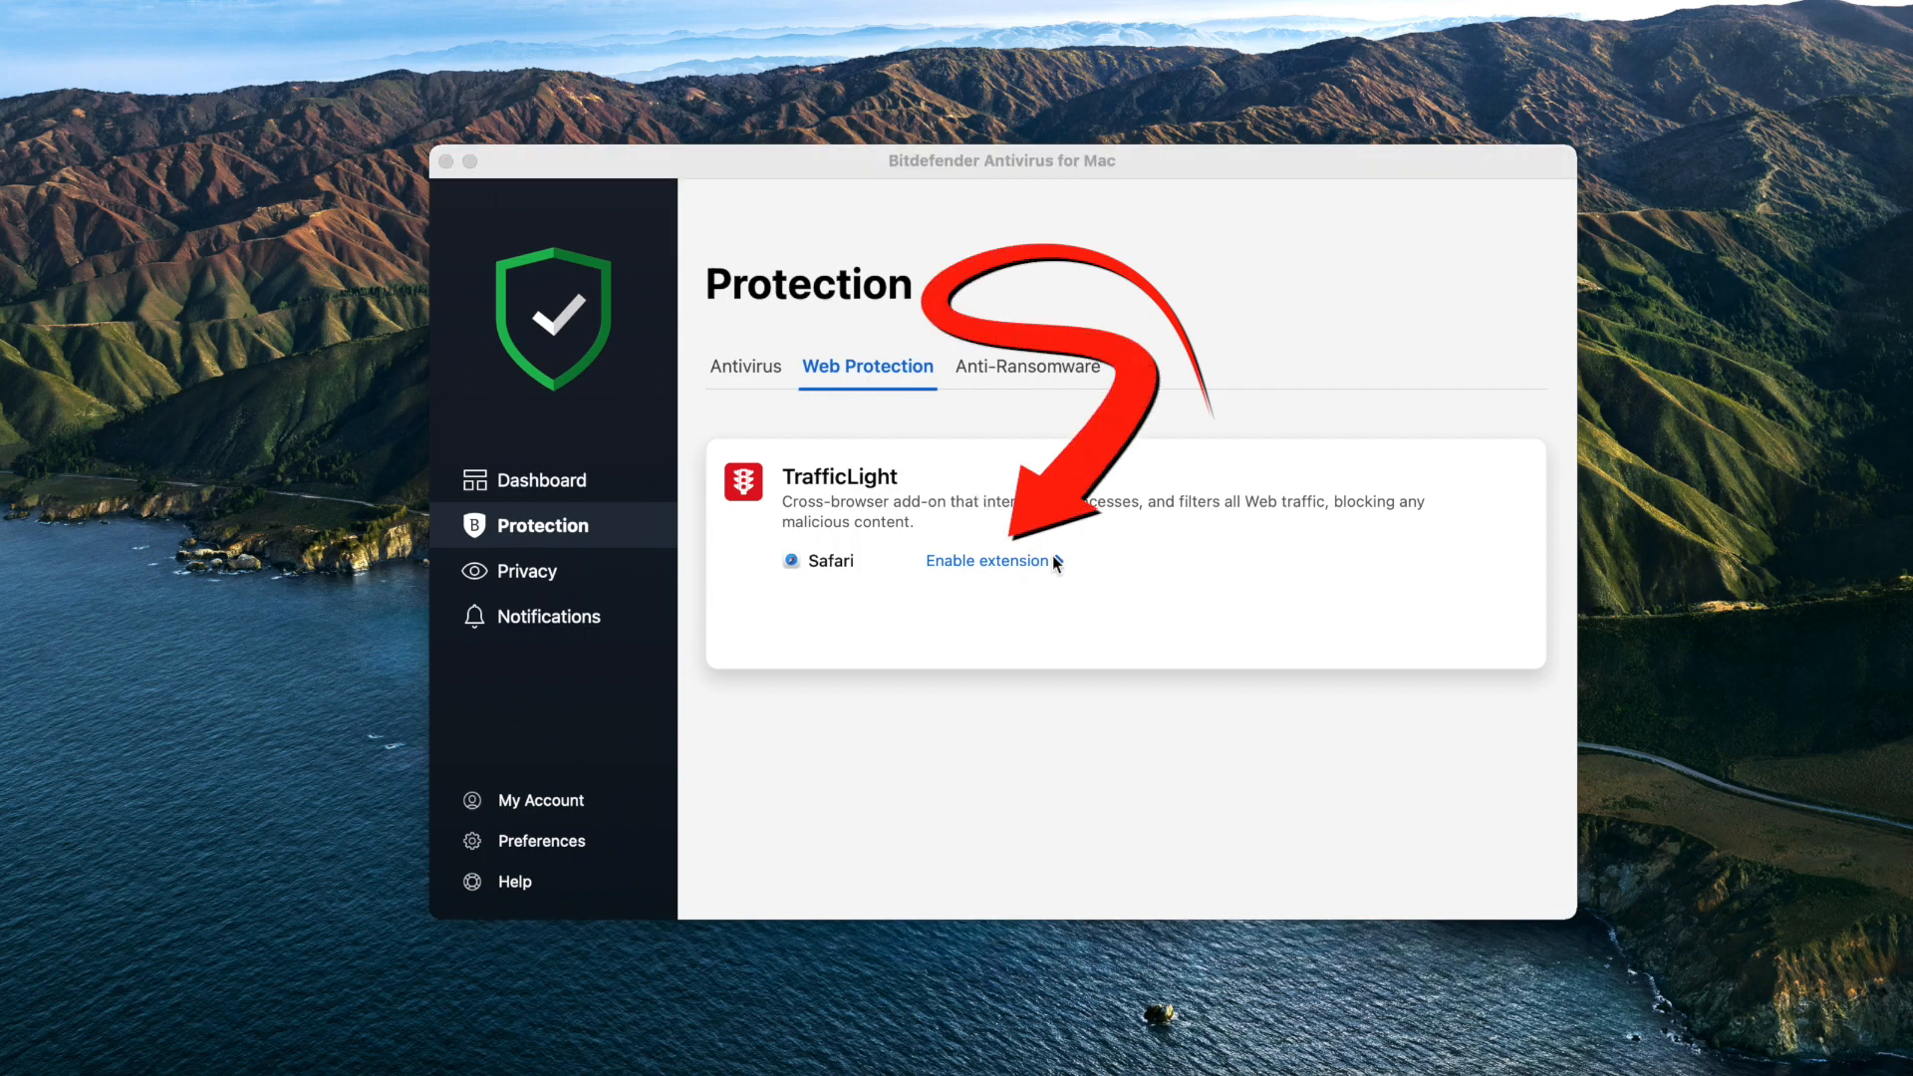
Enable the TrafficLight, Anti-tracker Icon and Anti-tracker Engine Safari extensions, then close Preferences
click(985, 560)
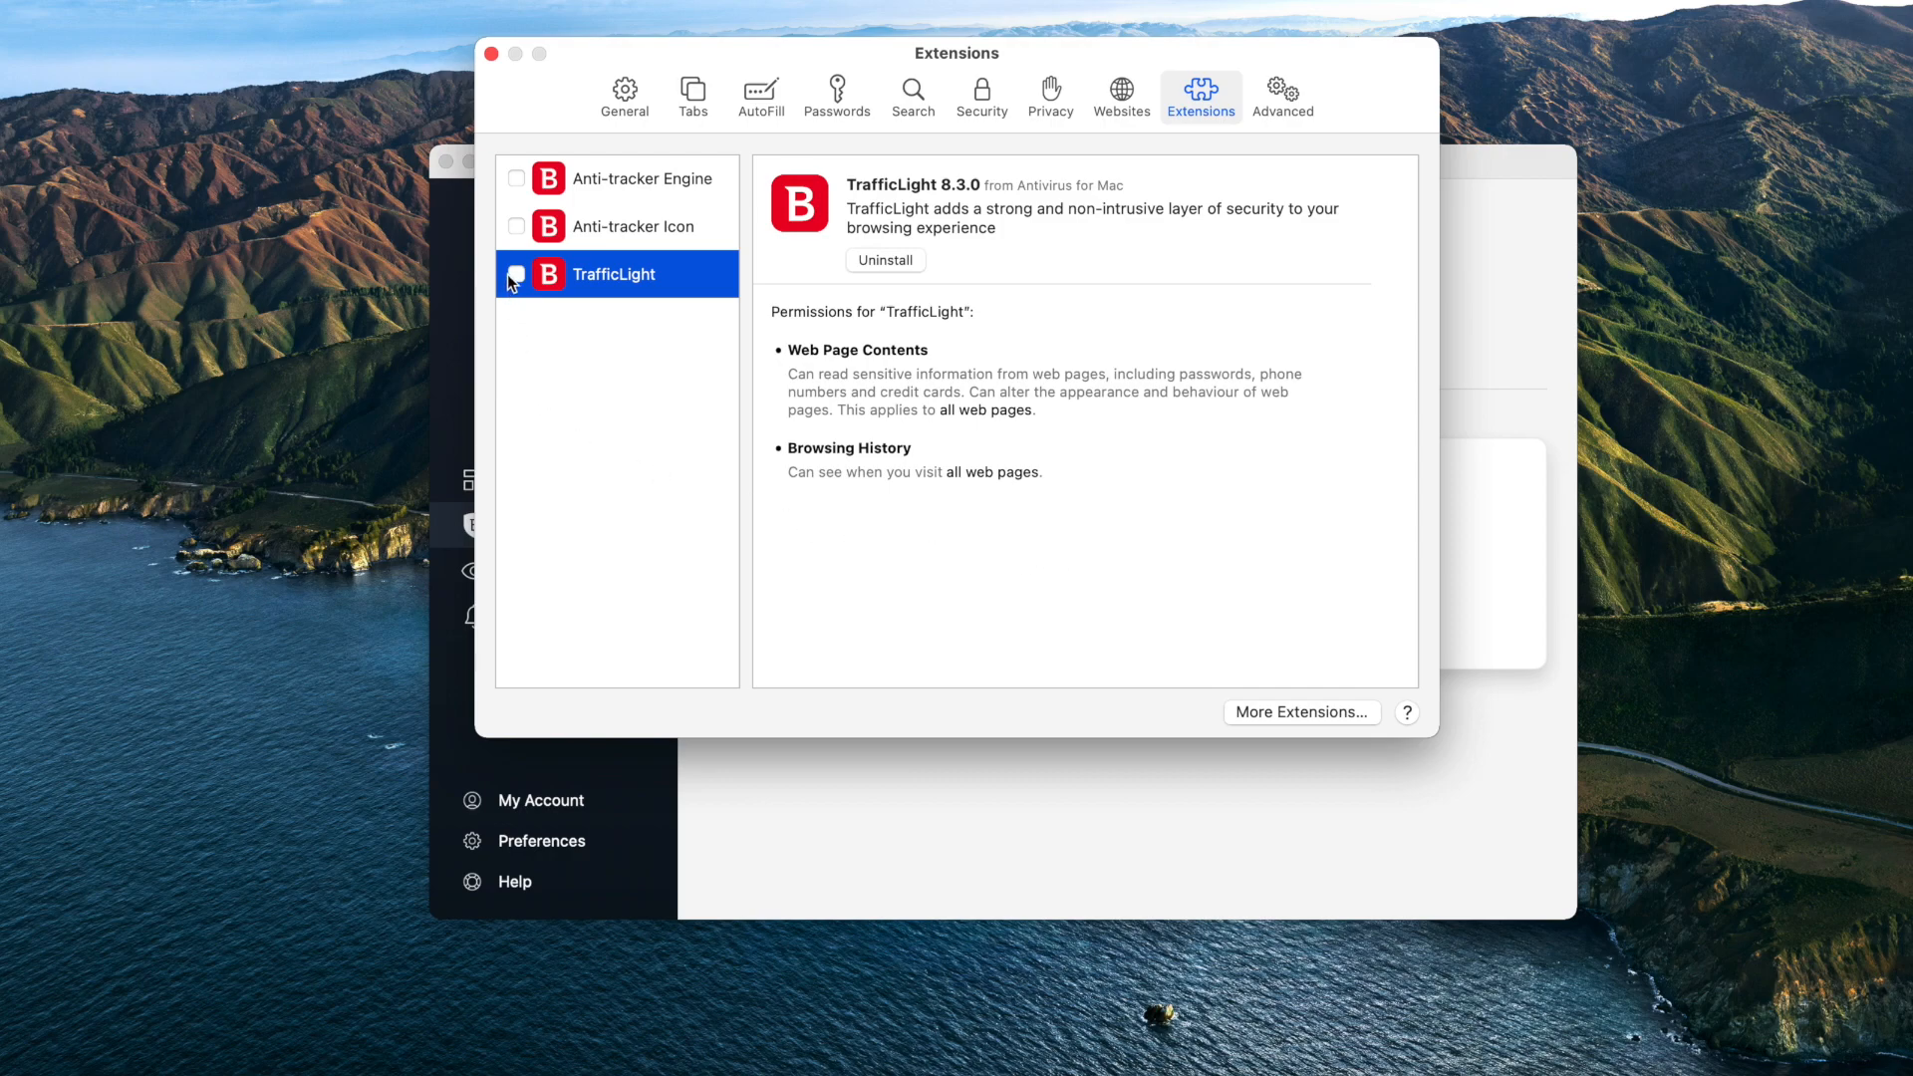
click(516, 275)
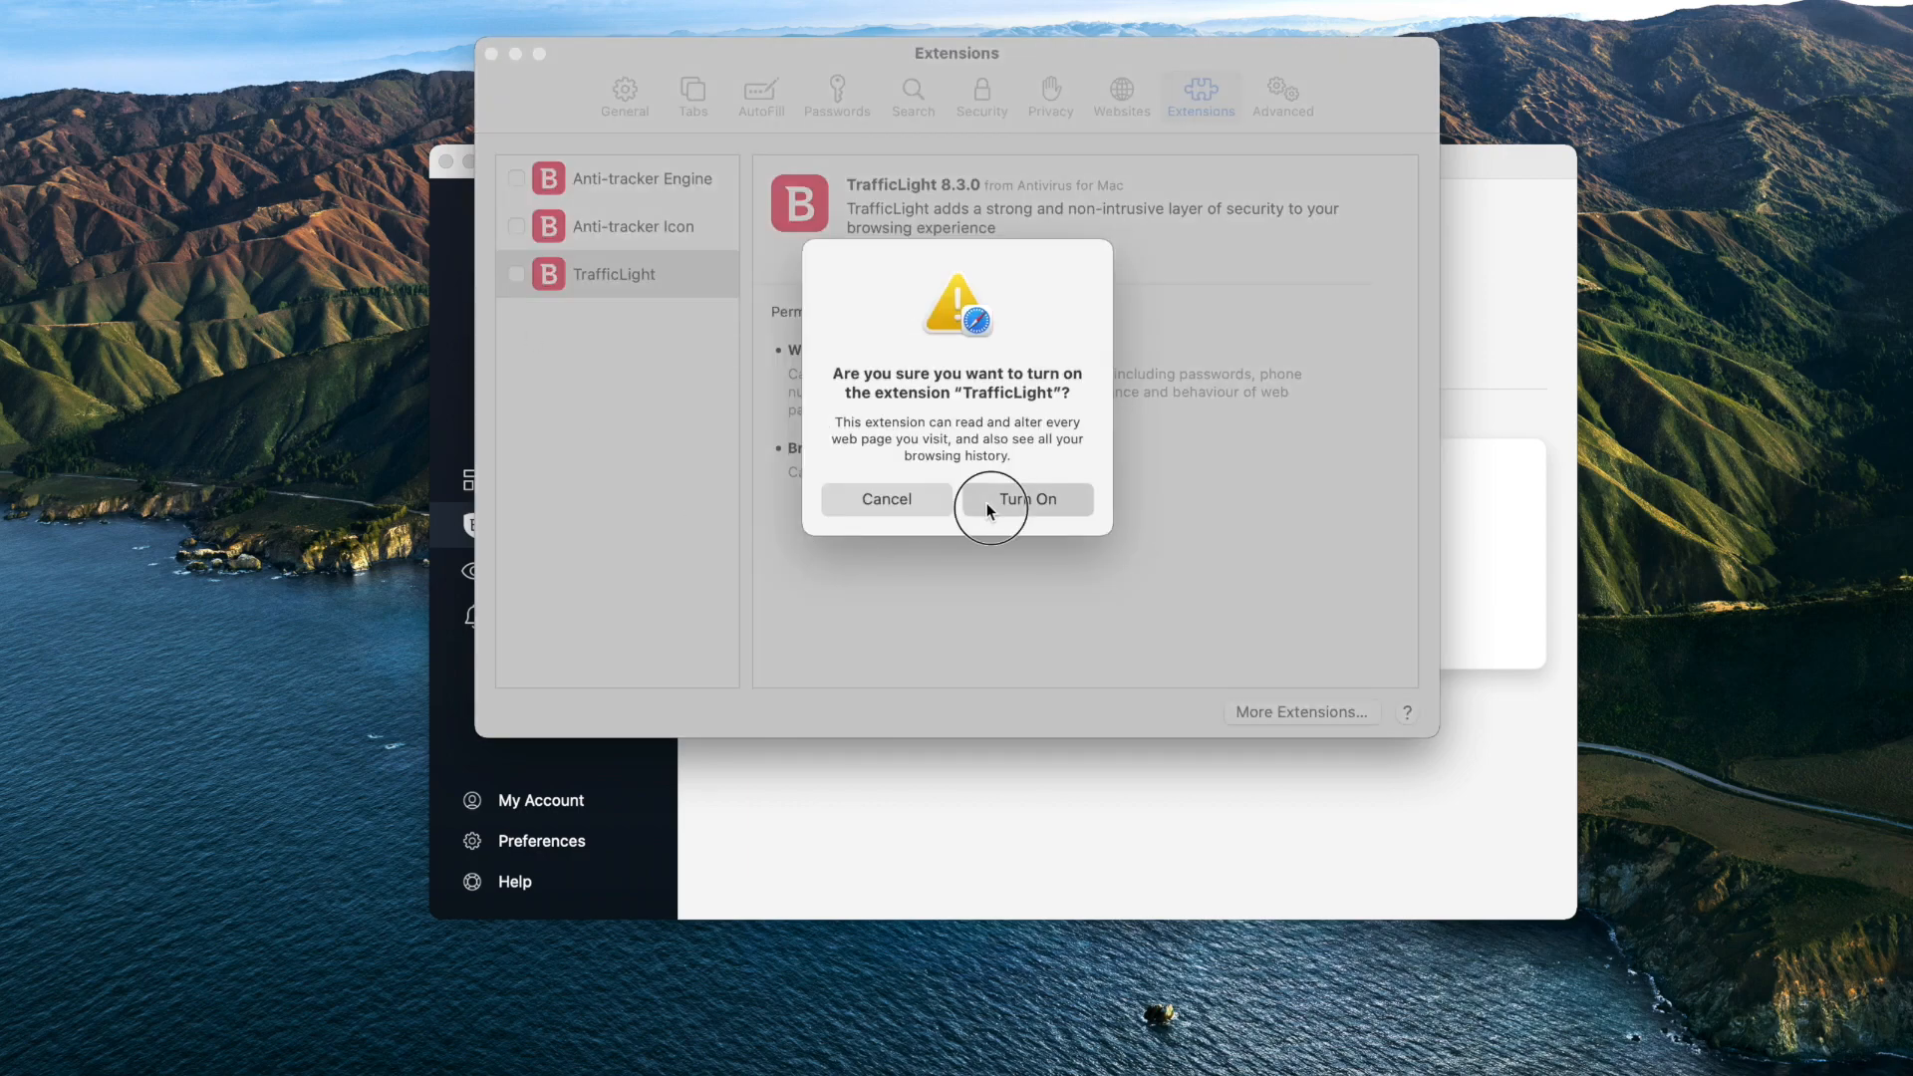
click(1025, 499)
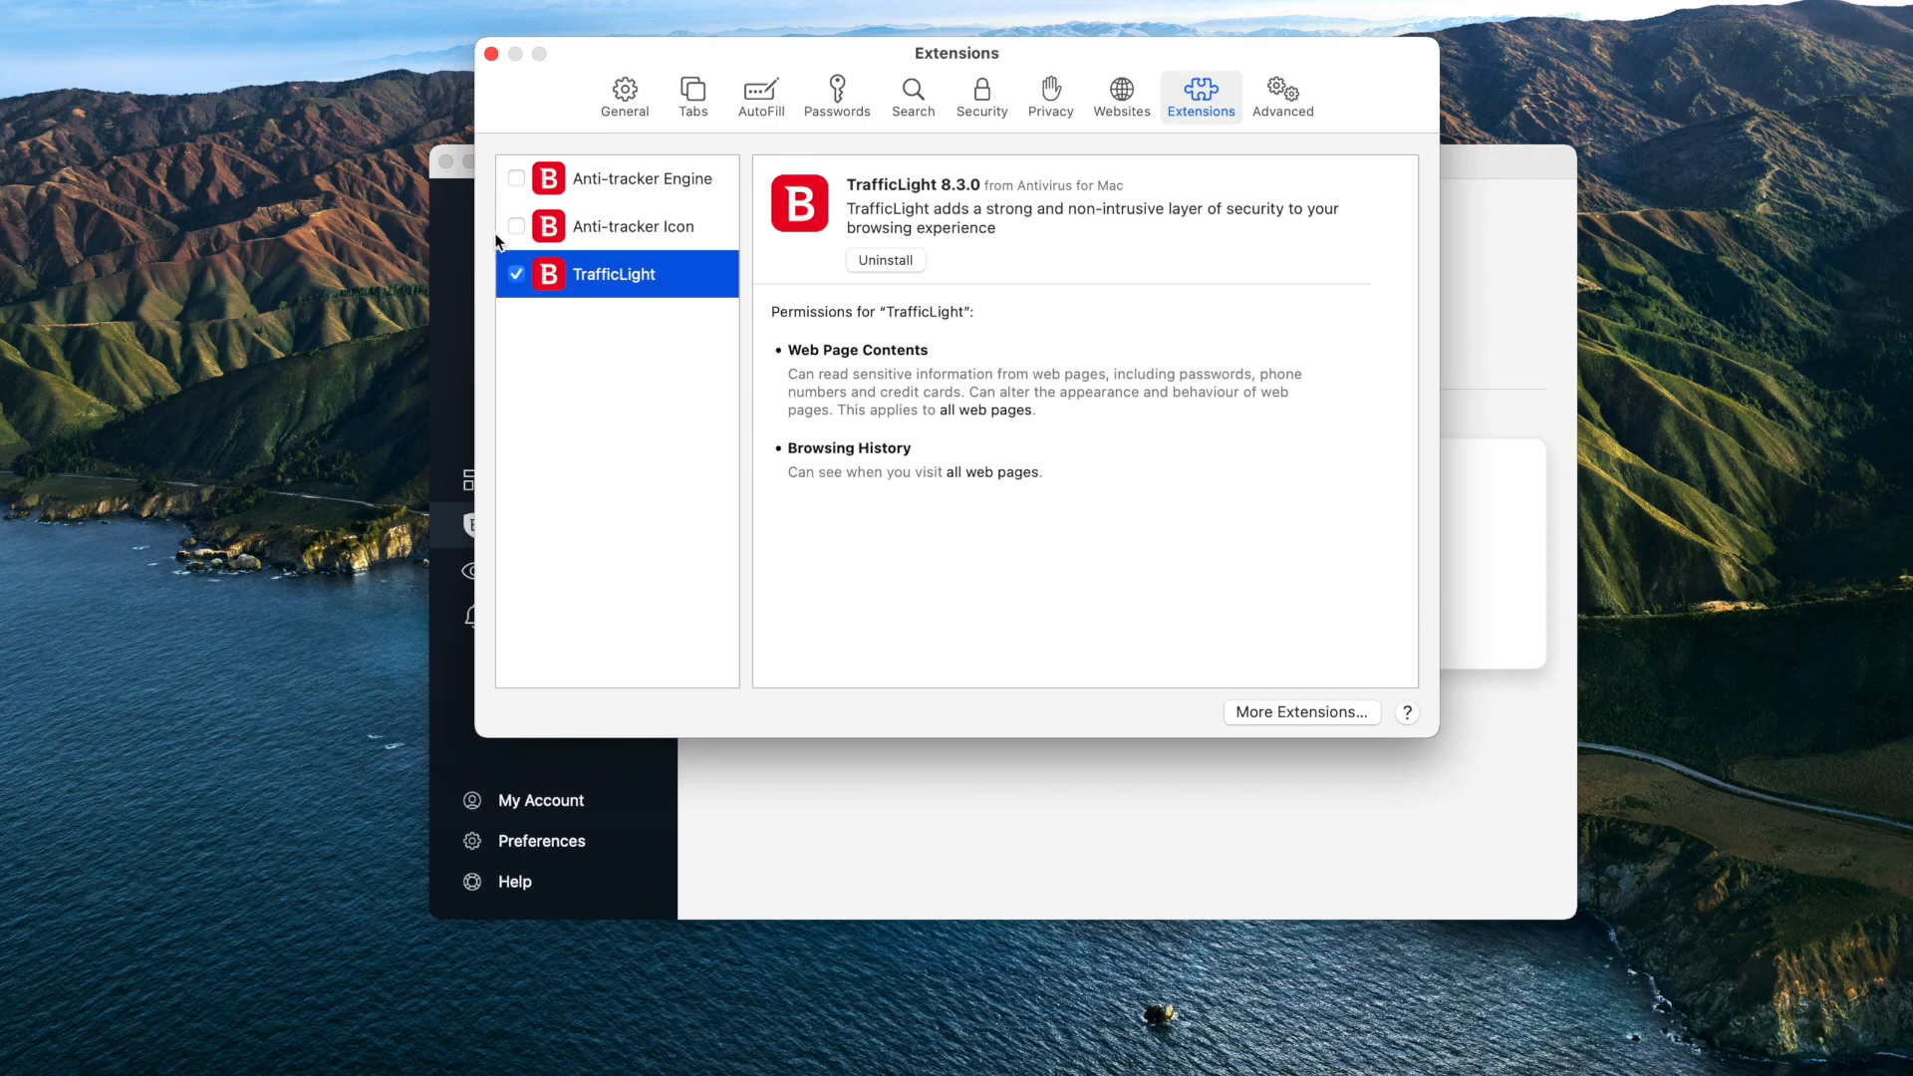
click(516, 227)
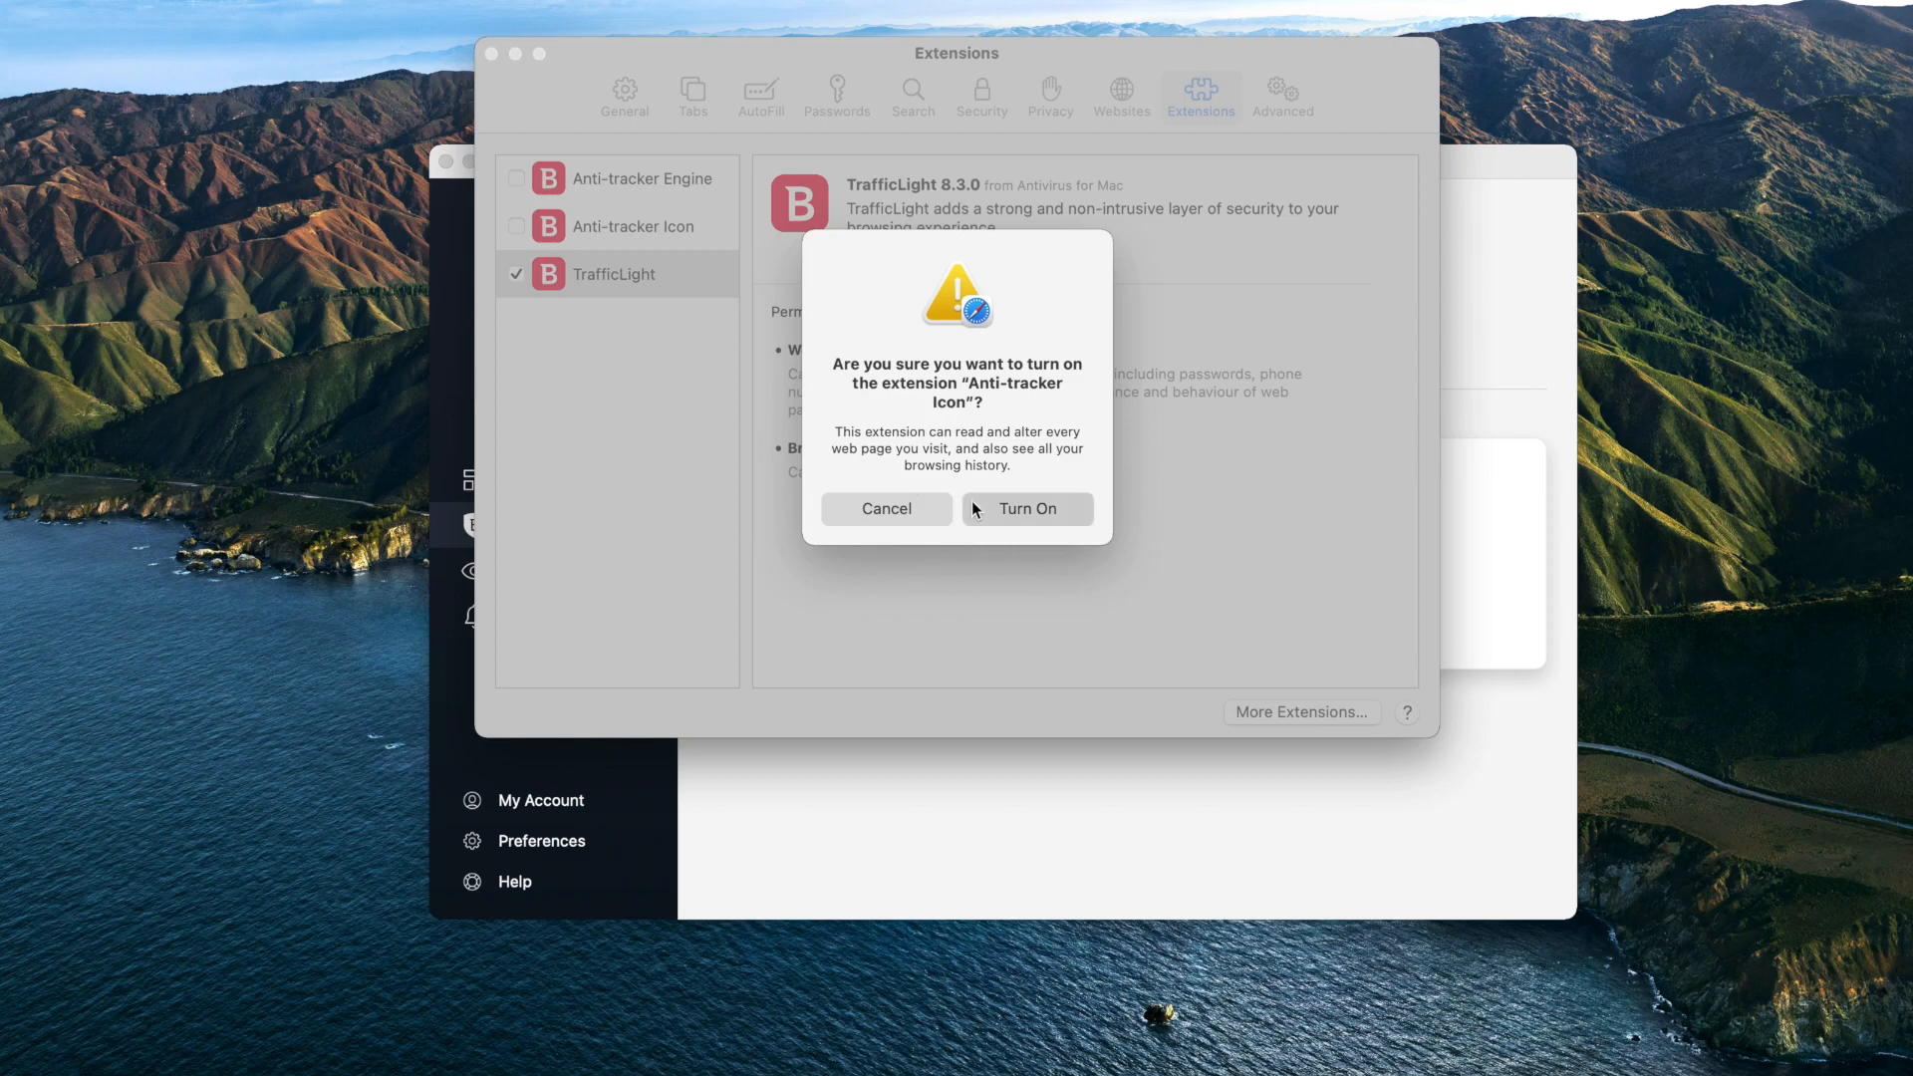
click(1026, 509)
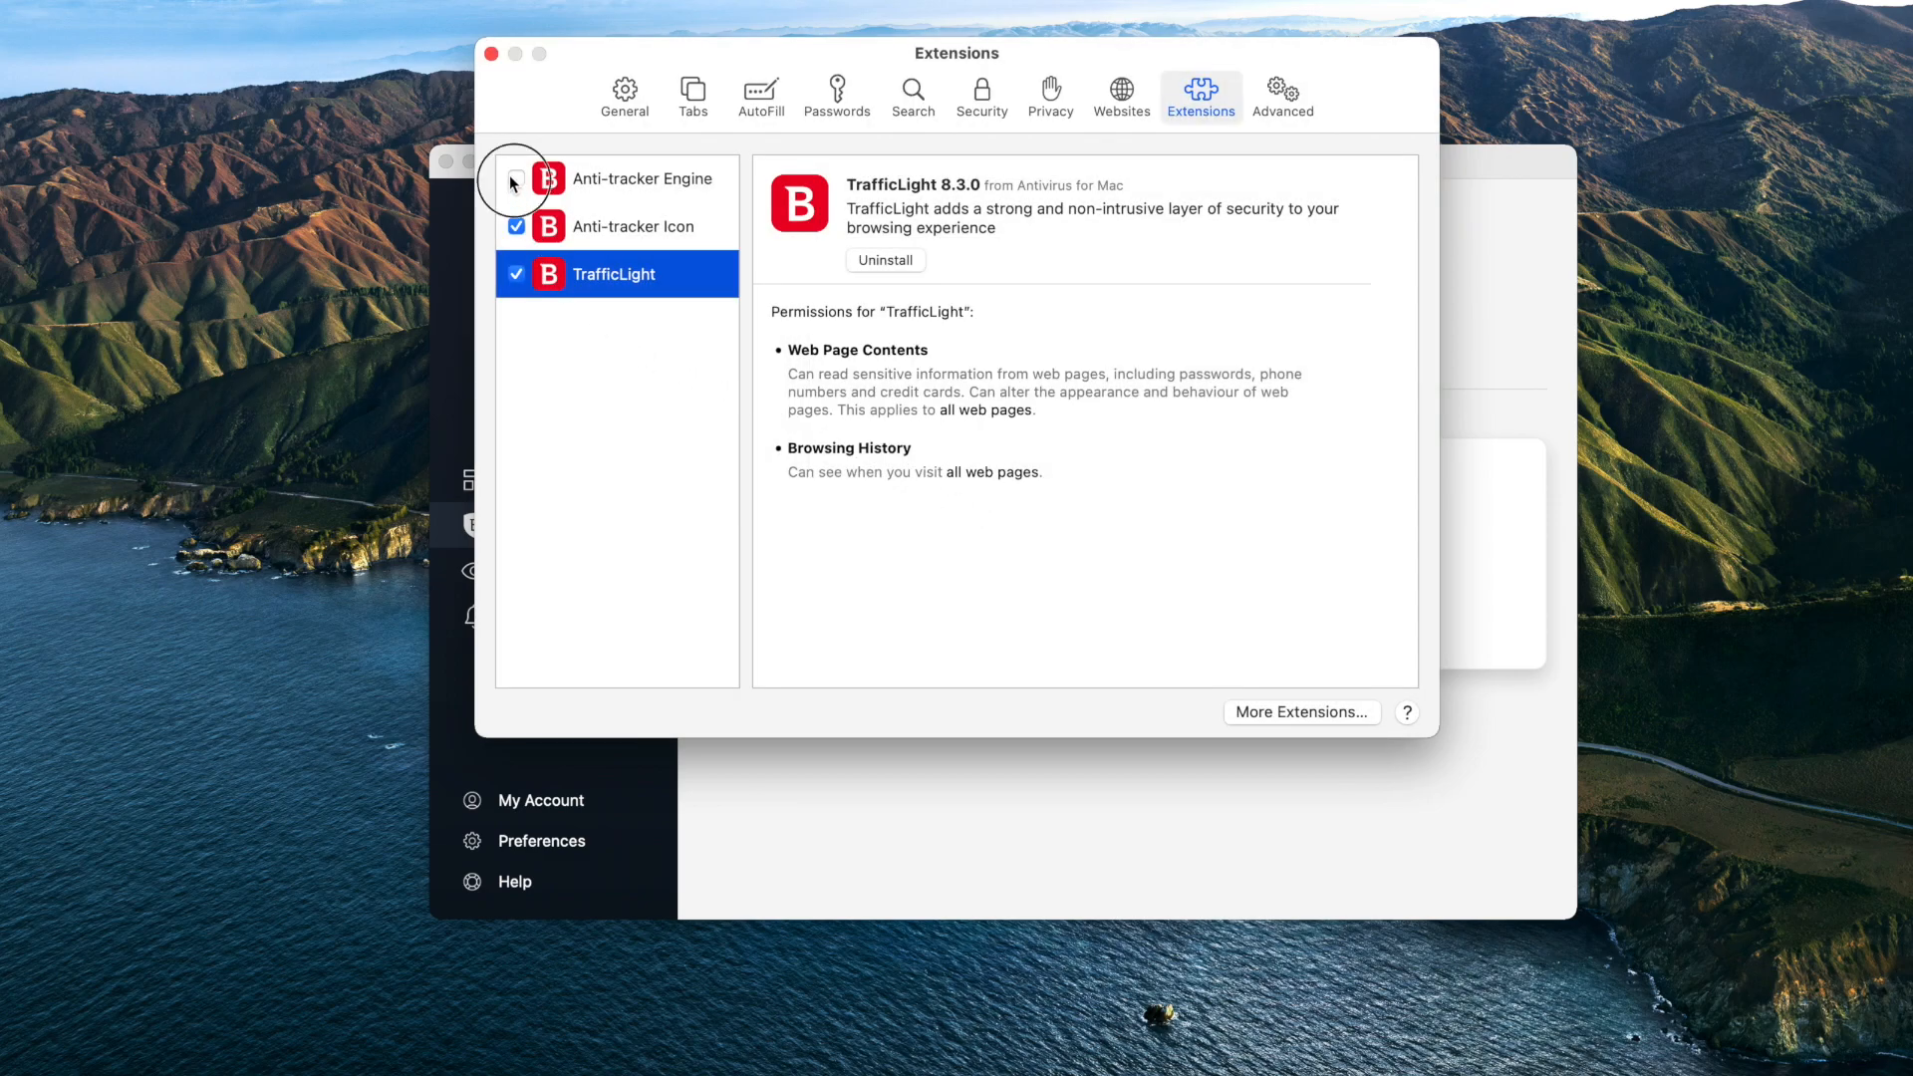
click(516, 177)
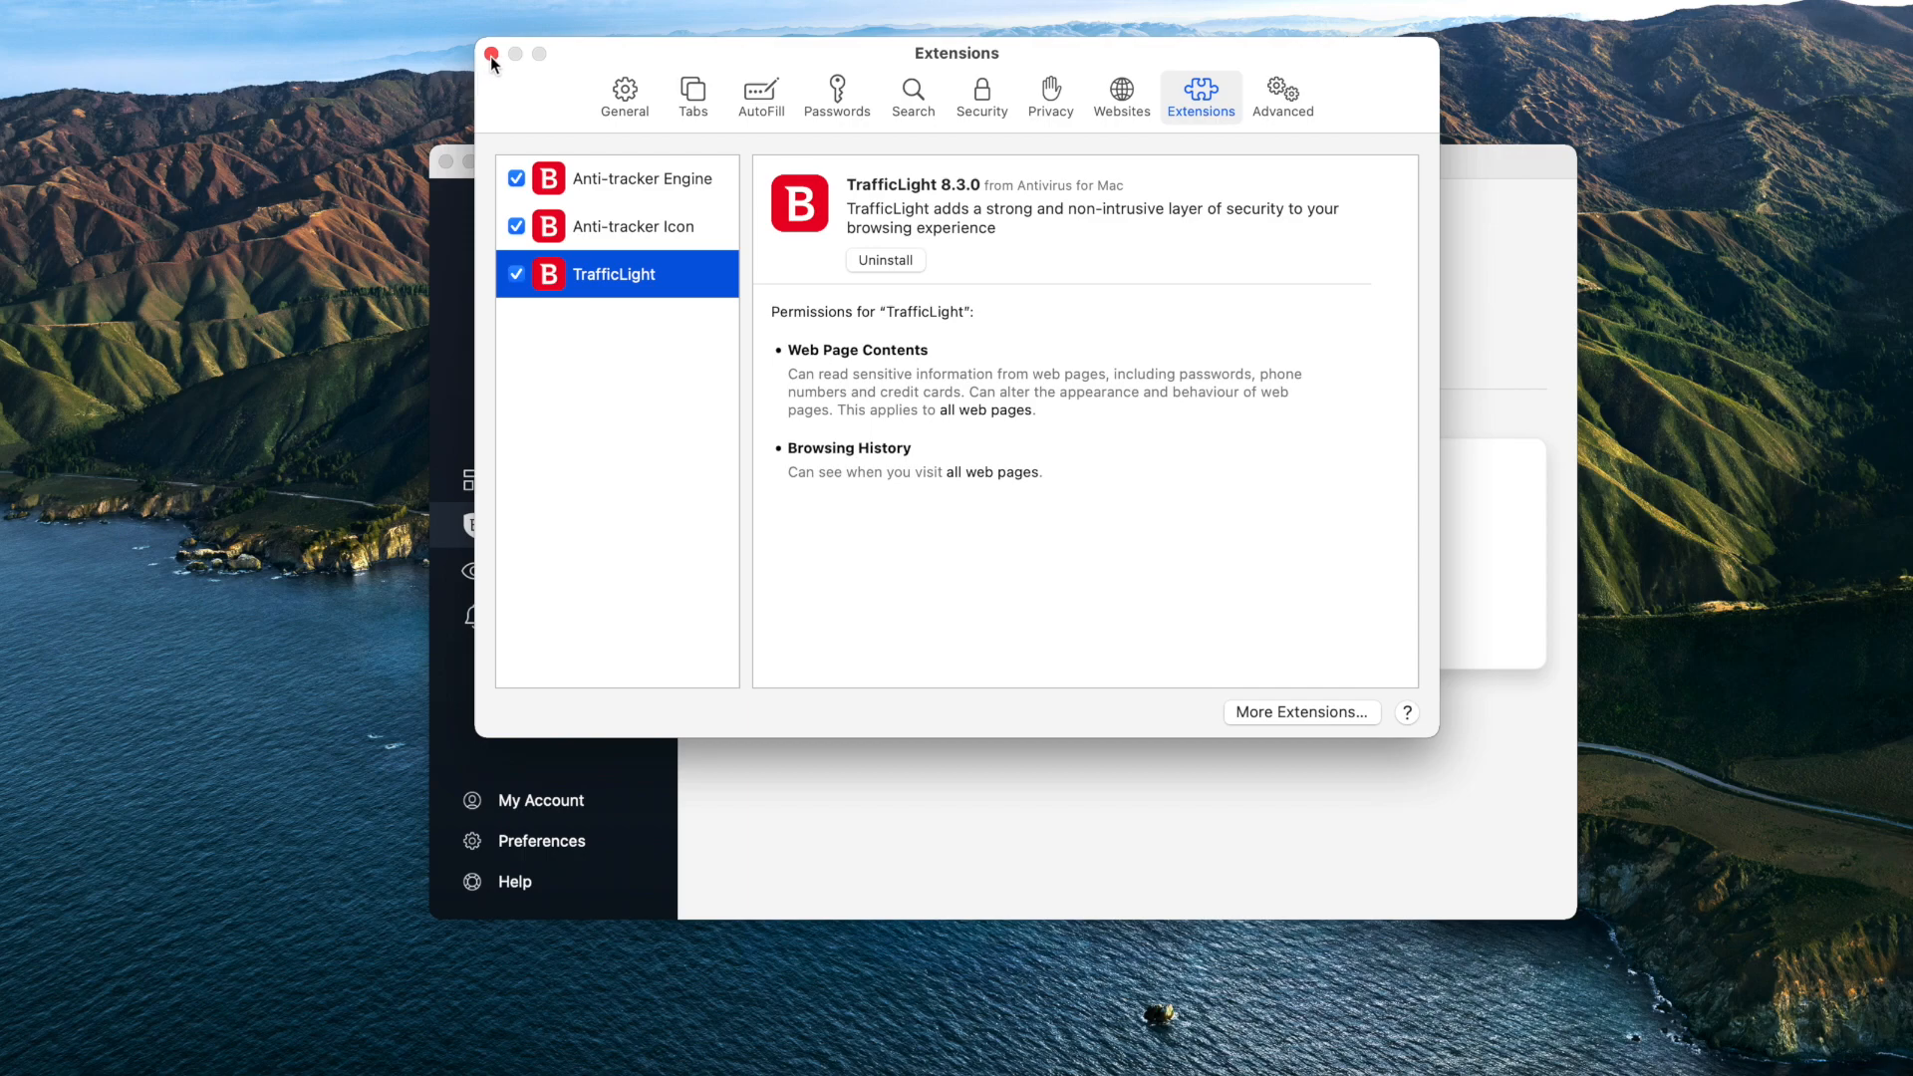
click(490, 54)
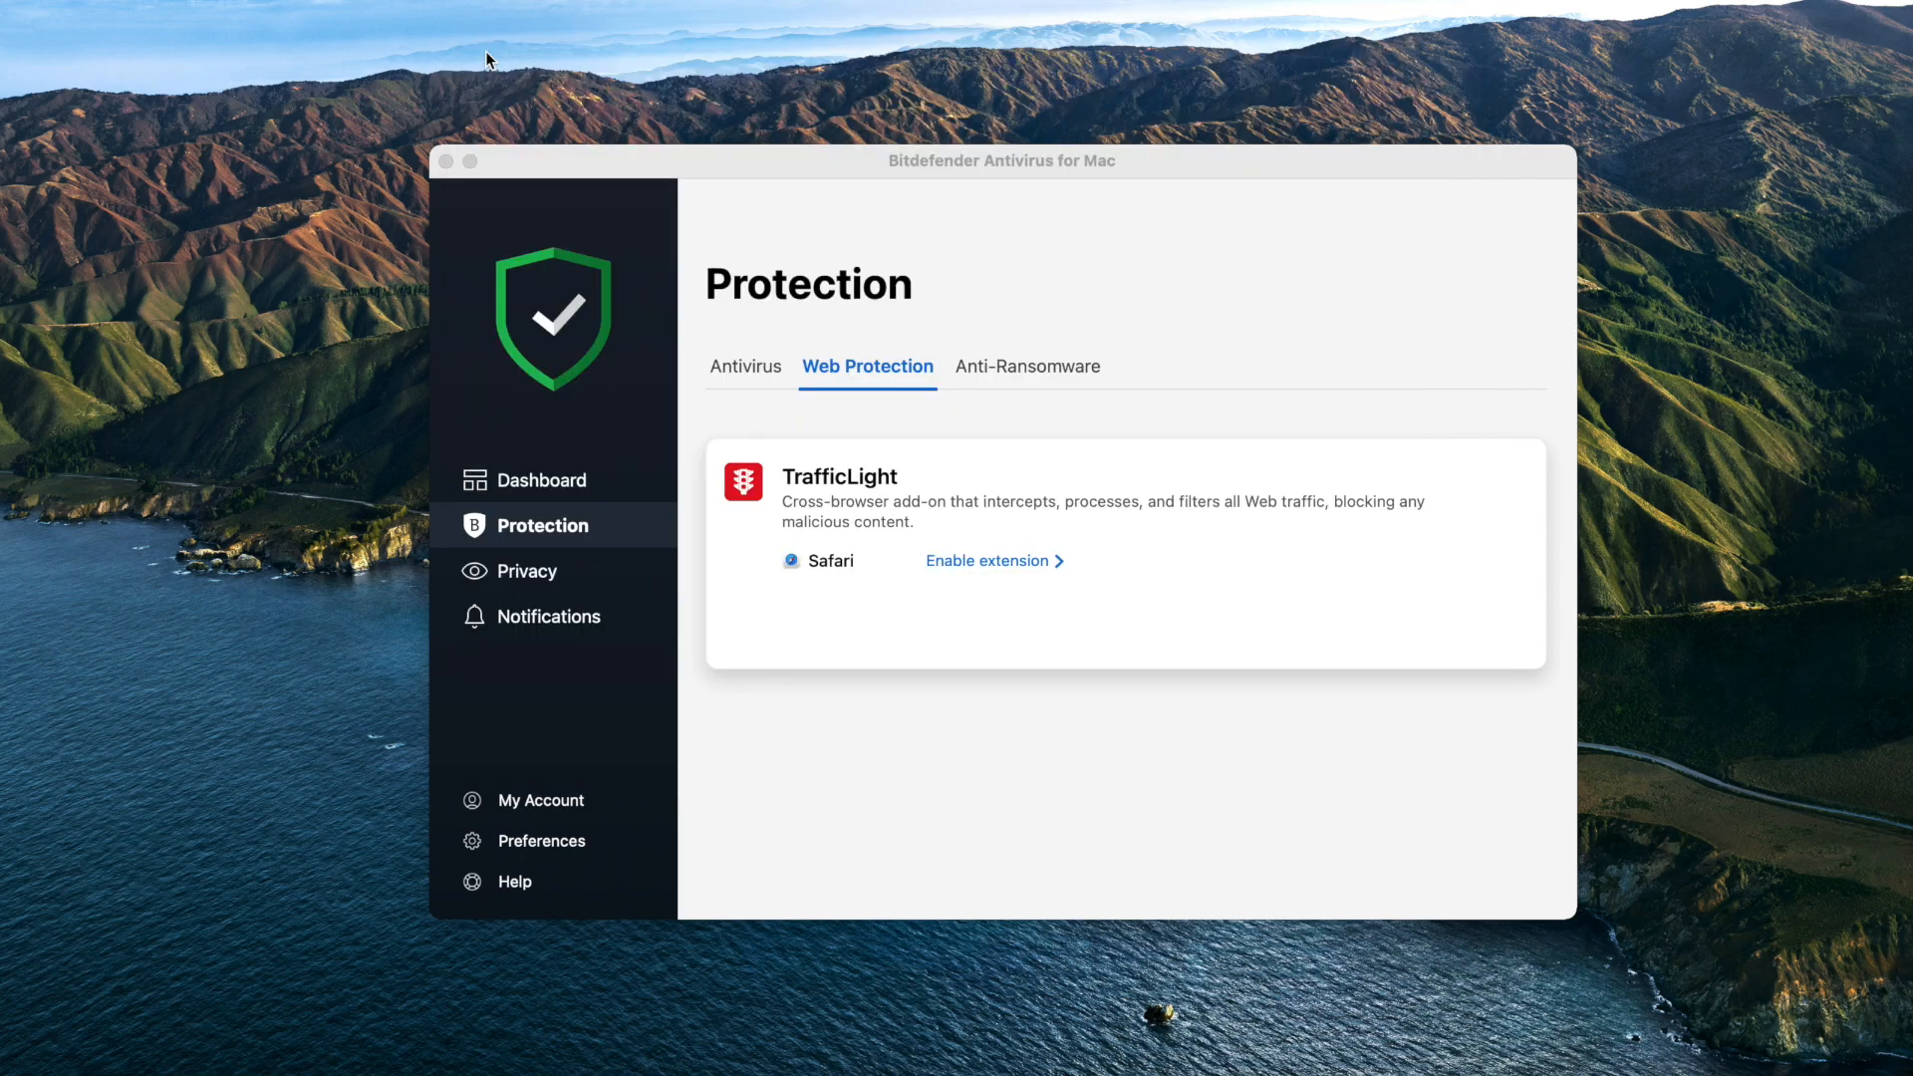
Refresh the antivirus window to confirm TrafficLight shows Installed, then open Privacy's VPN page
click(987, 560)
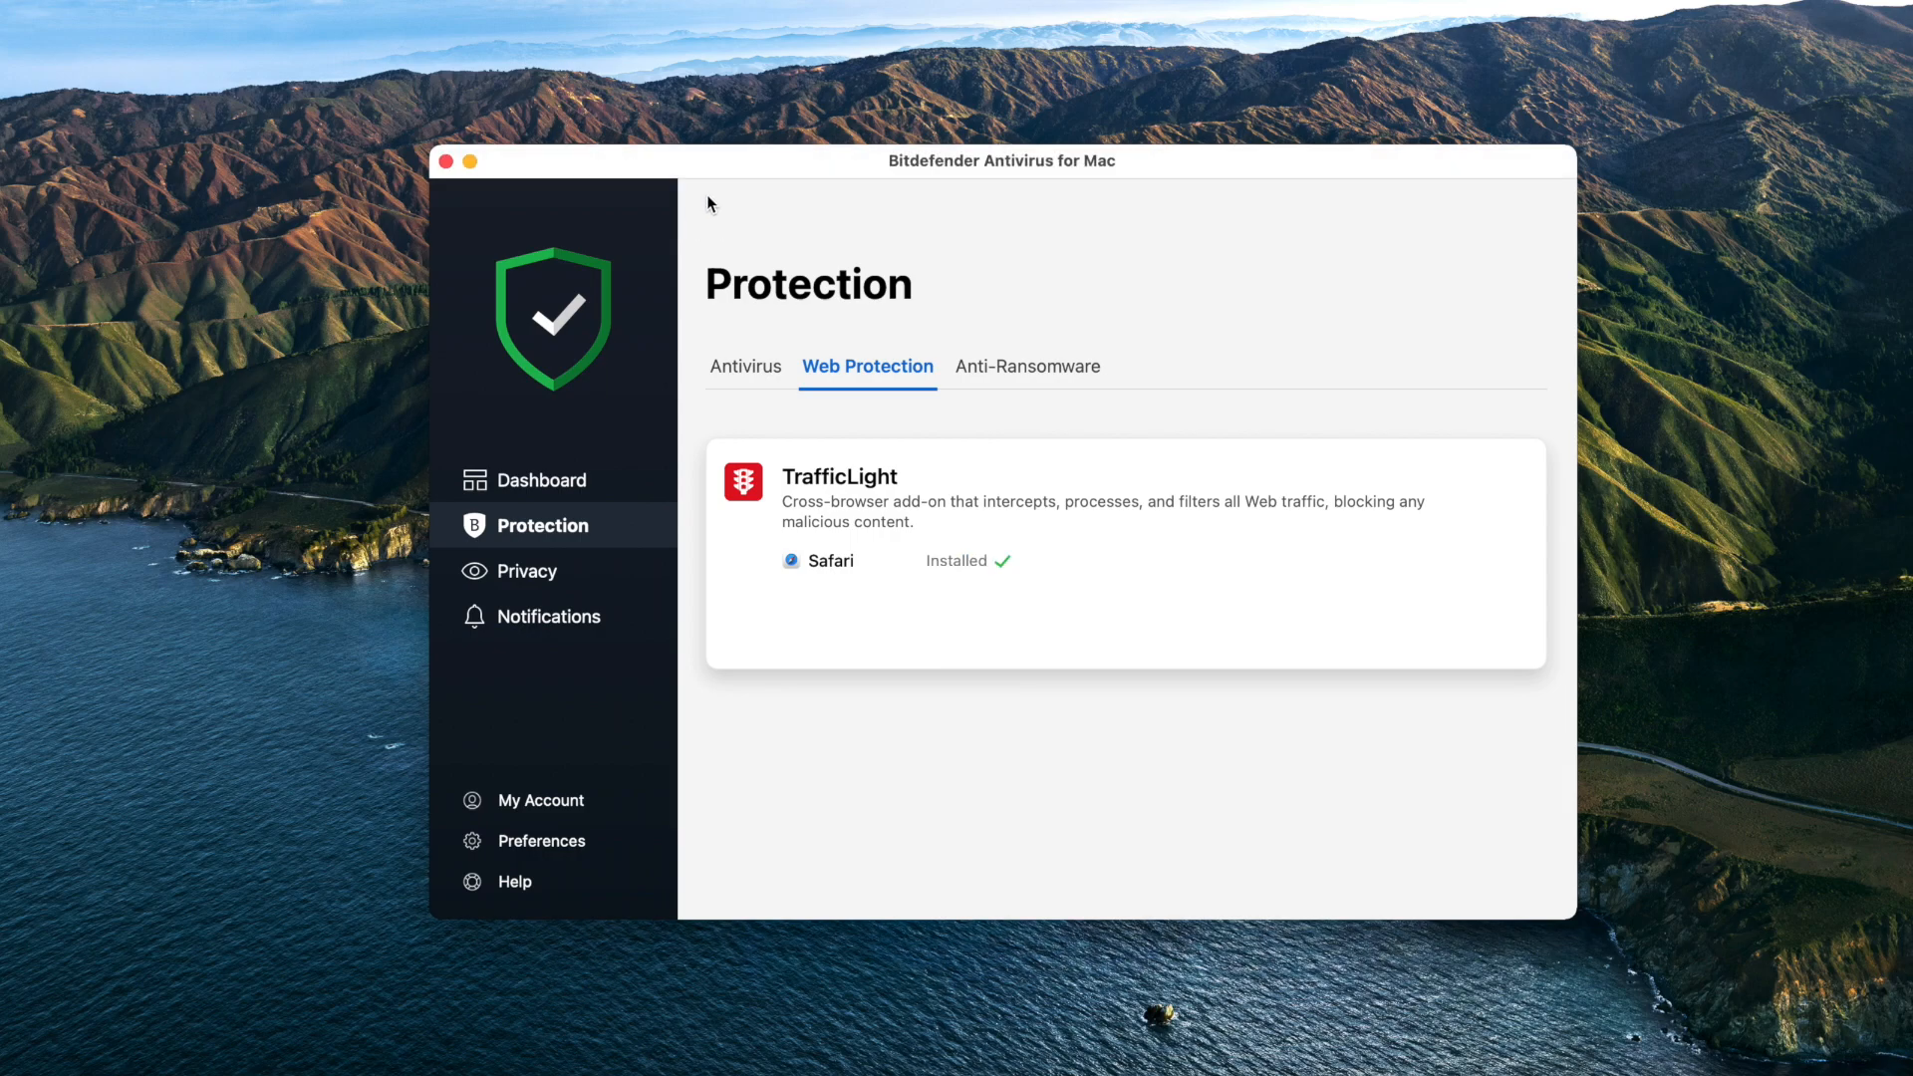
mouse_move(712, 134)
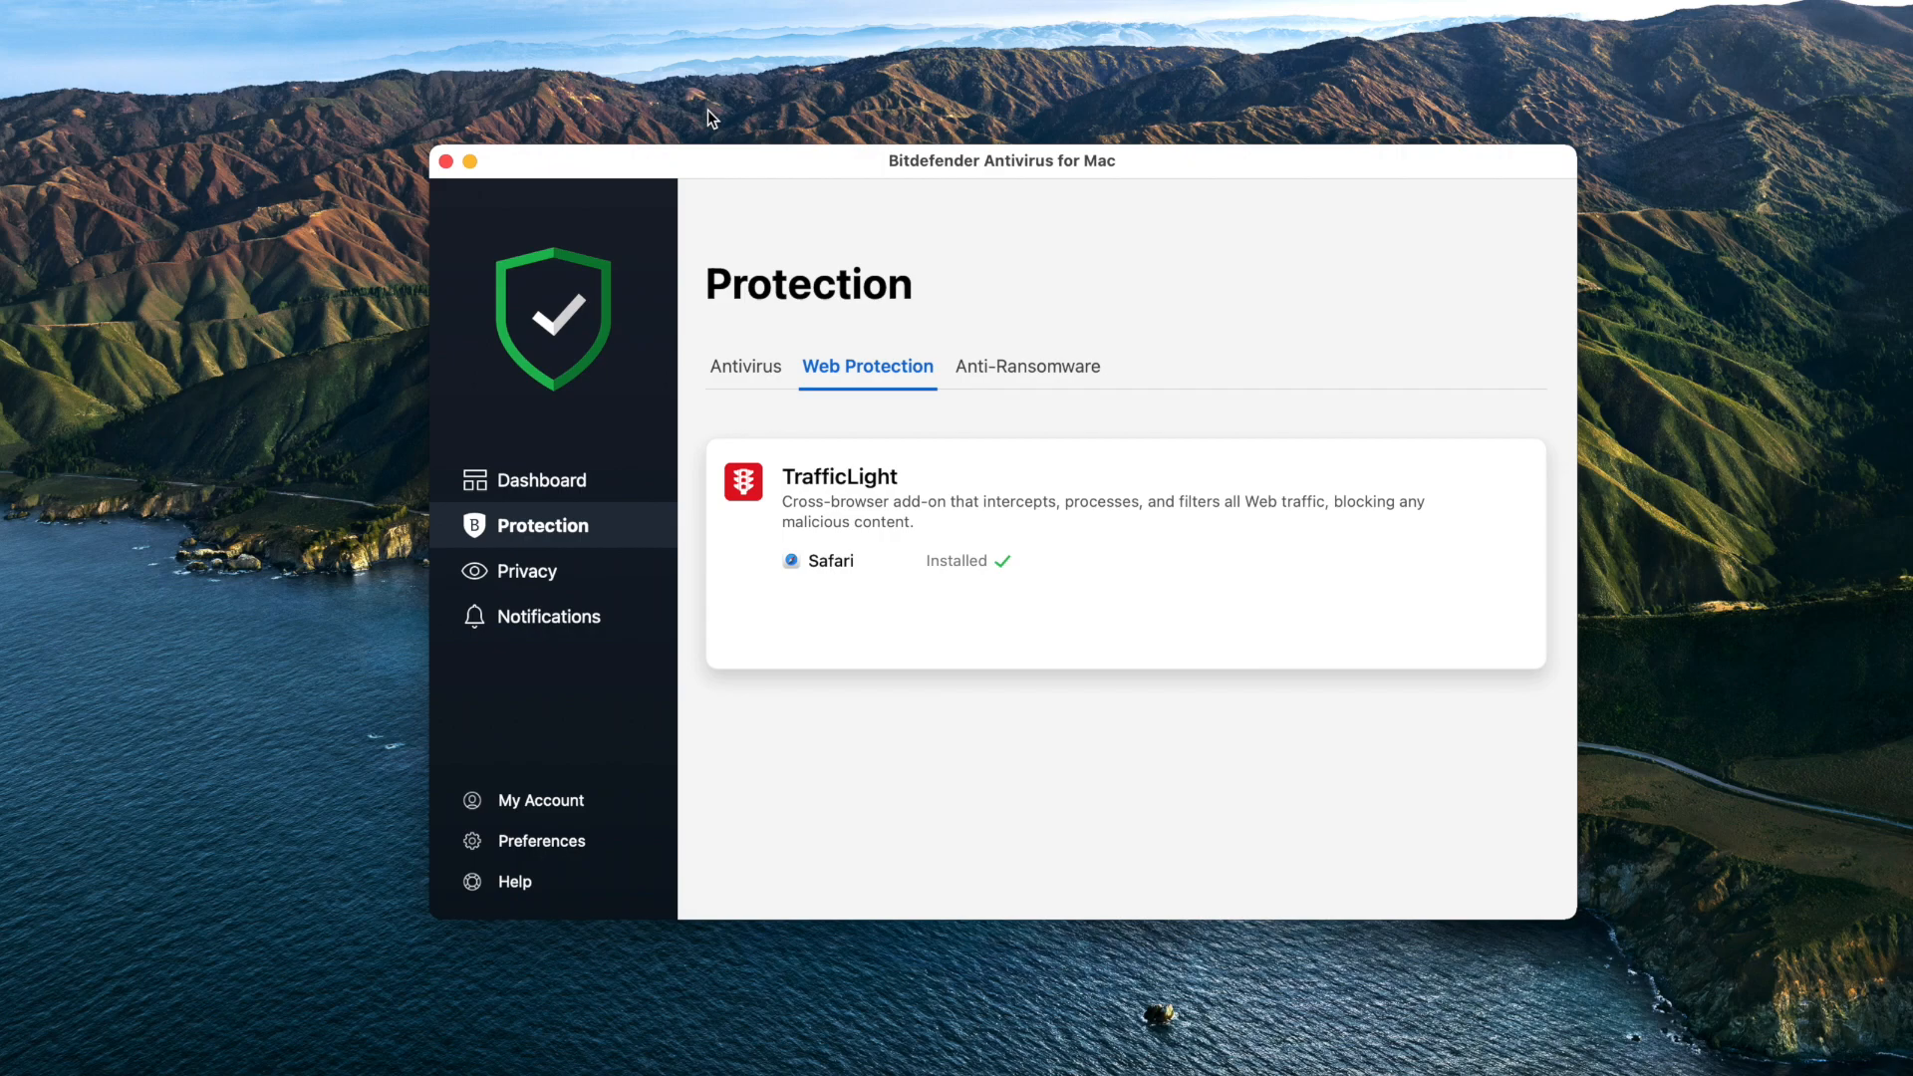
click(528, 570)
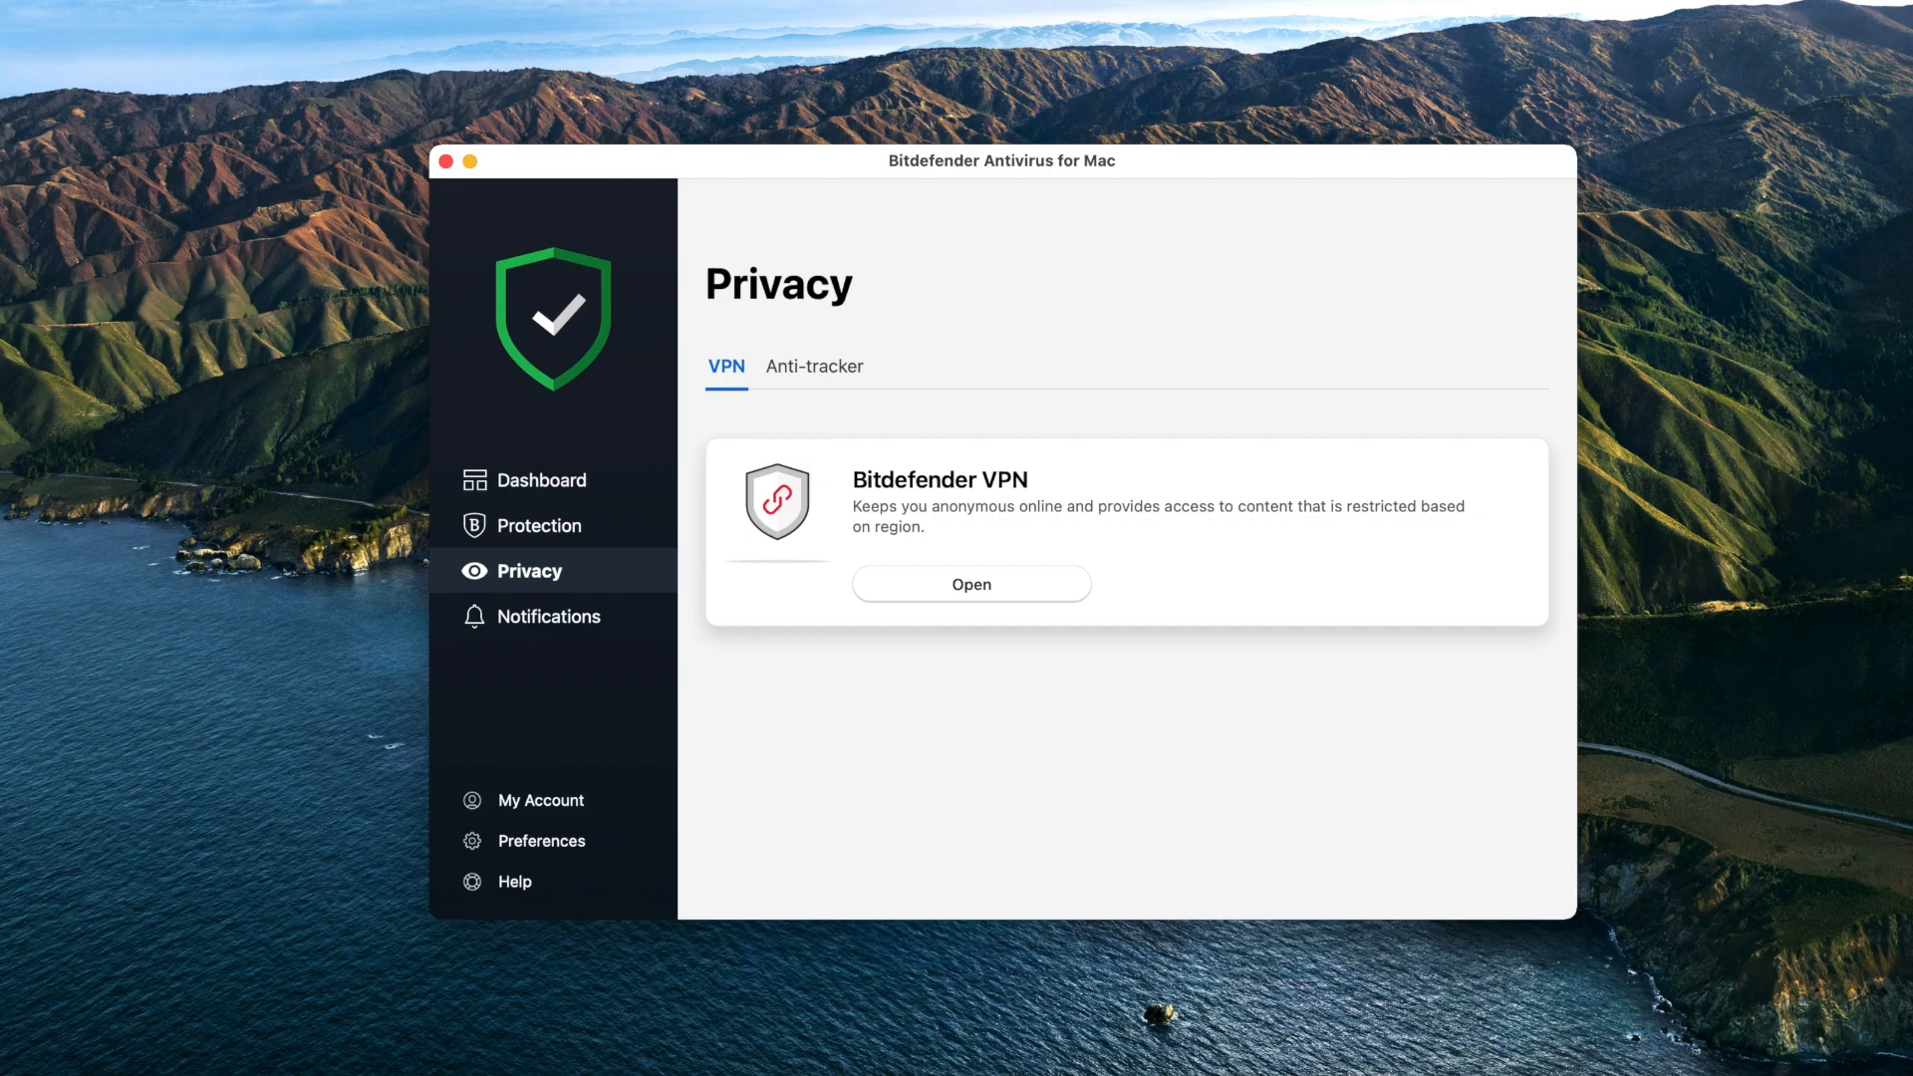
mouse_move(767, 749)
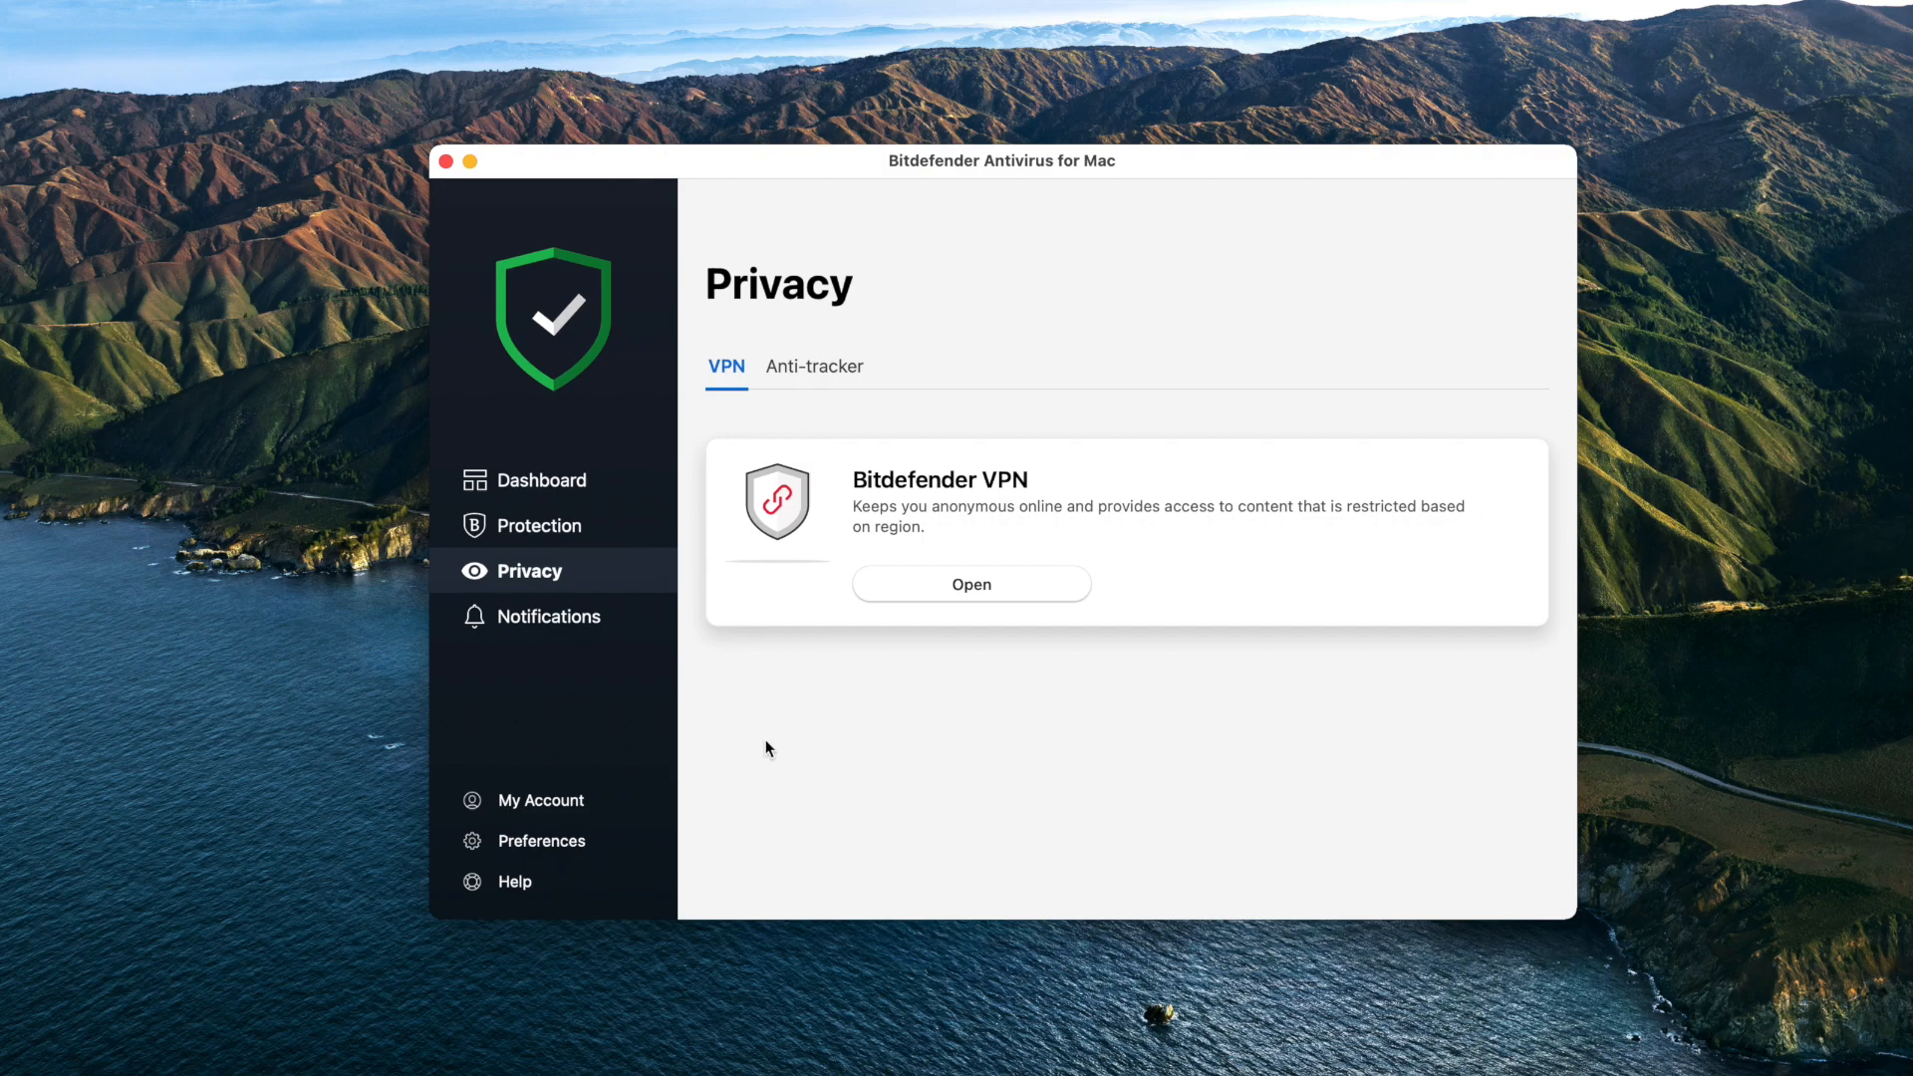
mouse_move(933, 607)
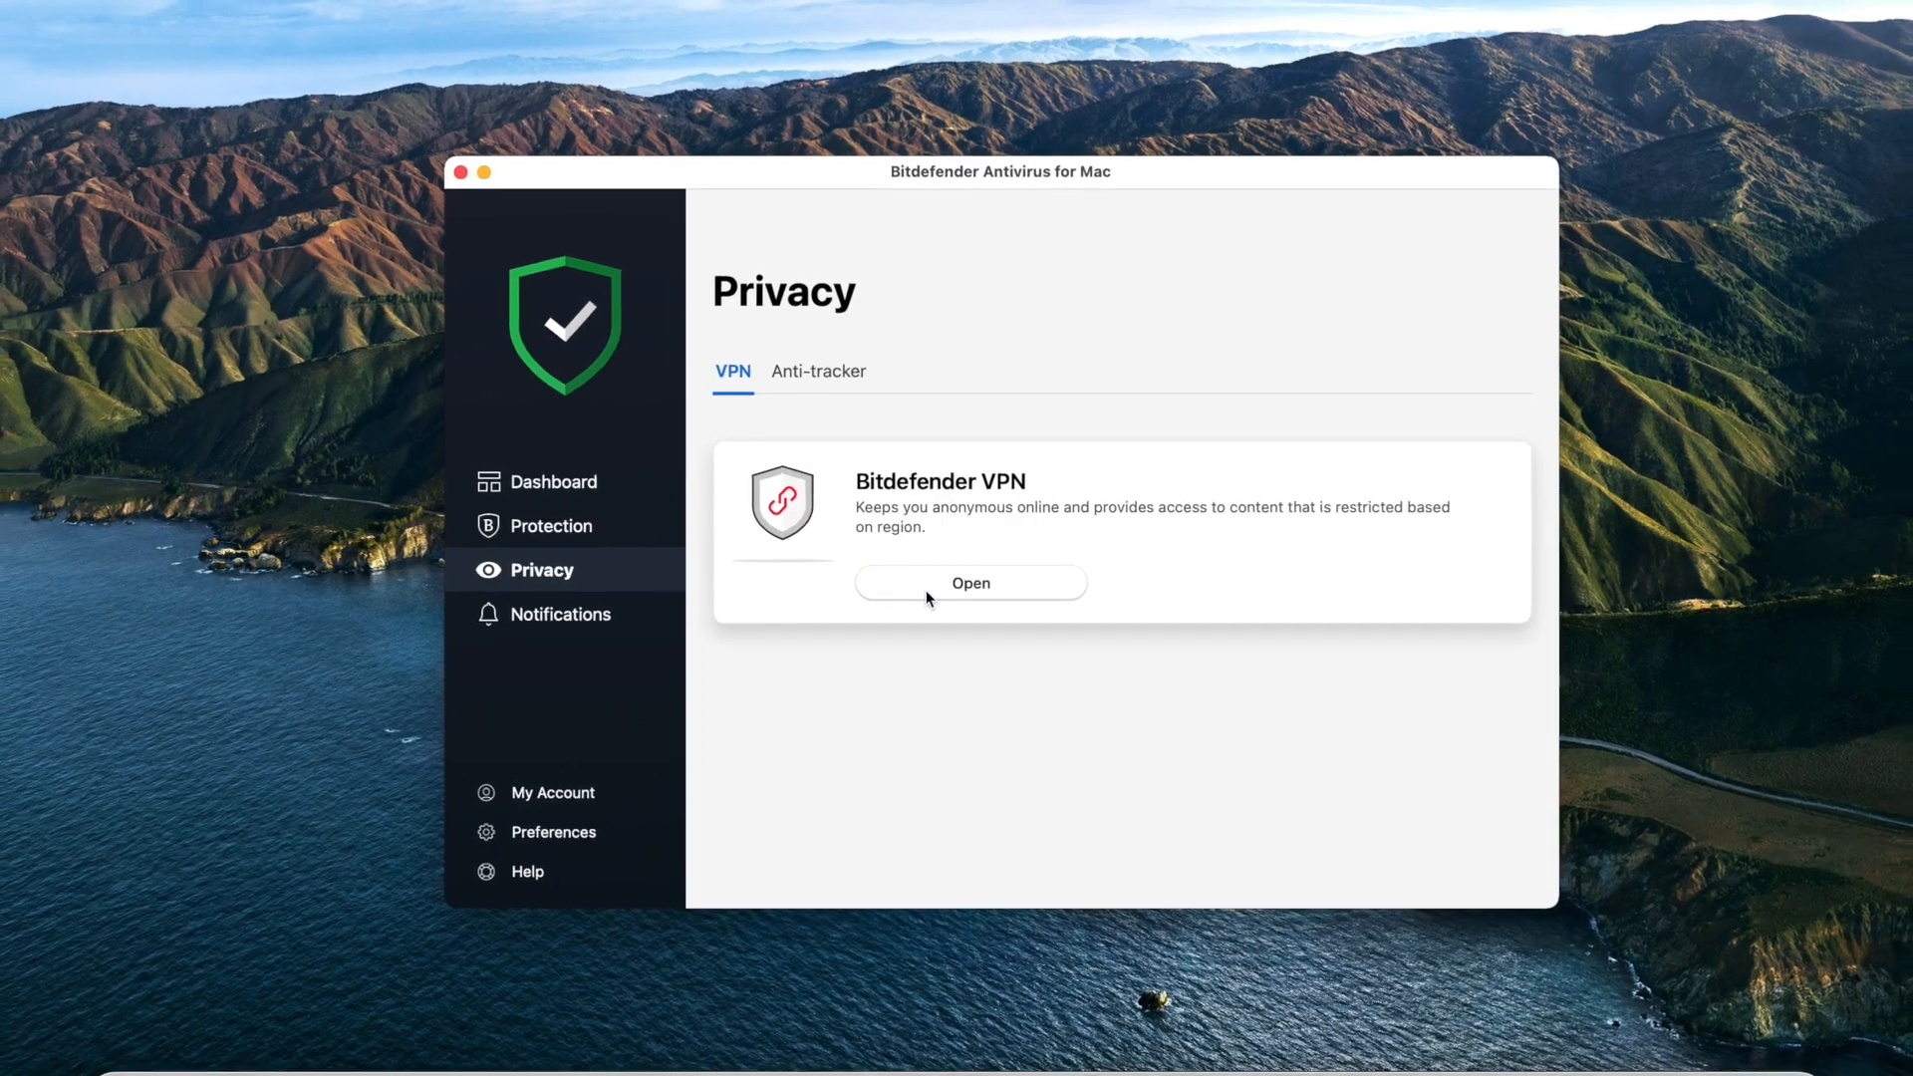
Launch Bitdefender VPN, power it on, allow its VPN configurations, and return to the antivirus
click(969, 583)
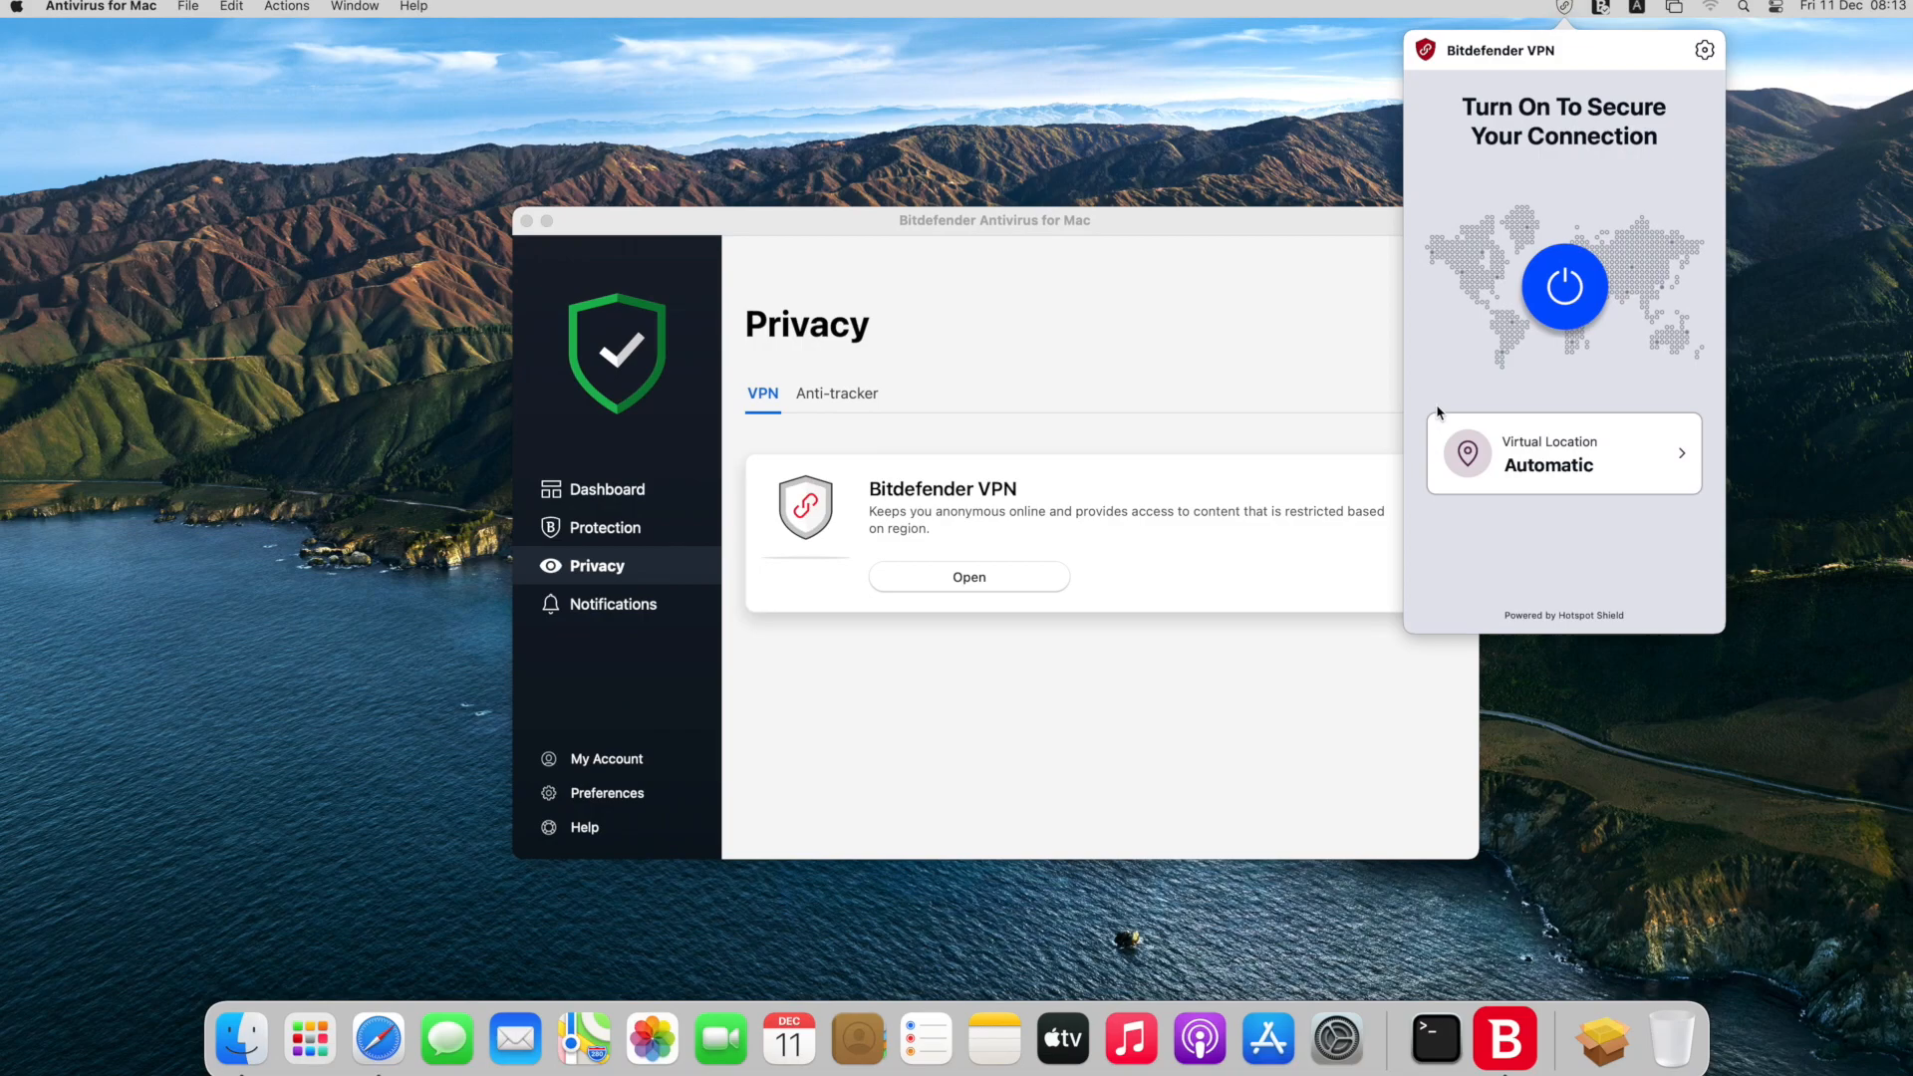
click(1560, 287)
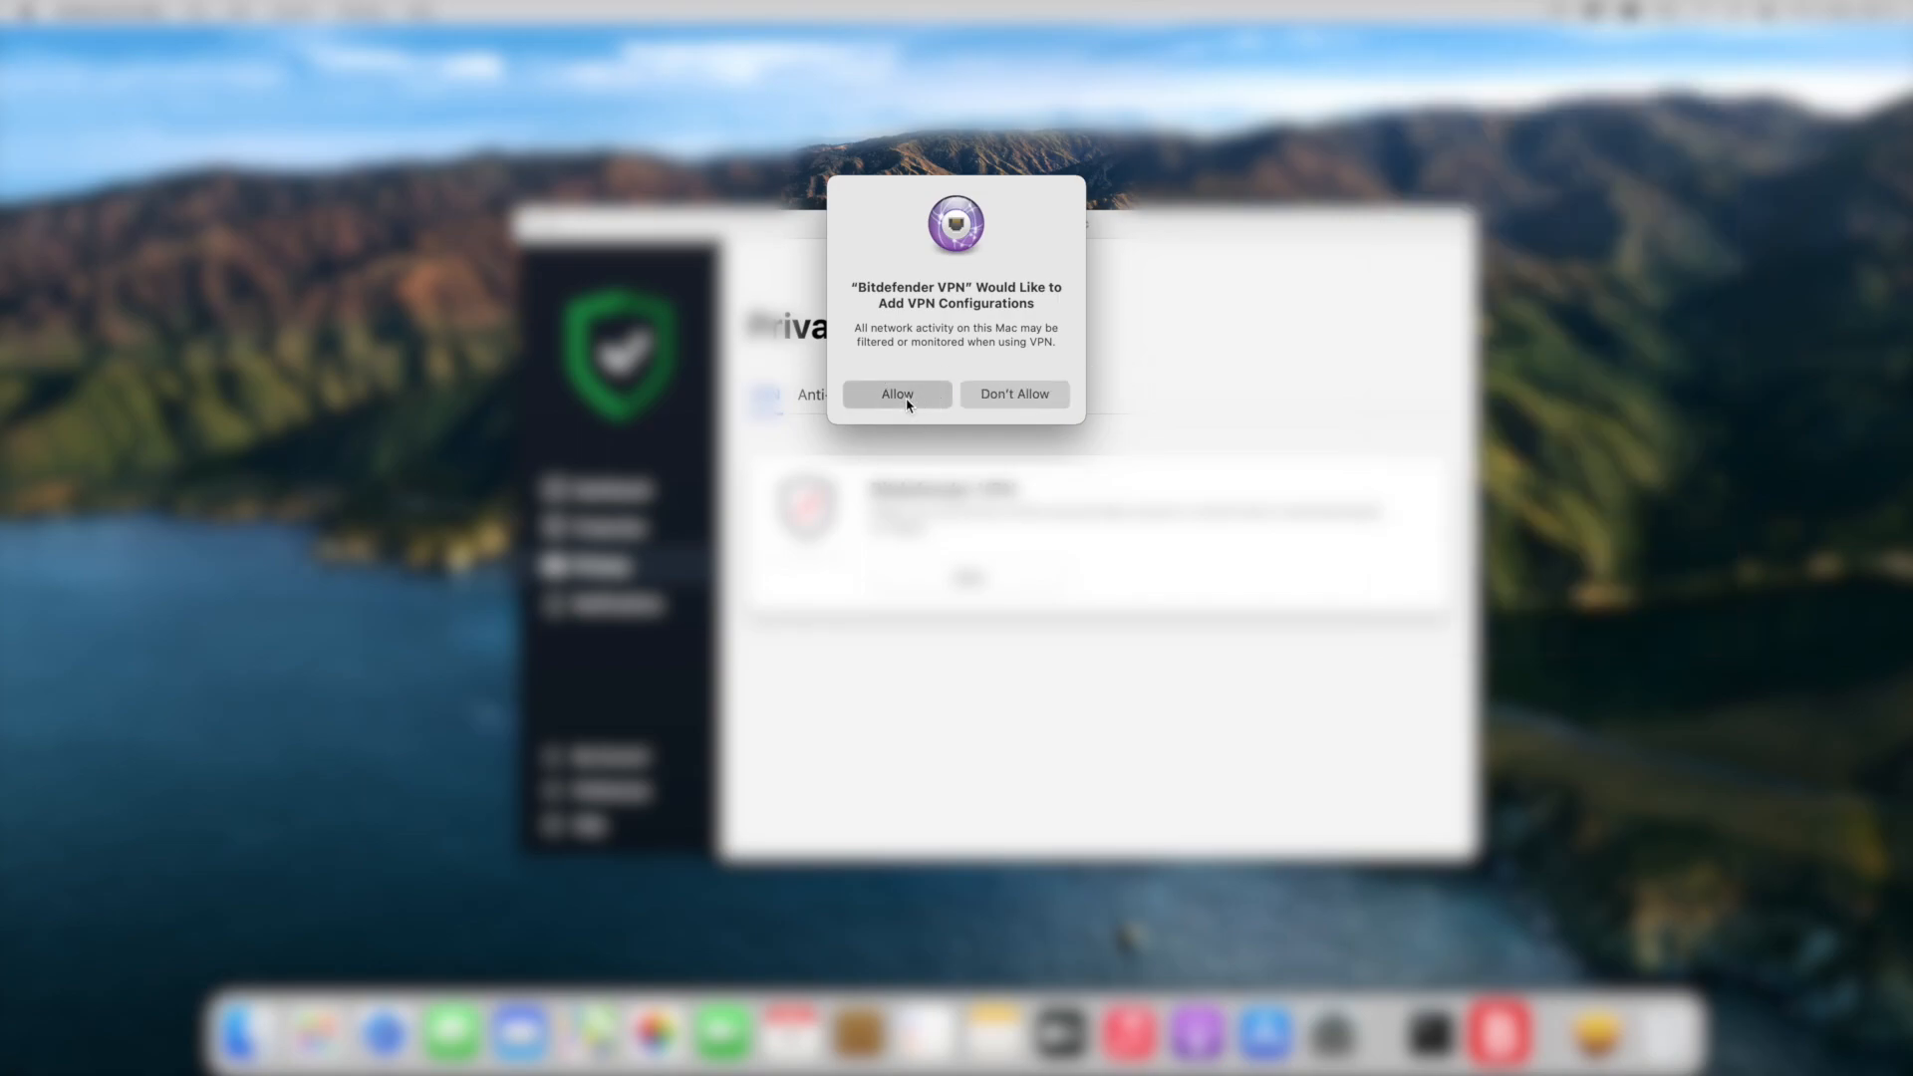
click(896, 395)
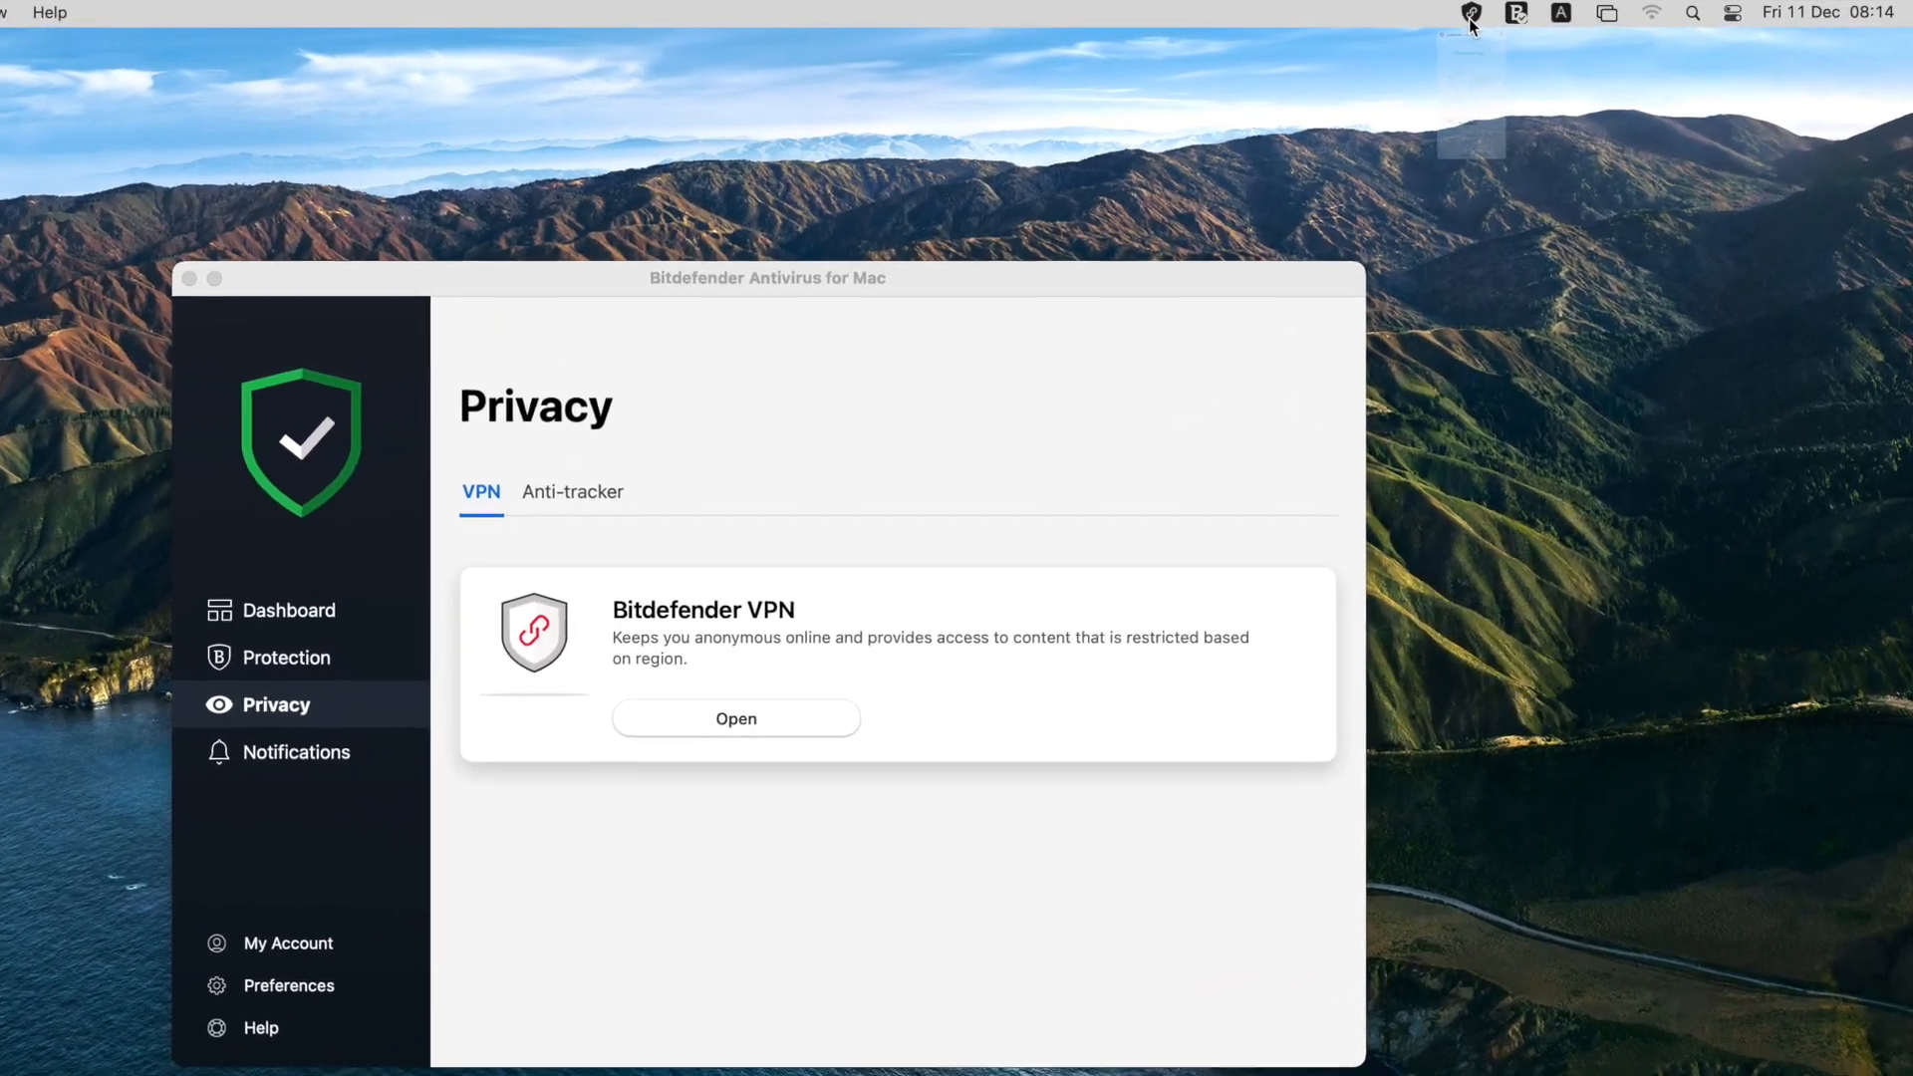
click(1468, 13)
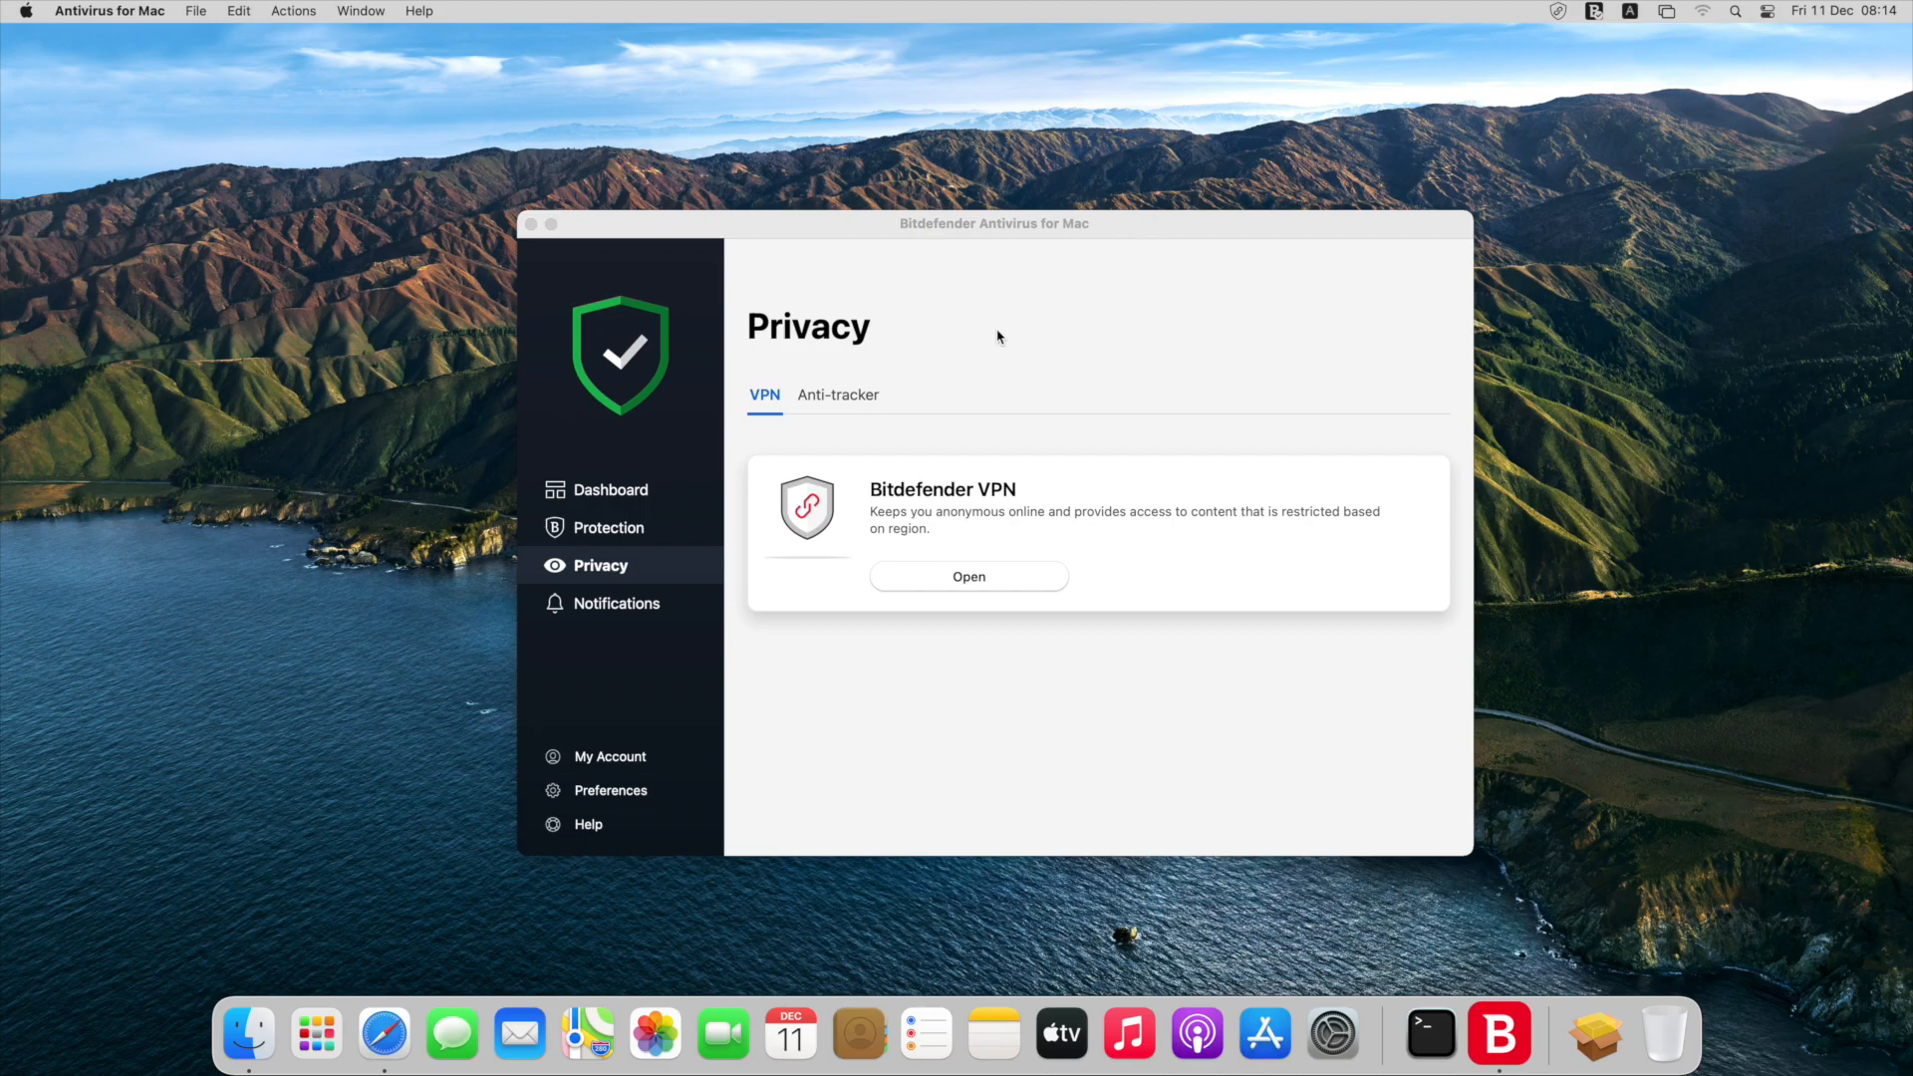
click(837, 395)
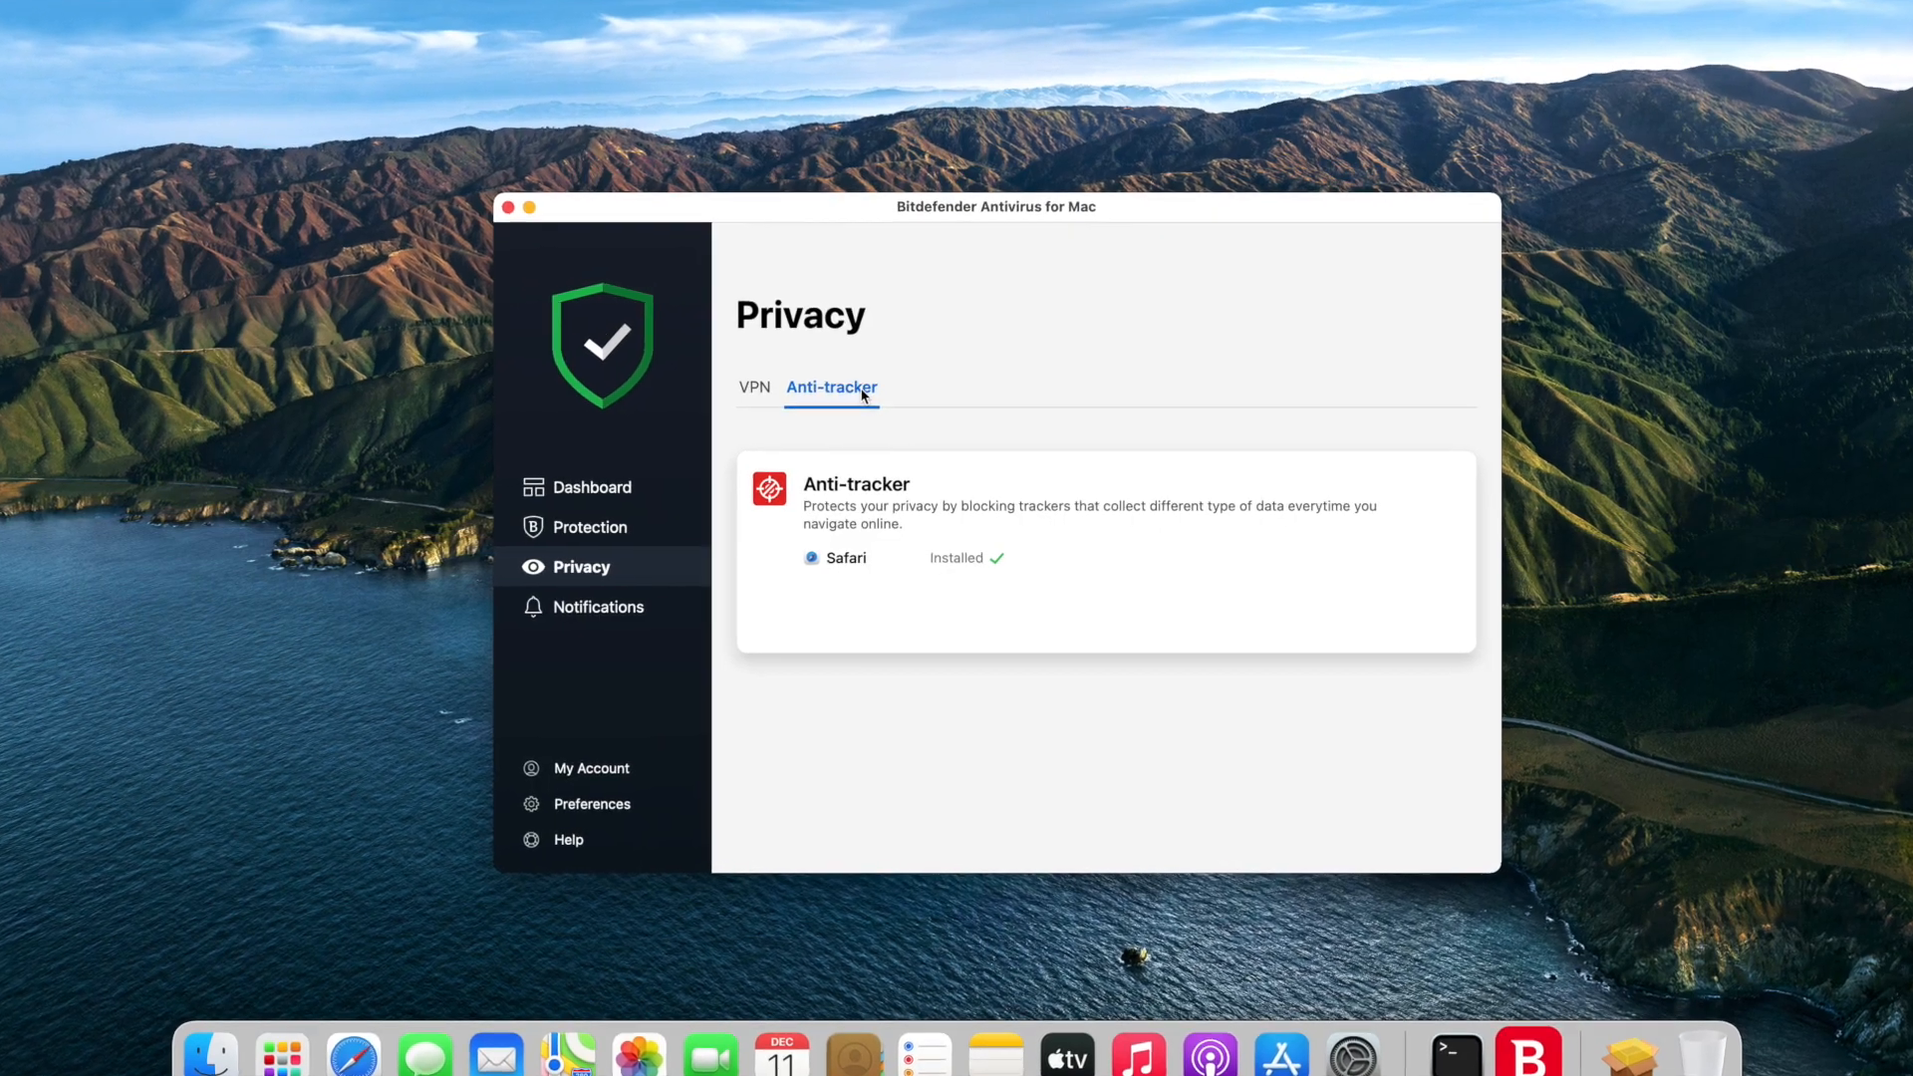
Check Anti-tracker status, read the update notification details, then view the Total Security account page
click(599, 607)
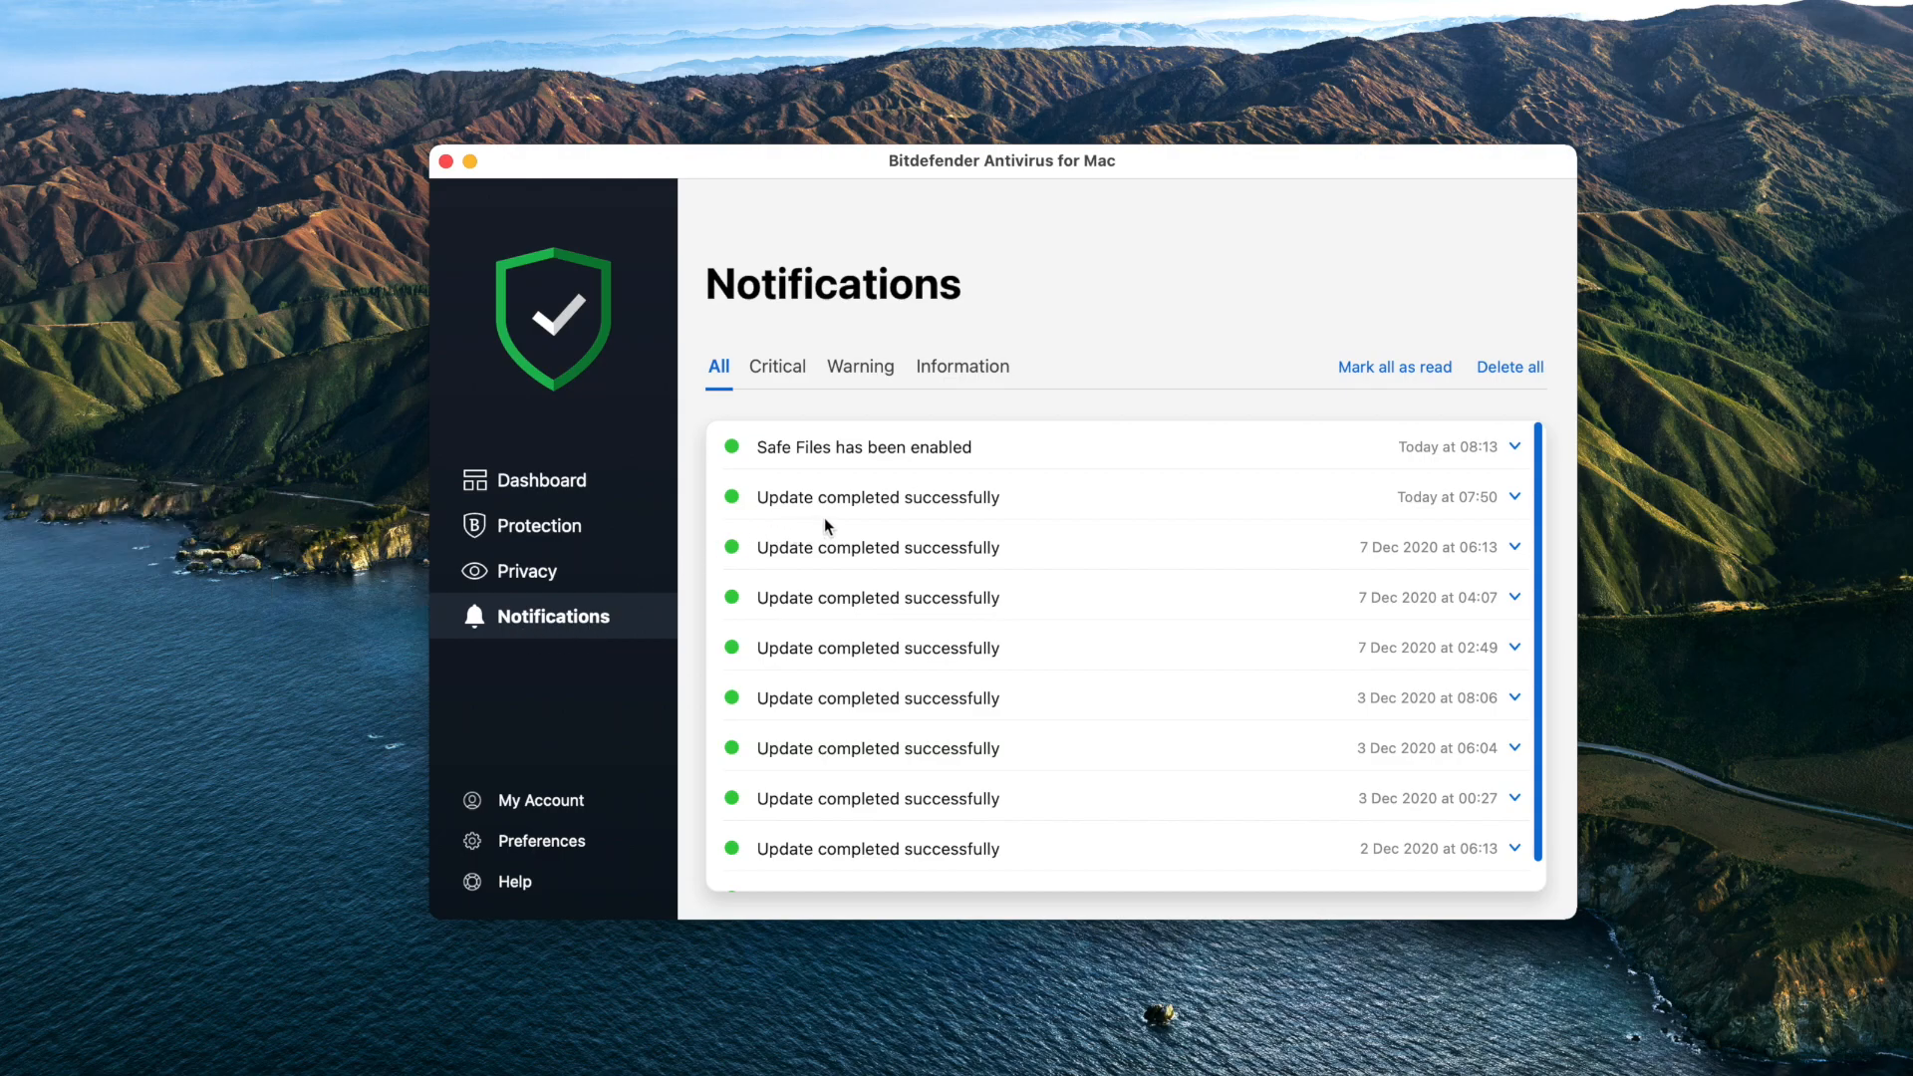
mouse_move(929, 517)
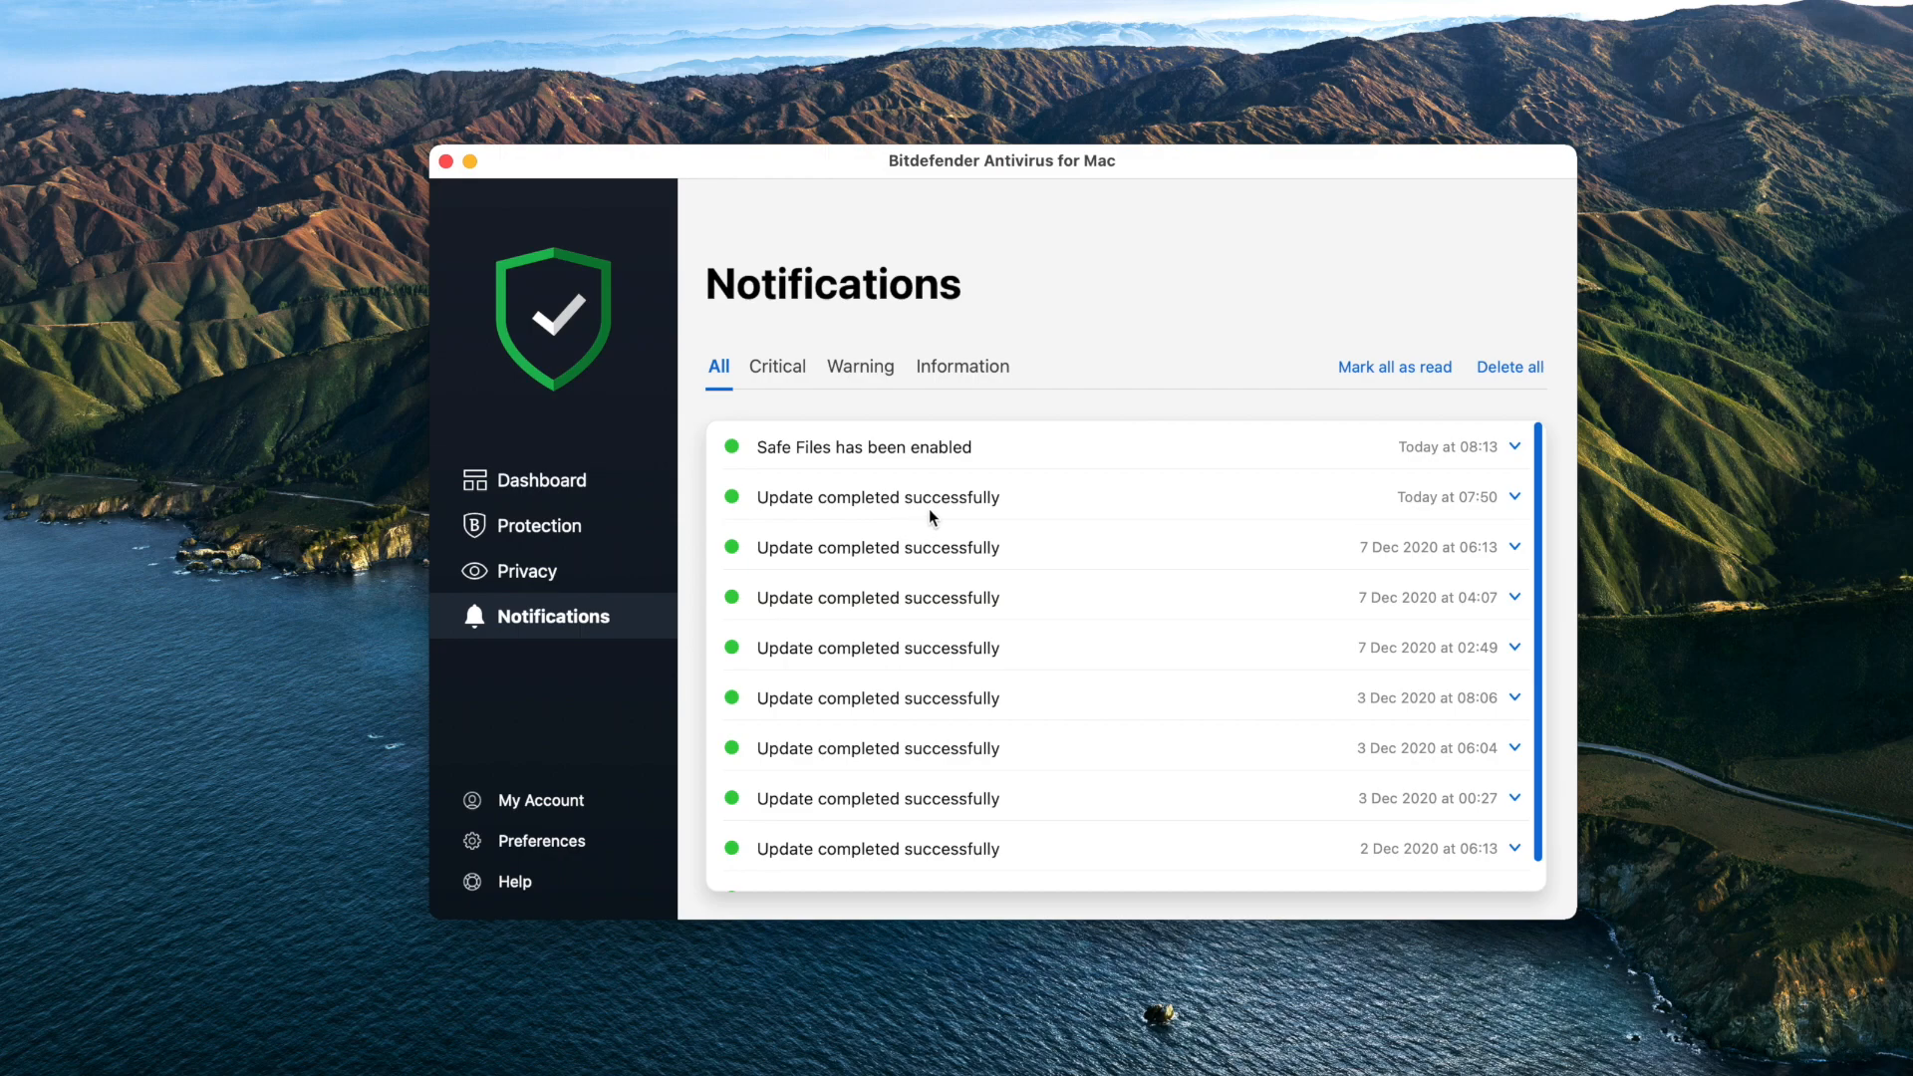
click(1514, 496)
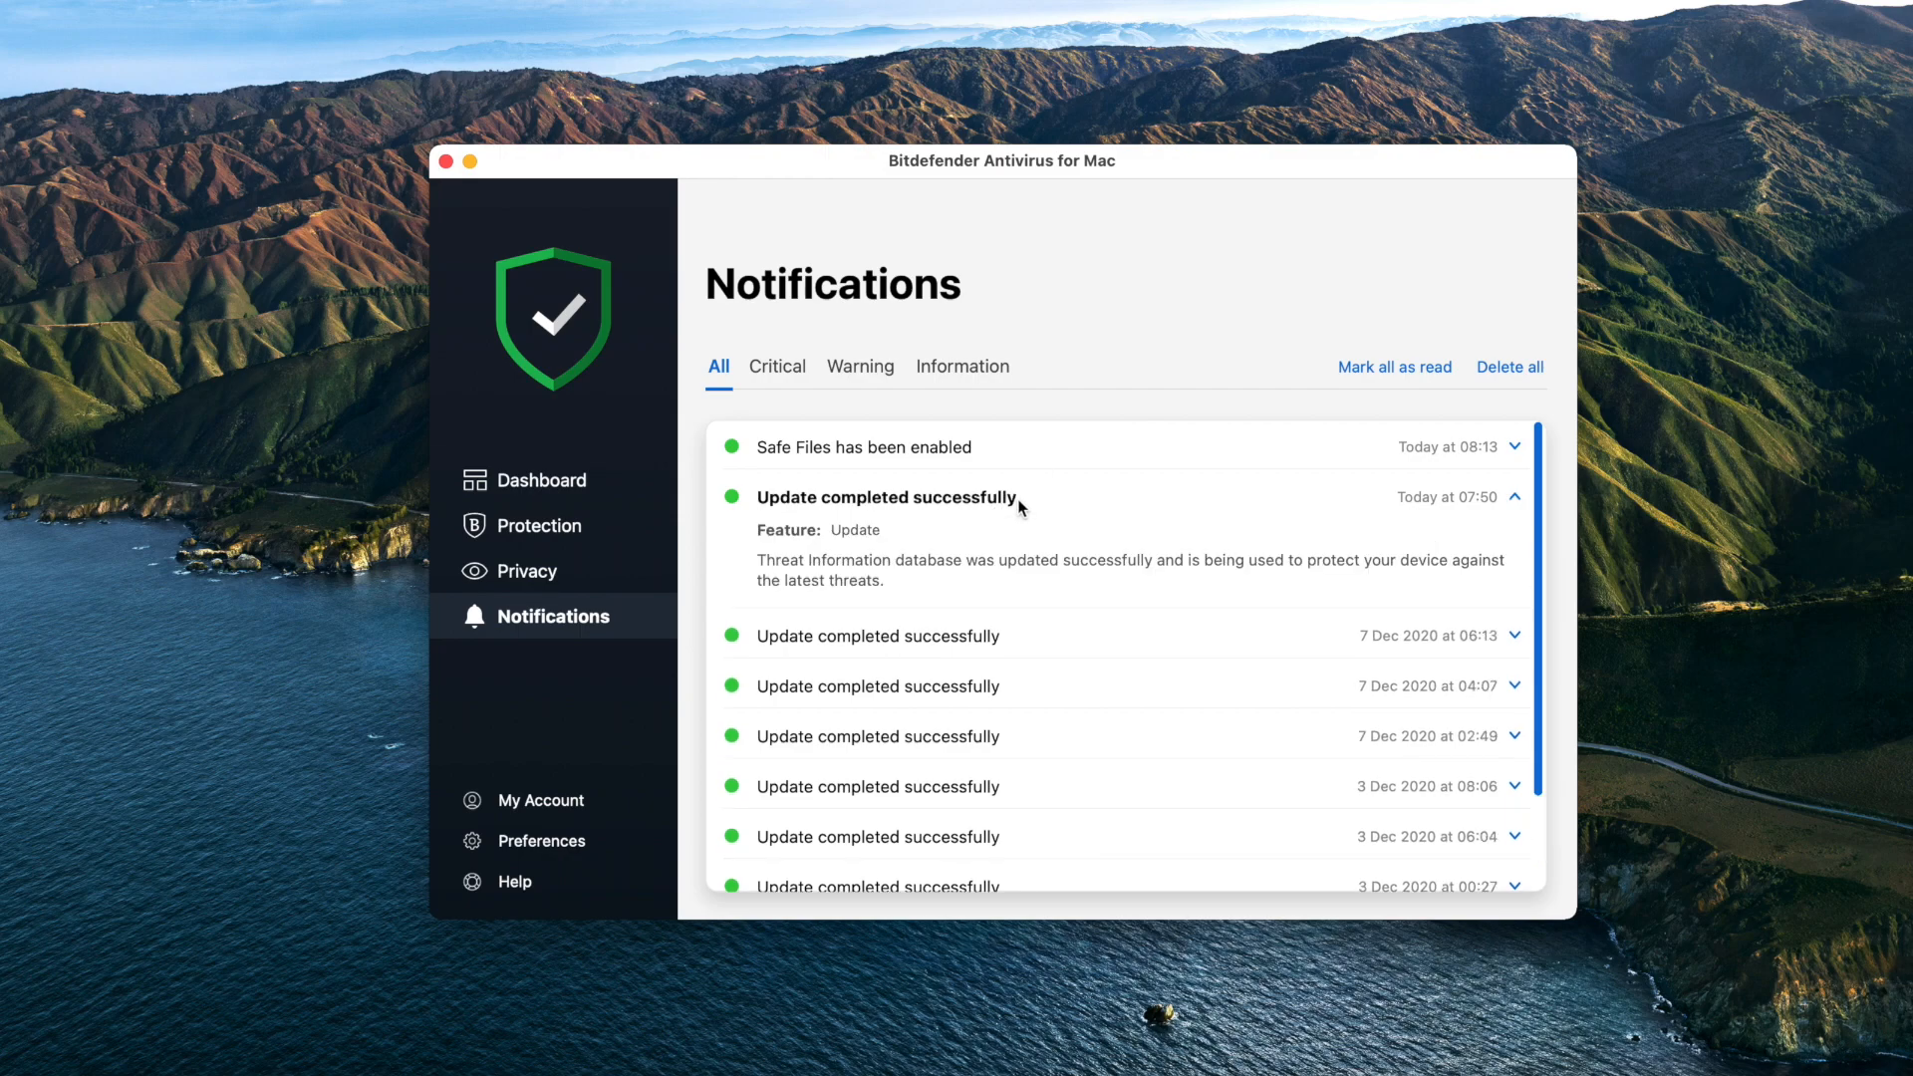
mouse_move(1039, 449)
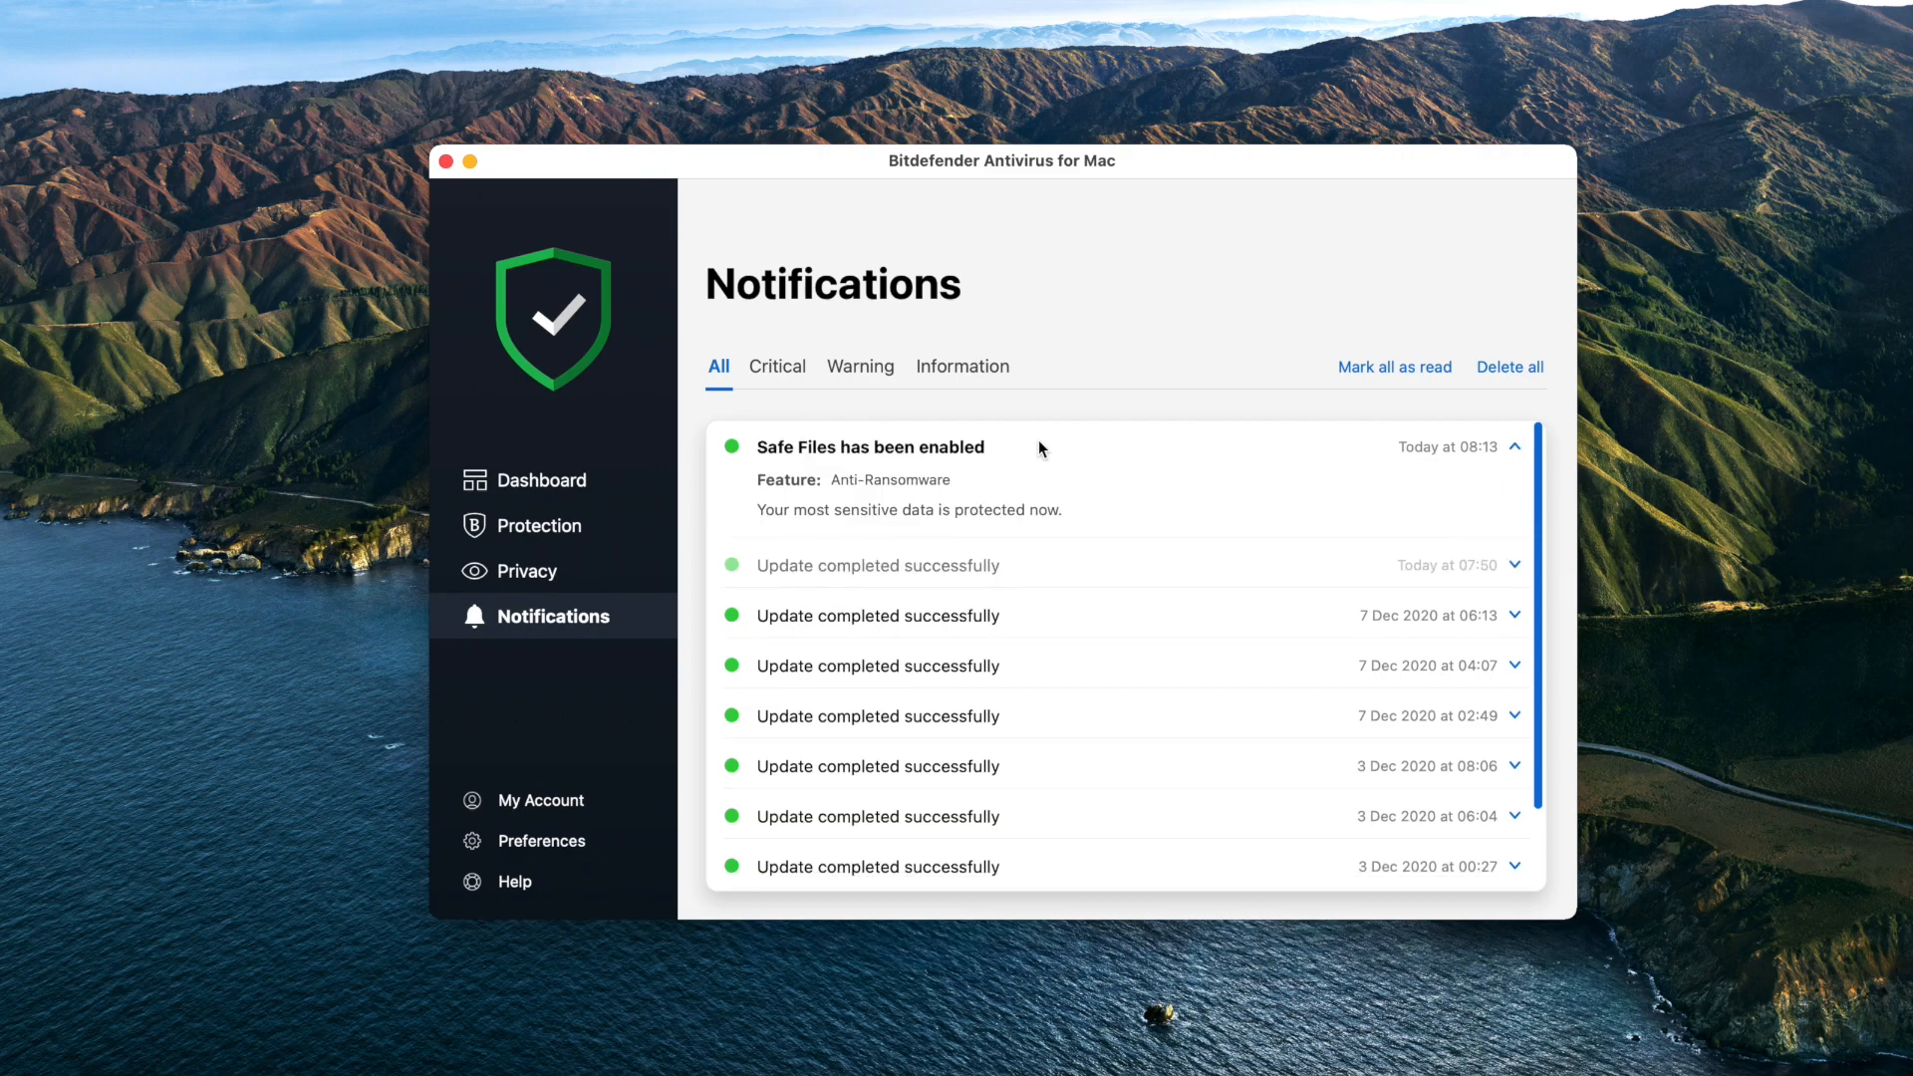
click(543, 800)
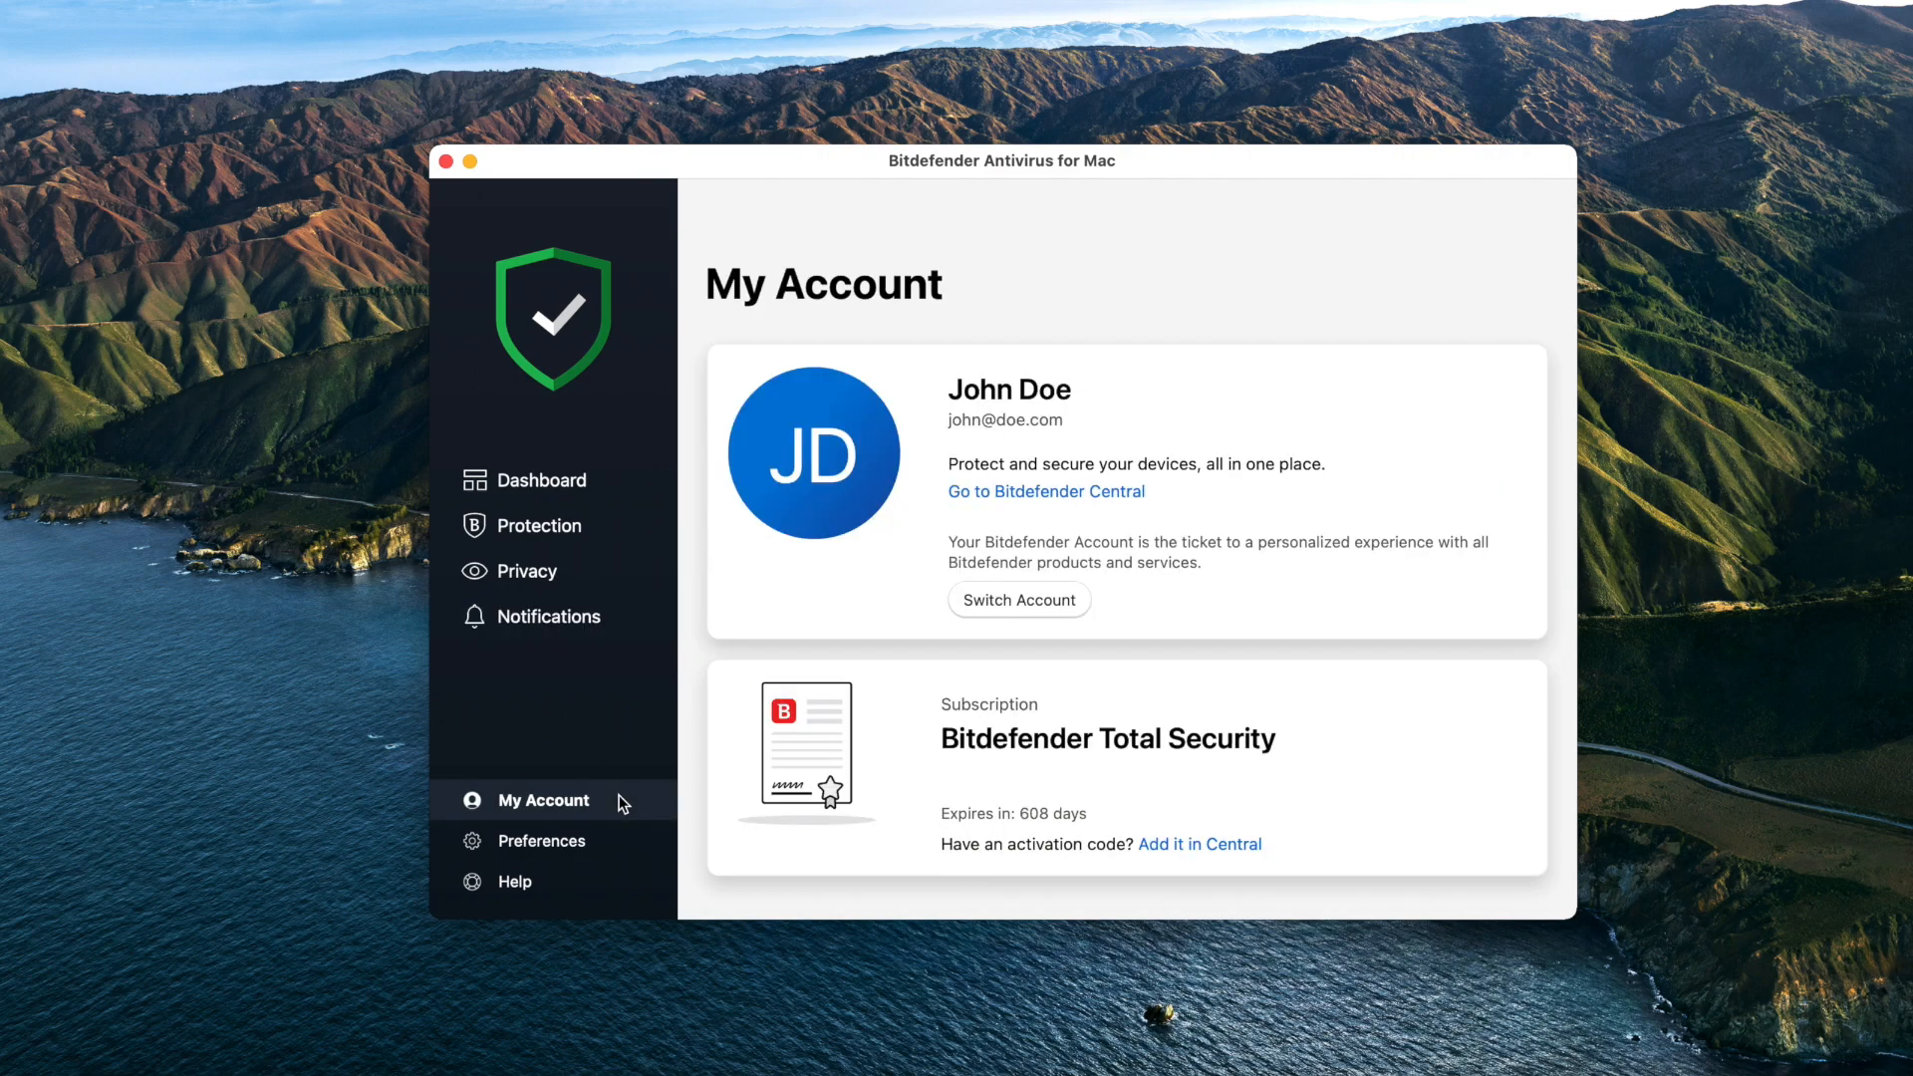
mouse_move(683, 963)
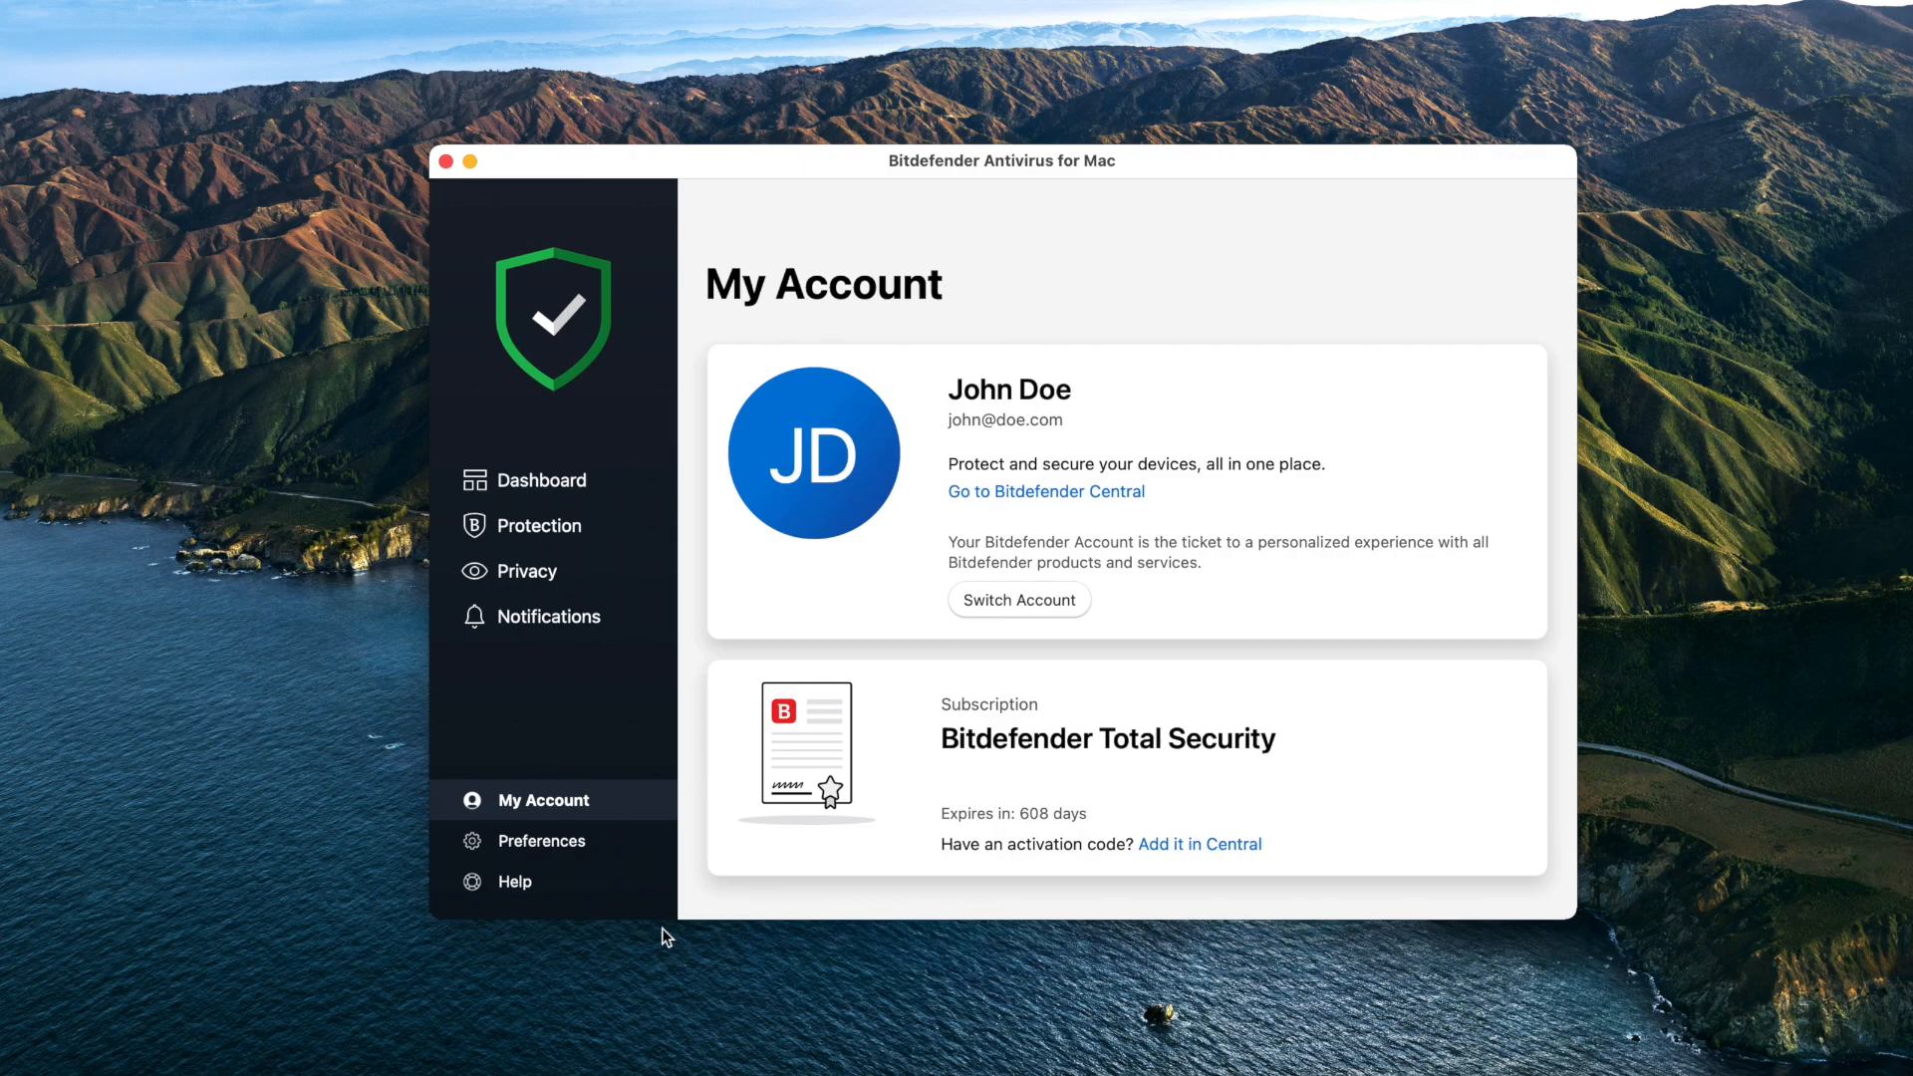
Look through the Protection, Advanced and Other preference tabs, then view the Help resources
click(542, 841)
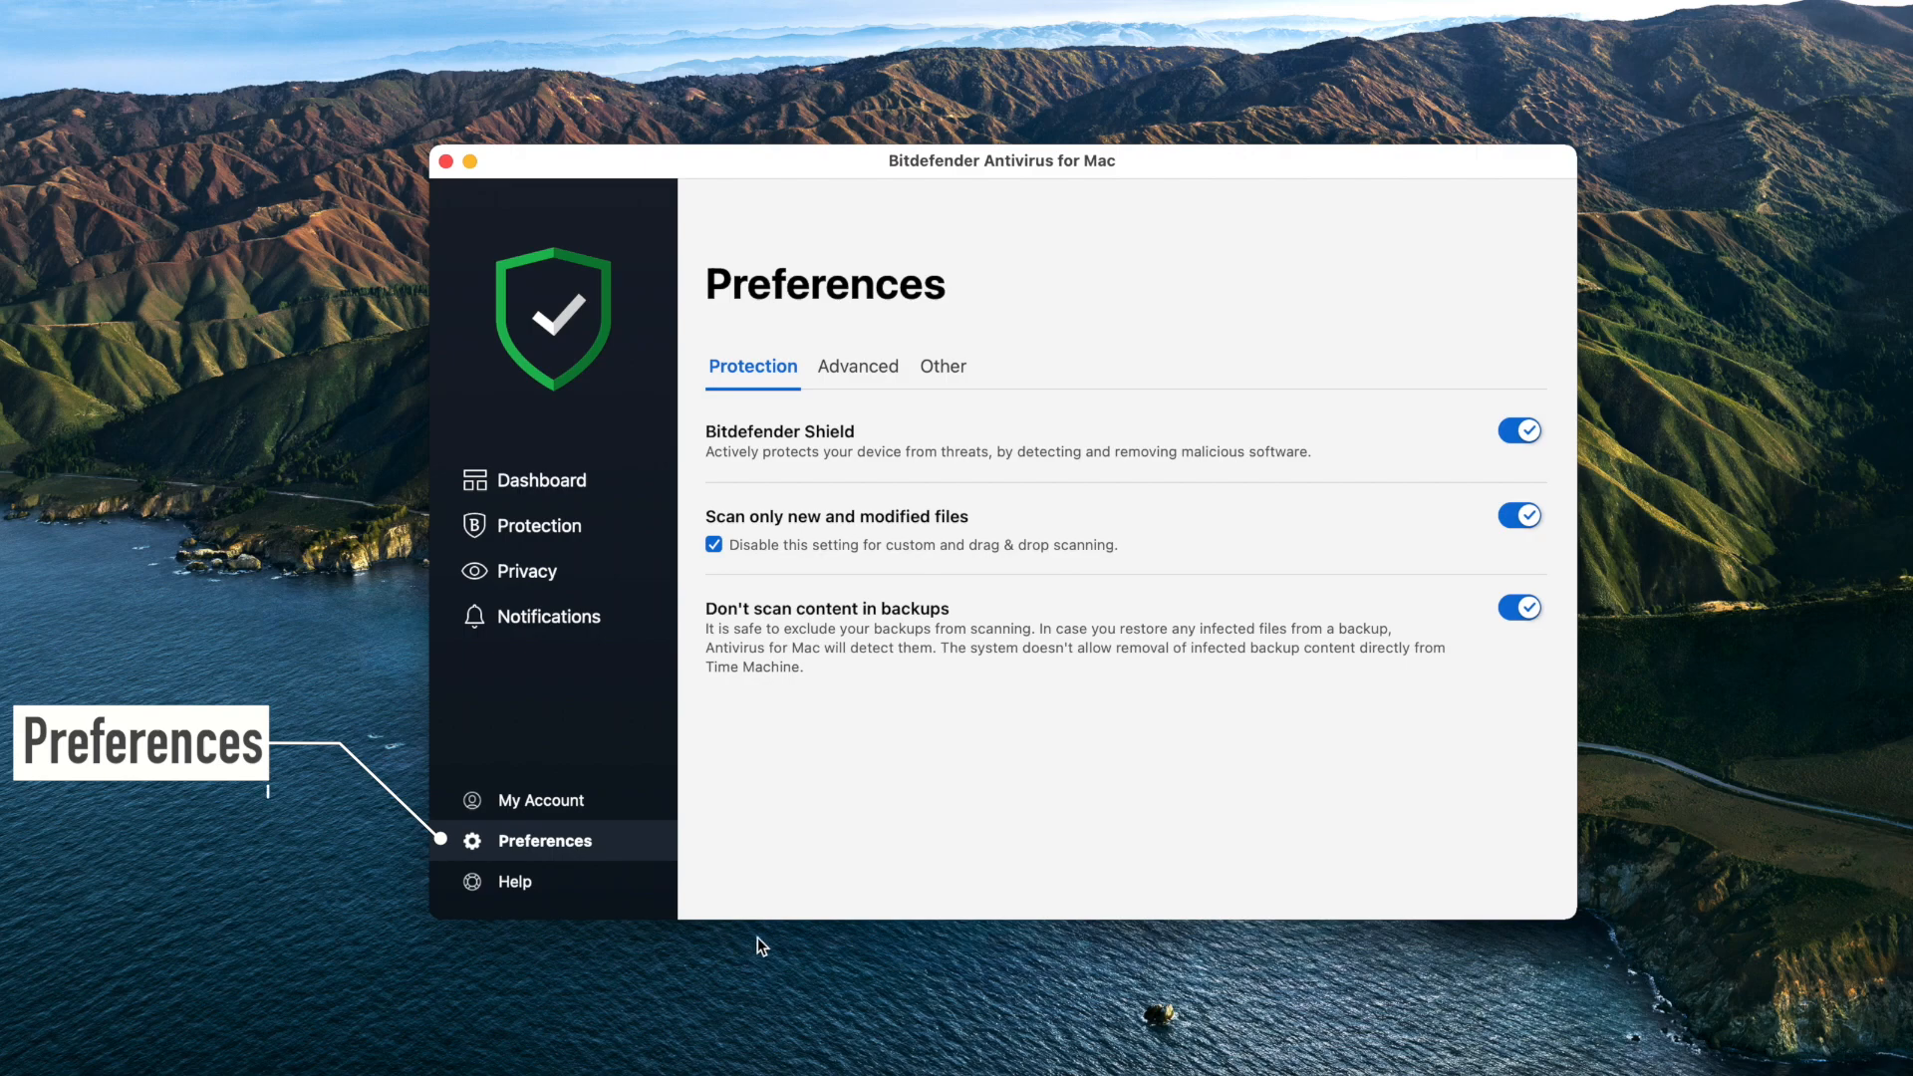
click(857, 366)
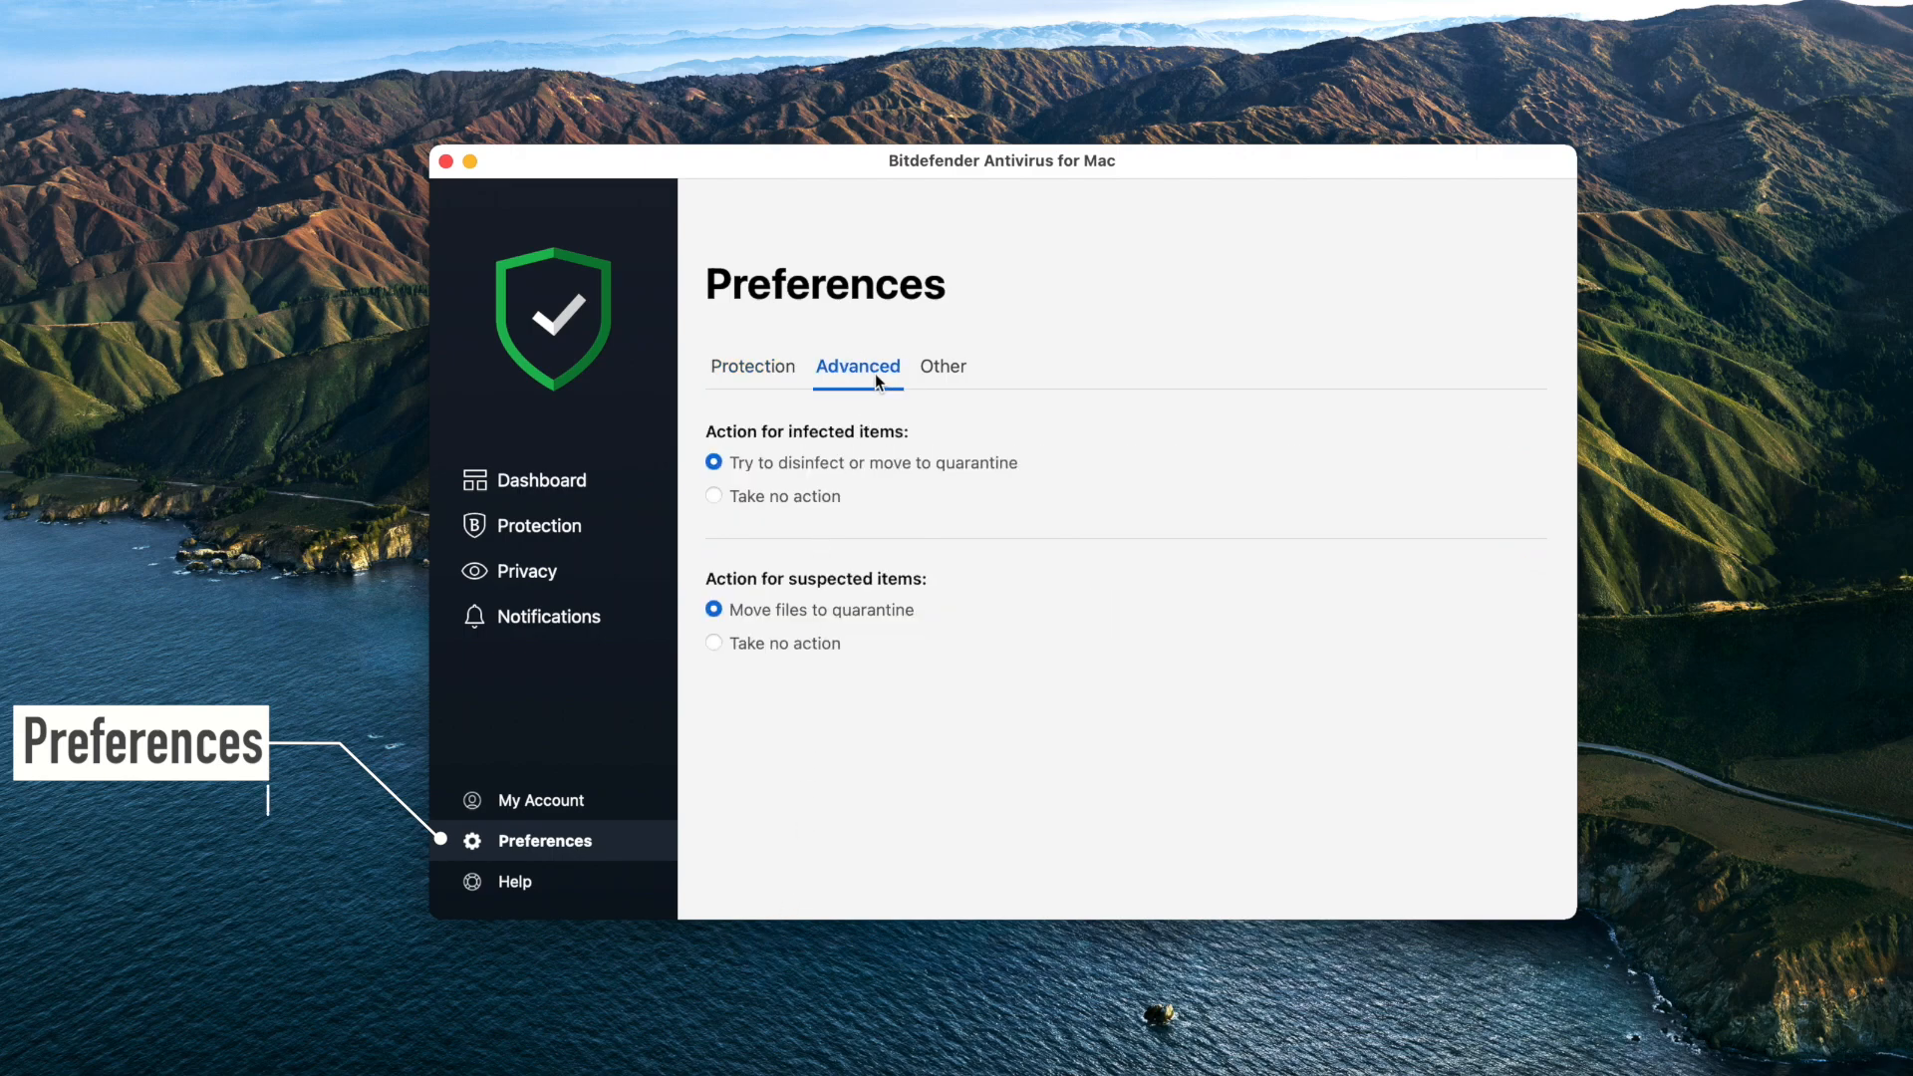
click(941, 365)
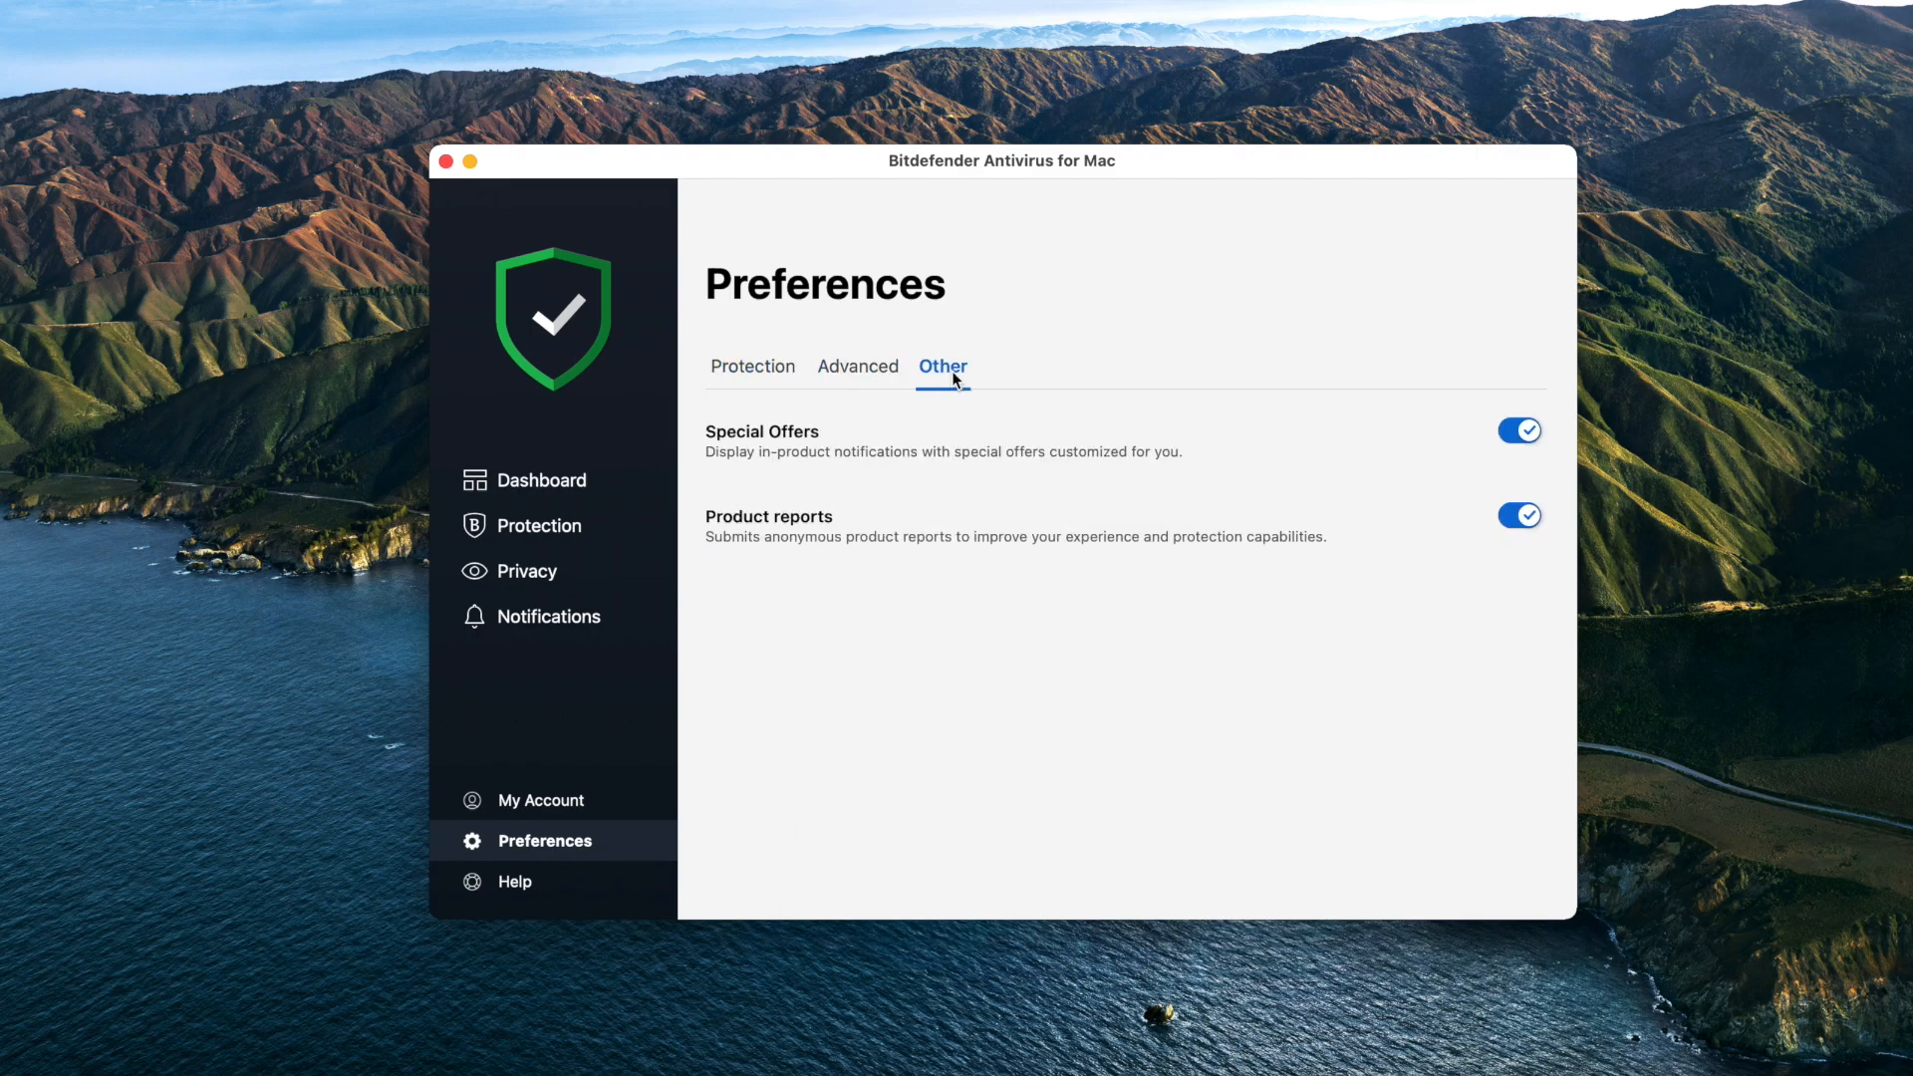
click(514, 881)
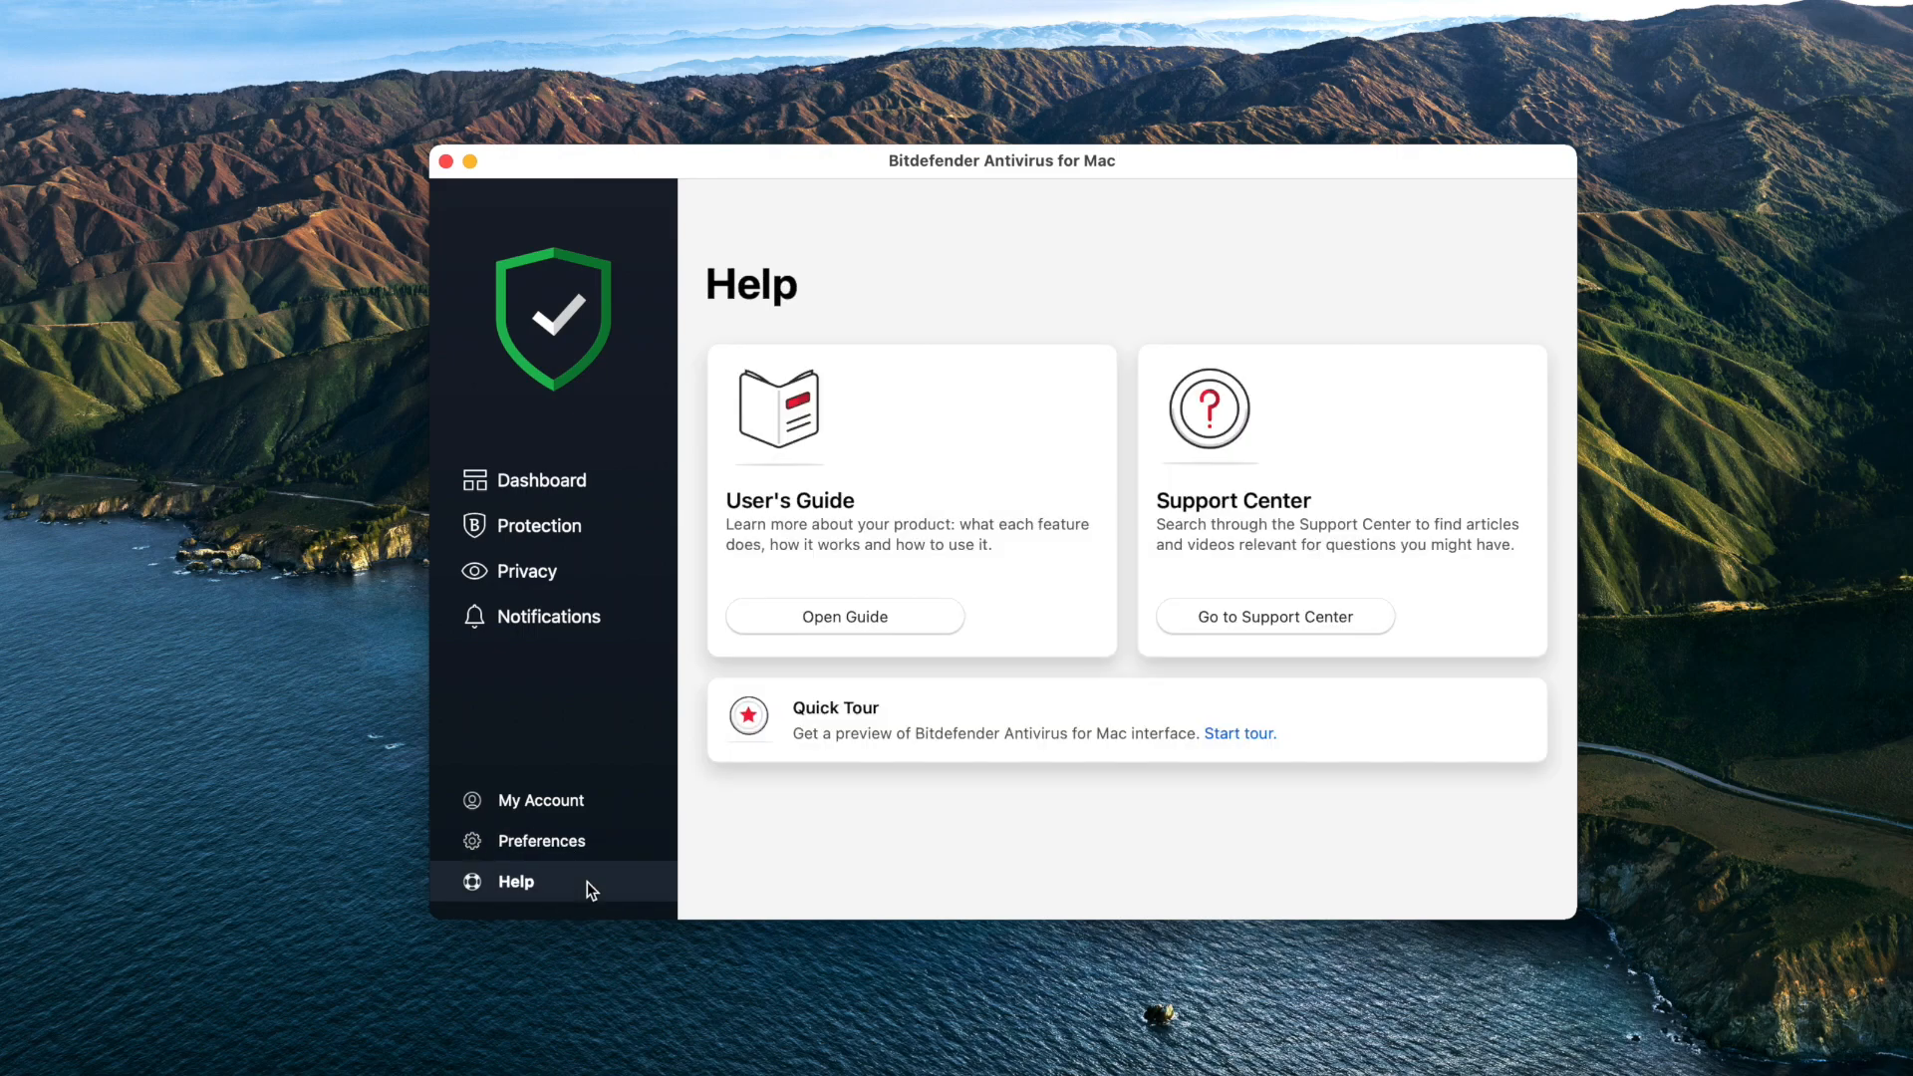